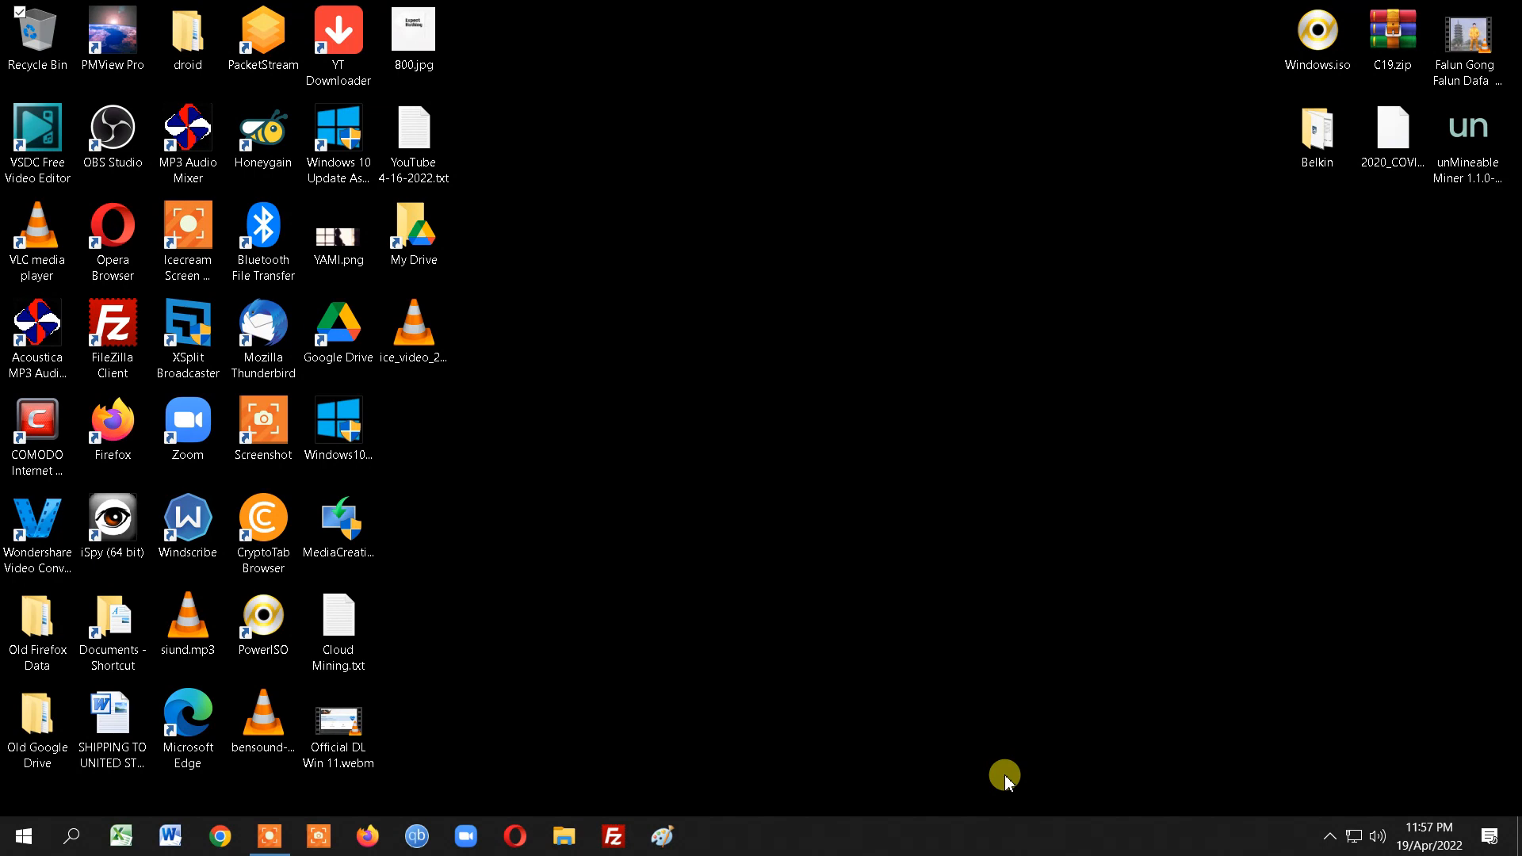
pyautogui.moveTo(501, 668)
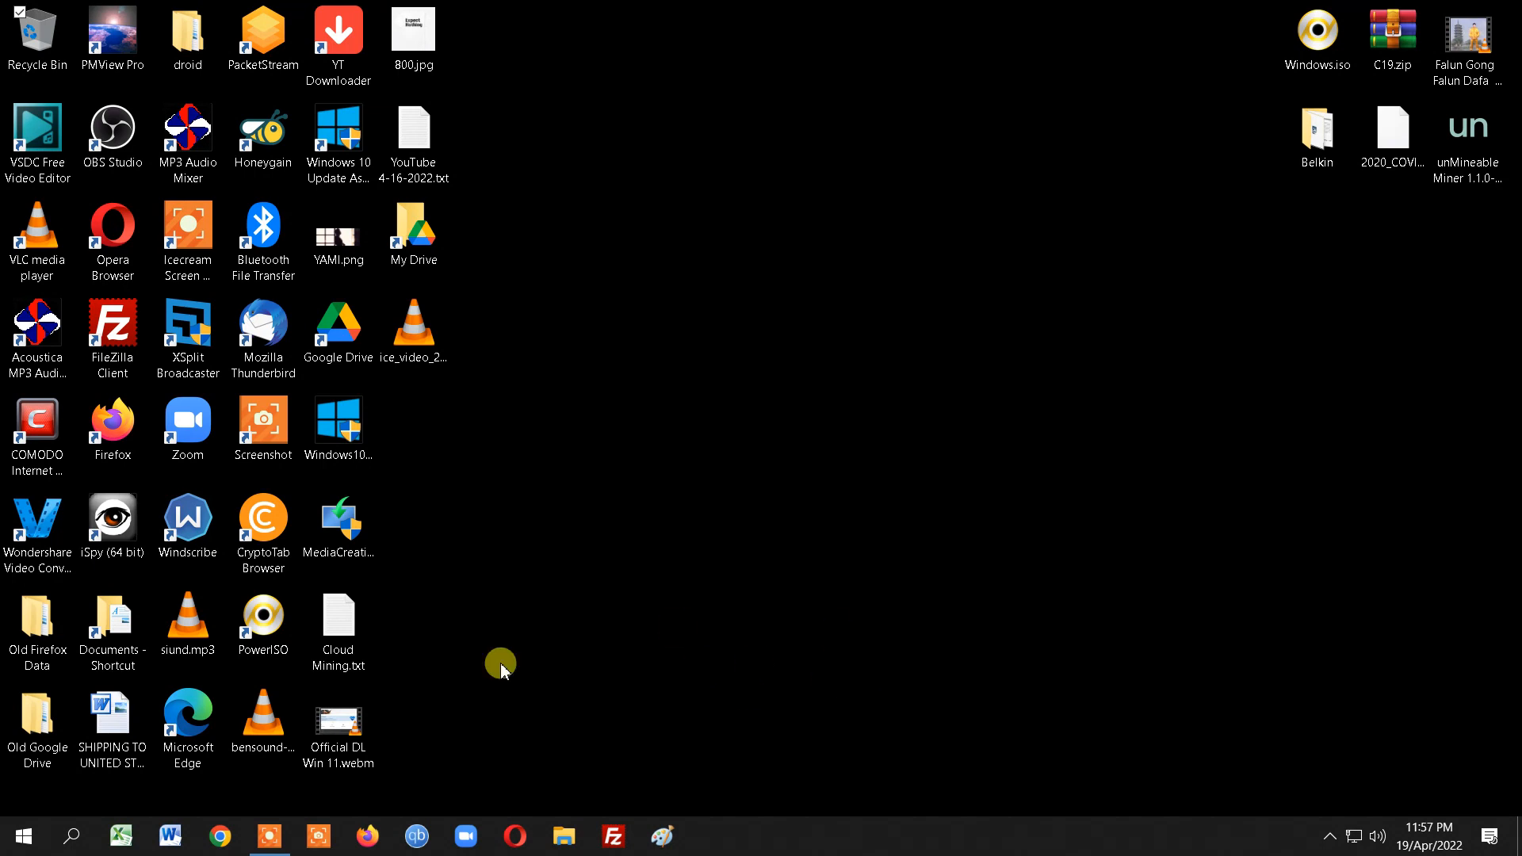
pyautogui.moveTo(681, 651)
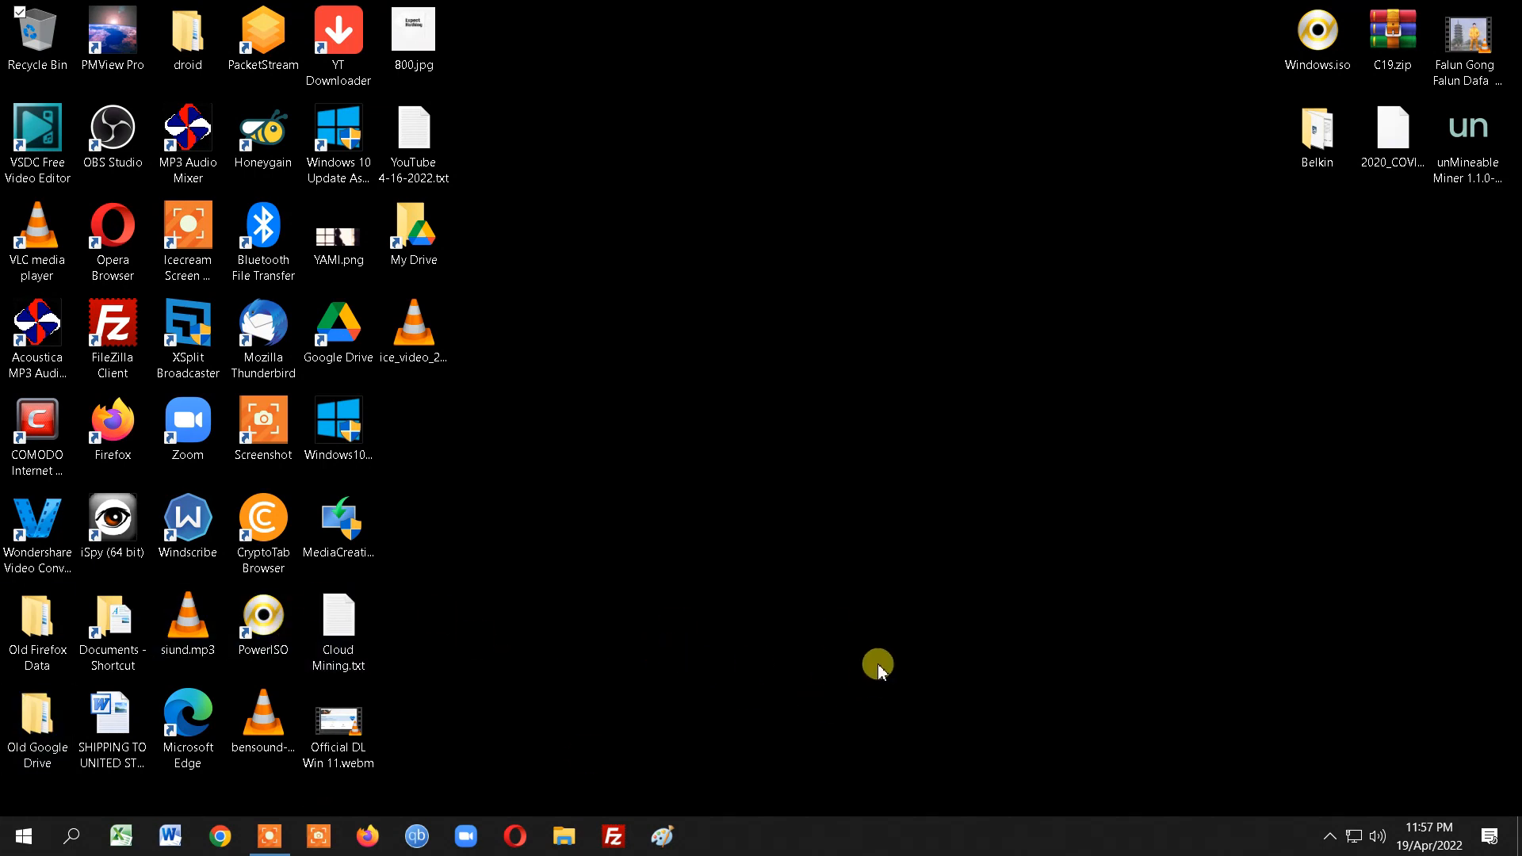
pyautogui.moveTo(70, 835)
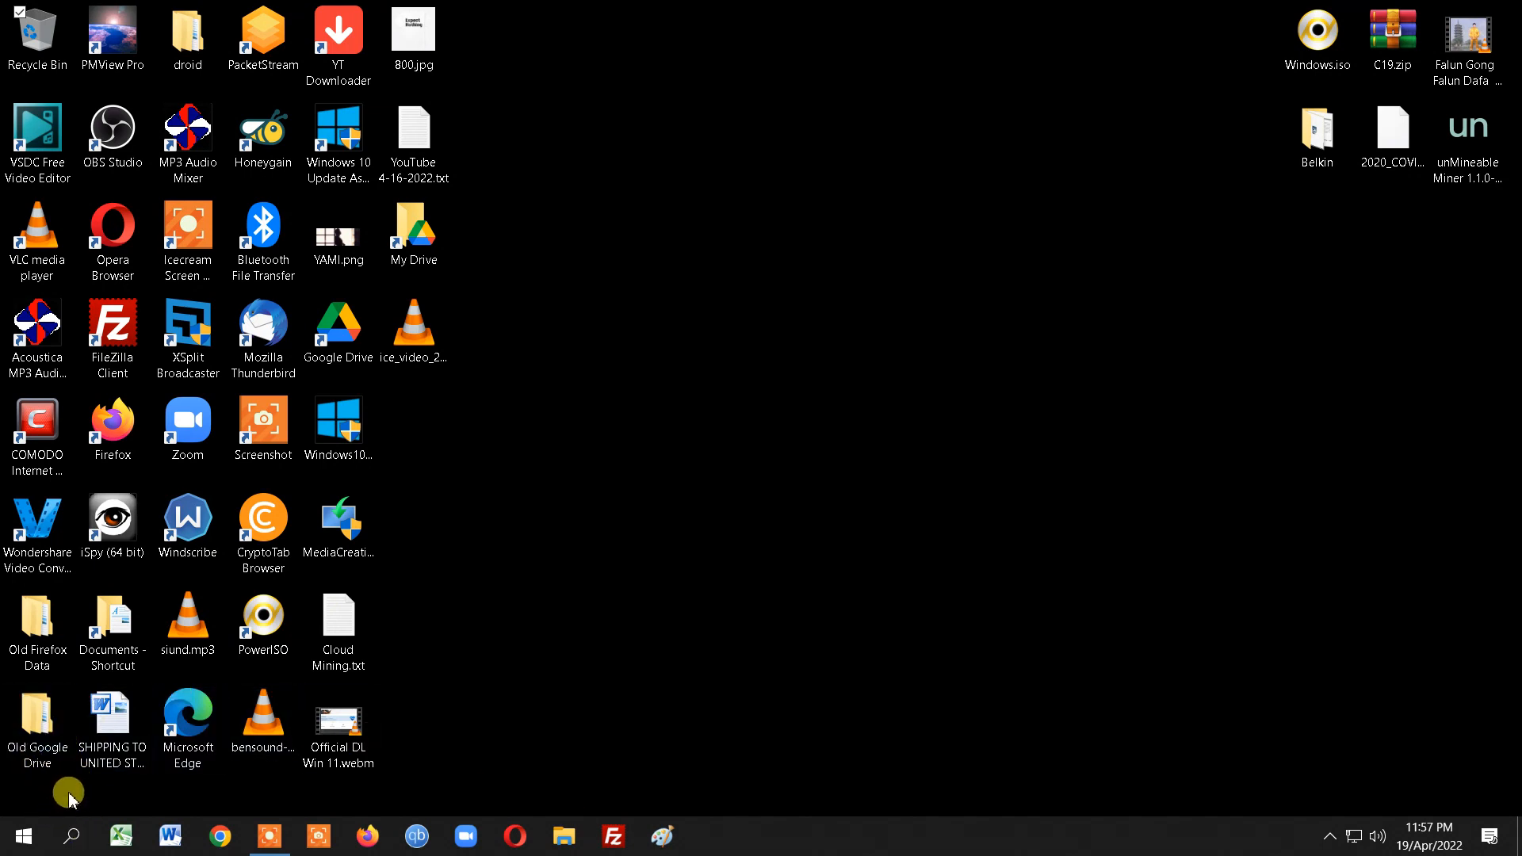
pyautogui.moveTo(69, 836)
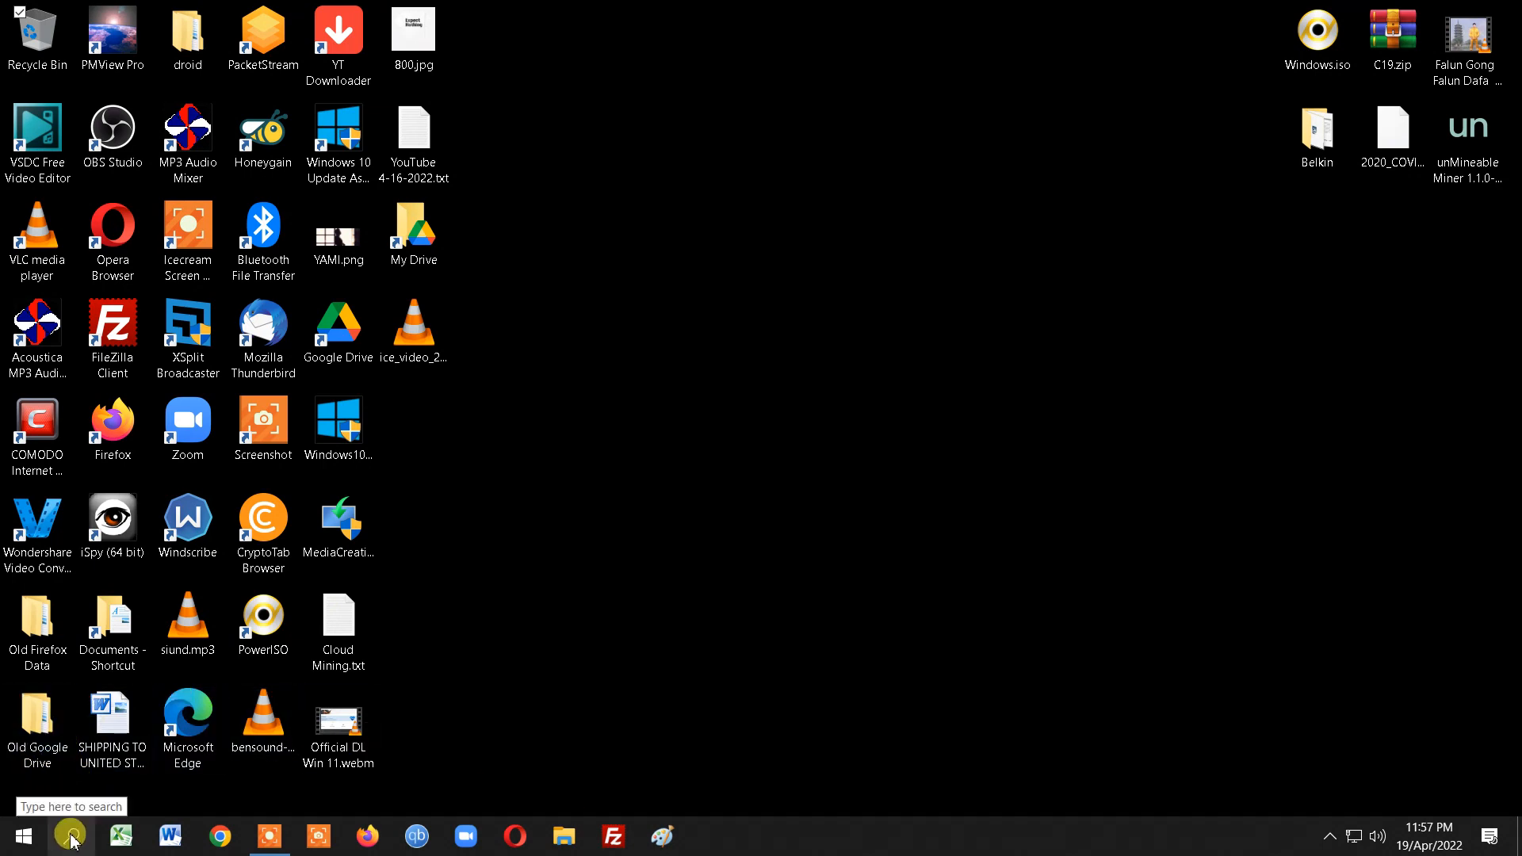
# Launch Control Panel from search and reach System and Security's System information page
pyautogui.write('control')
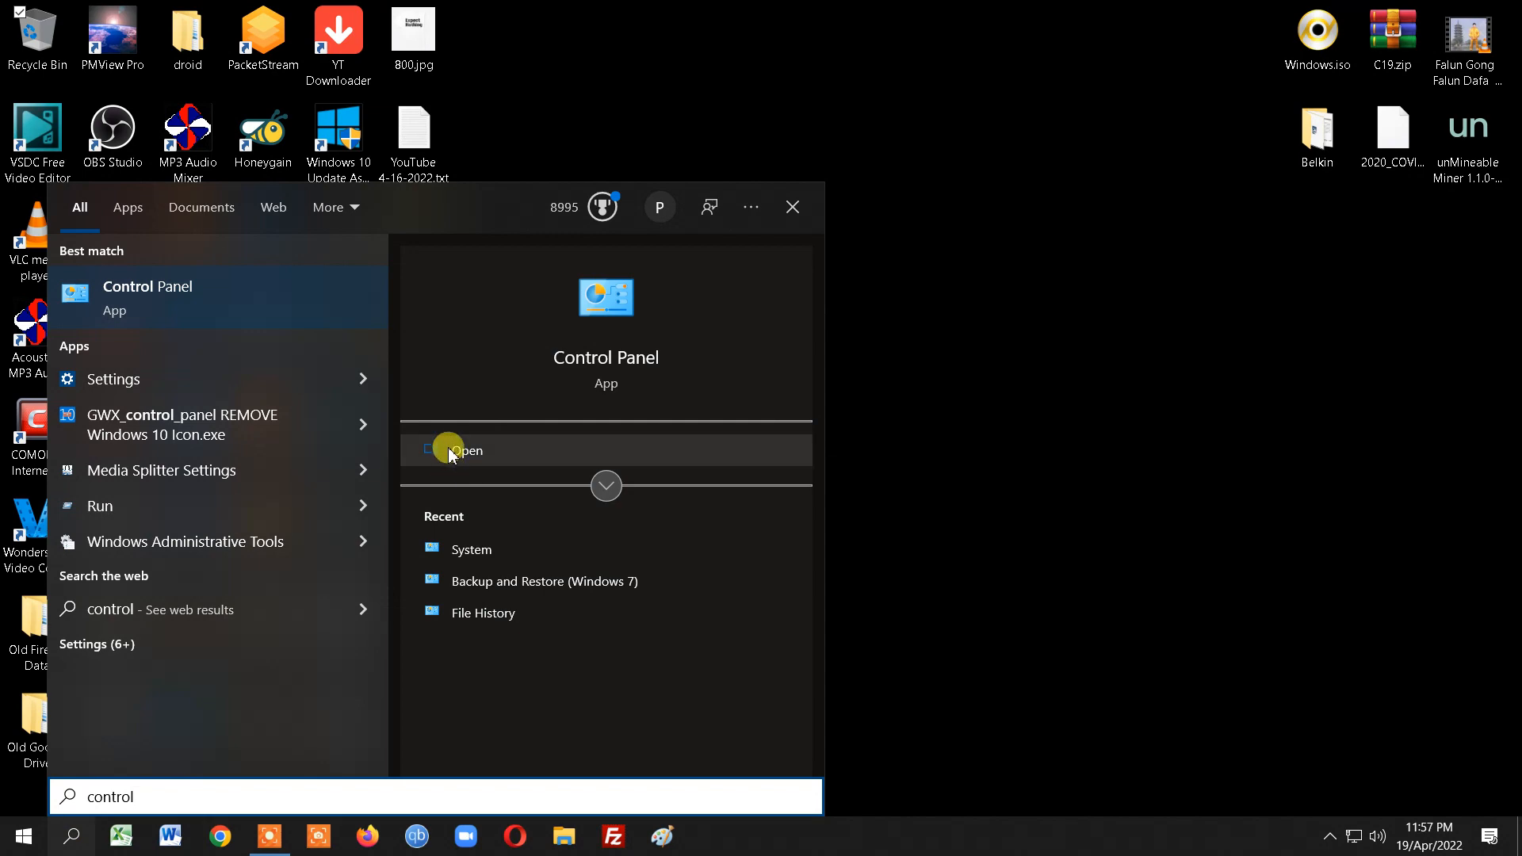
pyautogui.click(466, 450)
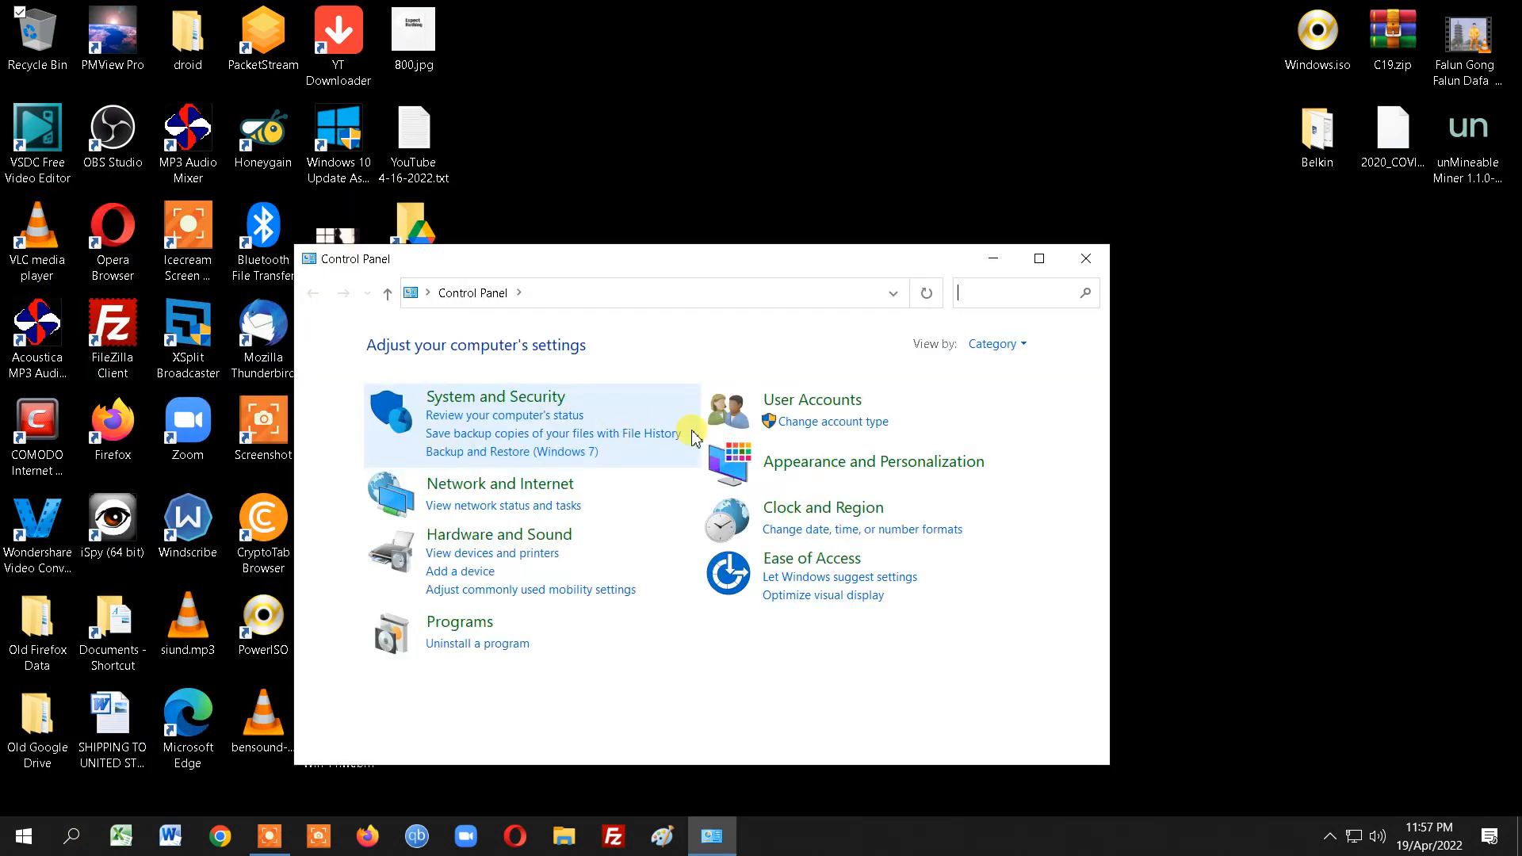
pyautogui.moveTo(497, 396)
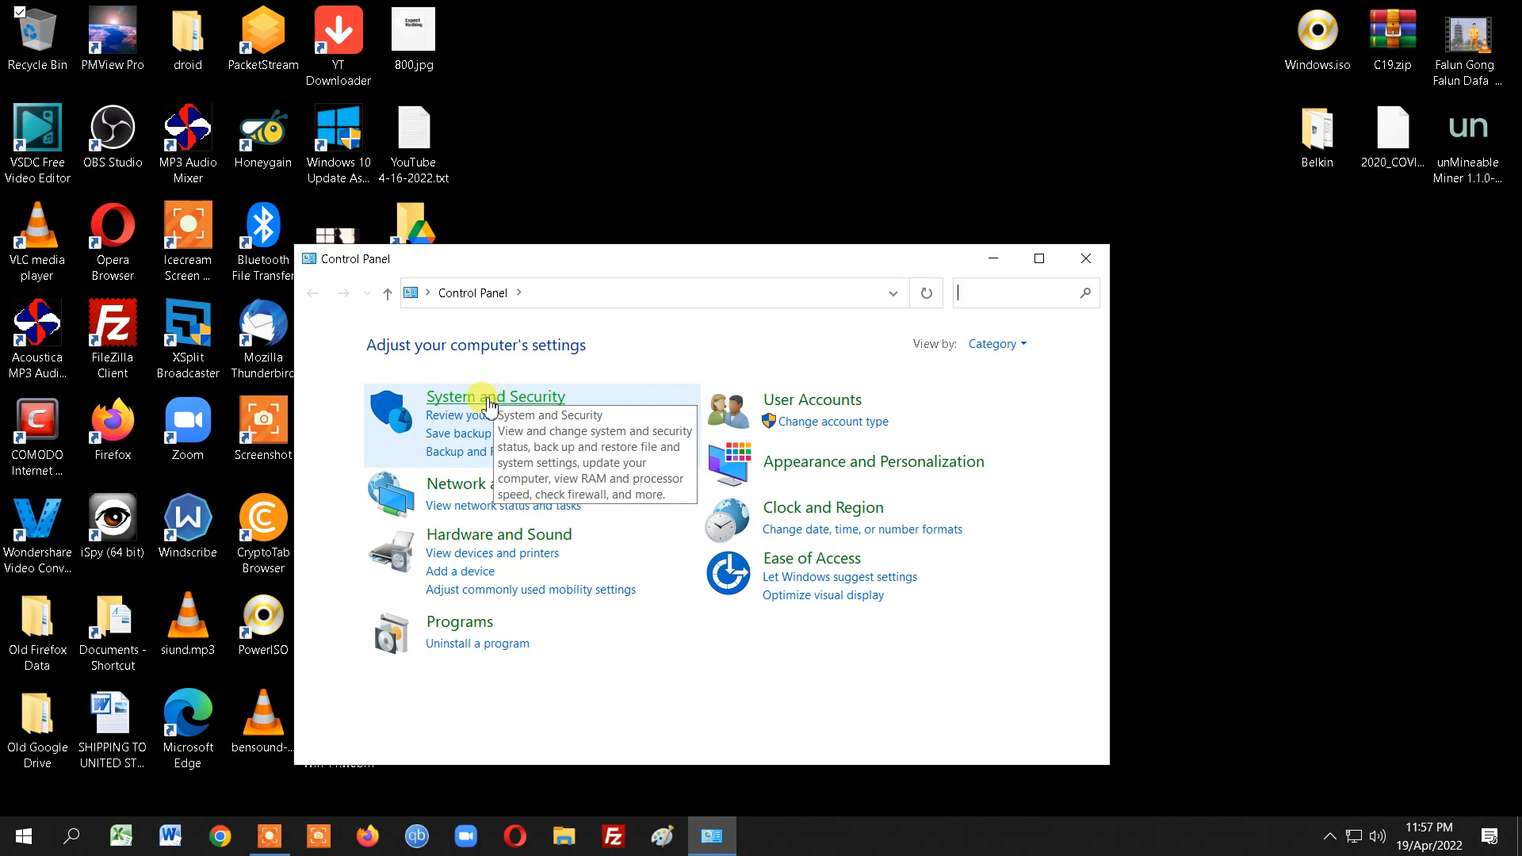
pyautogui.click(495, 396)
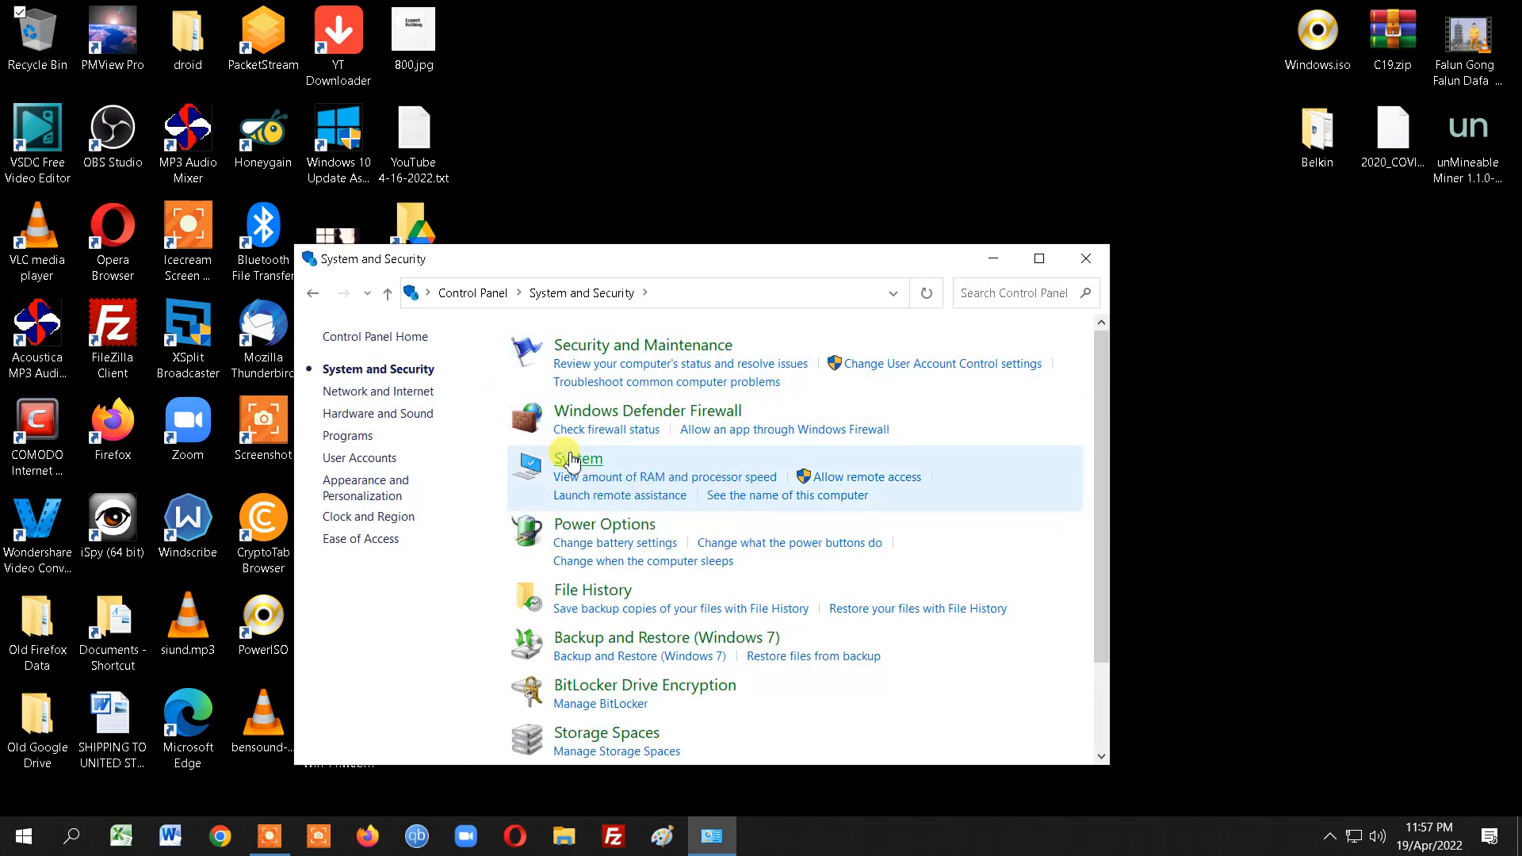
pyautogui.click(573, 460)
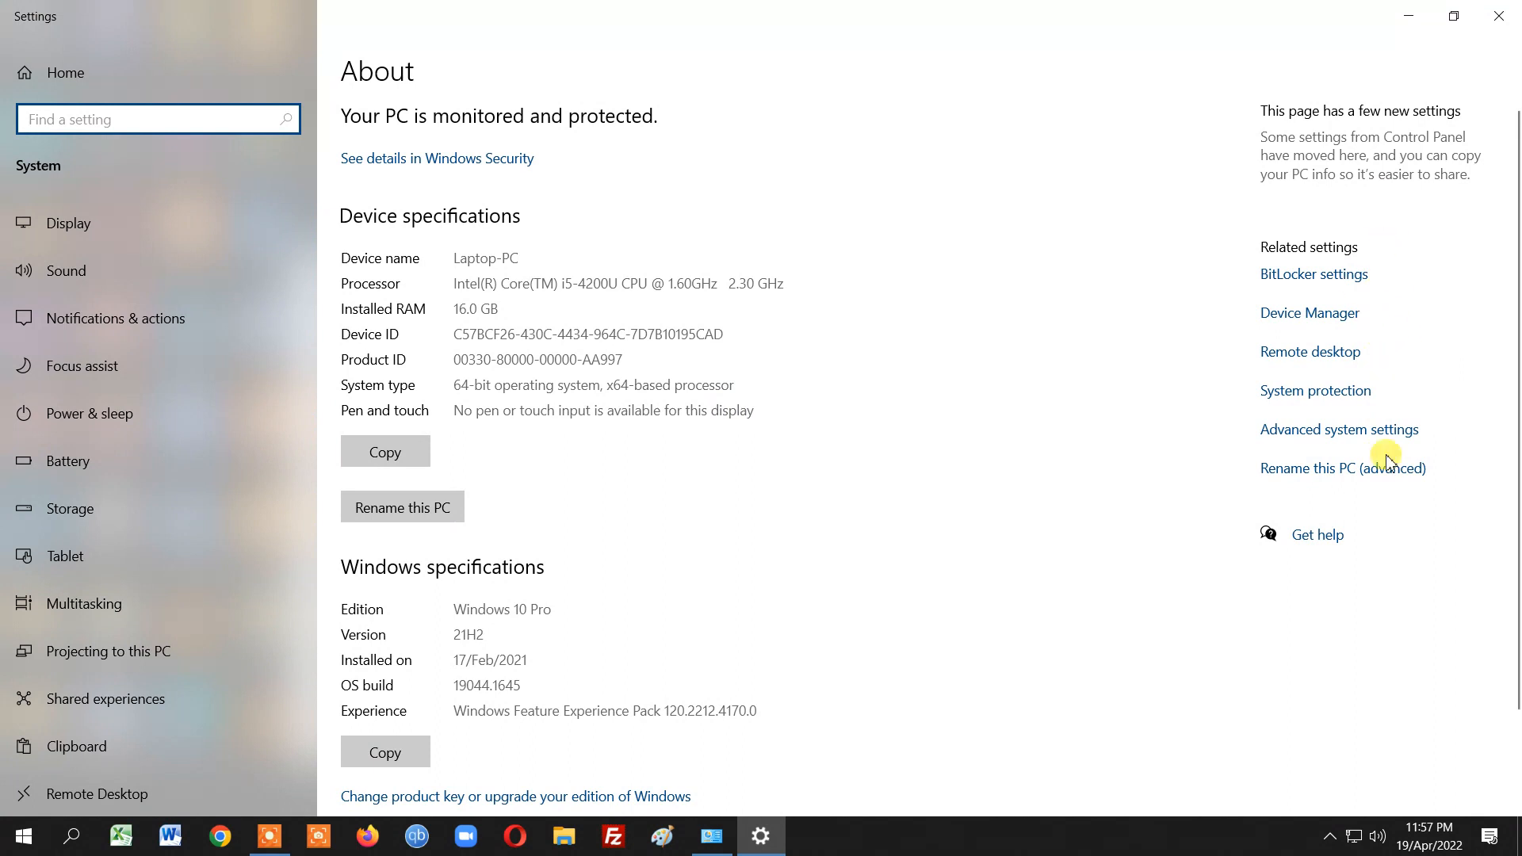
pyautogui.moveTo(1282, 443)
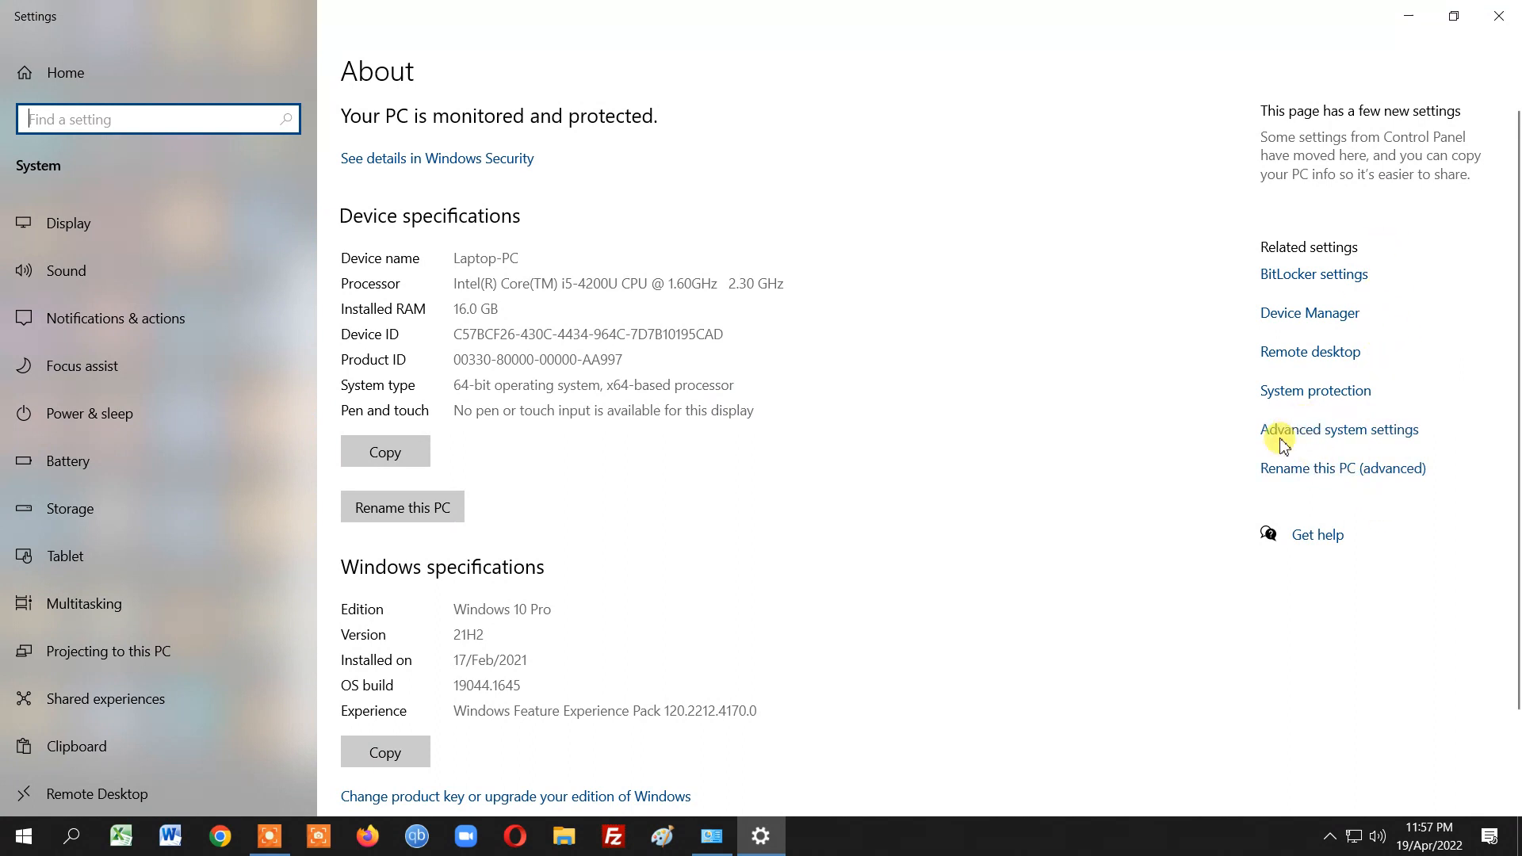
pyautogui.moveTo(1299, 397)
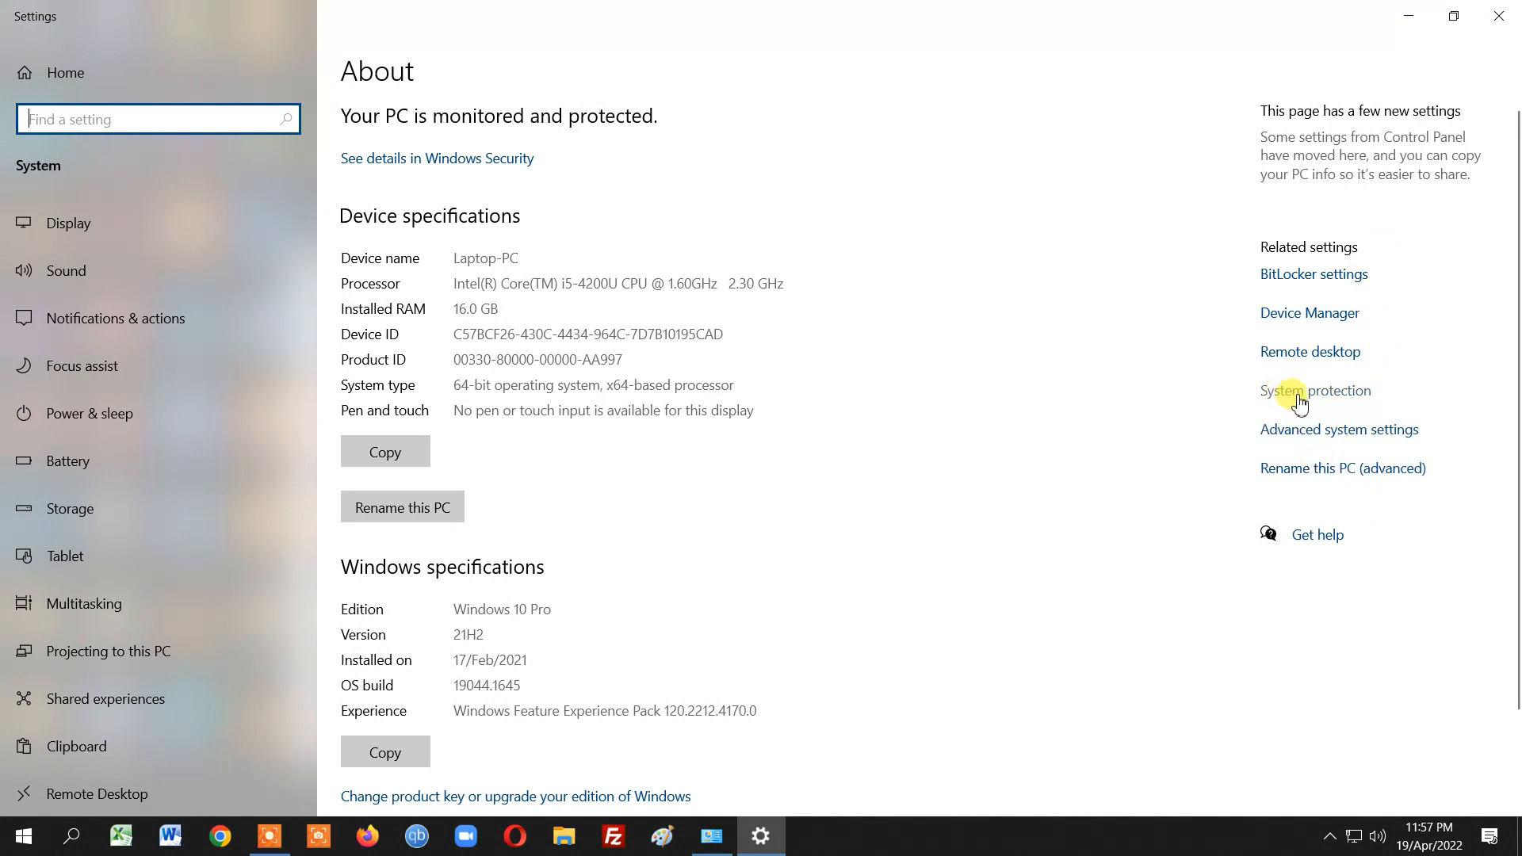
# Go to System protection from the About page's related settings
pyautogui.click(1314, 390)
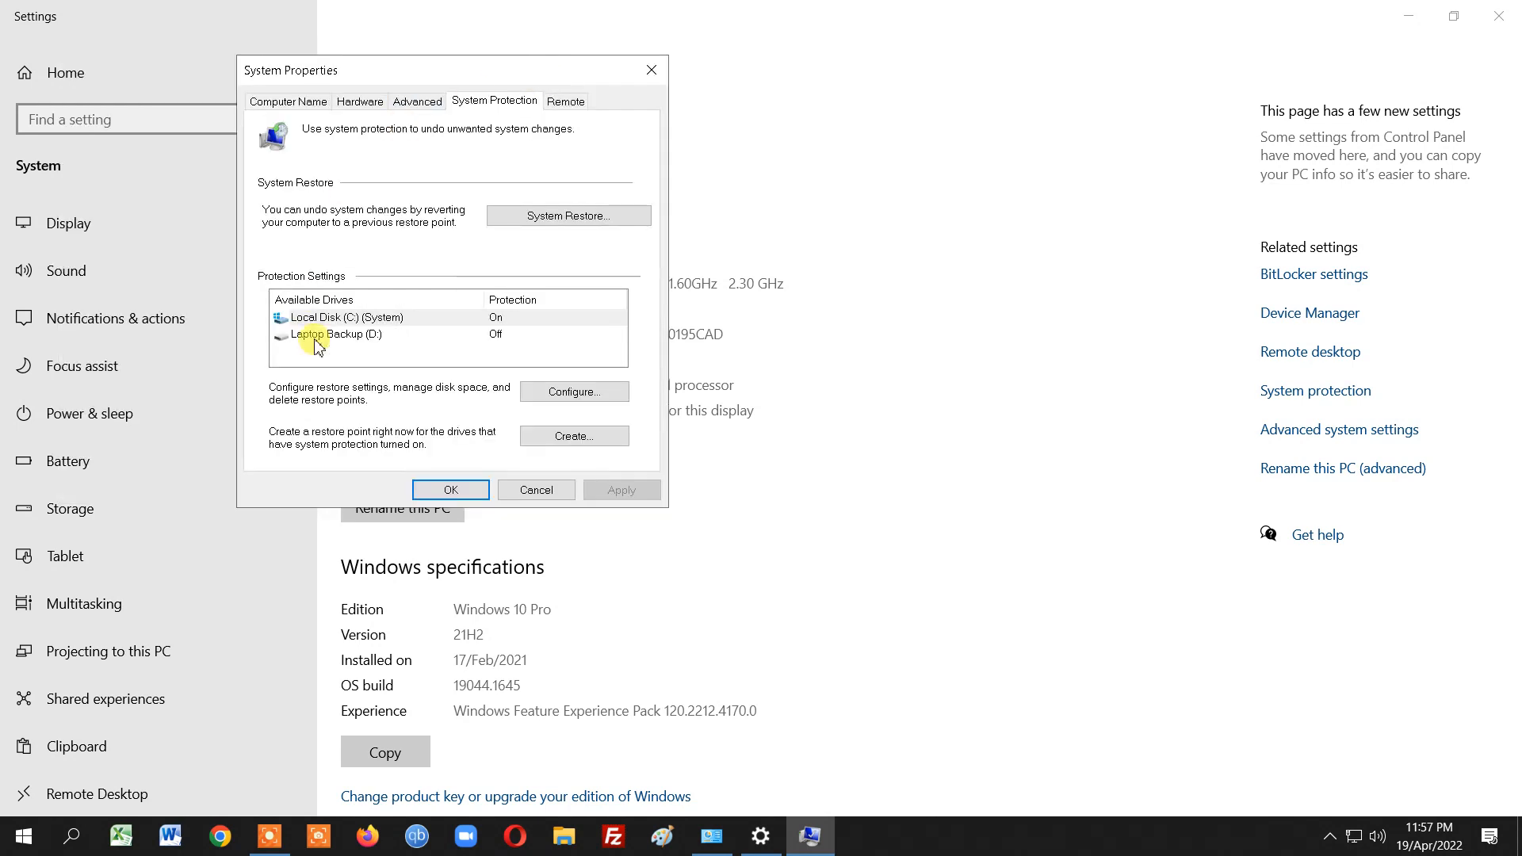
# Select Local Disk (C:) (System) and start creating a new restore point
pyautogui.click(339, 317)
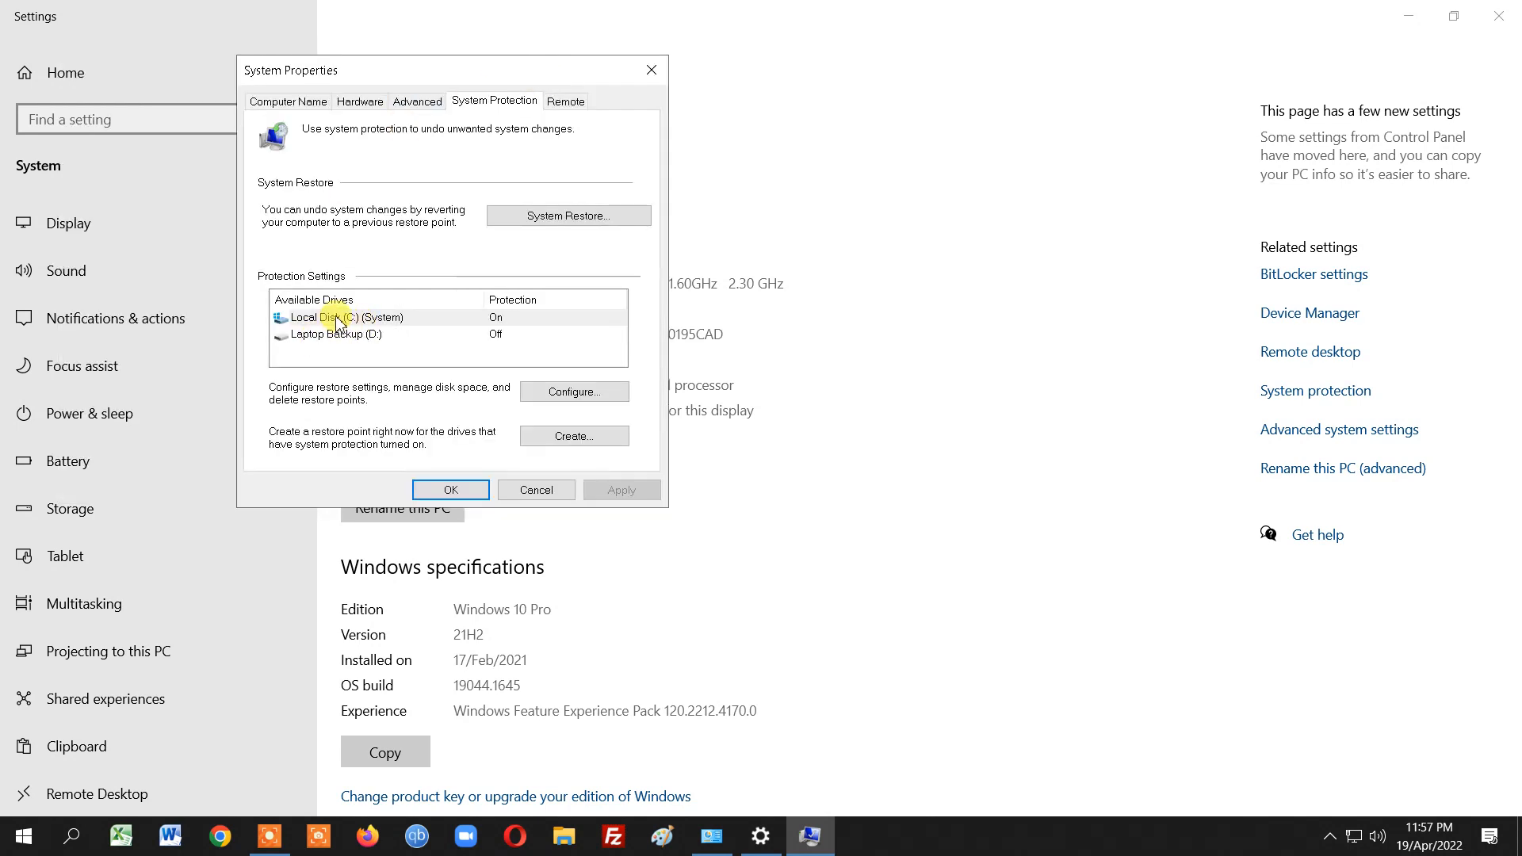
pyautogui.click(339, 317)
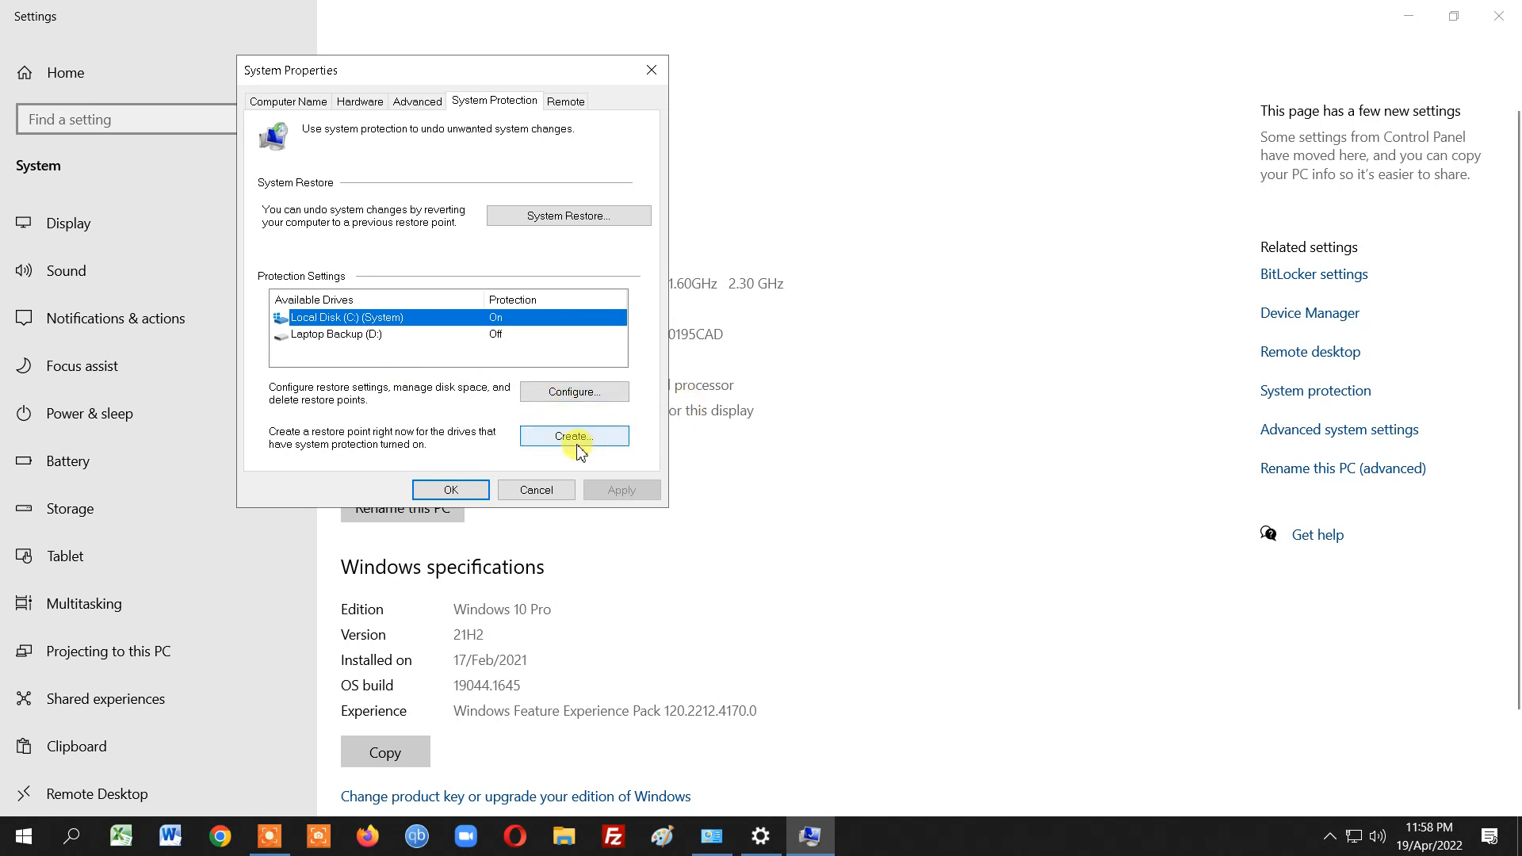
pyautogui.click(574, 434)
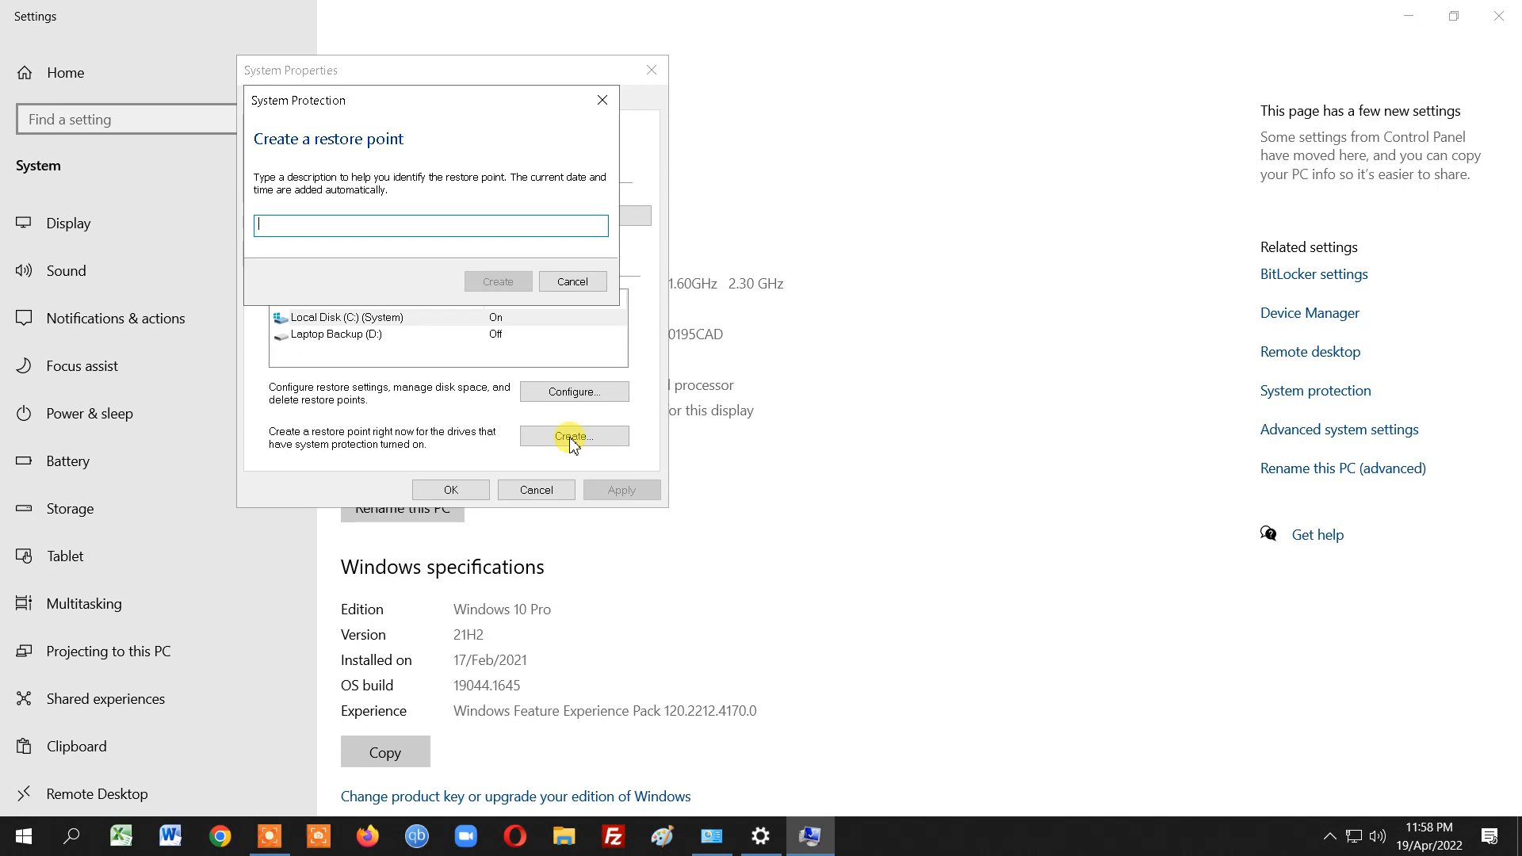
# Describe the restore point as 'Before Backup 4-19-2022' and close the dialog
pyautogui.write('Before Backu')
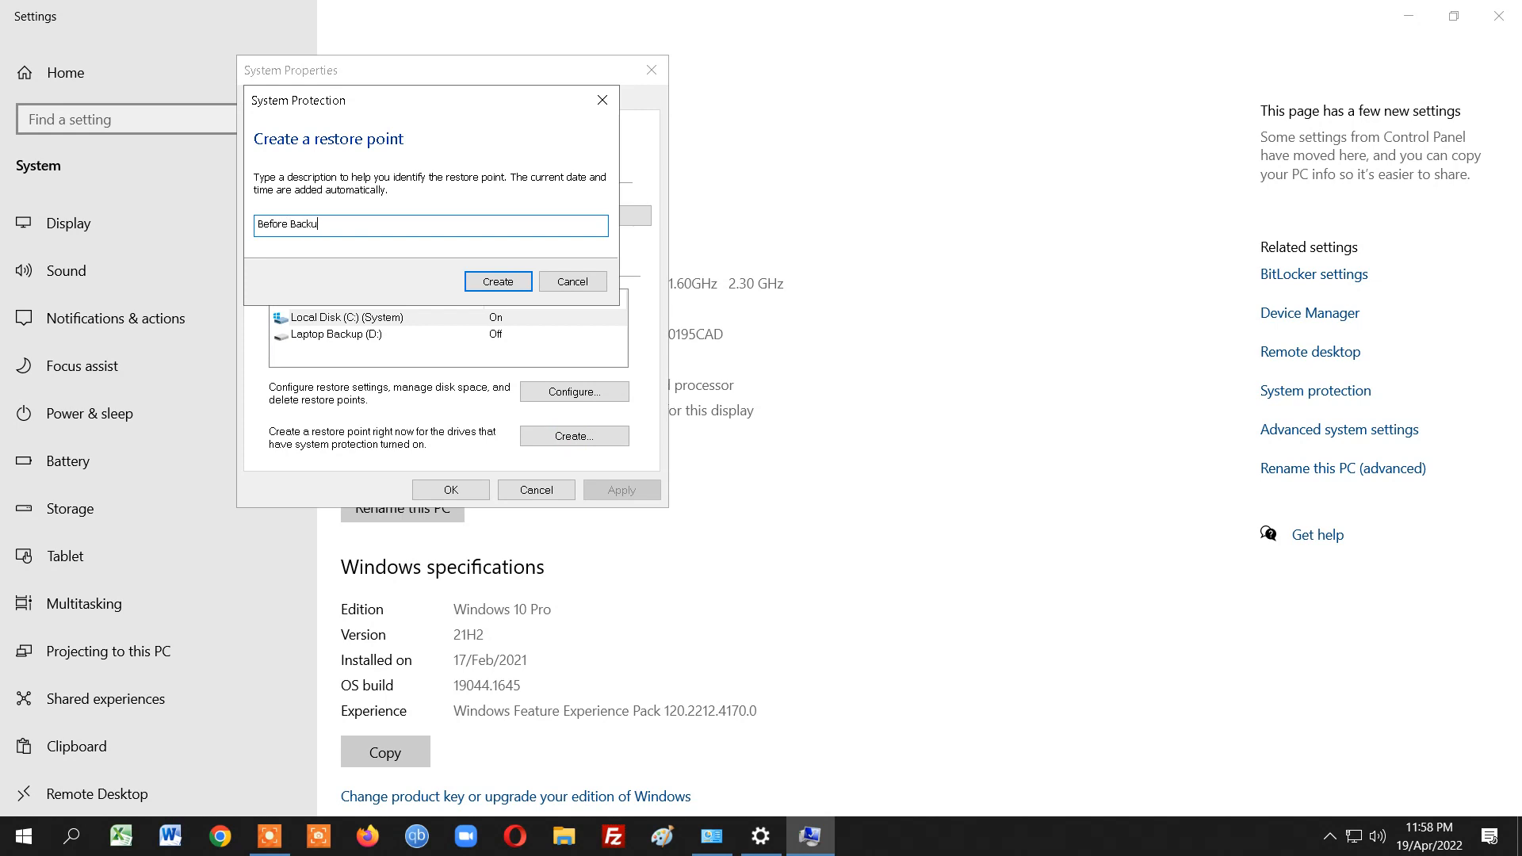
pyautogui.write('p')
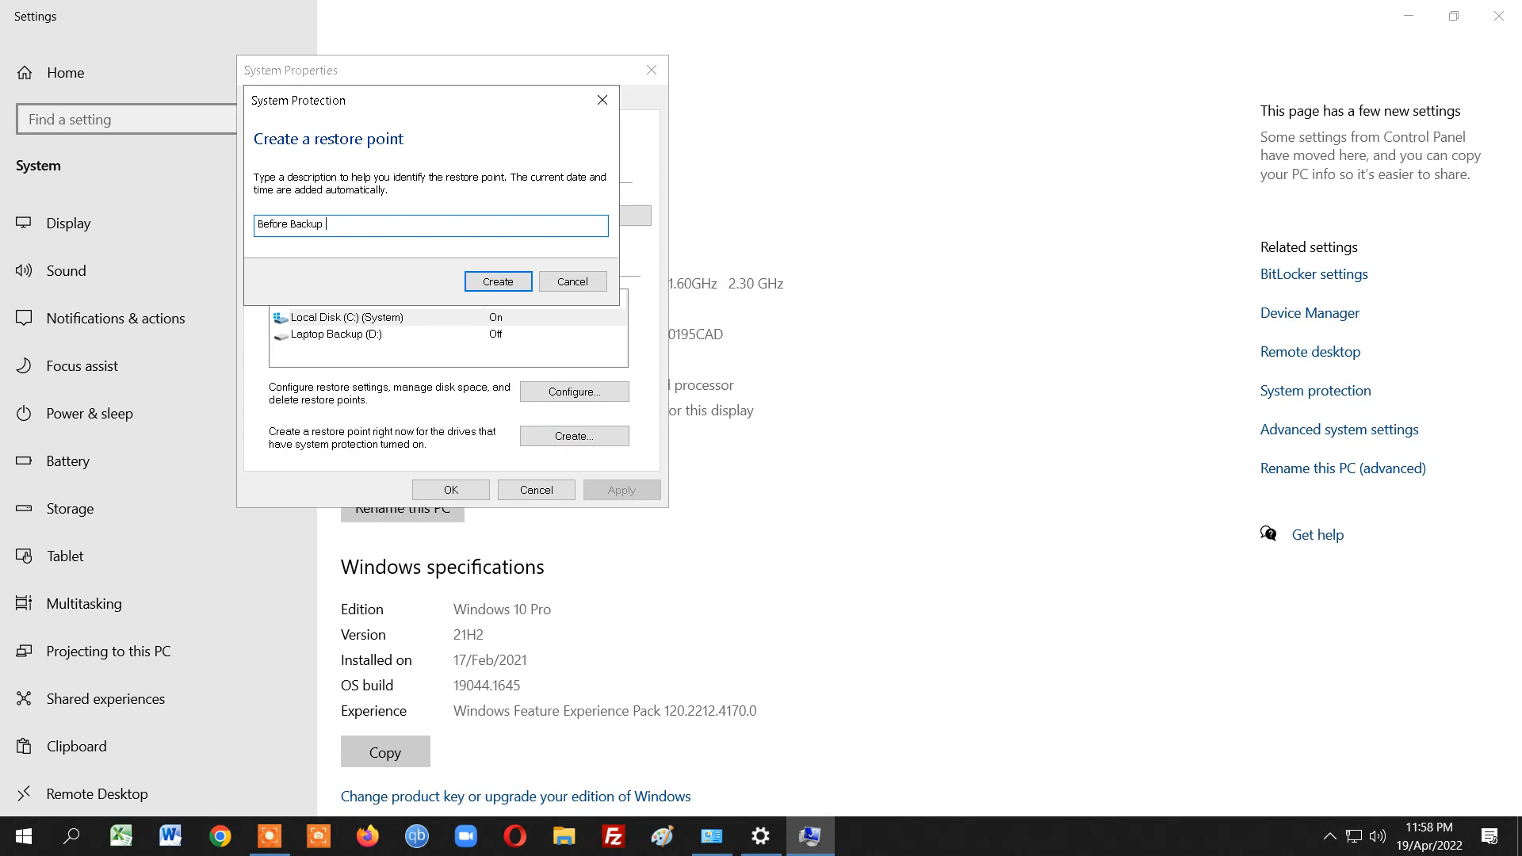
pyautogui.write('4-19')
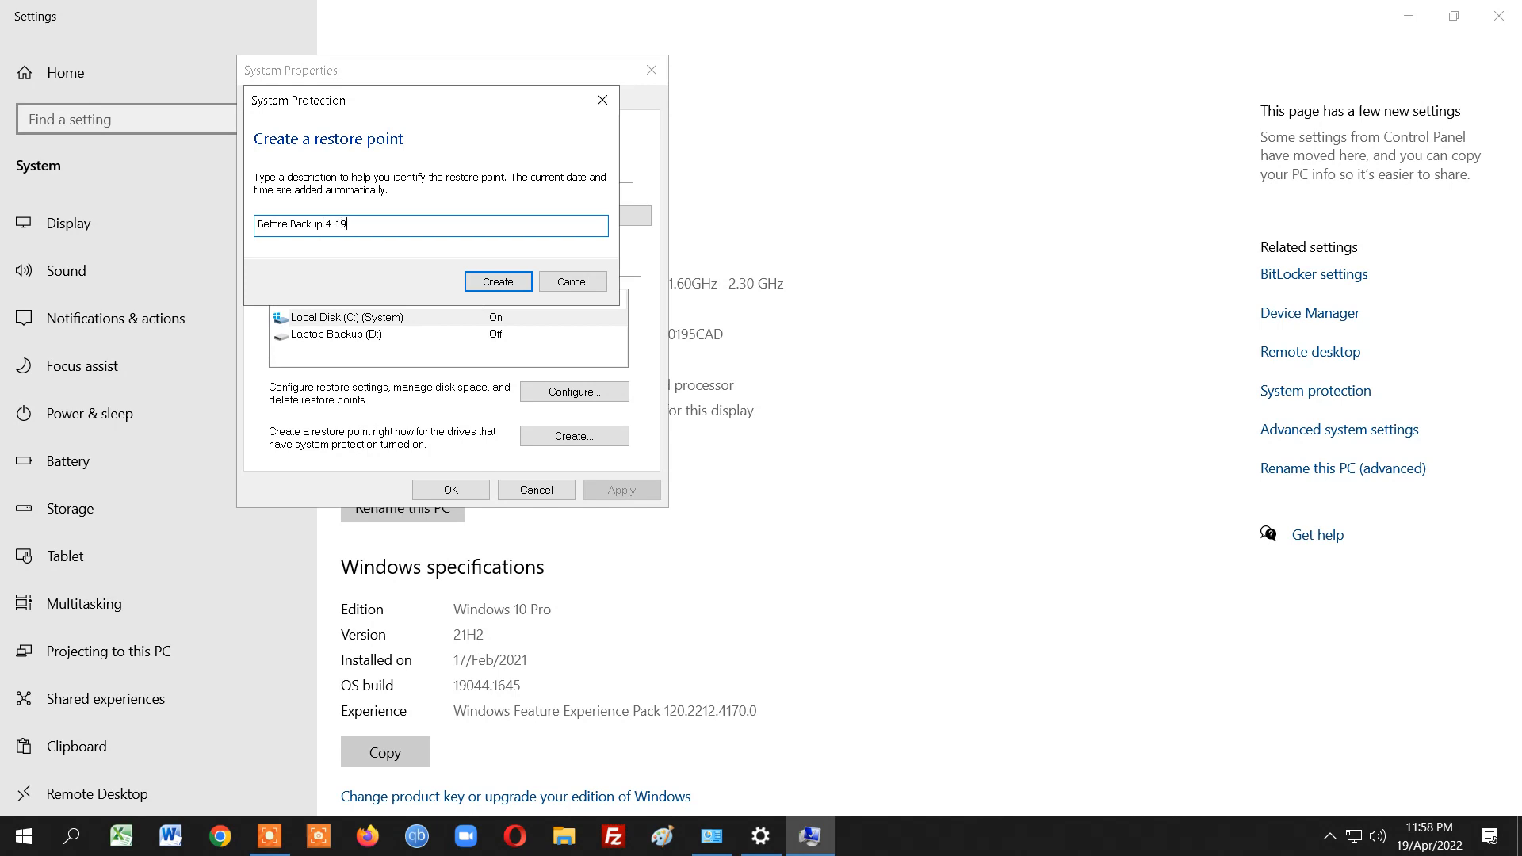
pyautogui.write('-2022')
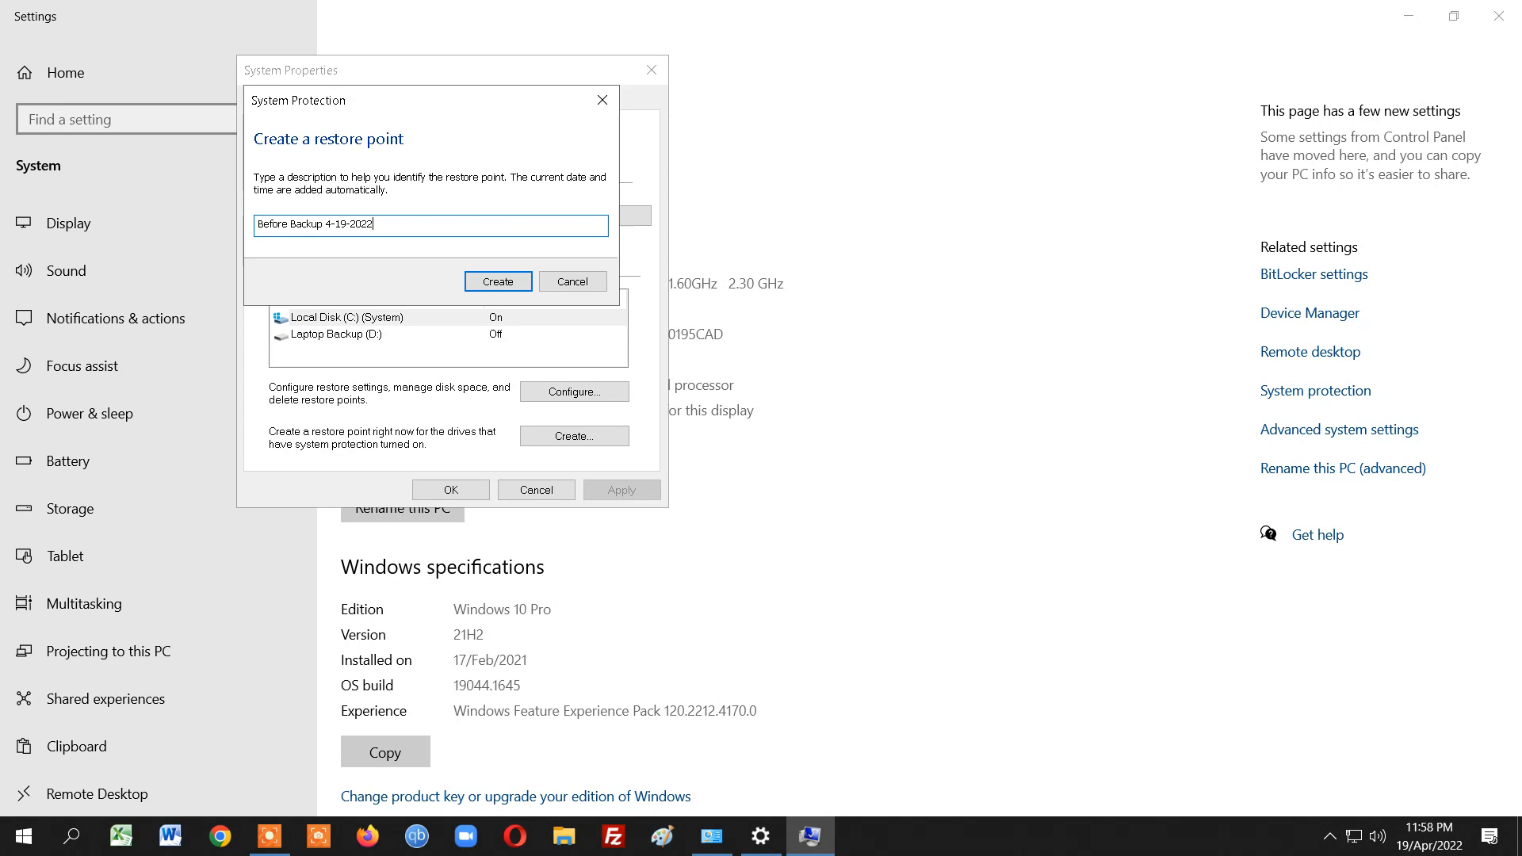
pyautogui.moveTo(586, 318)
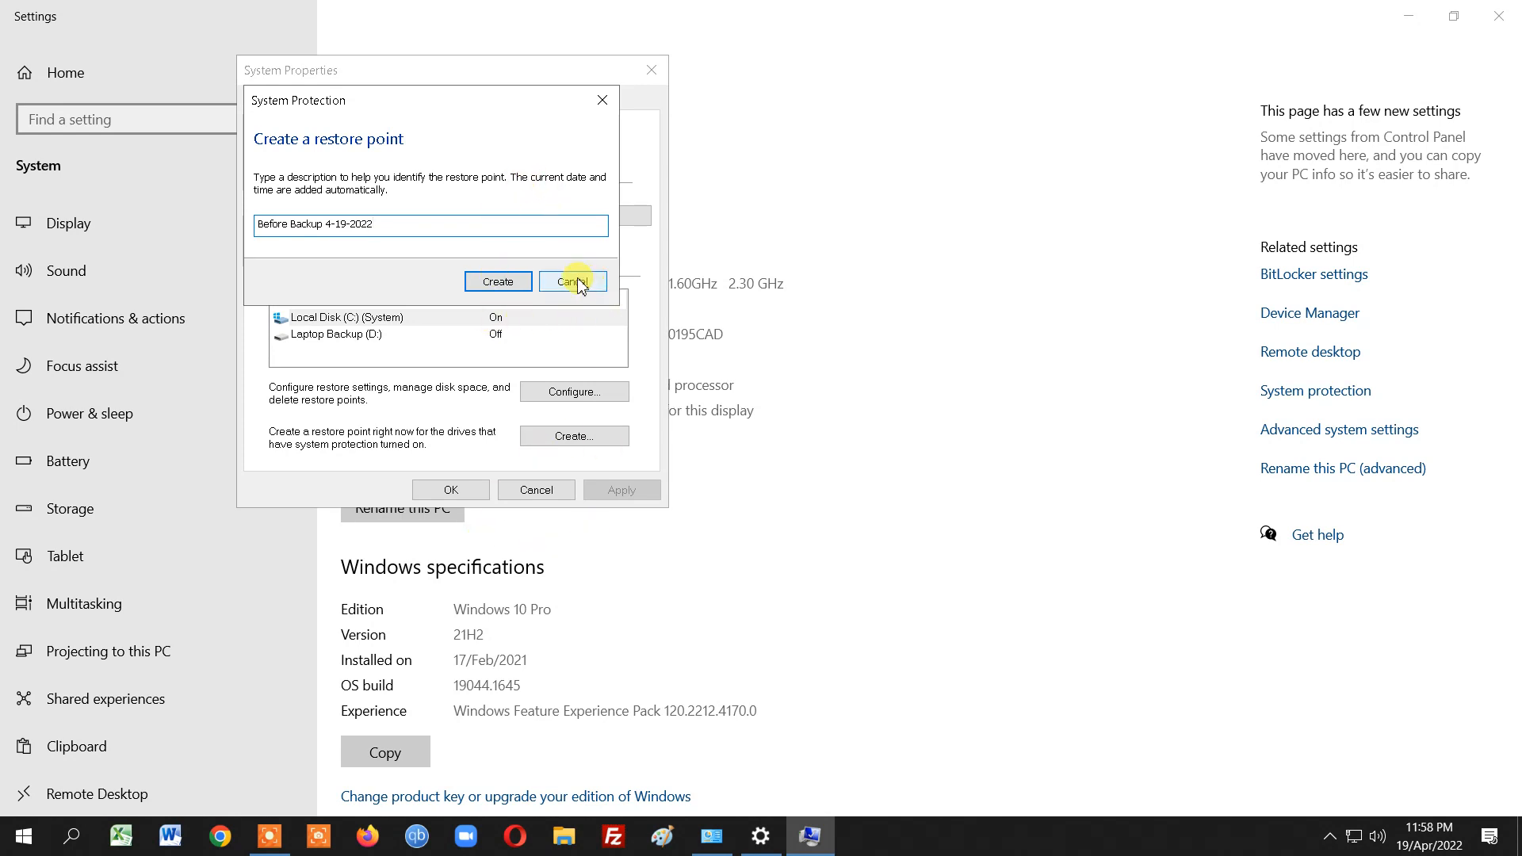
pyautogui.click(573, 282)
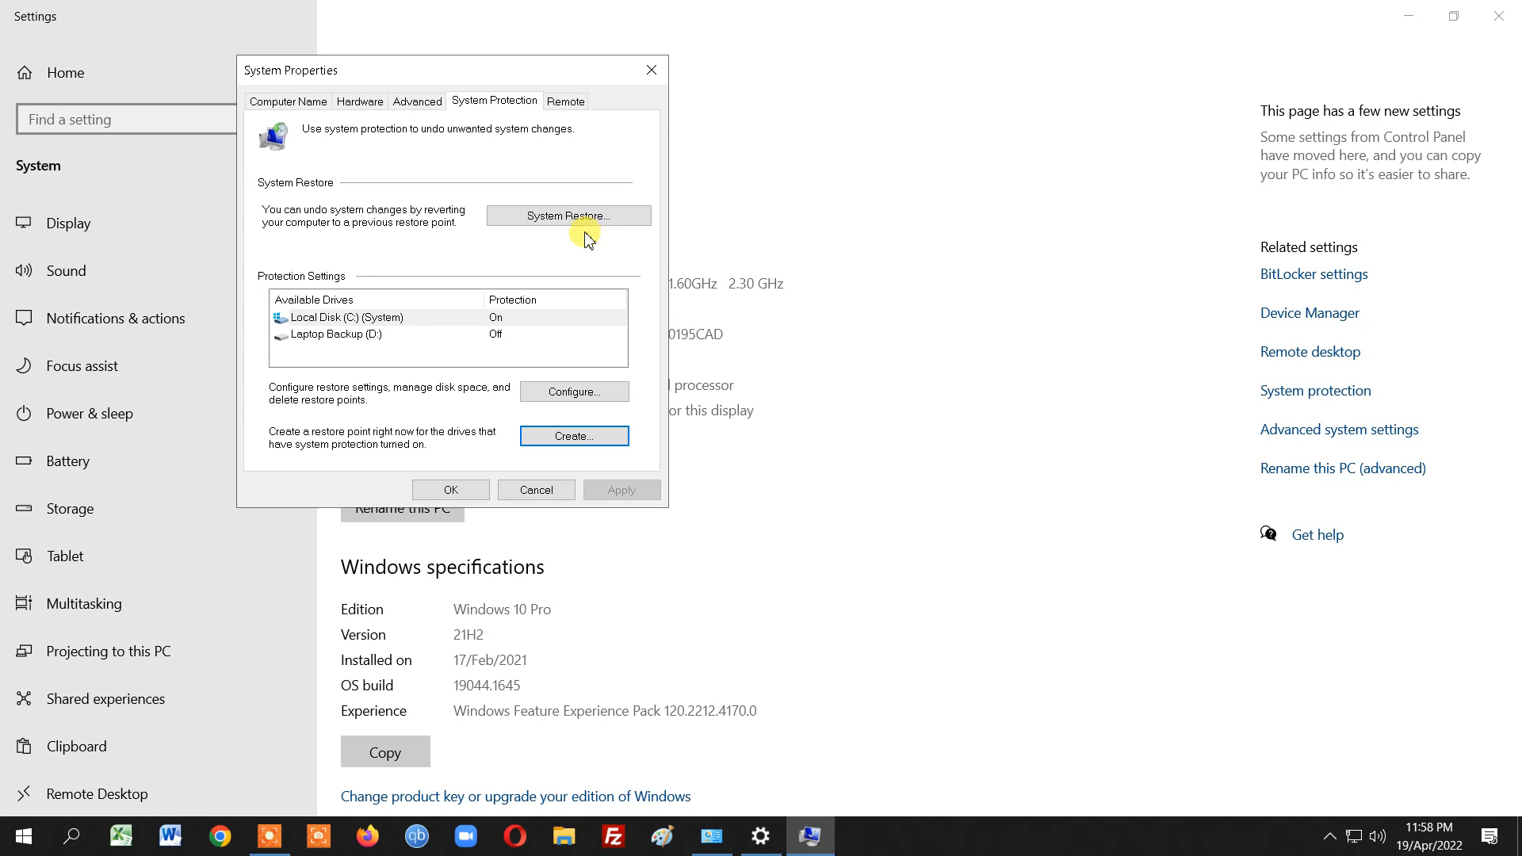
pyautogui.moveTo(641, 240)
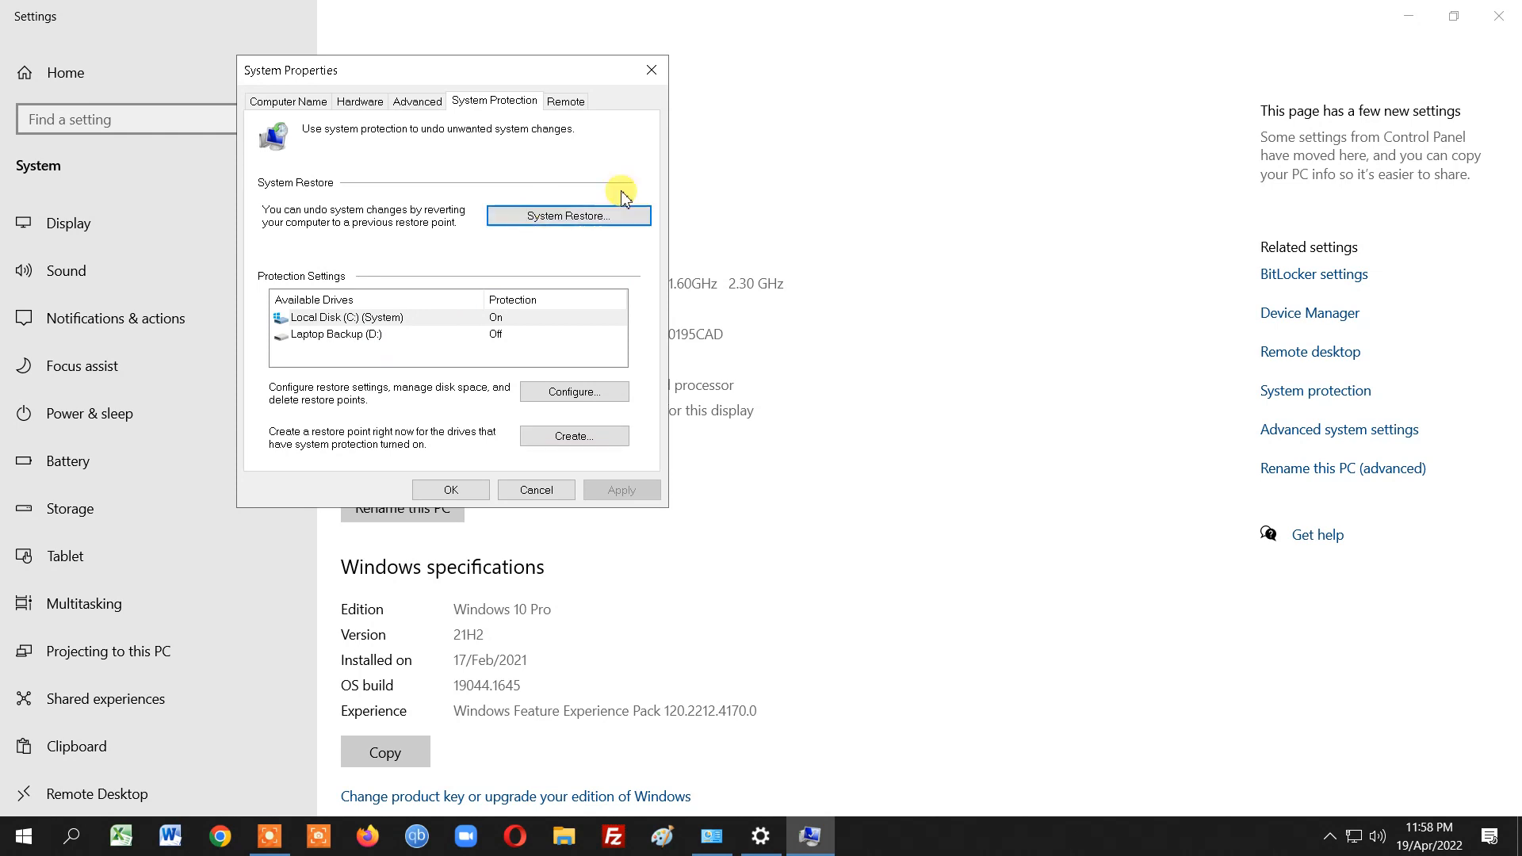
pyautogui.click(567, 216)
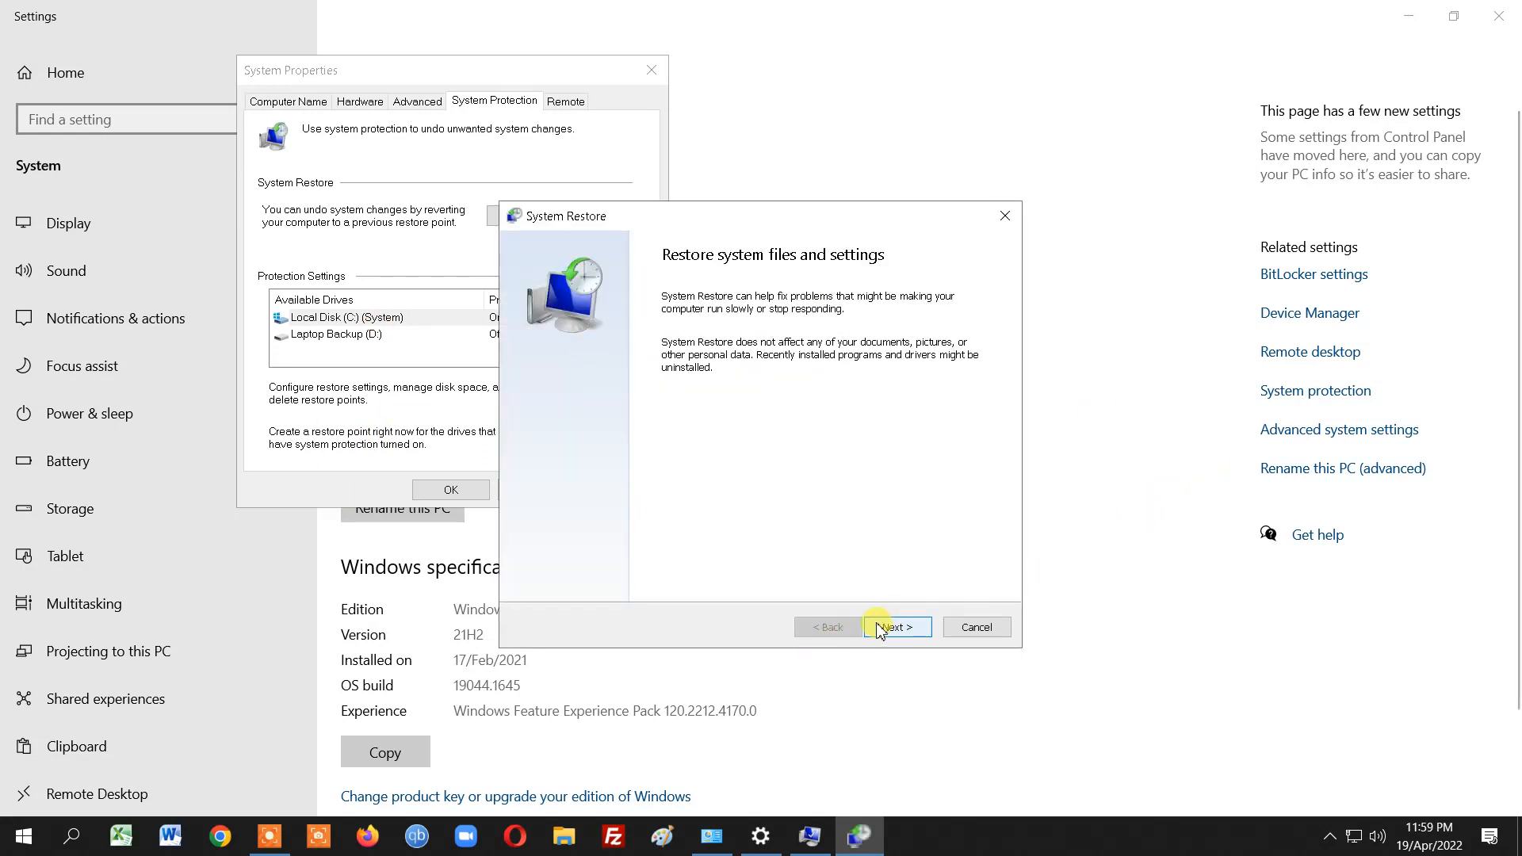
pyautogui.click(894, 627)
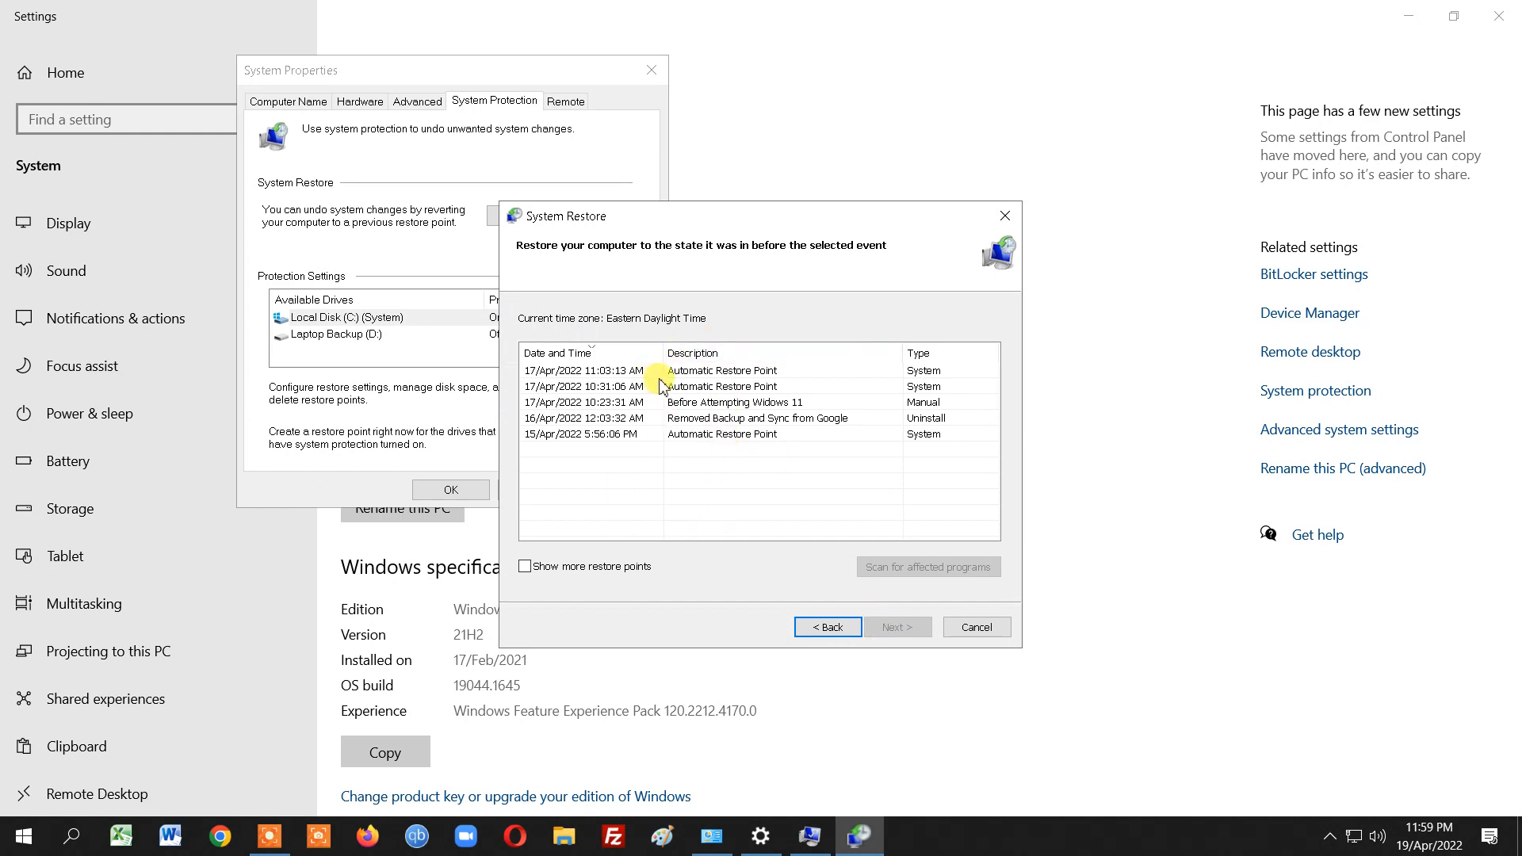
pyautogui.moveTo(604, 485)
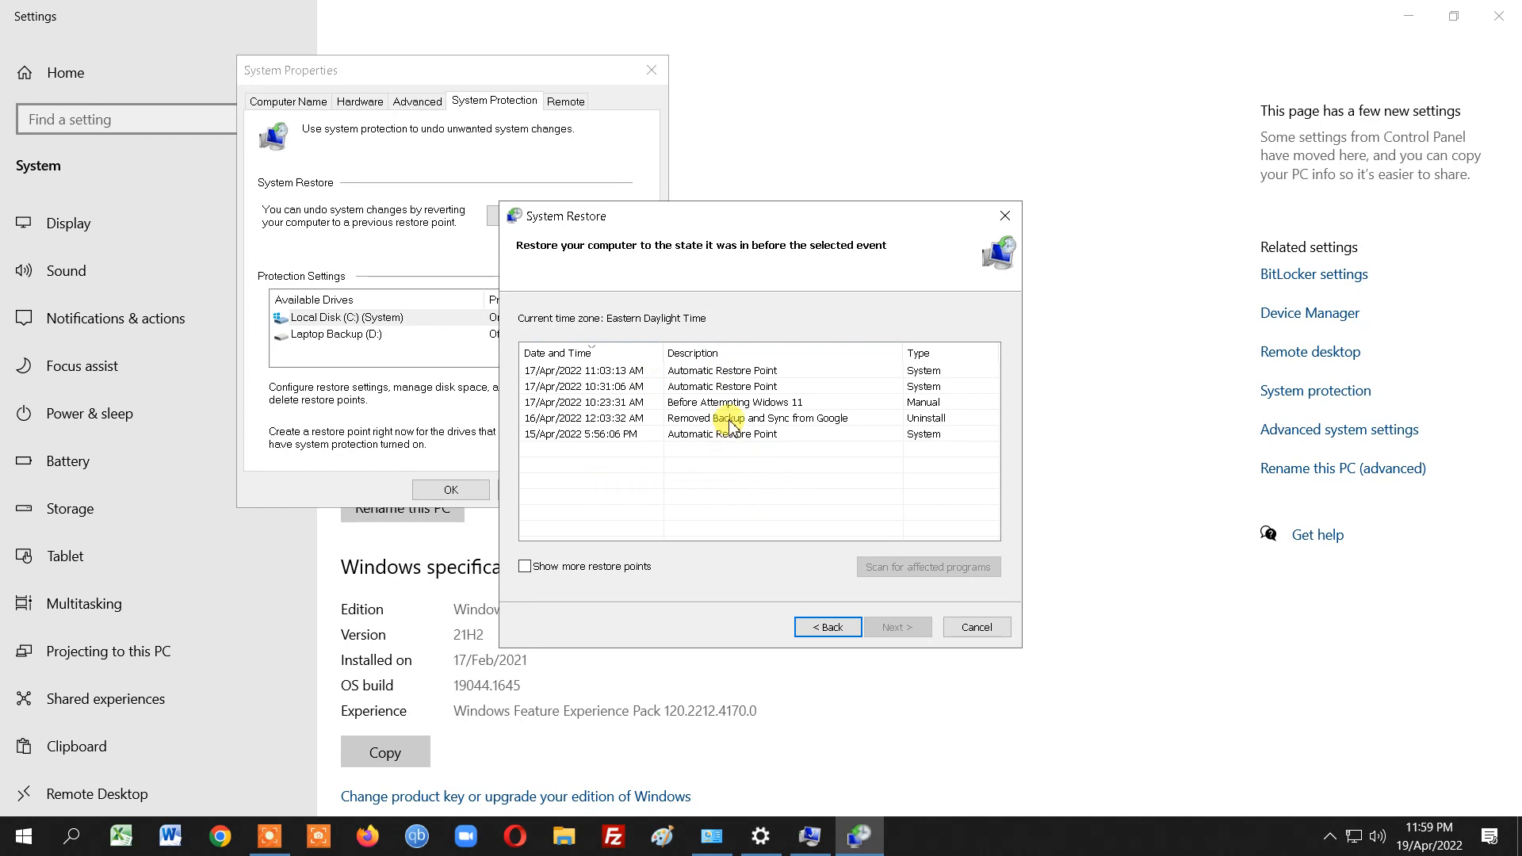
pyautogui.moveTo(648, 533)
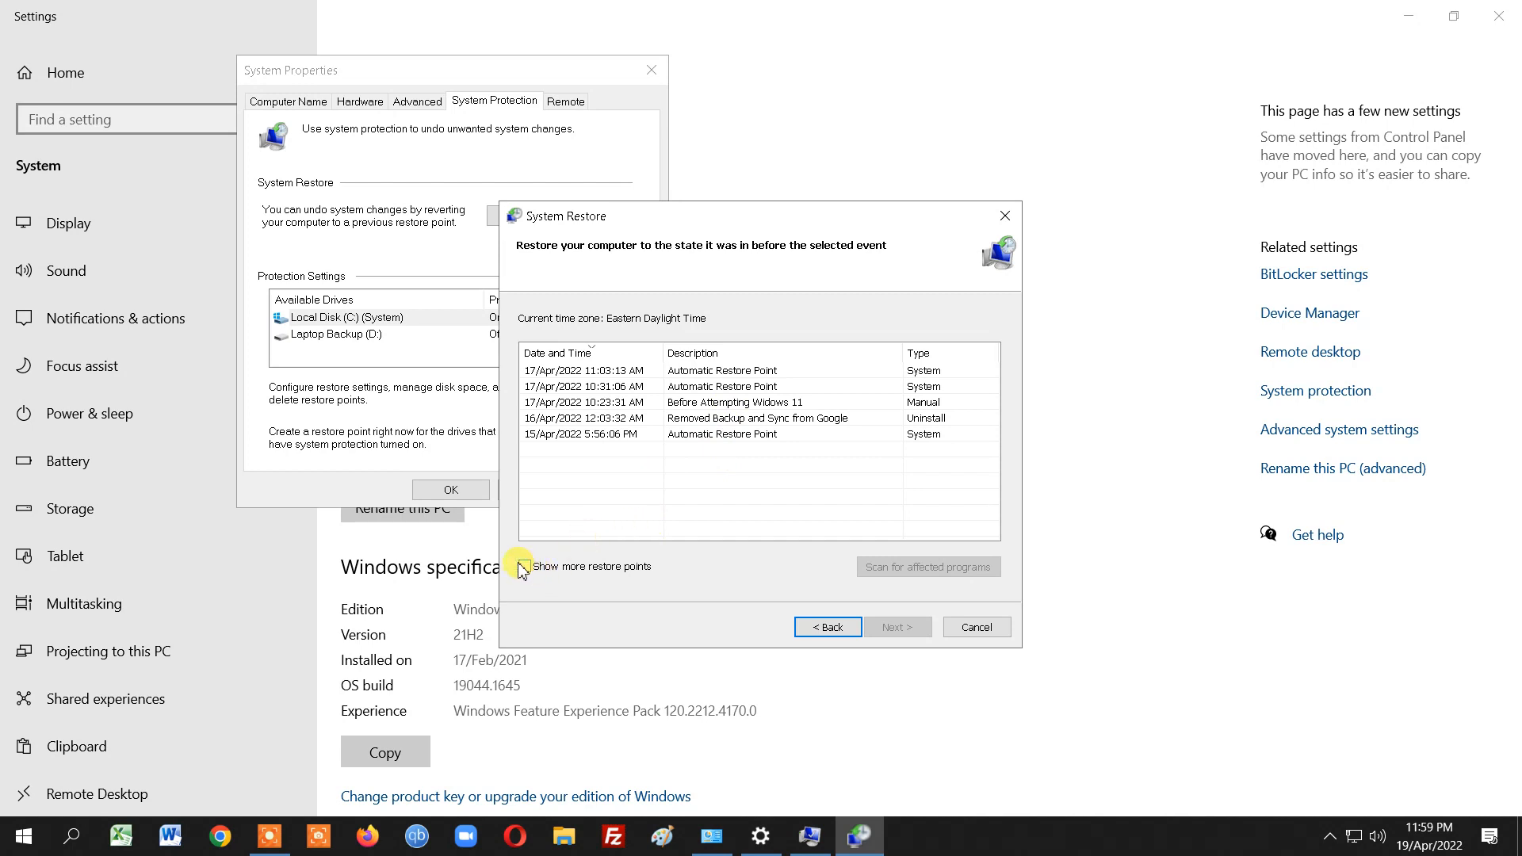
pyautogui.click(524, 567)
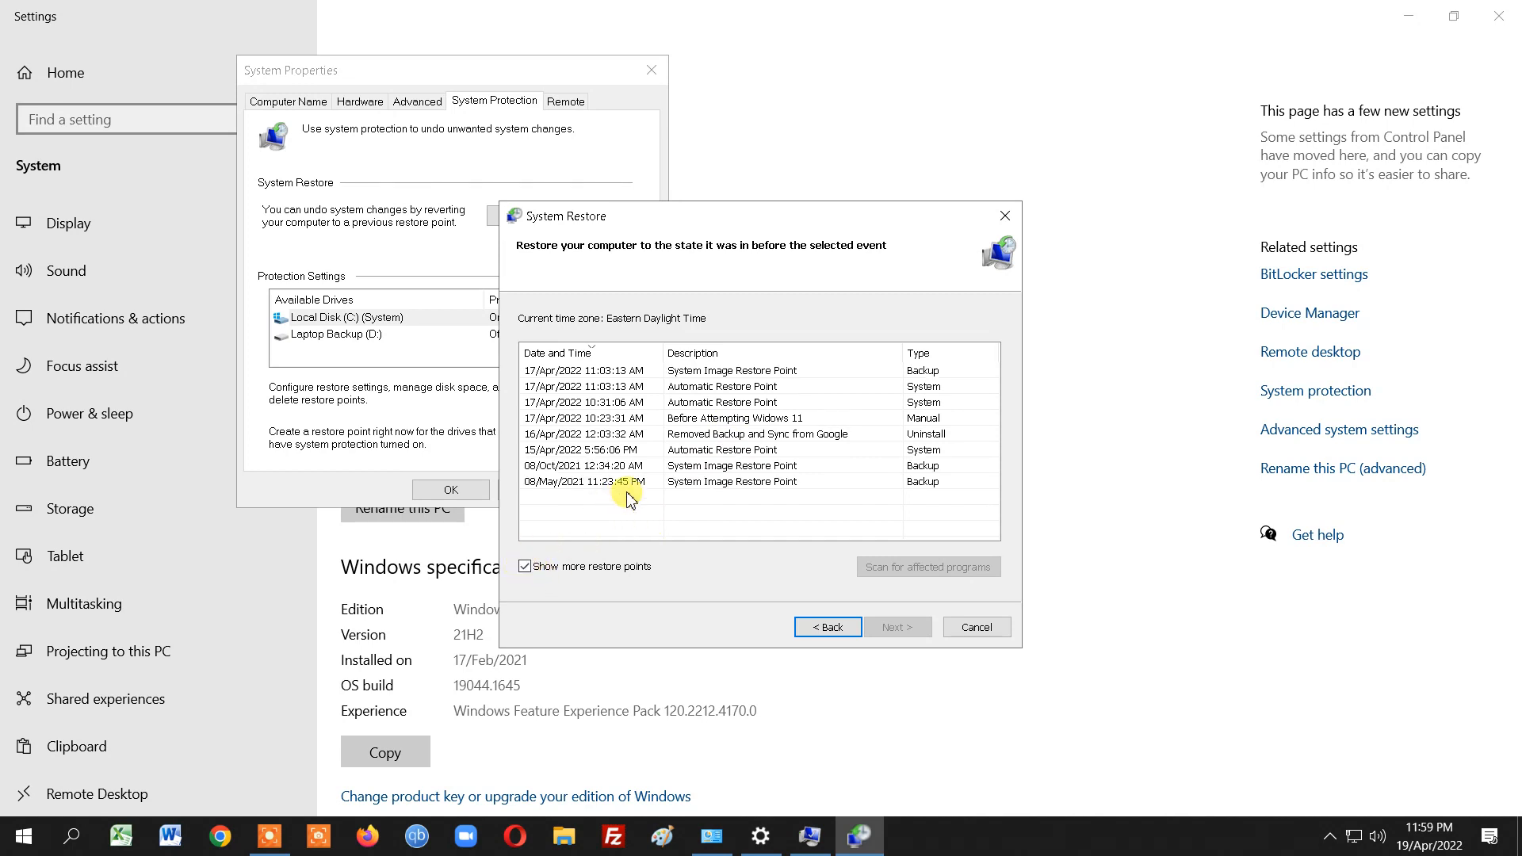
pyautogui.moveTo(598, 500)
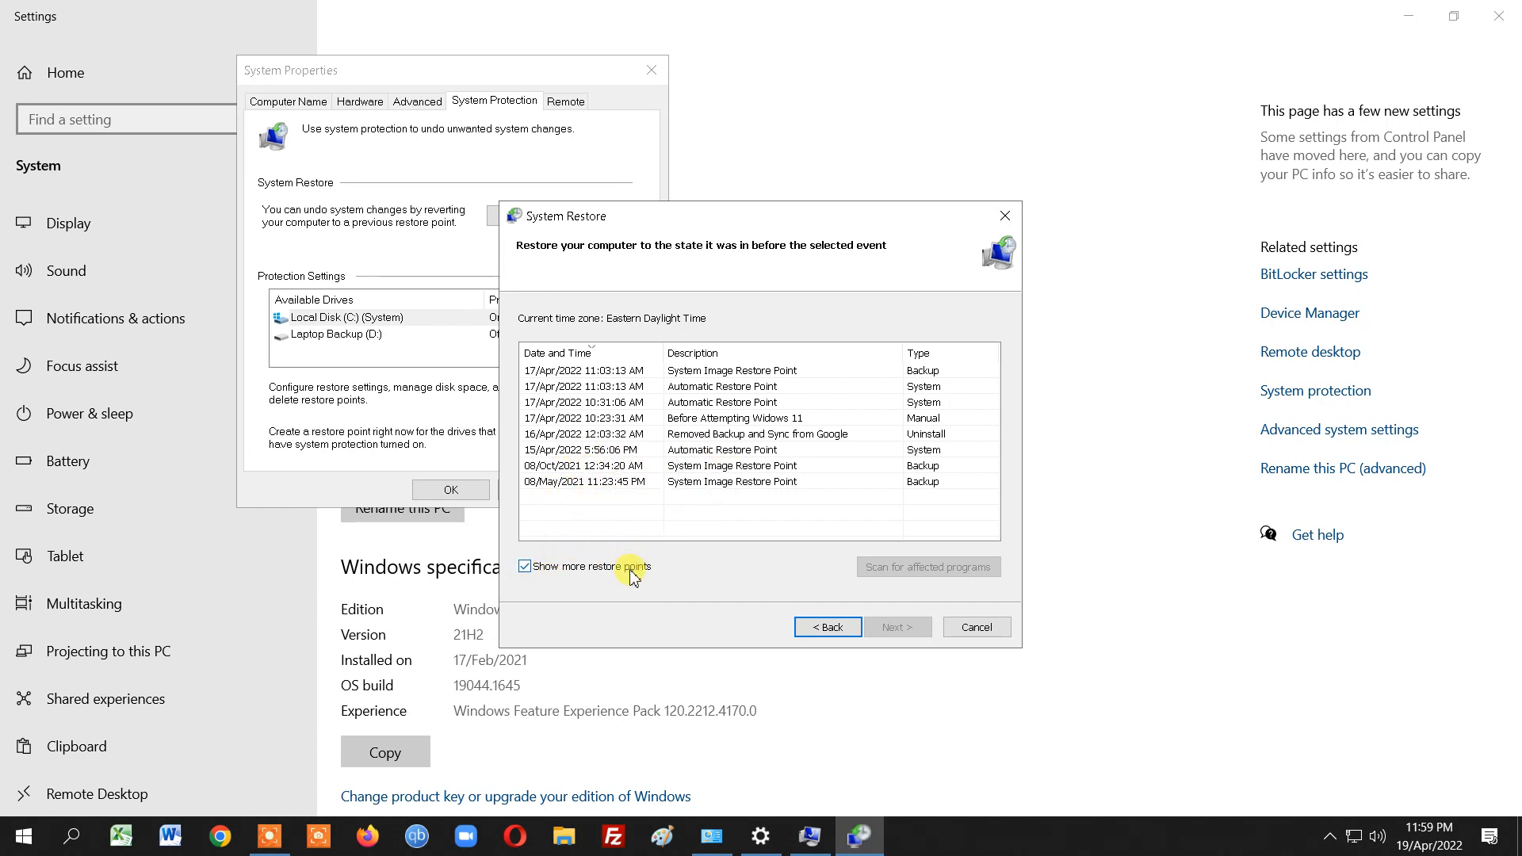
pyautogui.click(525, 566)
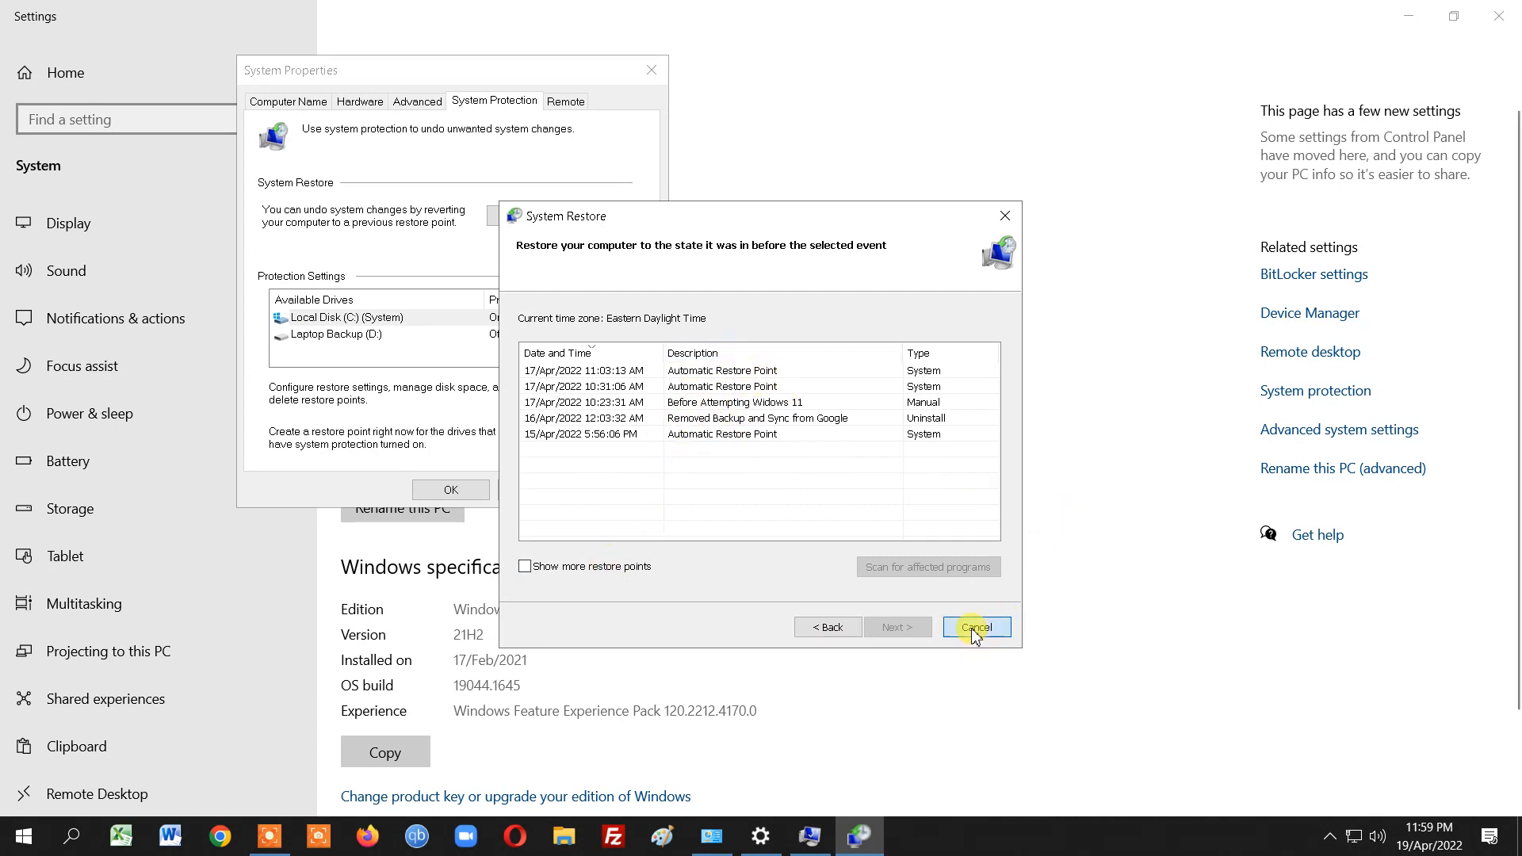
pyautogui.click(975, 626)
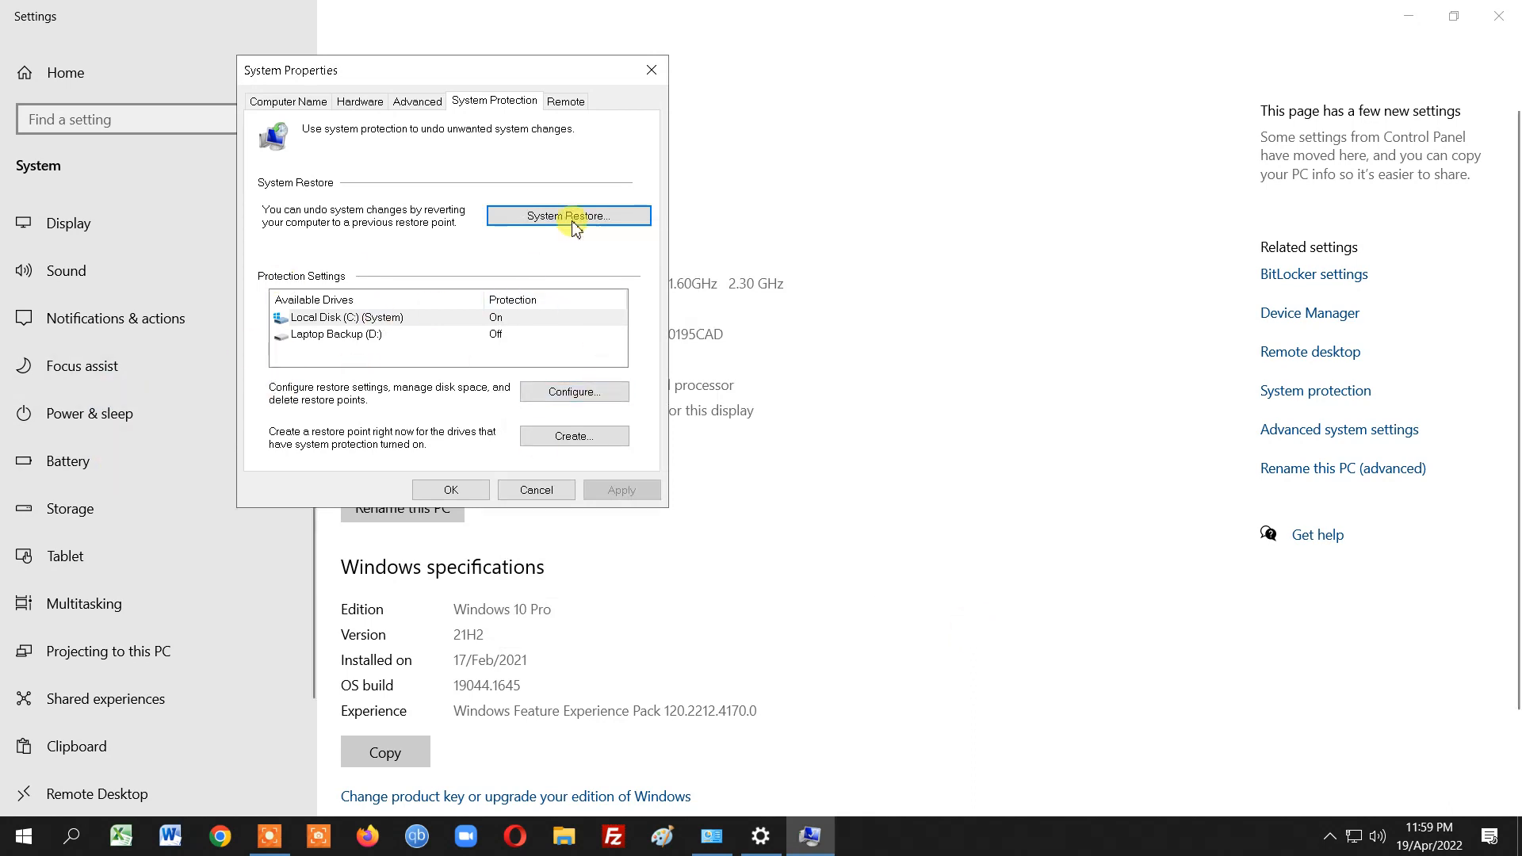
pyautogui.moveTo(539, 347)
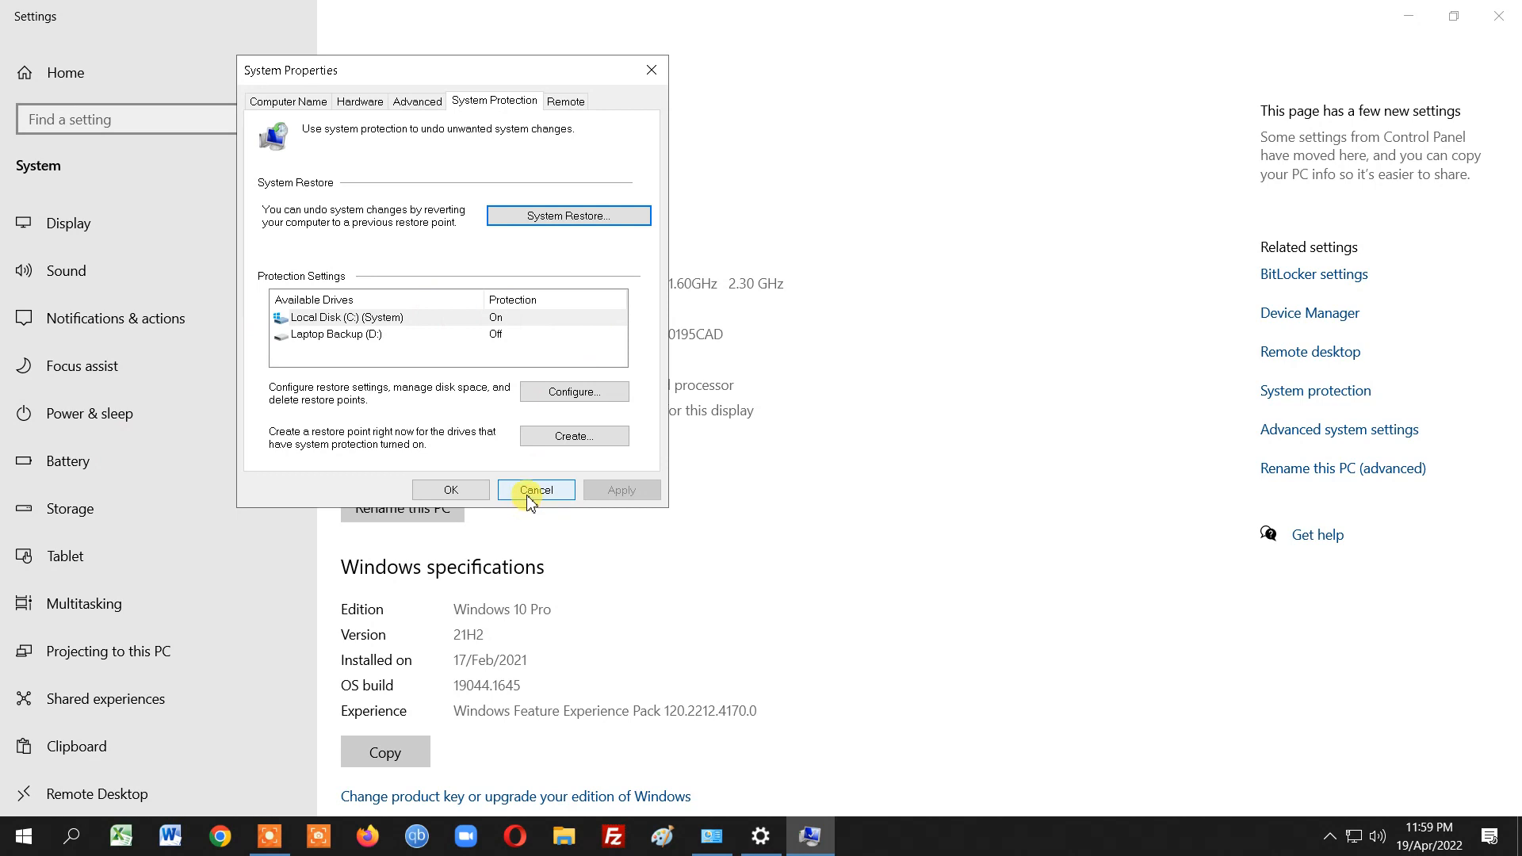
# Dismiss System Properties, return to Settings home and search 'backup' there
pyautogui.click(536, 490)
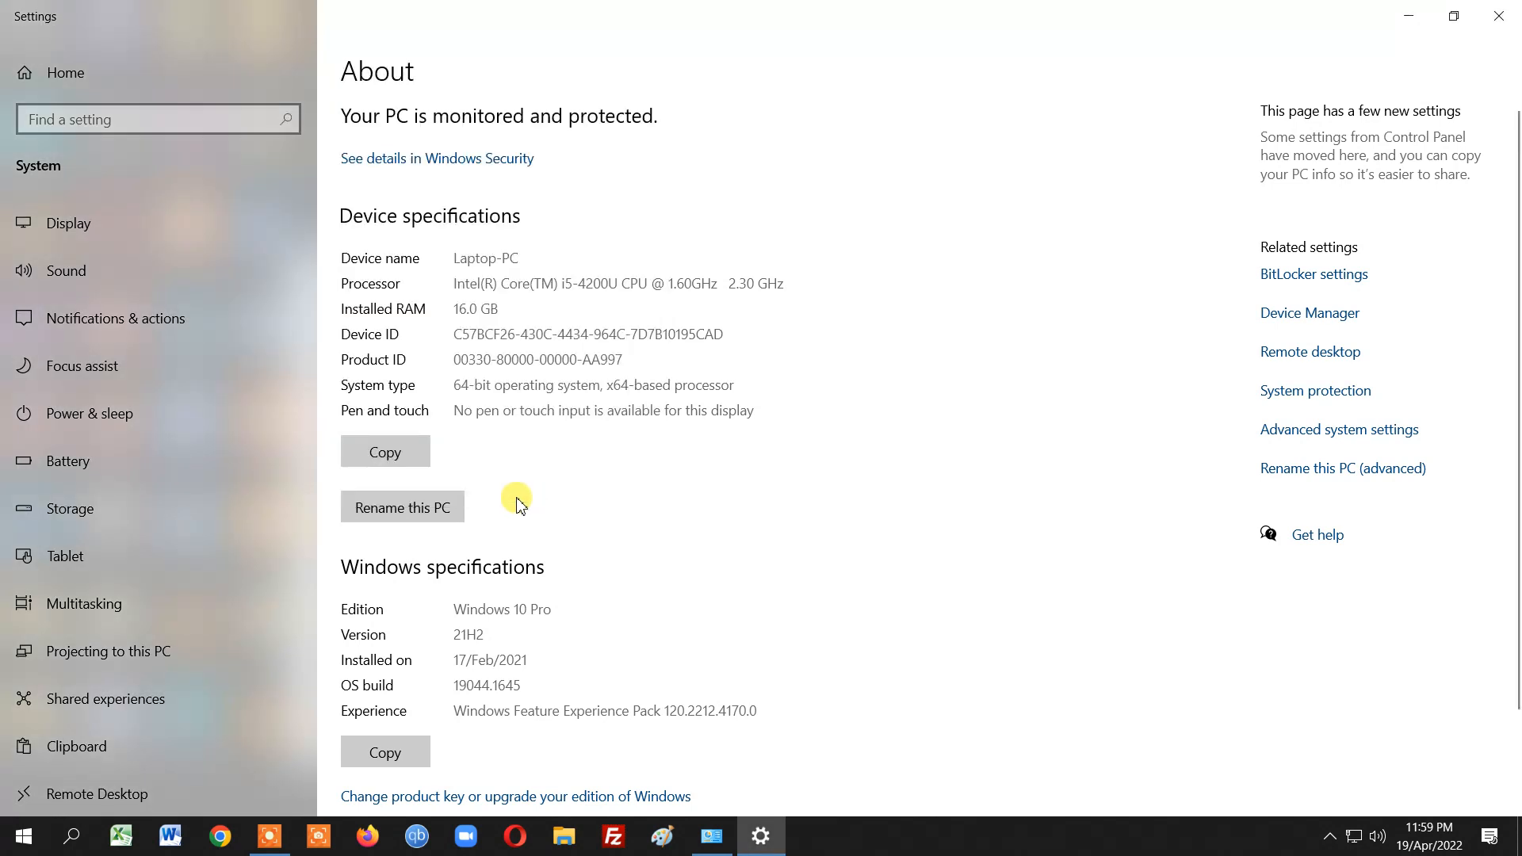
pyautogui.moveTo(808, 648)
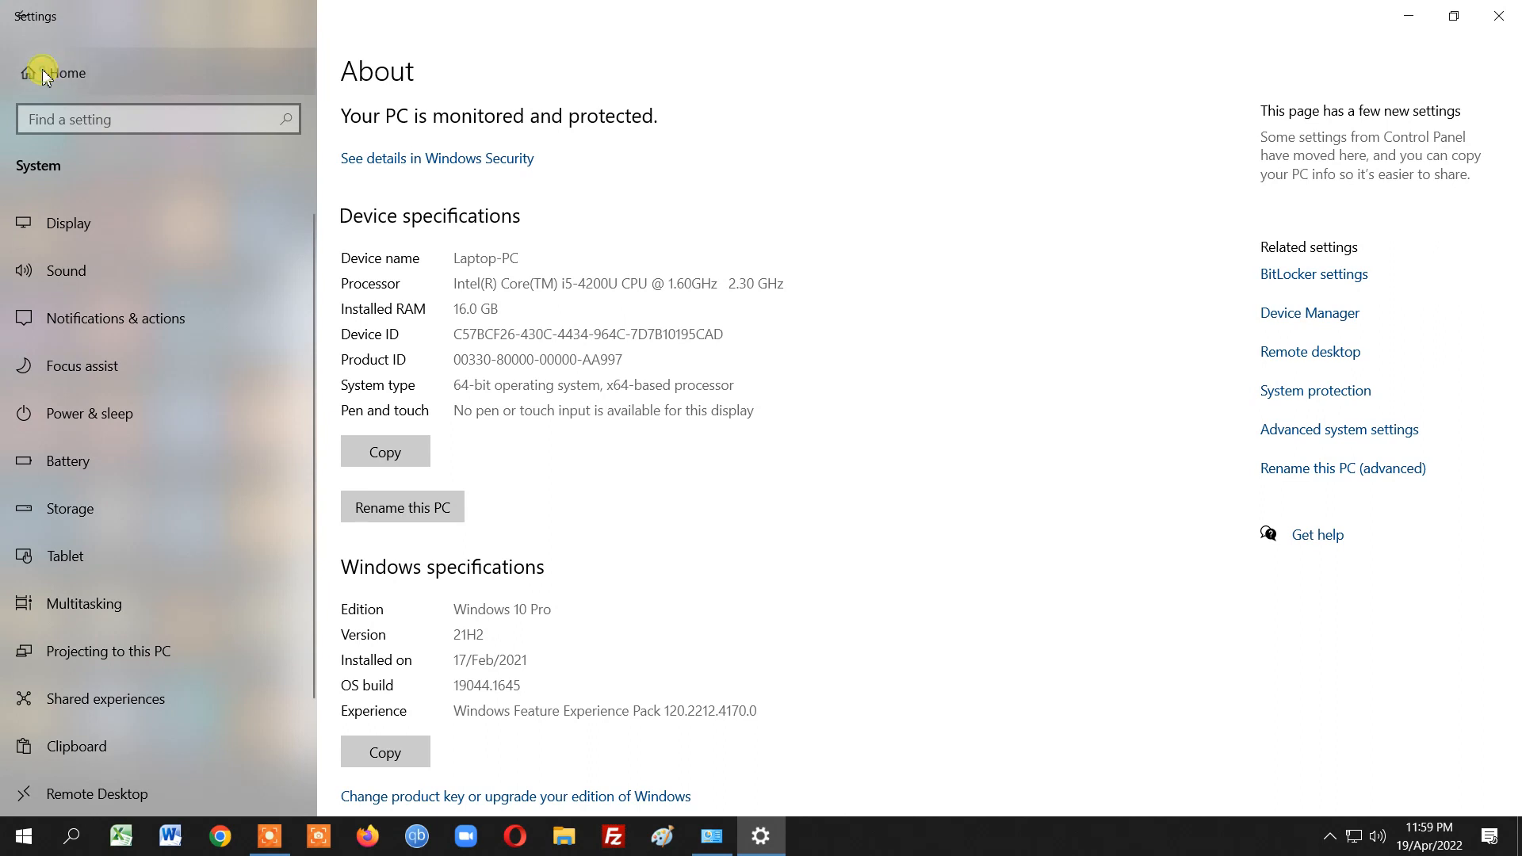
pyautogui.click(62, 71)
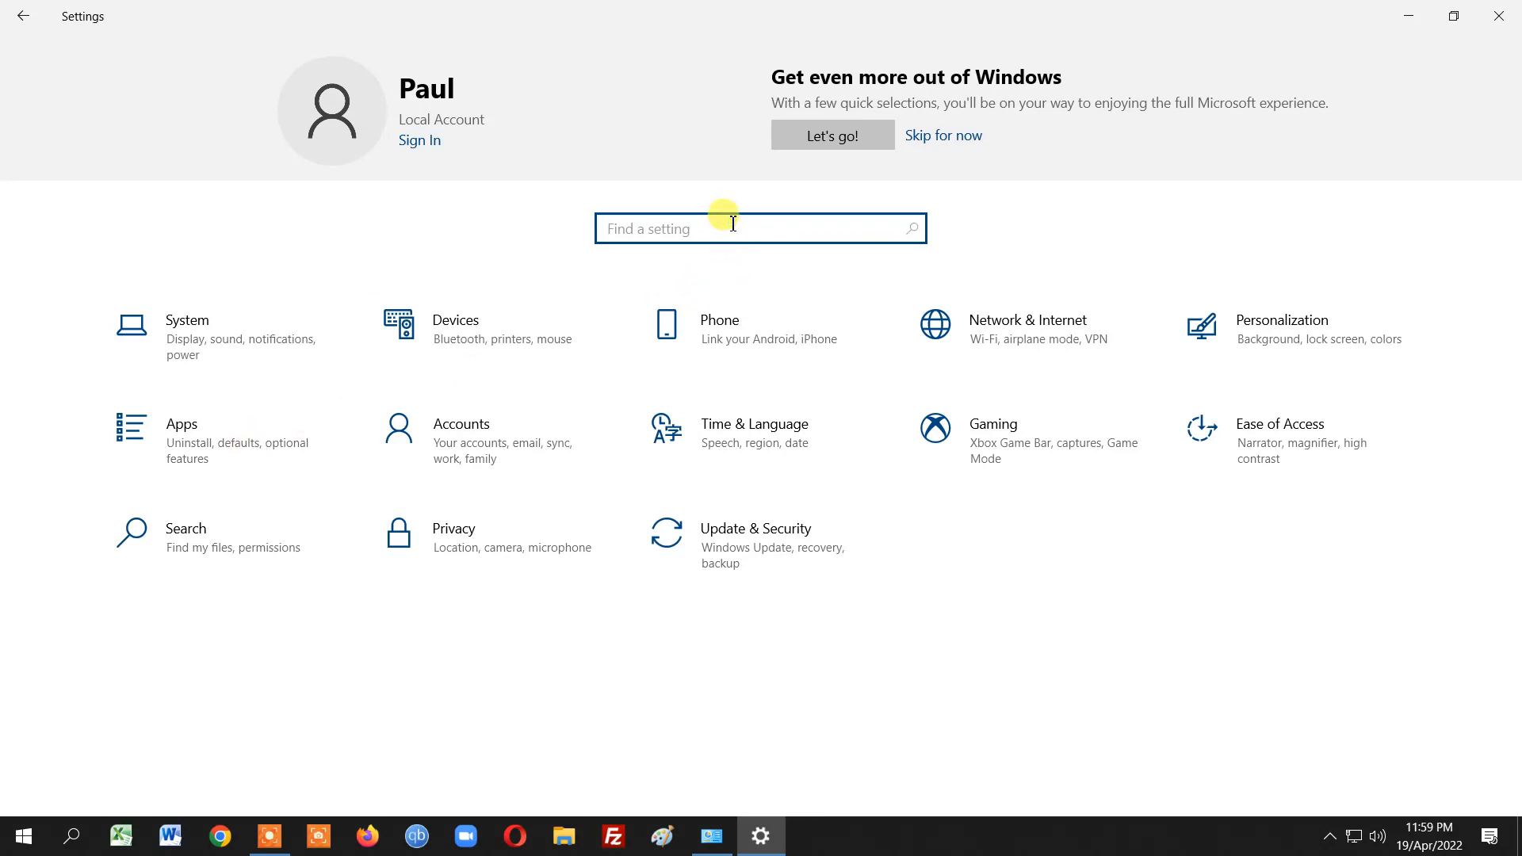
pyautogui.write('back')
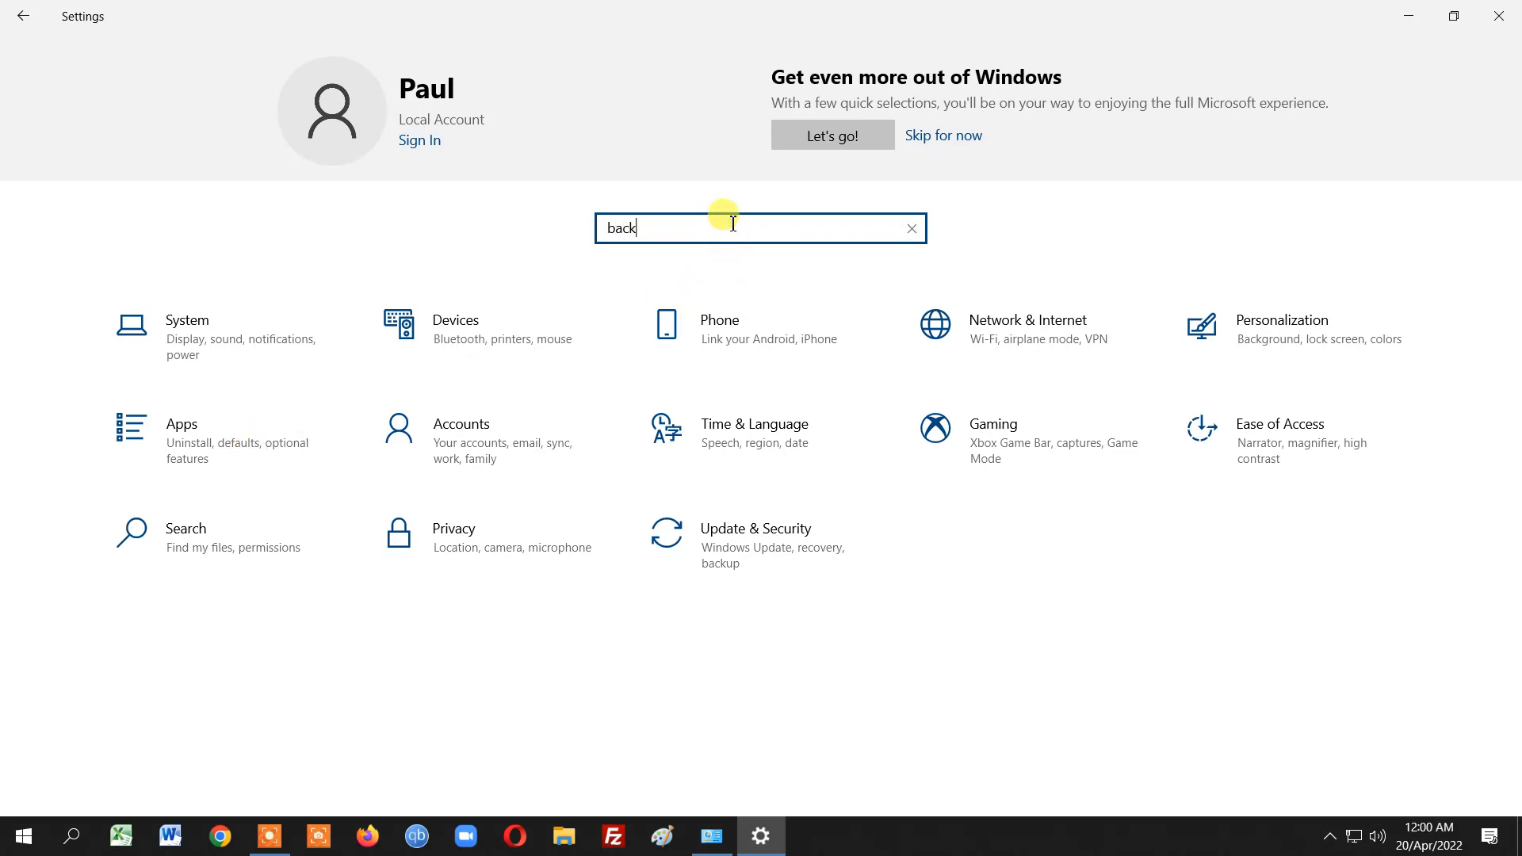
pyautogui.write('up')
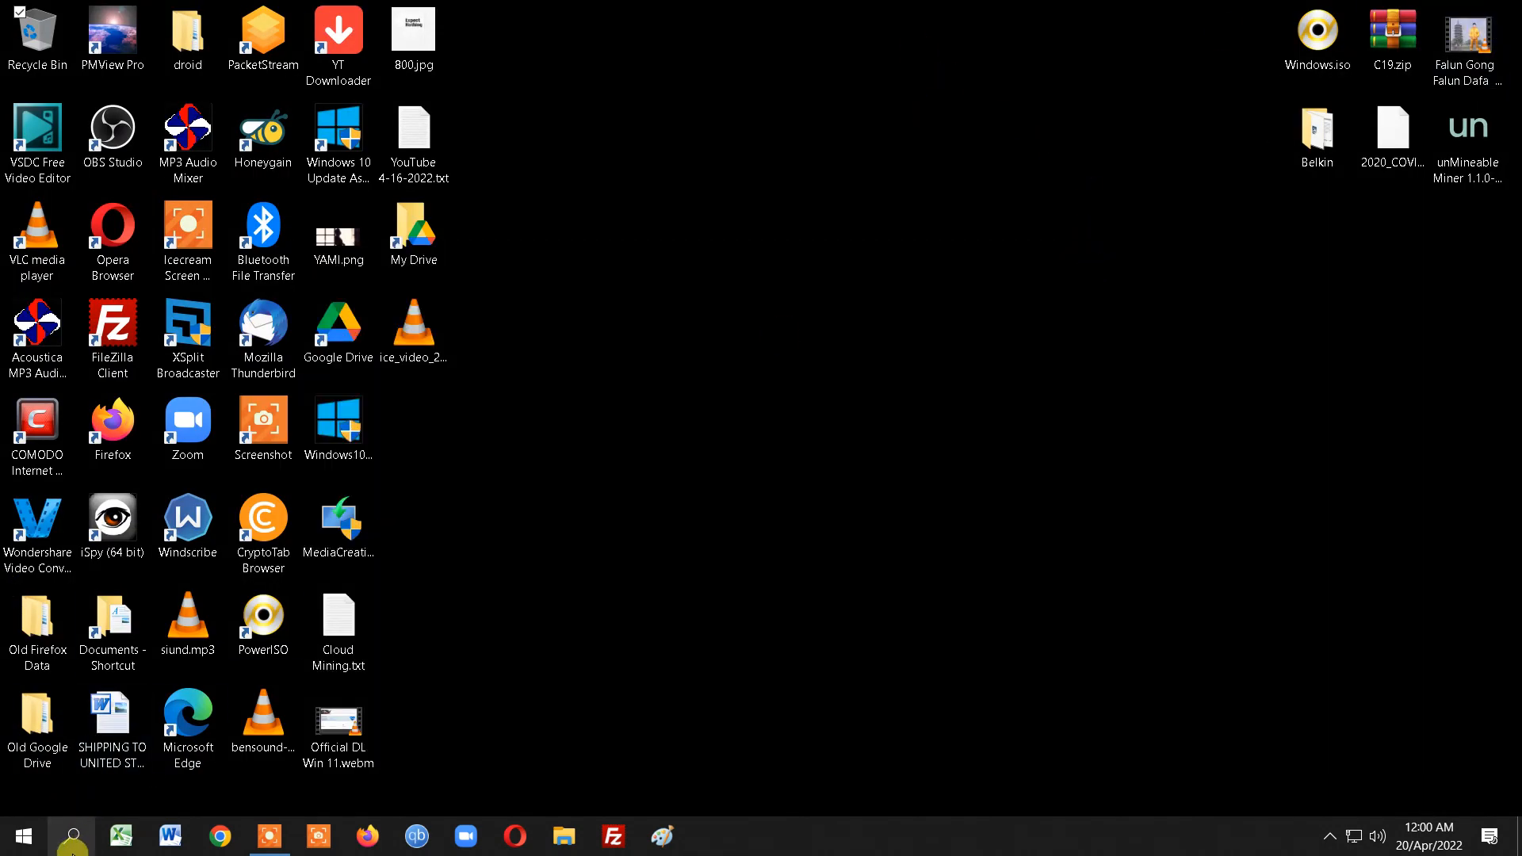
# Reopen Control Panel via search, maximize it and go to System and Security
pyautogui.write('cont')
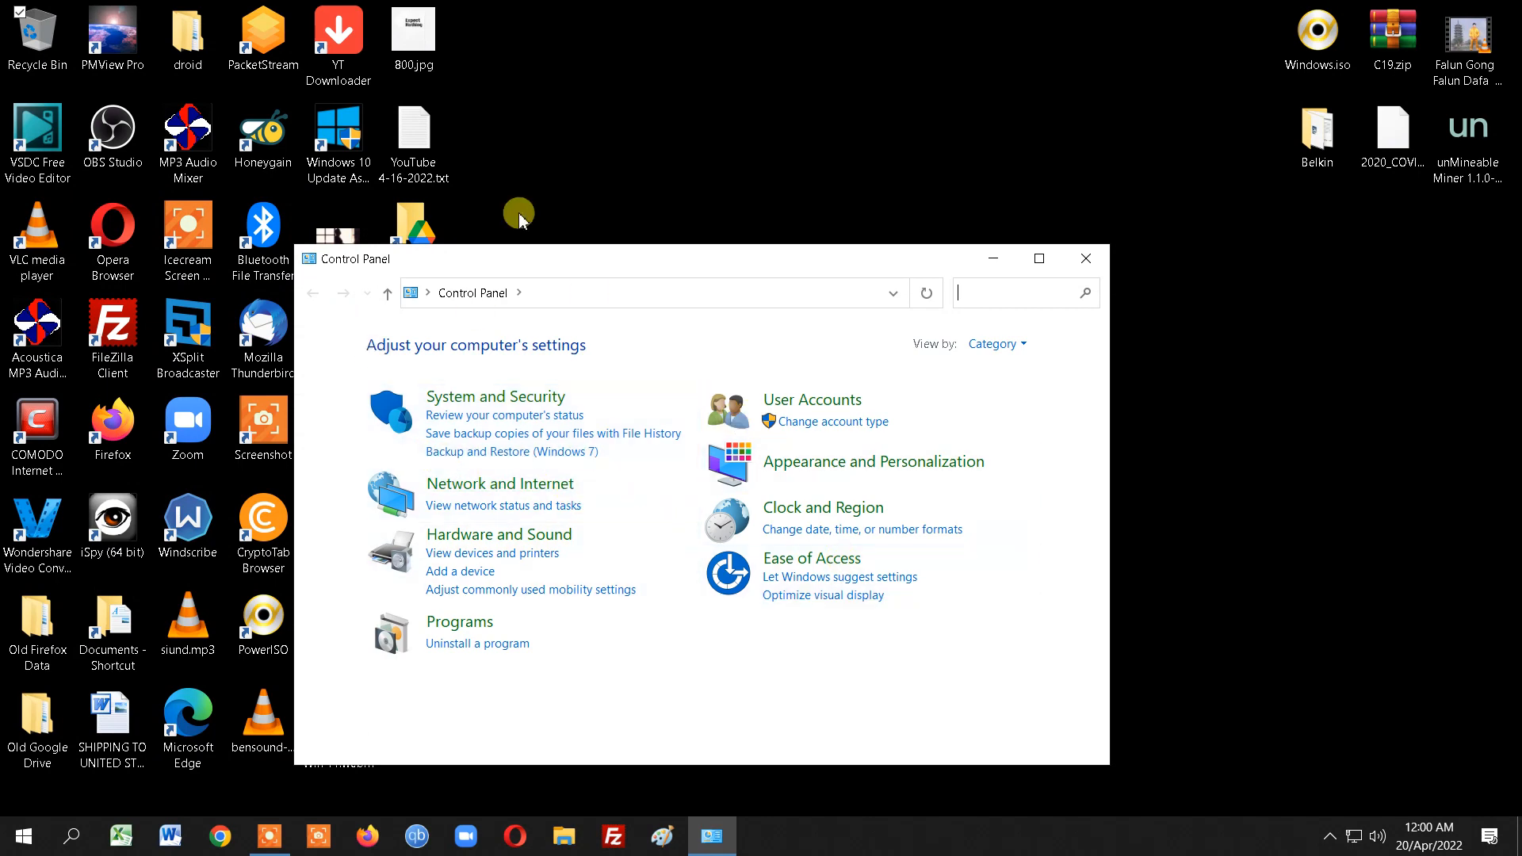
pyautogui.moveTo(680, 270)
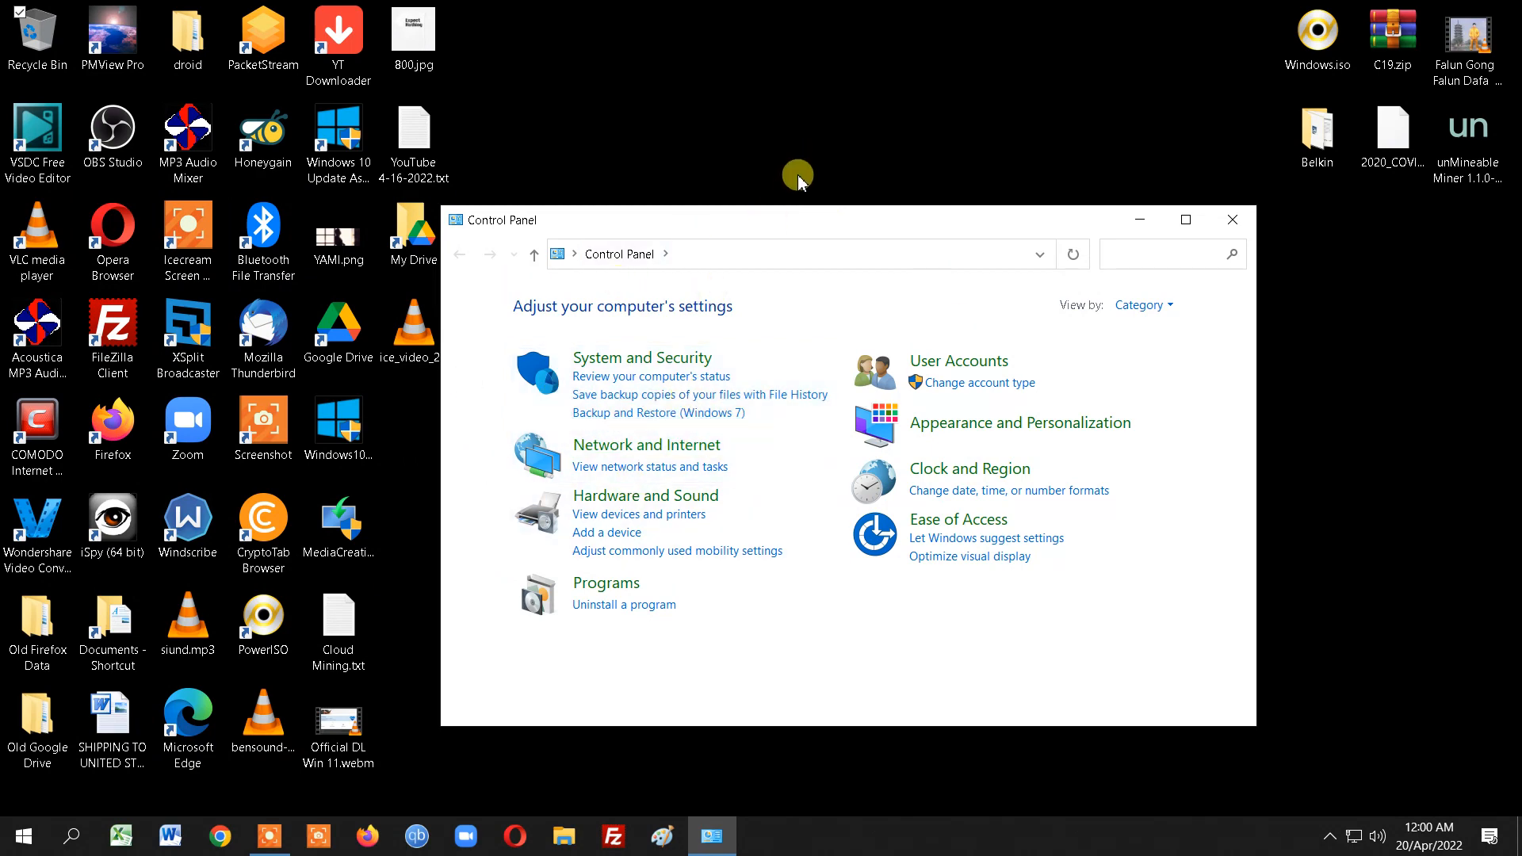
pyautogui.click(1184, 219)
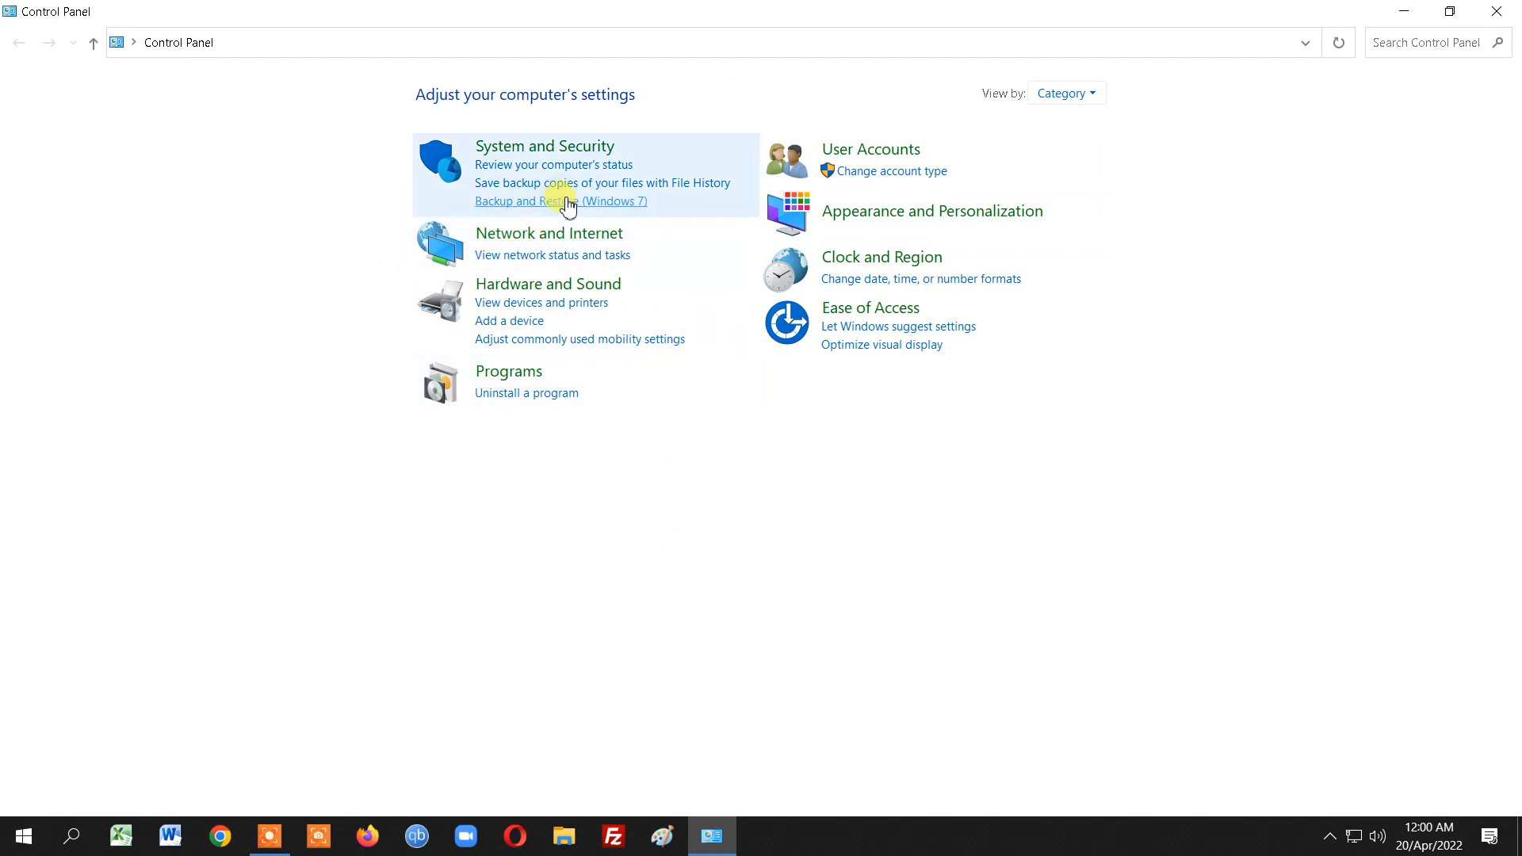
pyautogui.moveTo(609, 214)
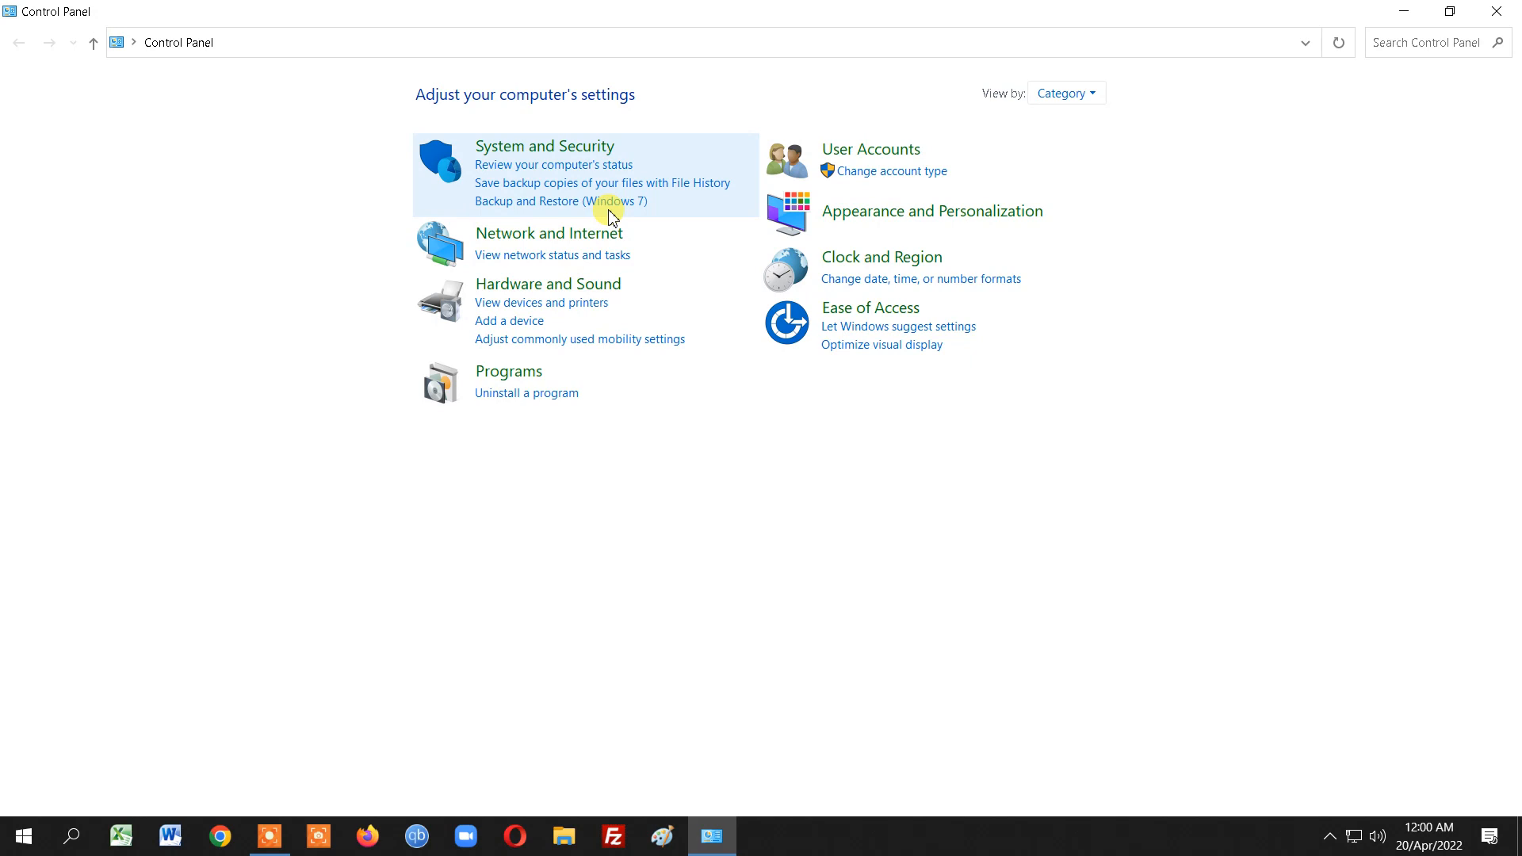
pyautogui.moveTo(514, 210)
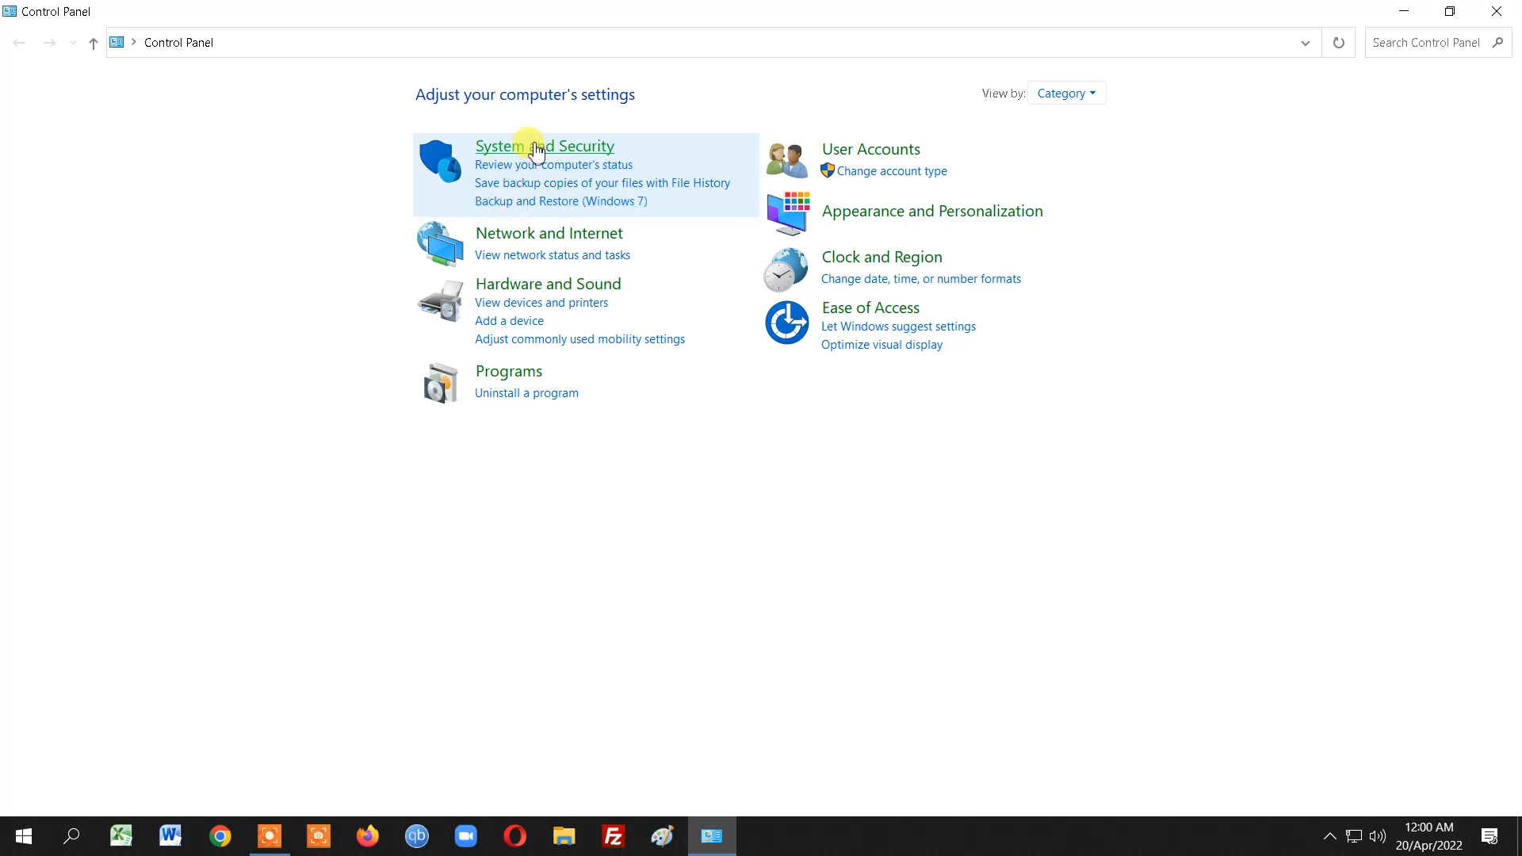
pyautogui.click(544, 146)
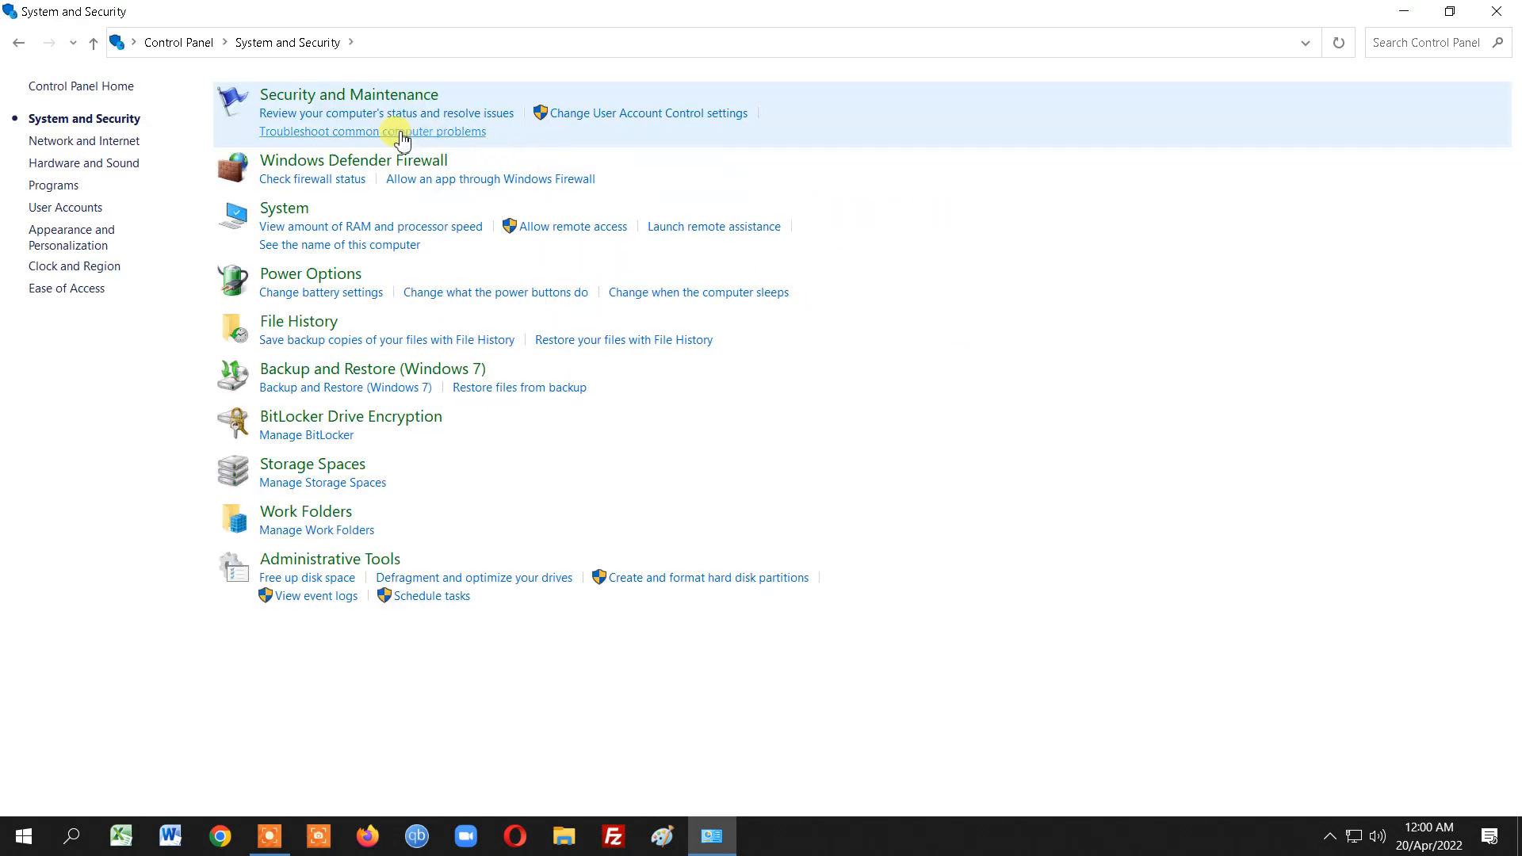
pyautogui.moveTo(352, 291)
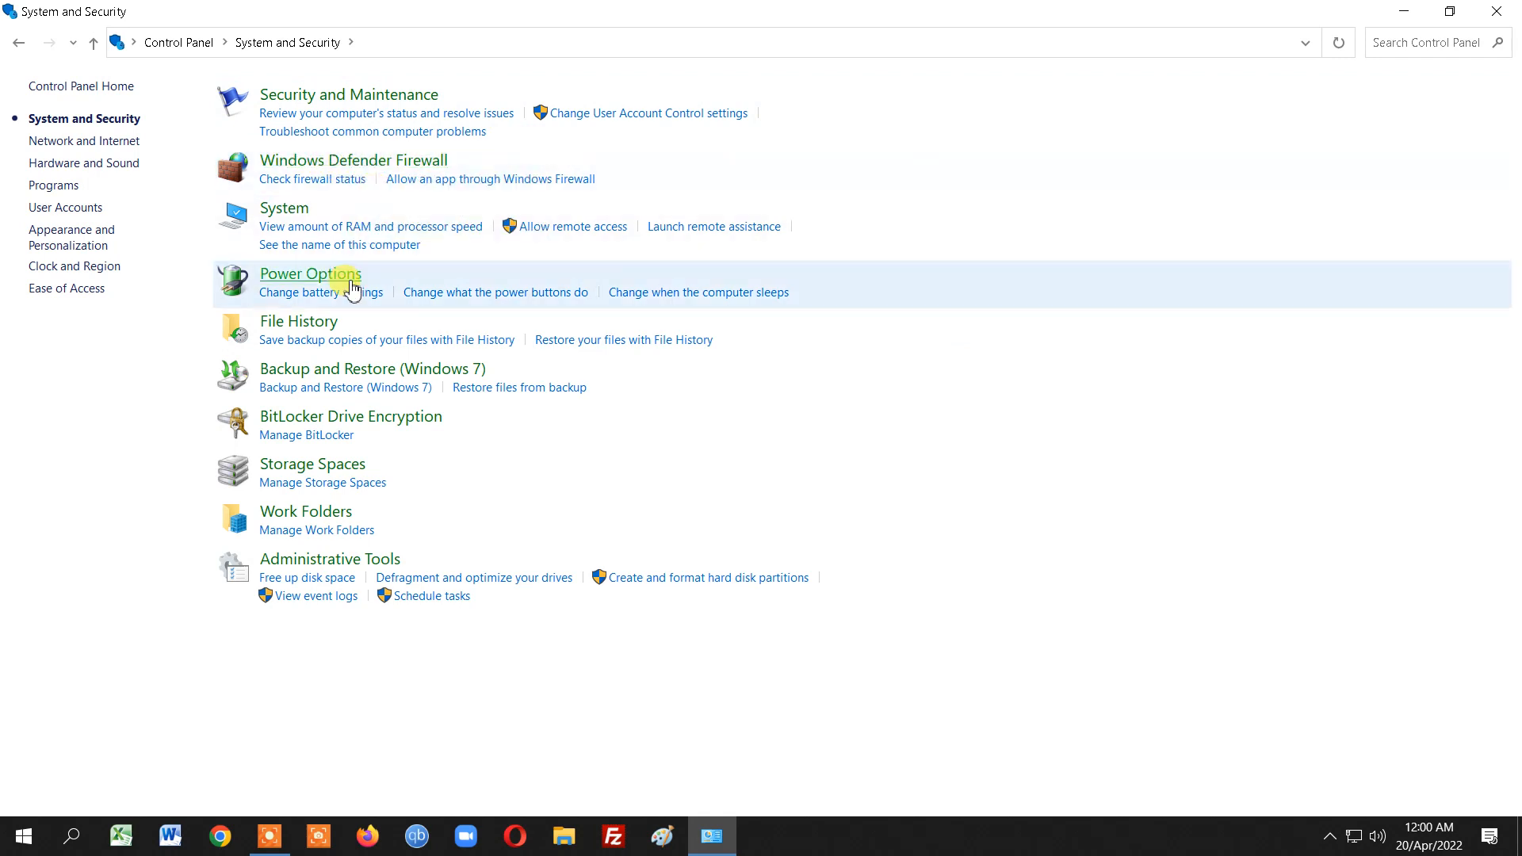
pyautogui.moveTo(385, 368)
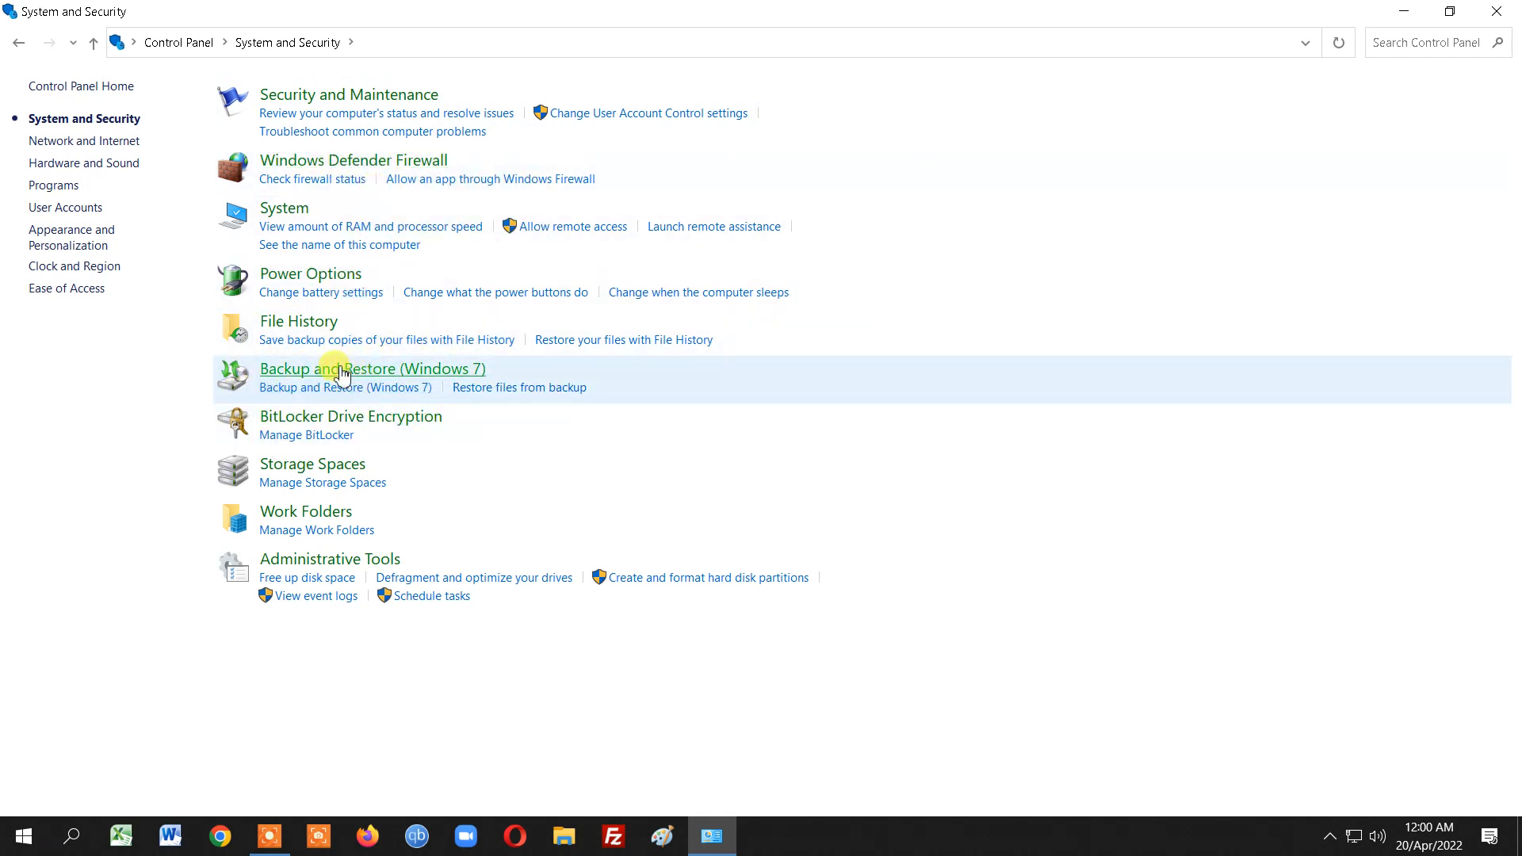
pyautogui.moveTo(371, 369)
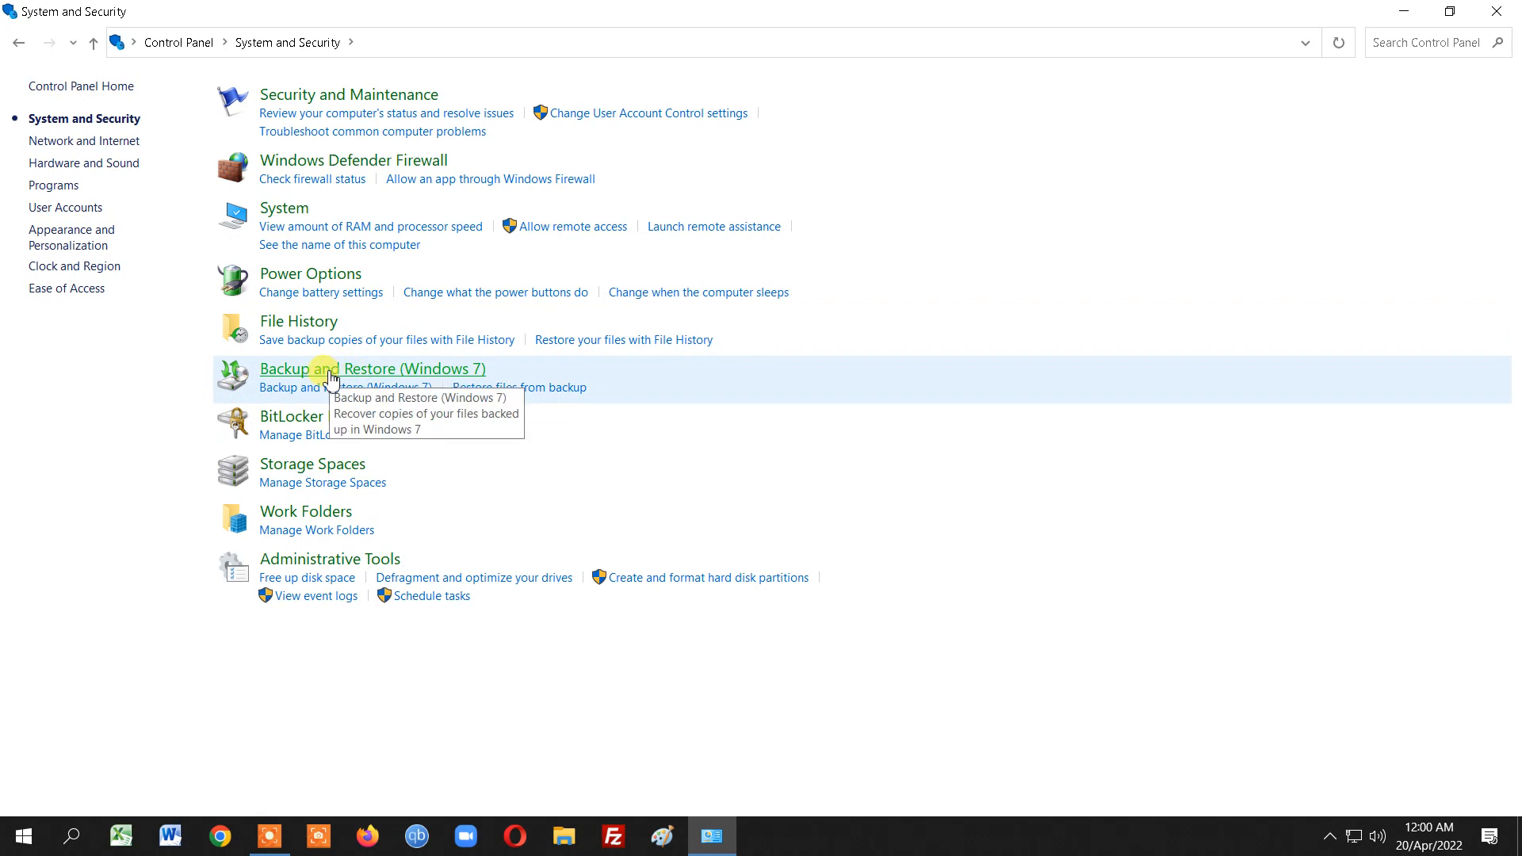
# Go to the Backup and Restore (Windows 7) page
pyautogui.click(370, 369)
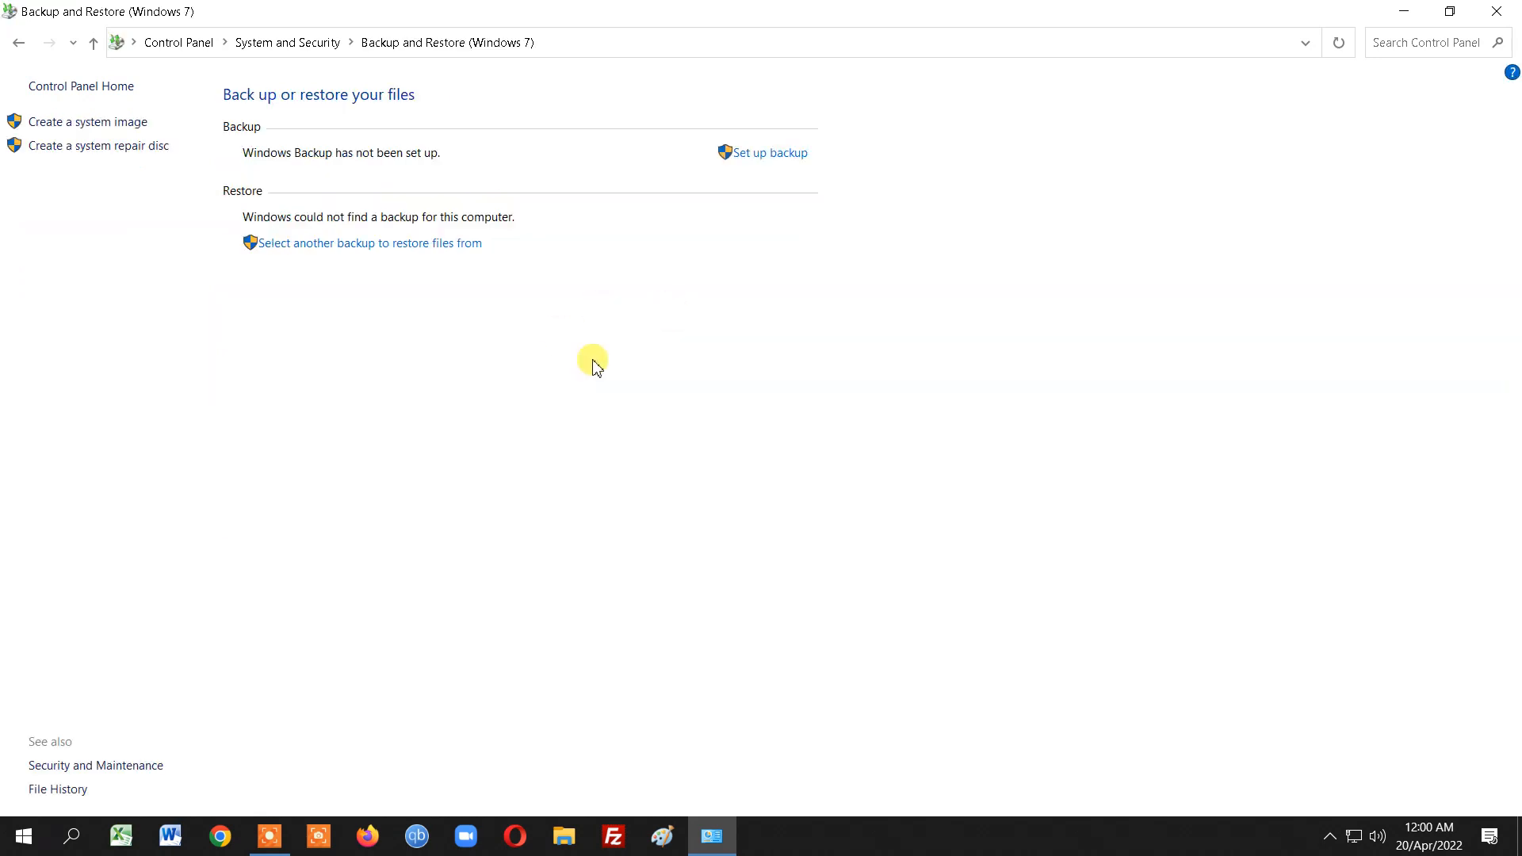
pyautogui.moveTo(729, 427)
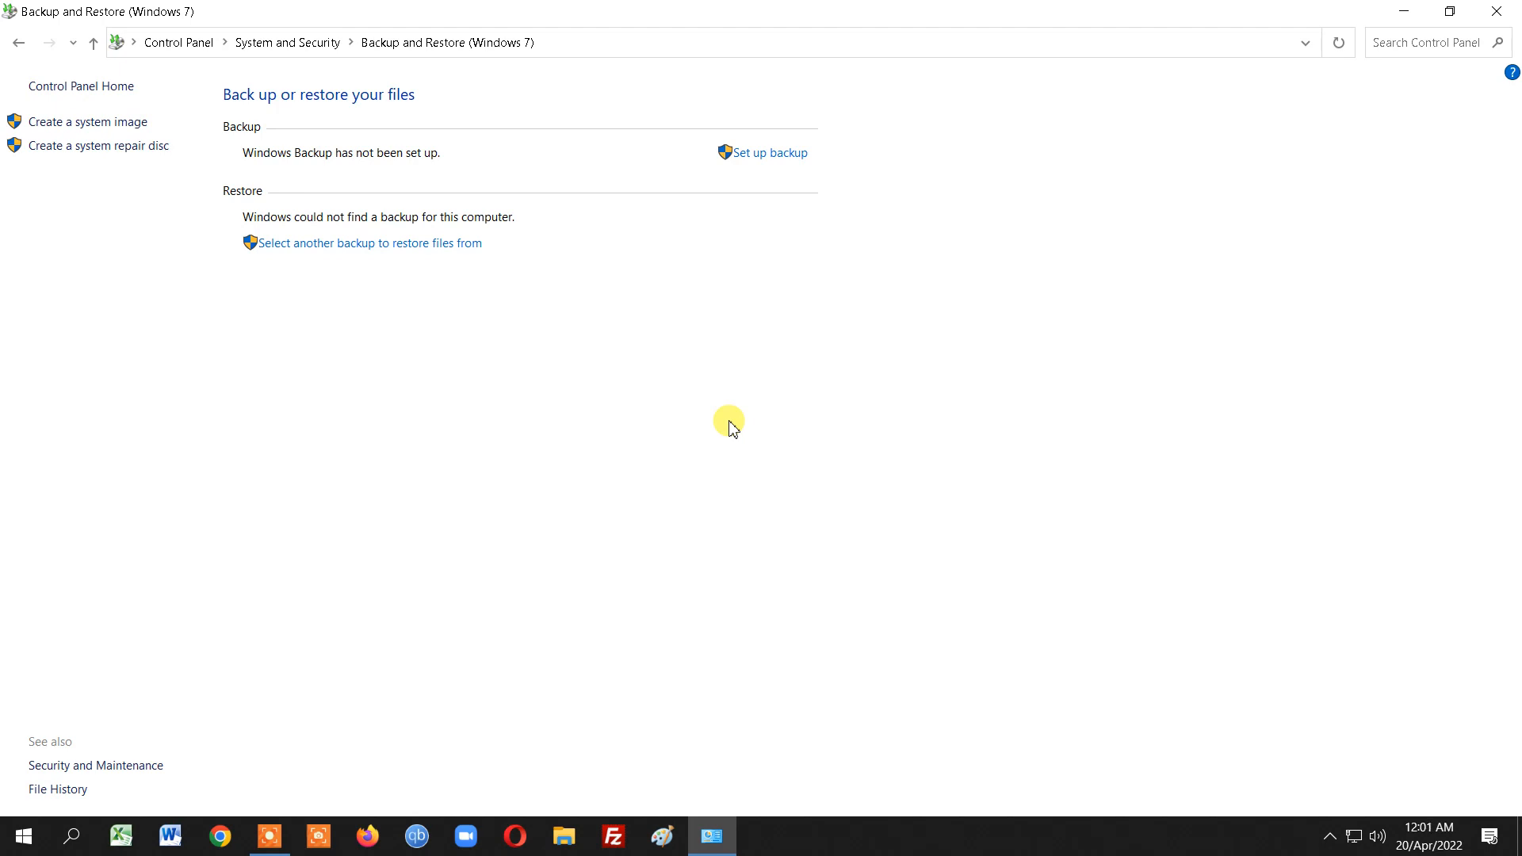
pyautogui.moveTo(712, 393)
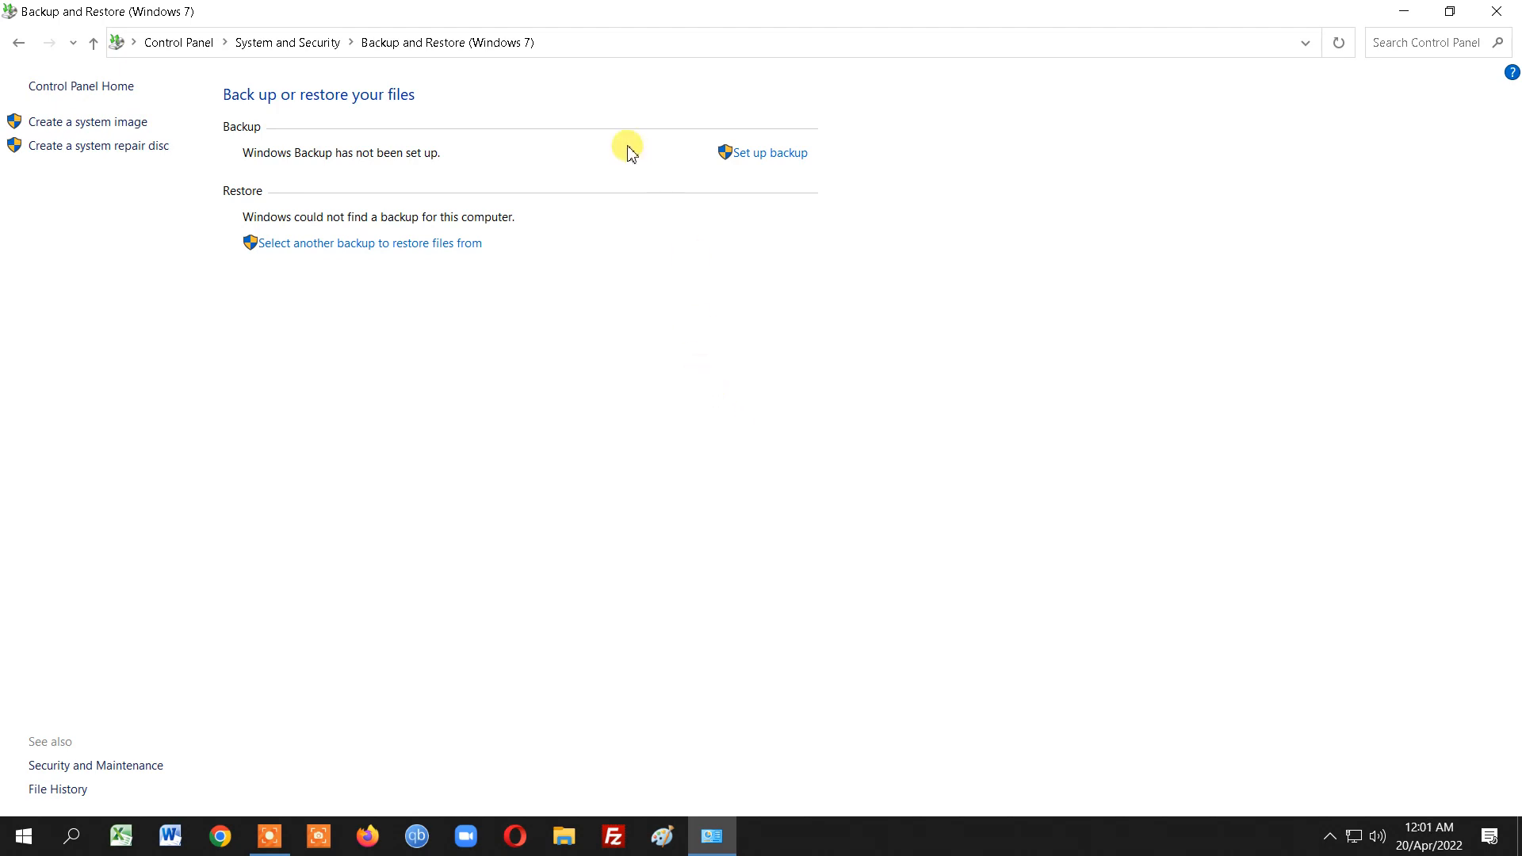
pyautogui.moveTo(295, 106)
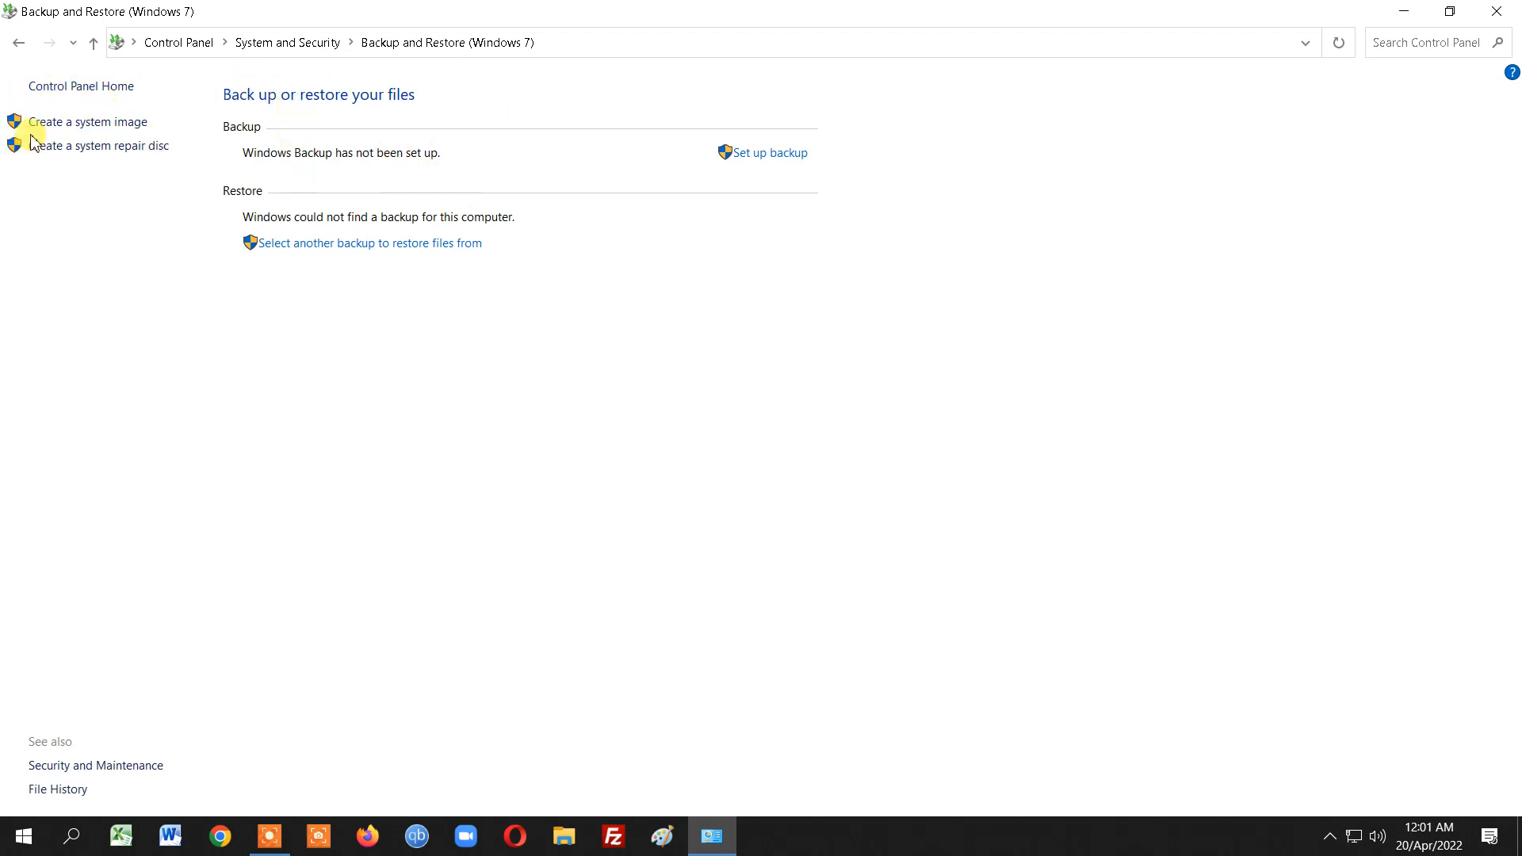
pyautogui.moveTo(89, 122)
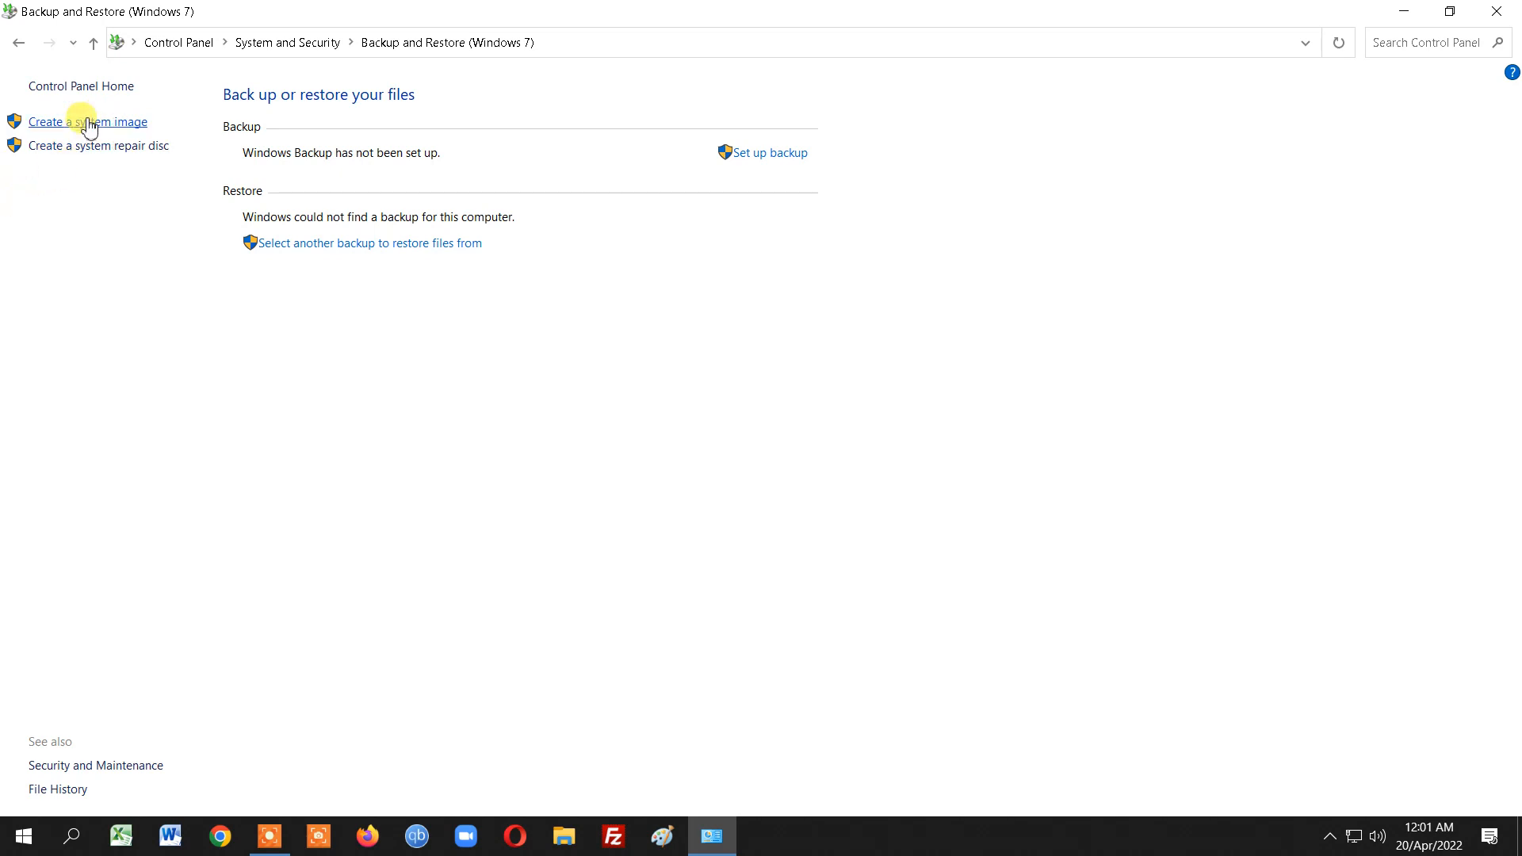
pyautogui.moveTo(123, 202)
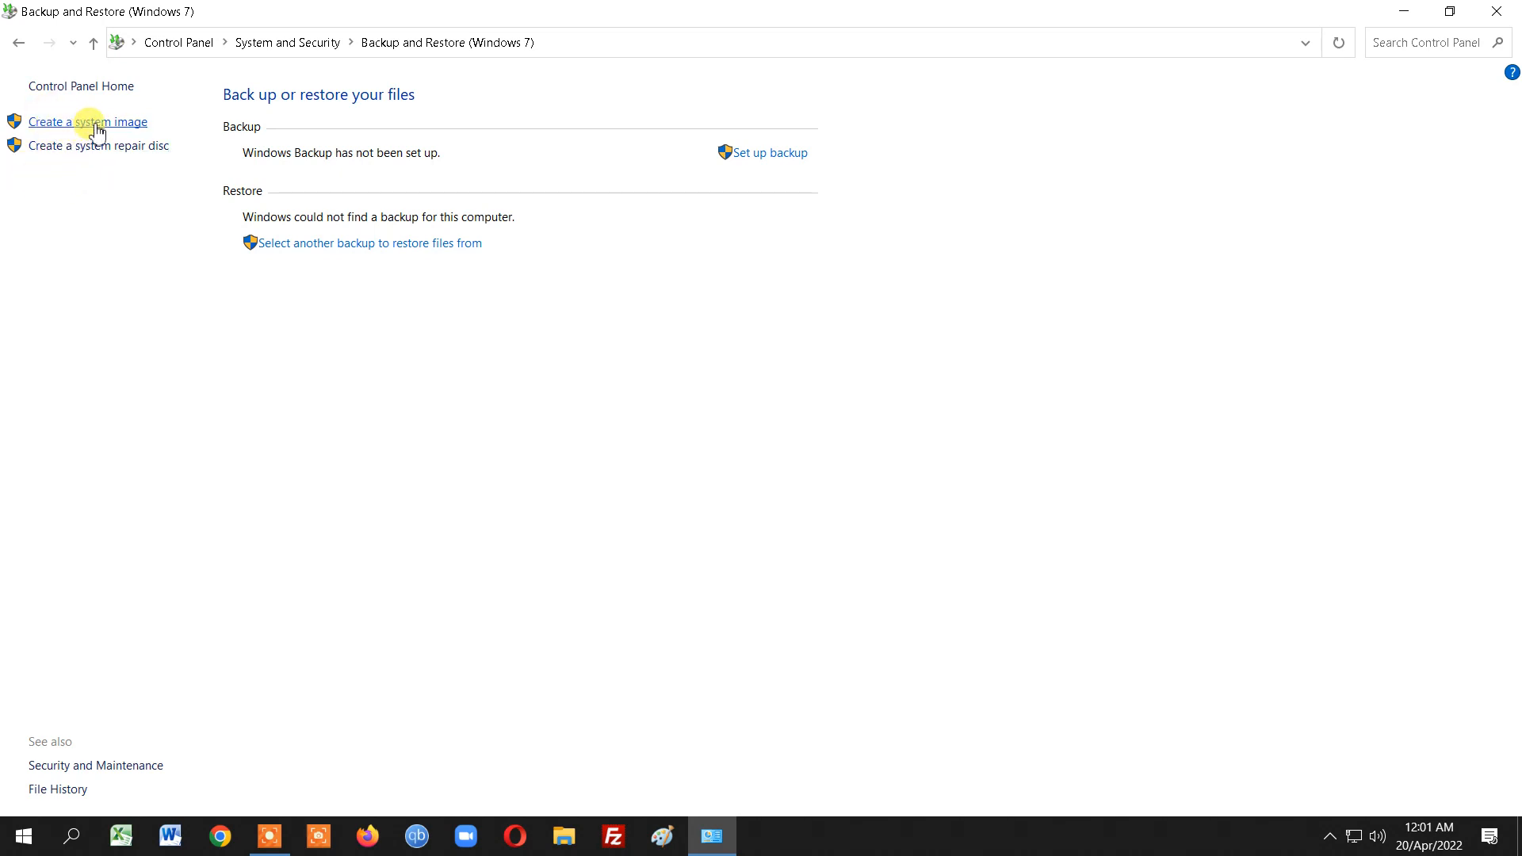
# Start the Create a system image wizard and wait for backup devices to be found
pyautogui.click(89, 122)
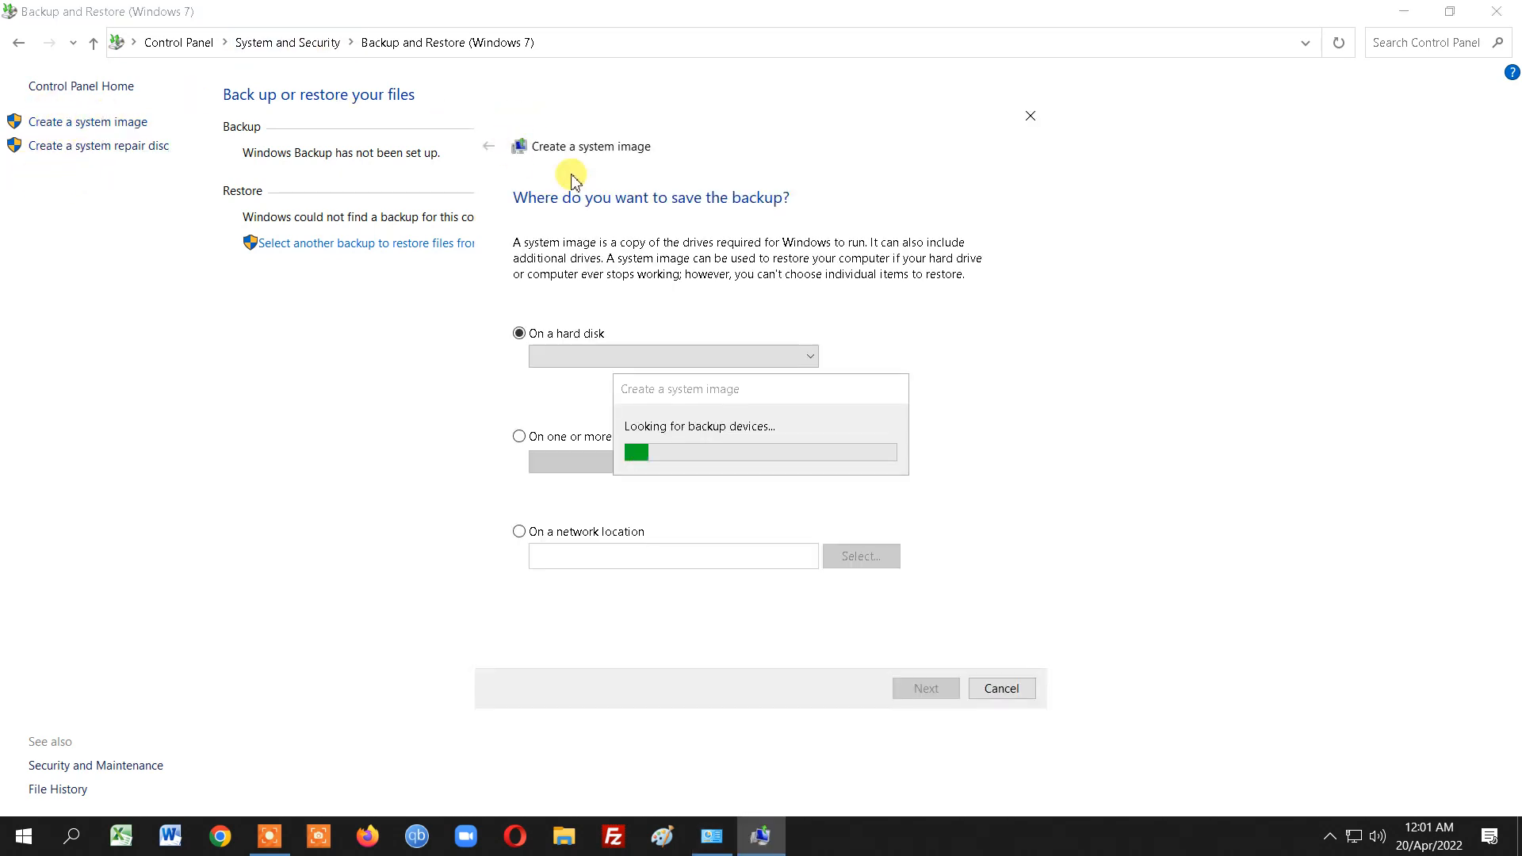
pyautogui.moveTo(832, 347)
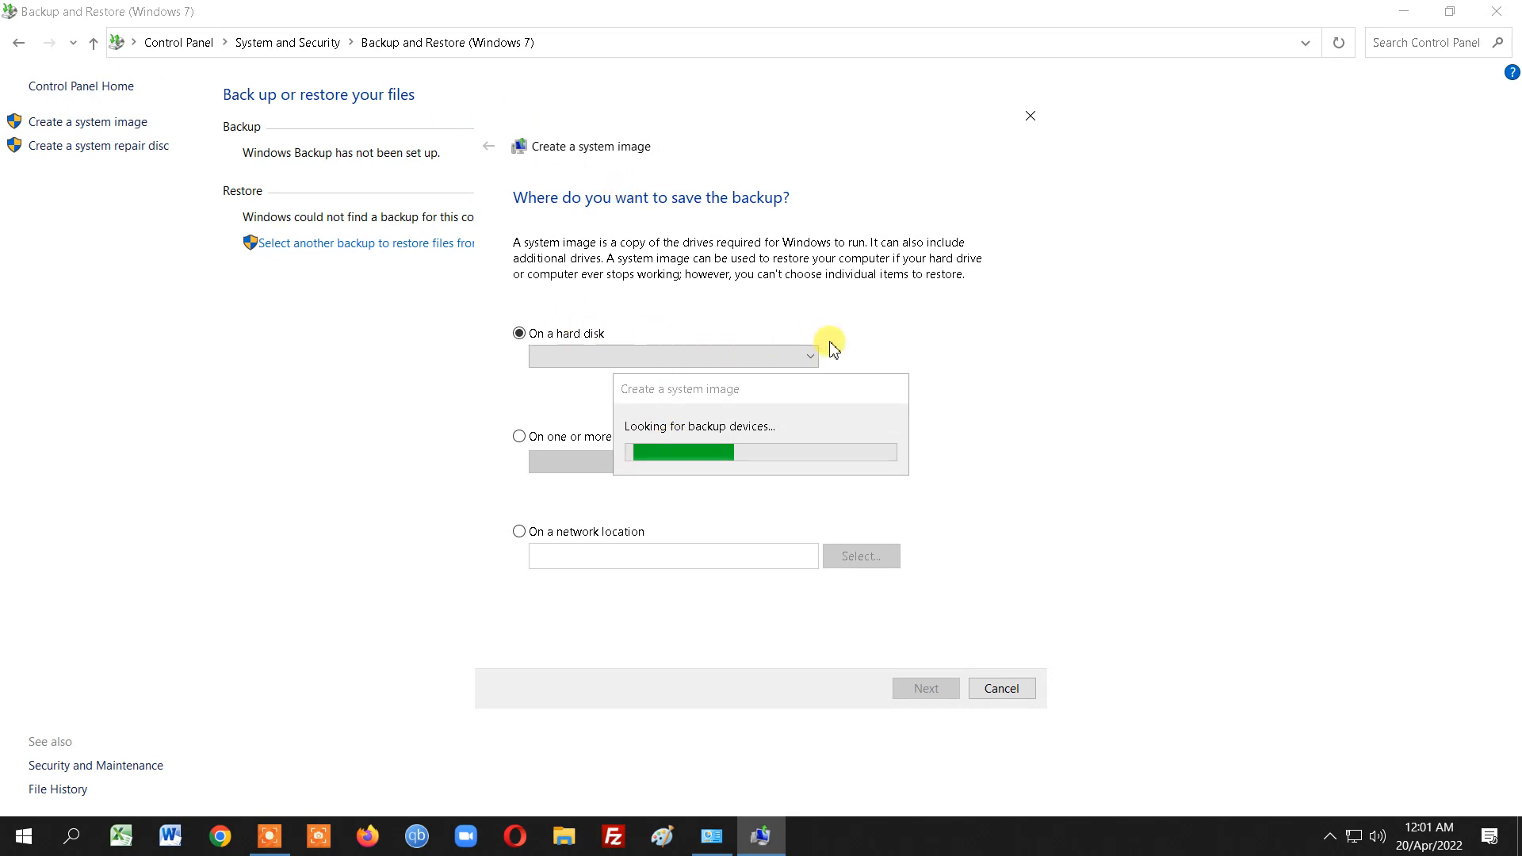
pyautogui.moveTo(646, 348)
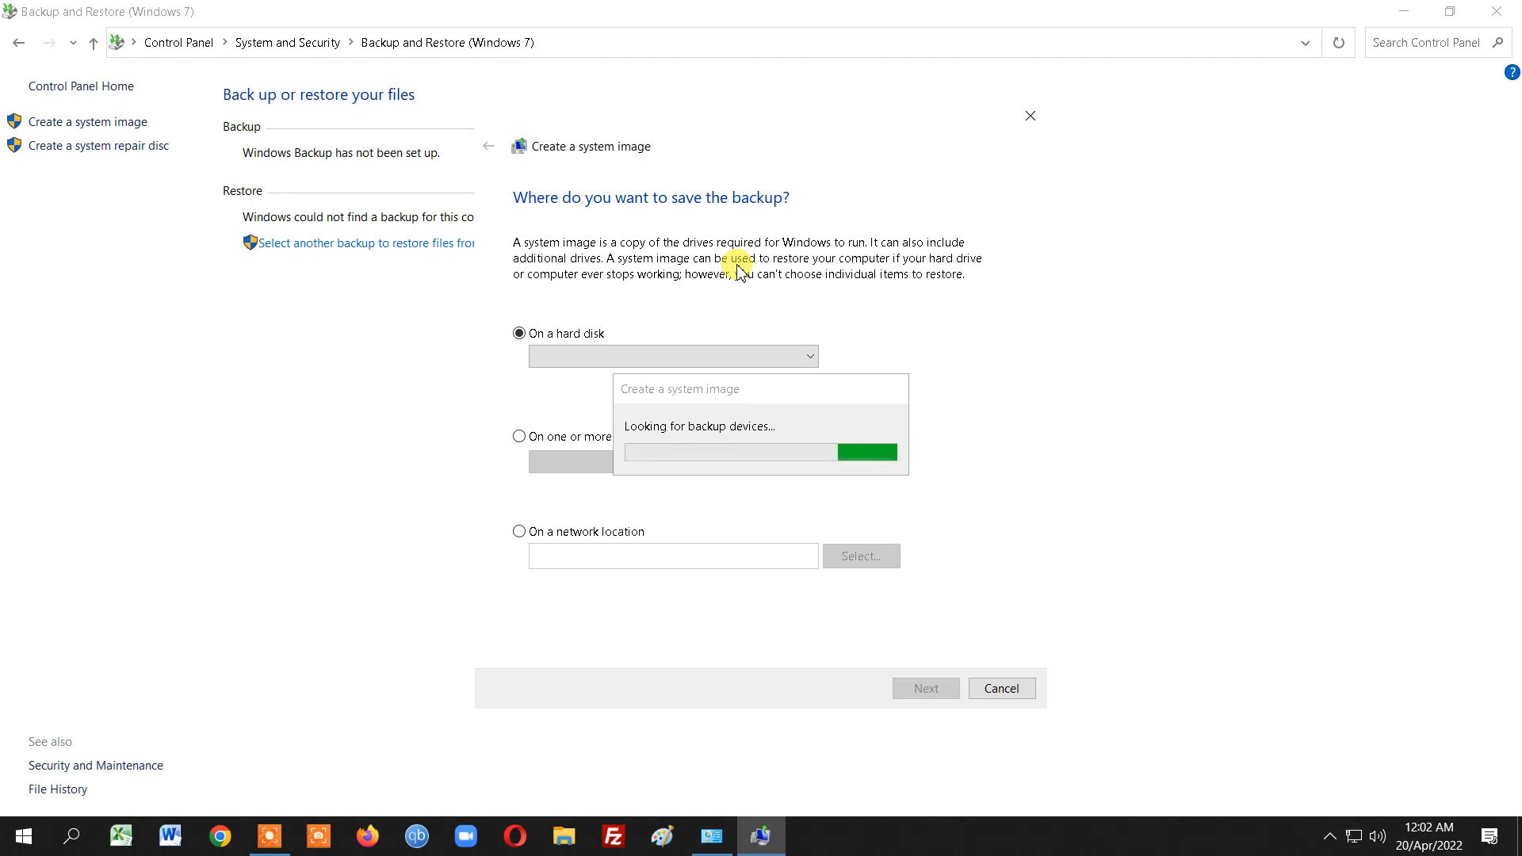
pyautogui.moveTo(612, 490)
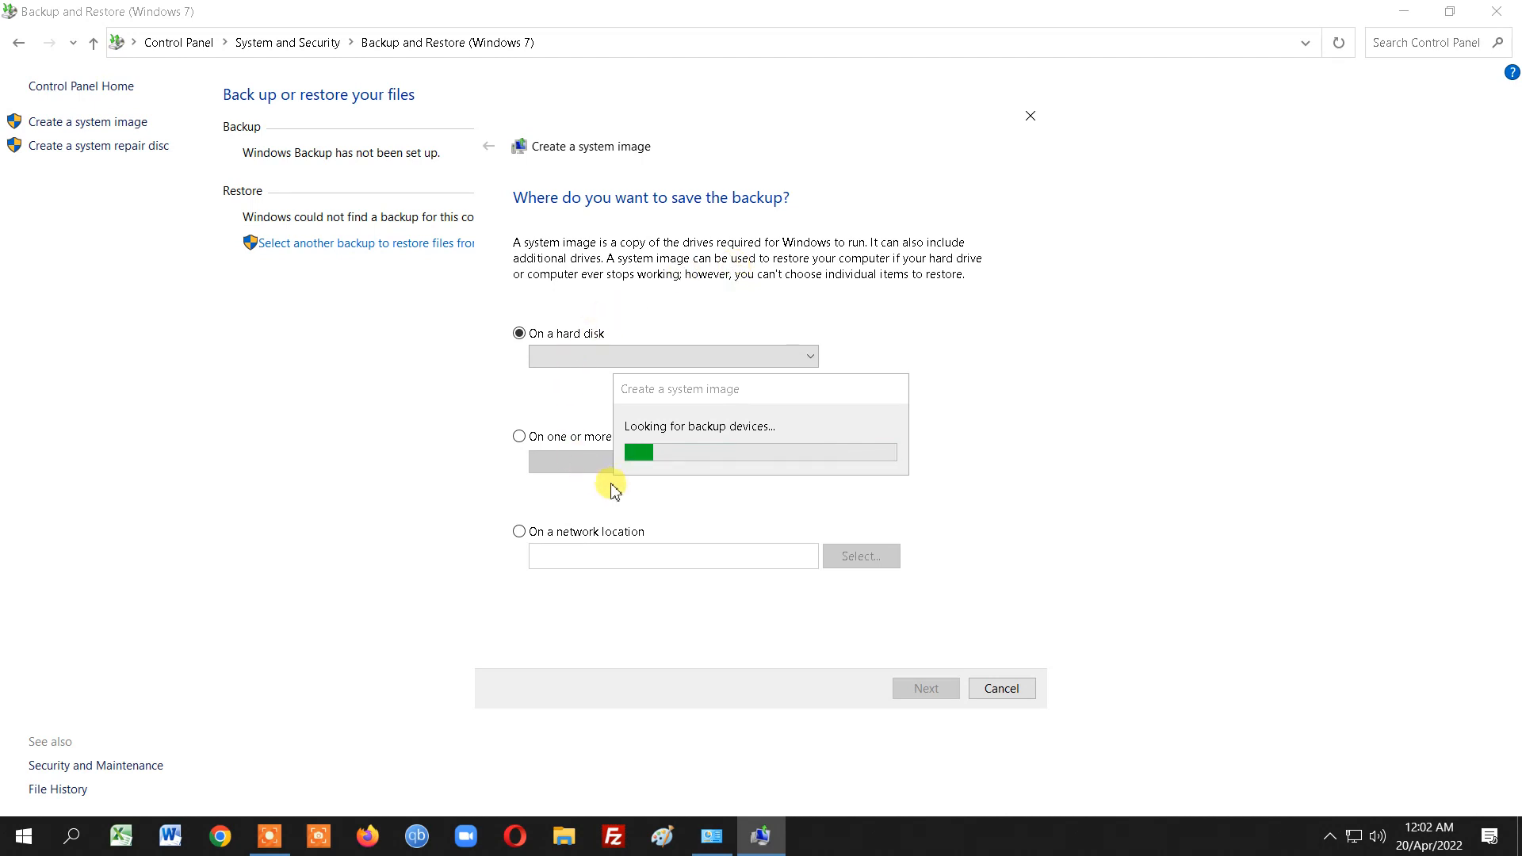
pyautogui.moveTo(449, 573)
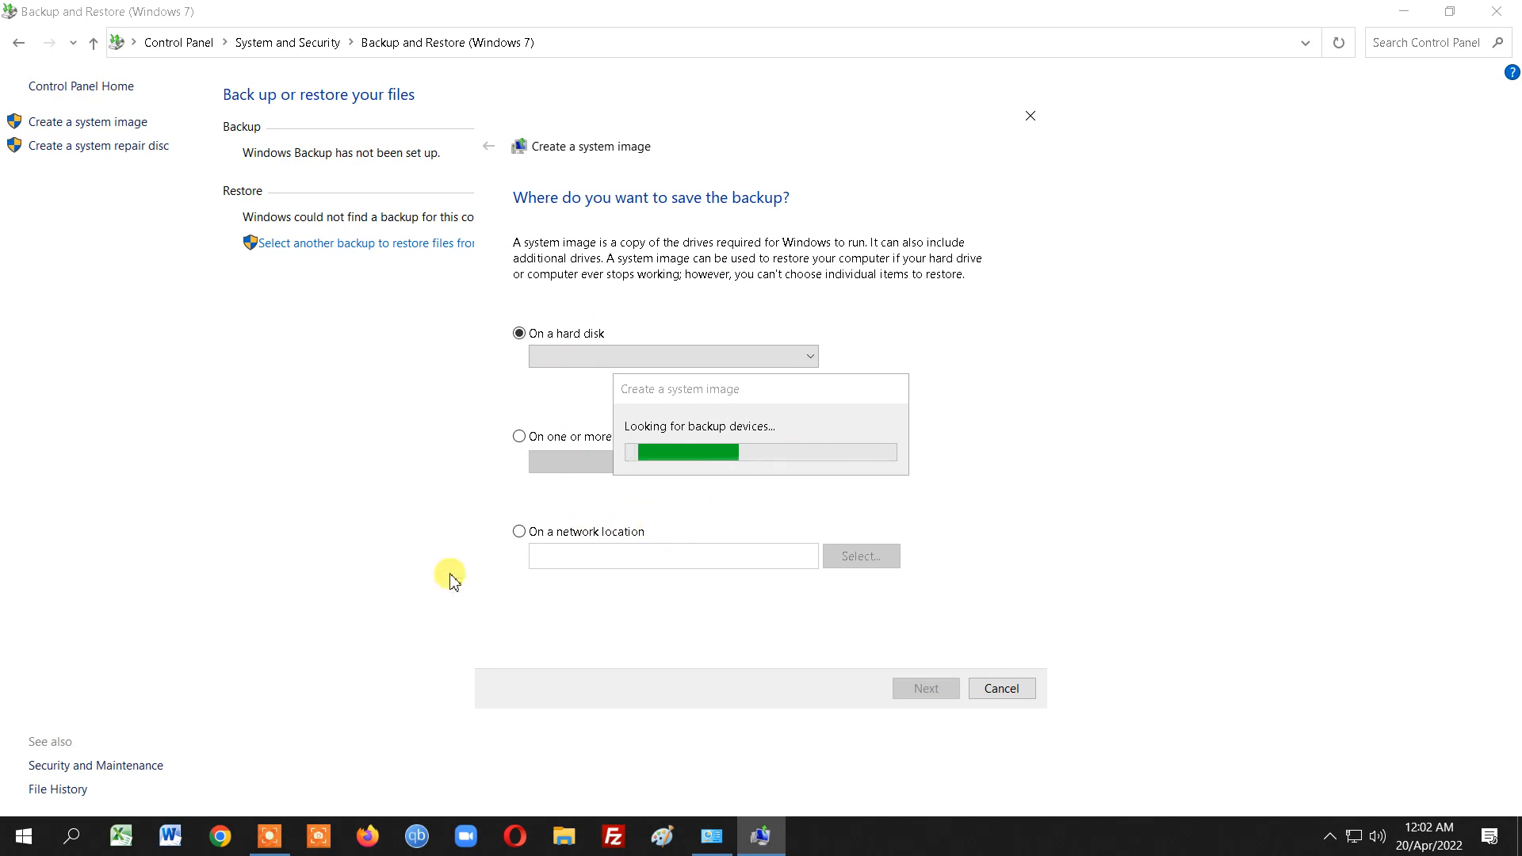
pyautogui.moveTo(269, 835)
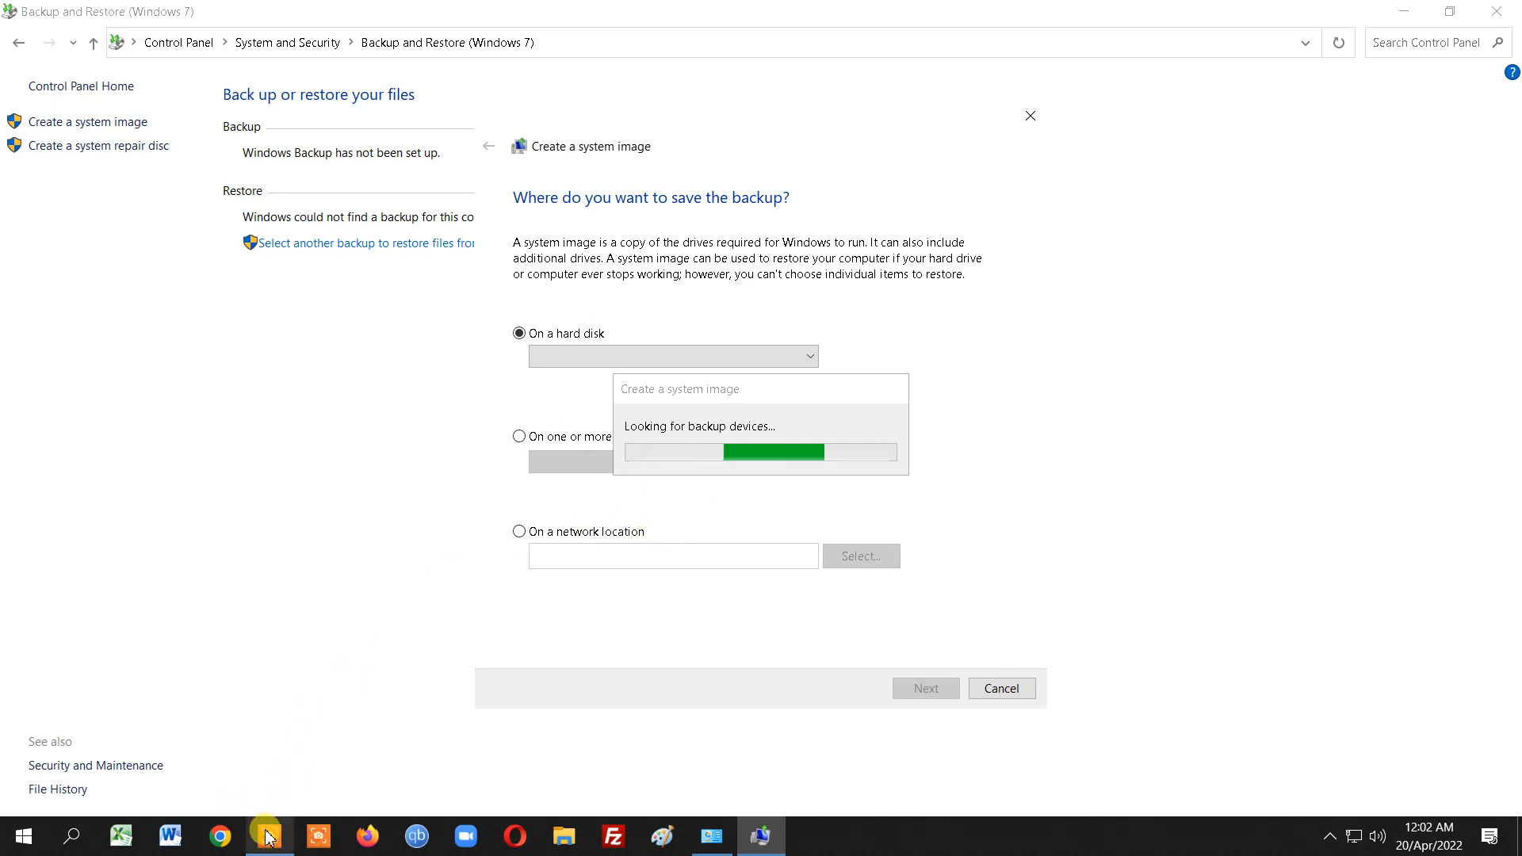
pyautogui.moveTo(268, 835)
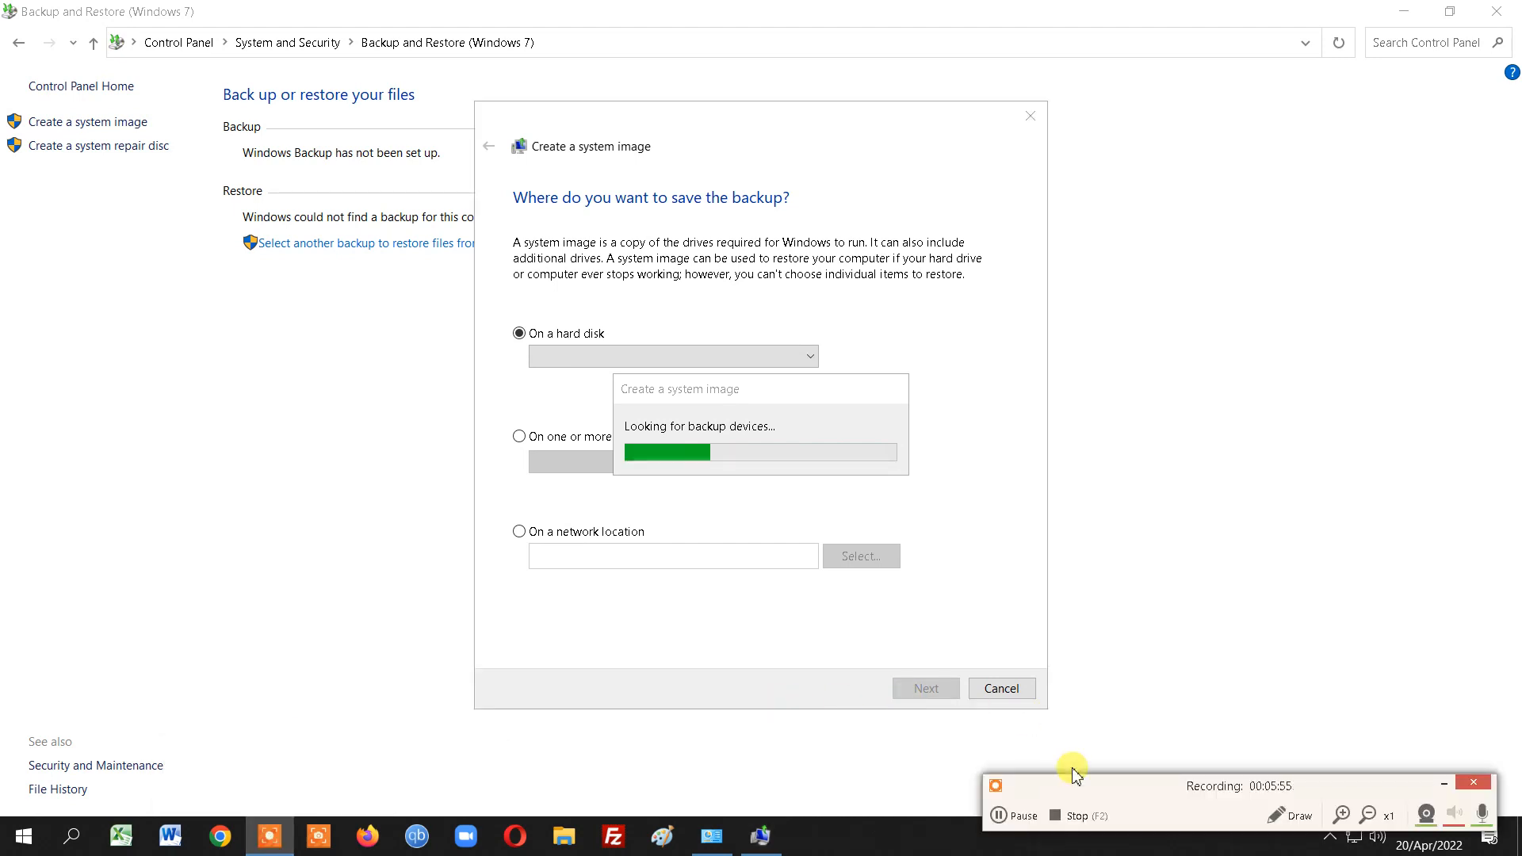
pyautogui.click(1013, 815)
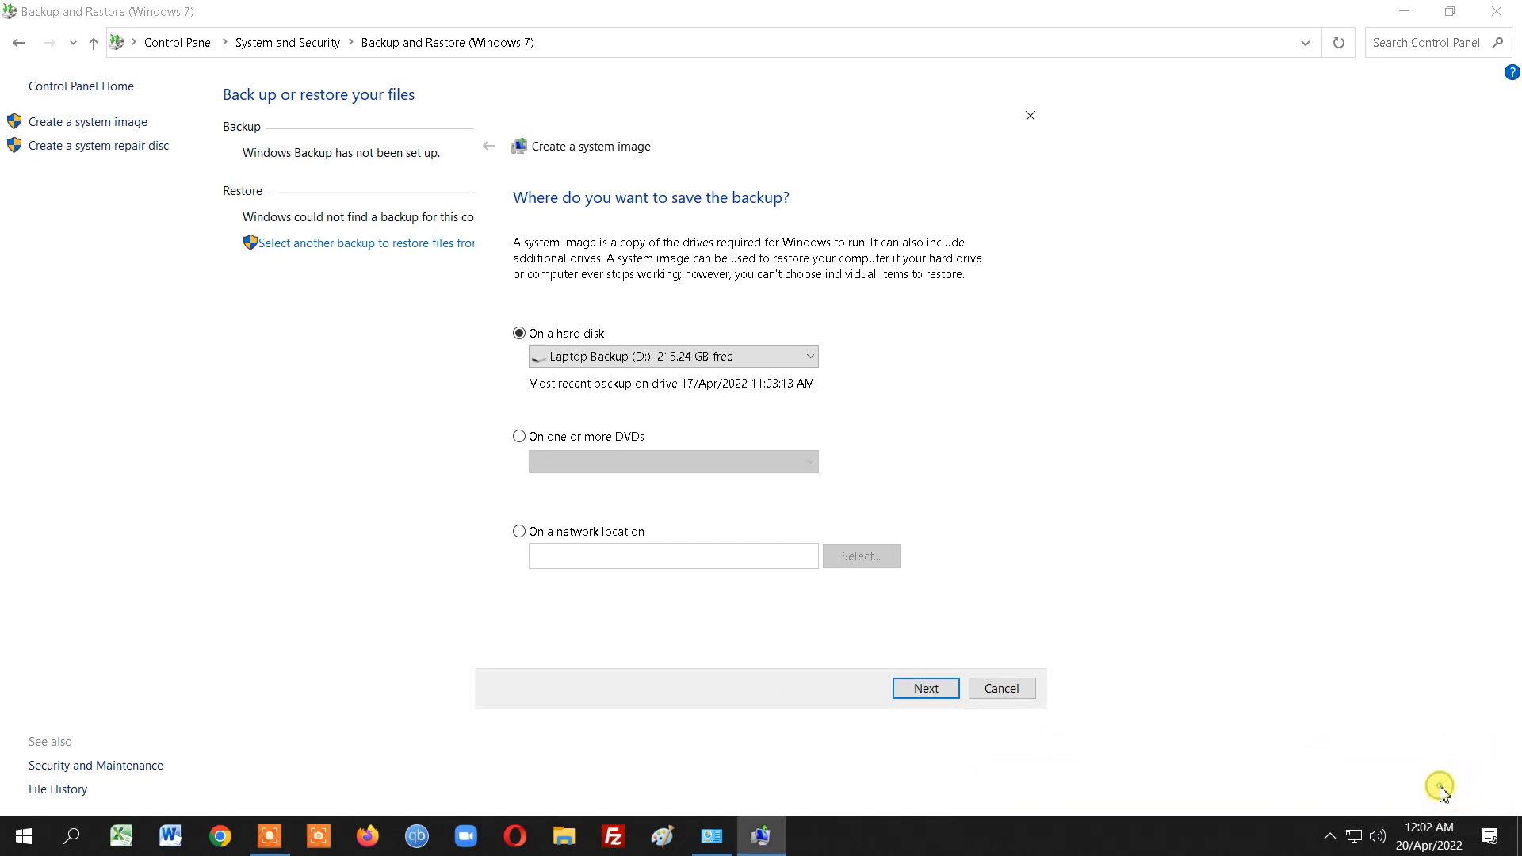
pyautogui.moveTo(699, 416)
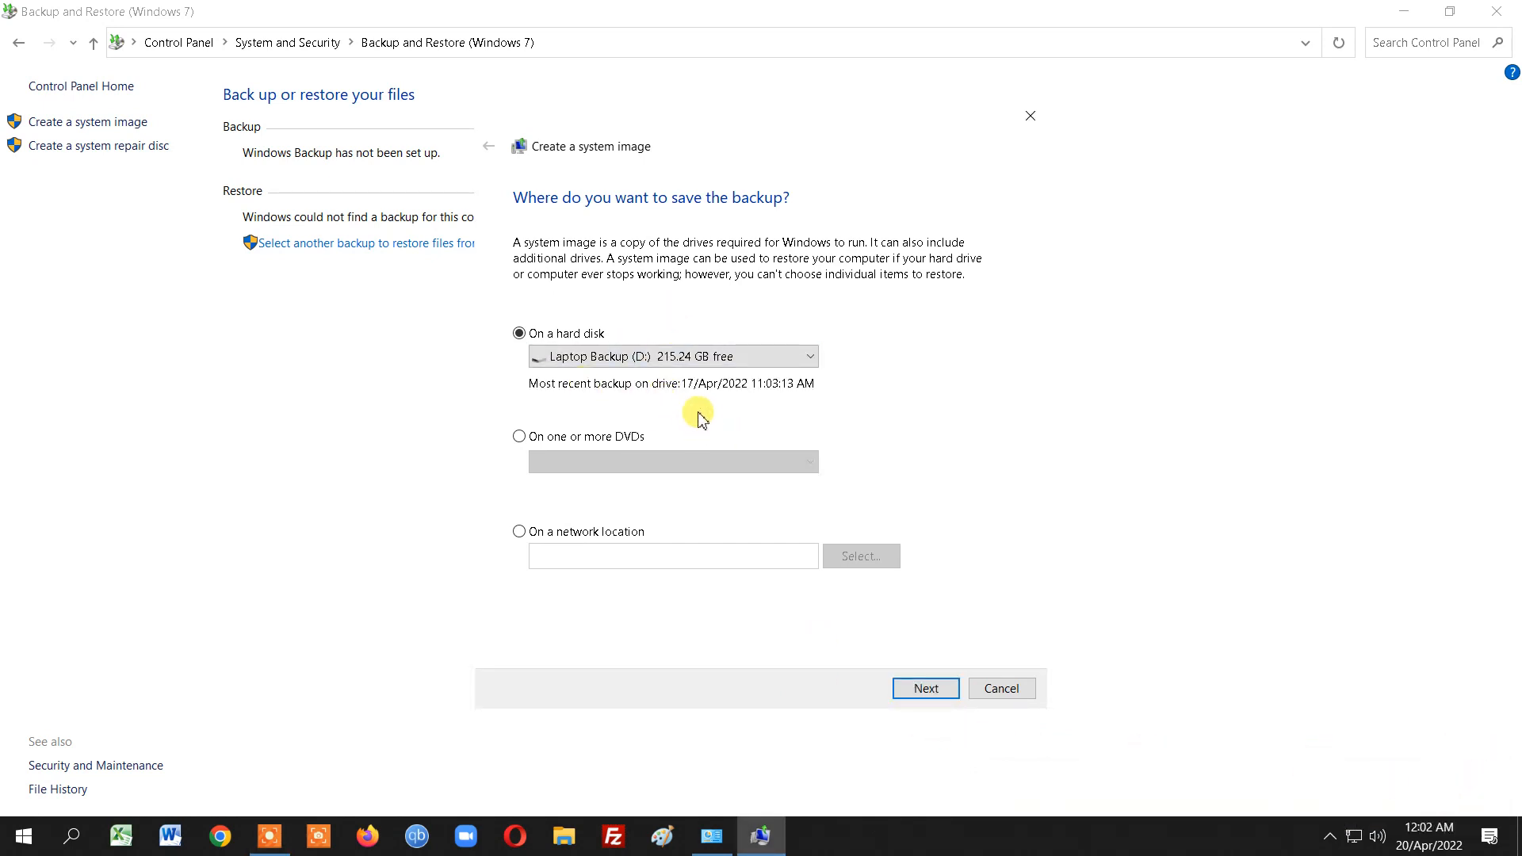
# Keep the hard disk Laptop Backup (D:) as the system image destination
pyautogui.click(672, 357)
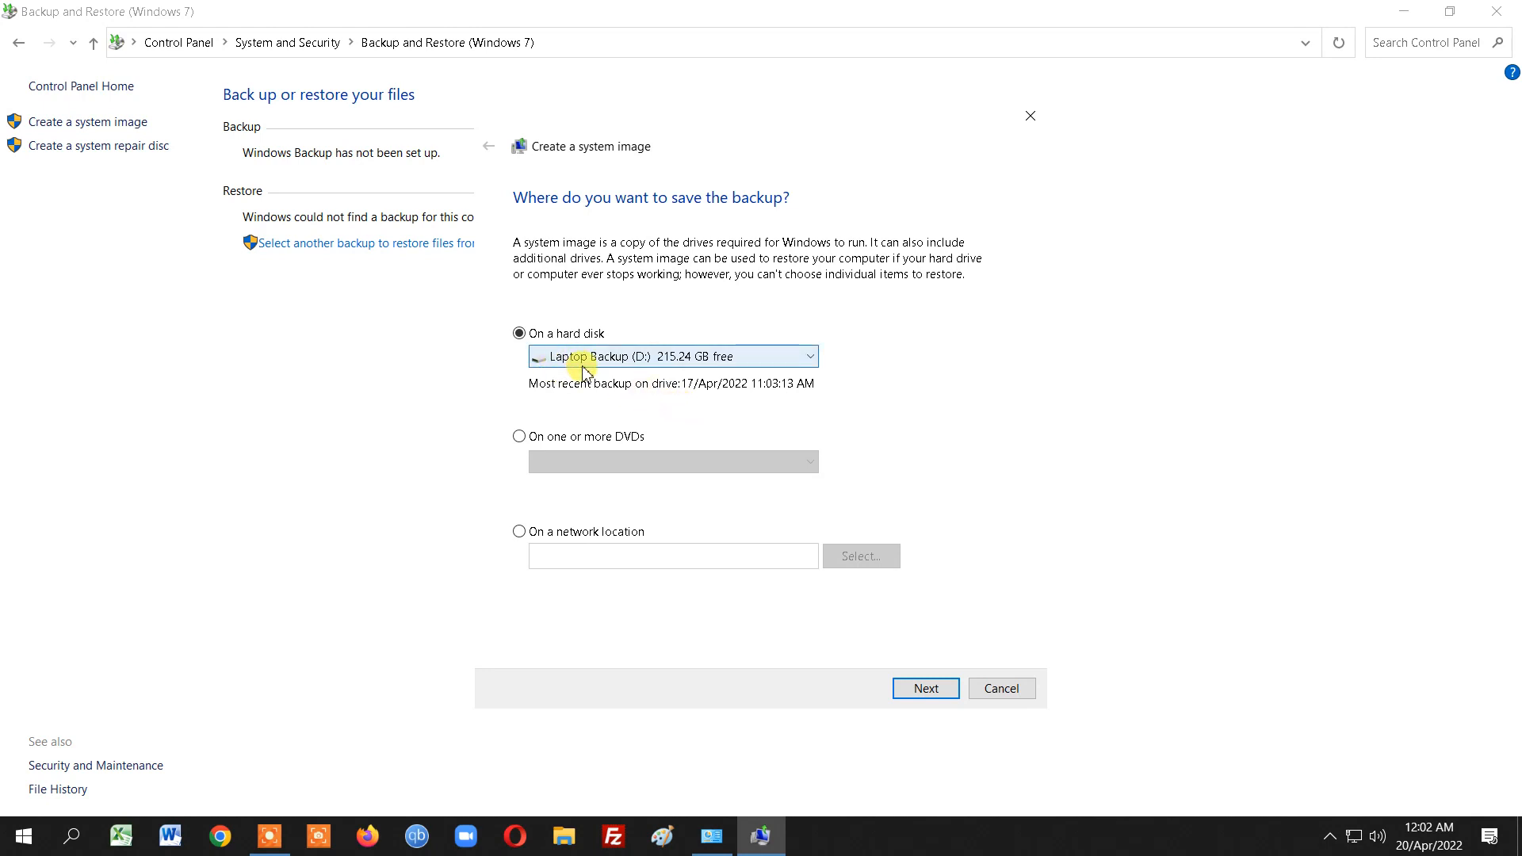
pyautogui.click(809, 357)
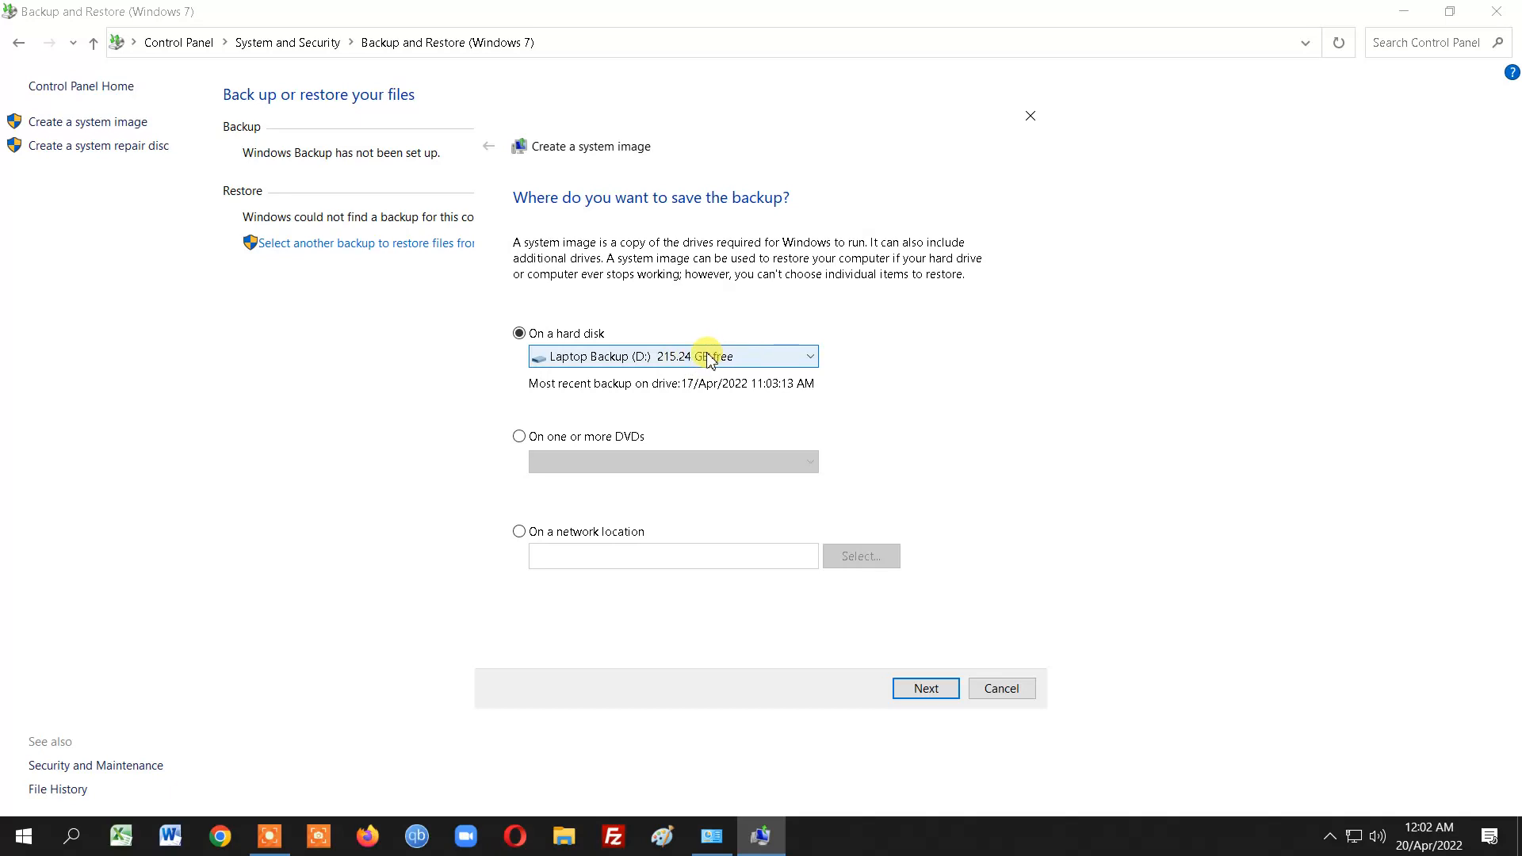
pyautogui.moveTo(648, 365)
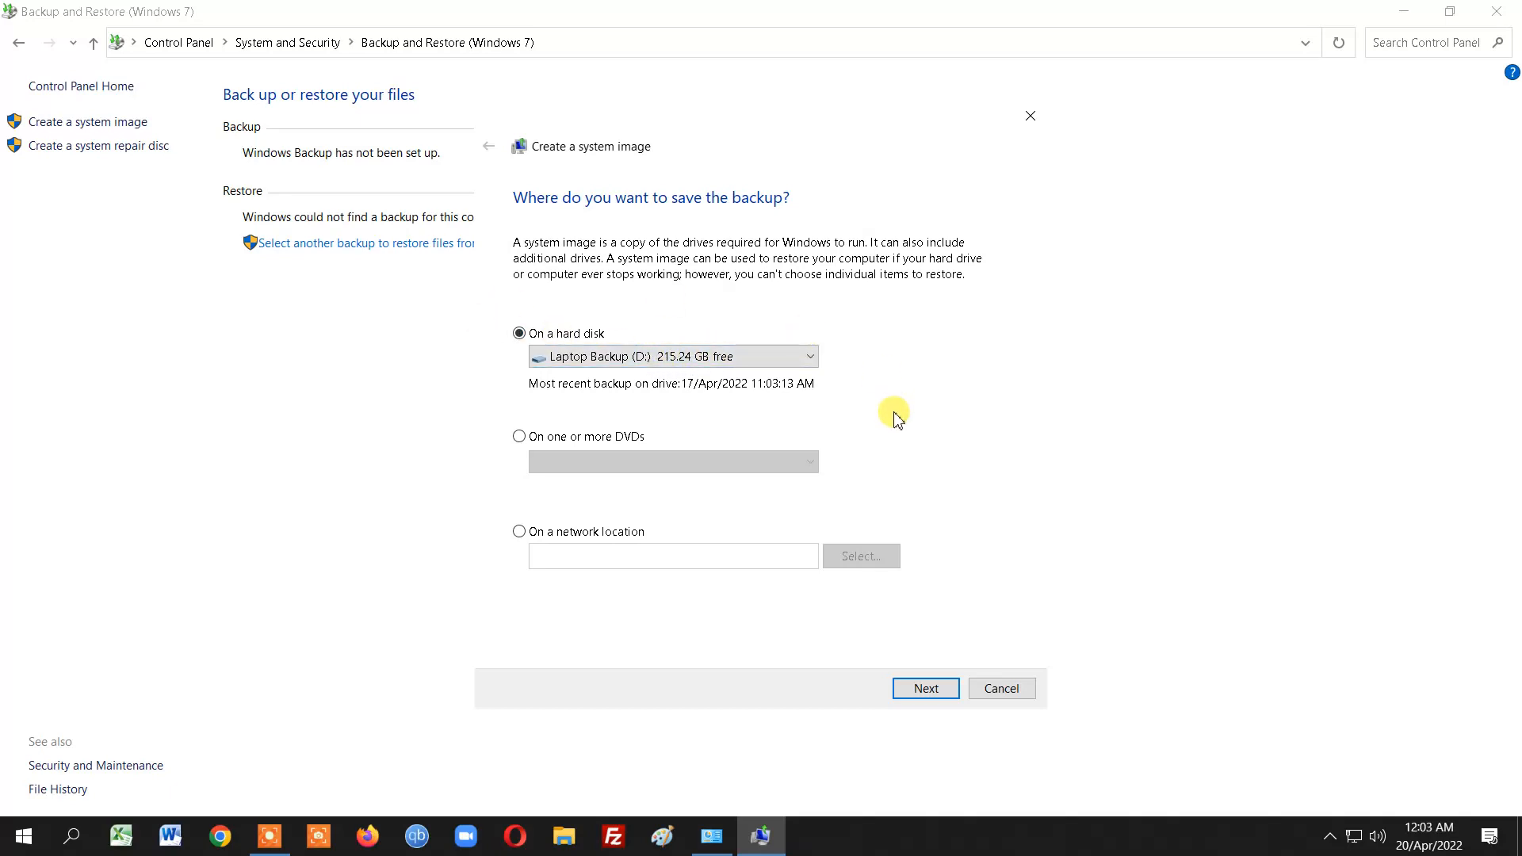
pyautogui.moveTo(987, 672)
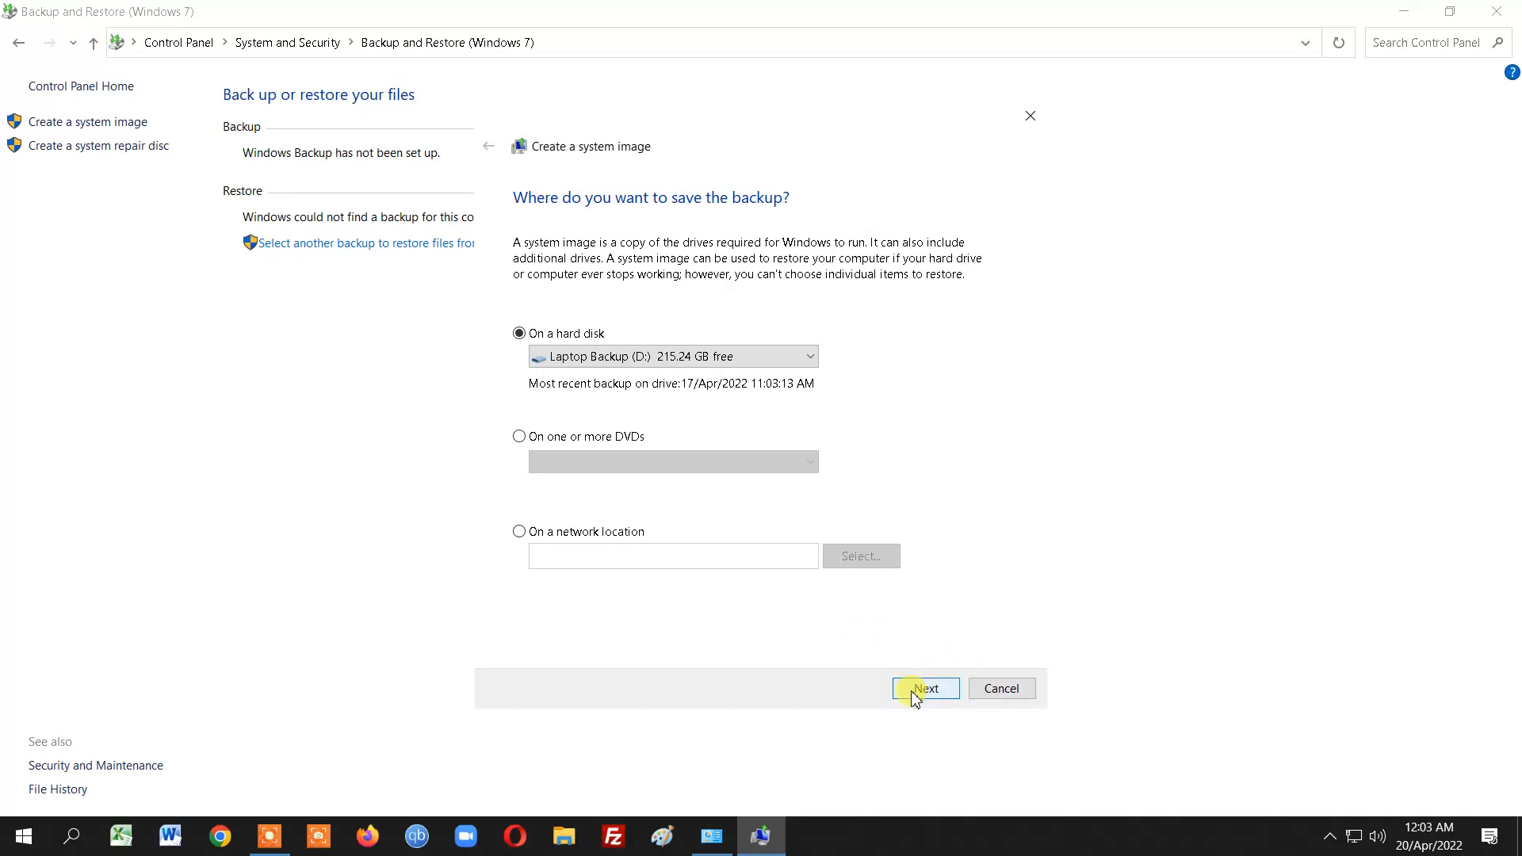
# Review the backup confirmation page and cancel instead of starting the backup
pyautogui.click(922, 688)
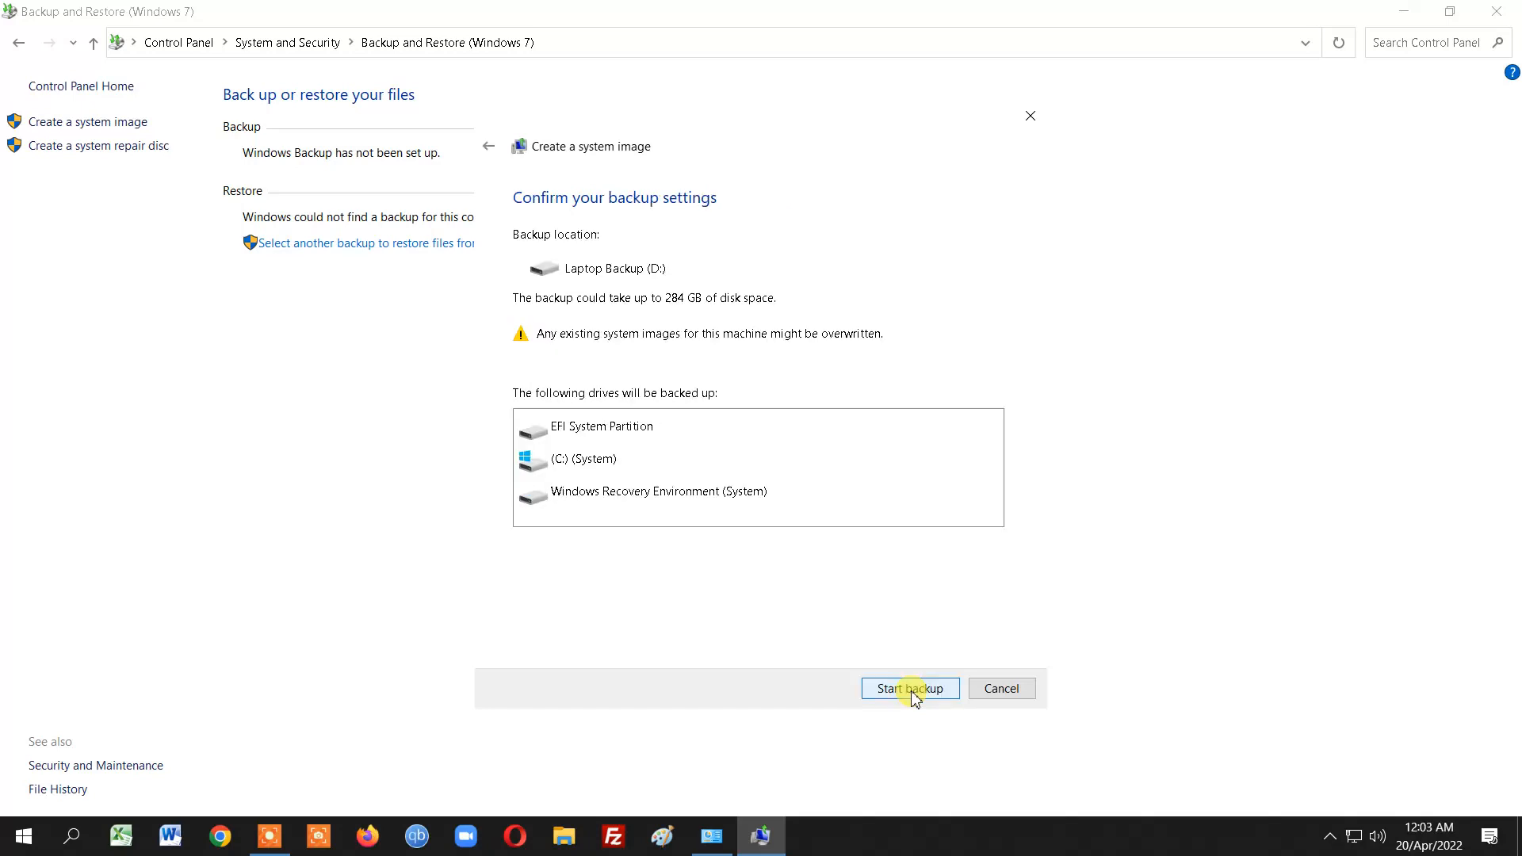
pyautogui.moveTo(585, 352)
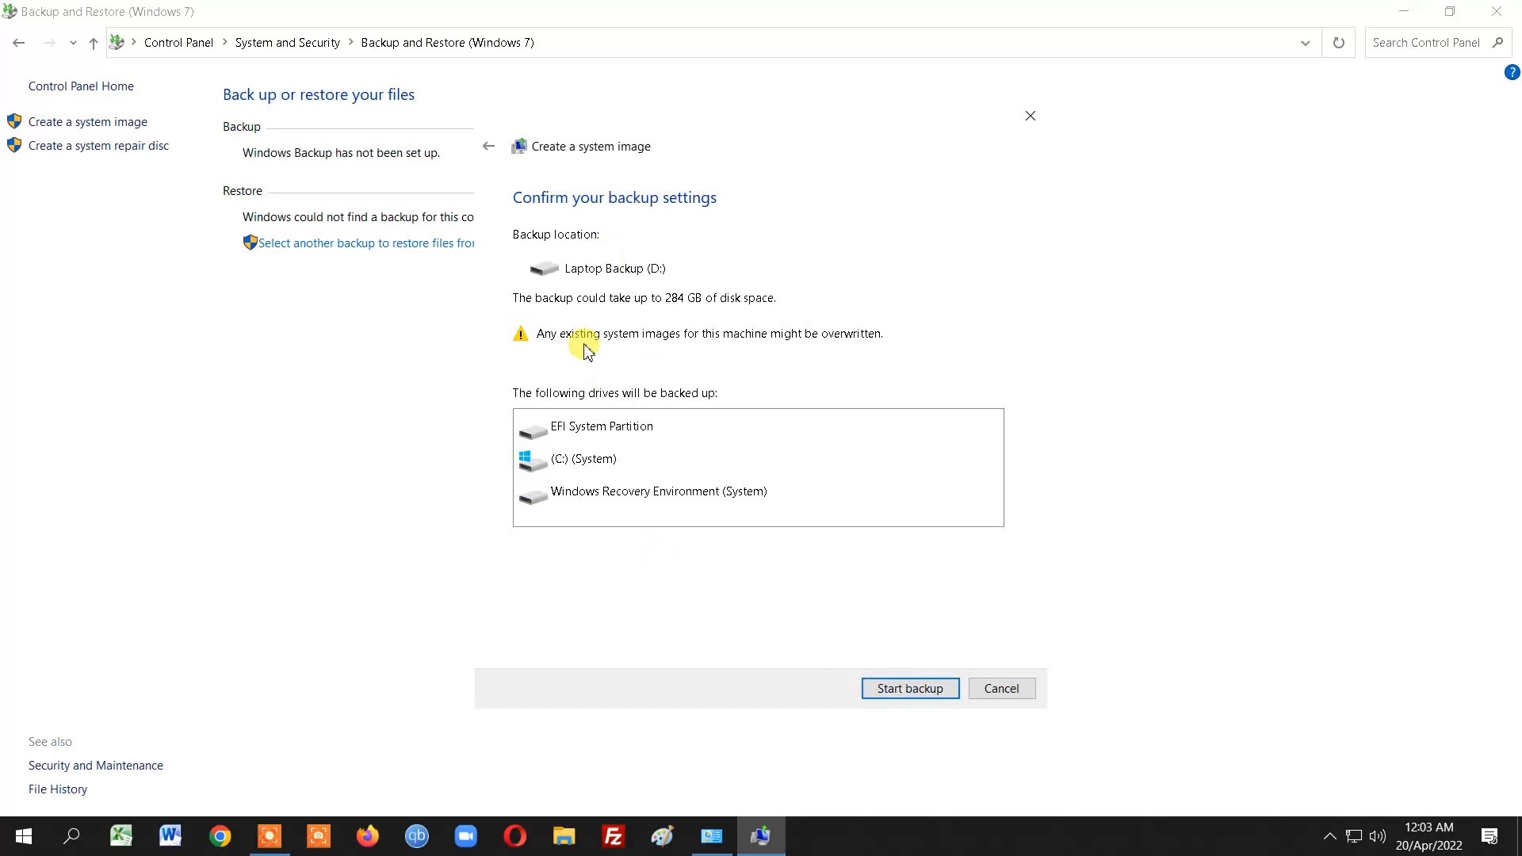
pyautogui.moveTo(649, 353)
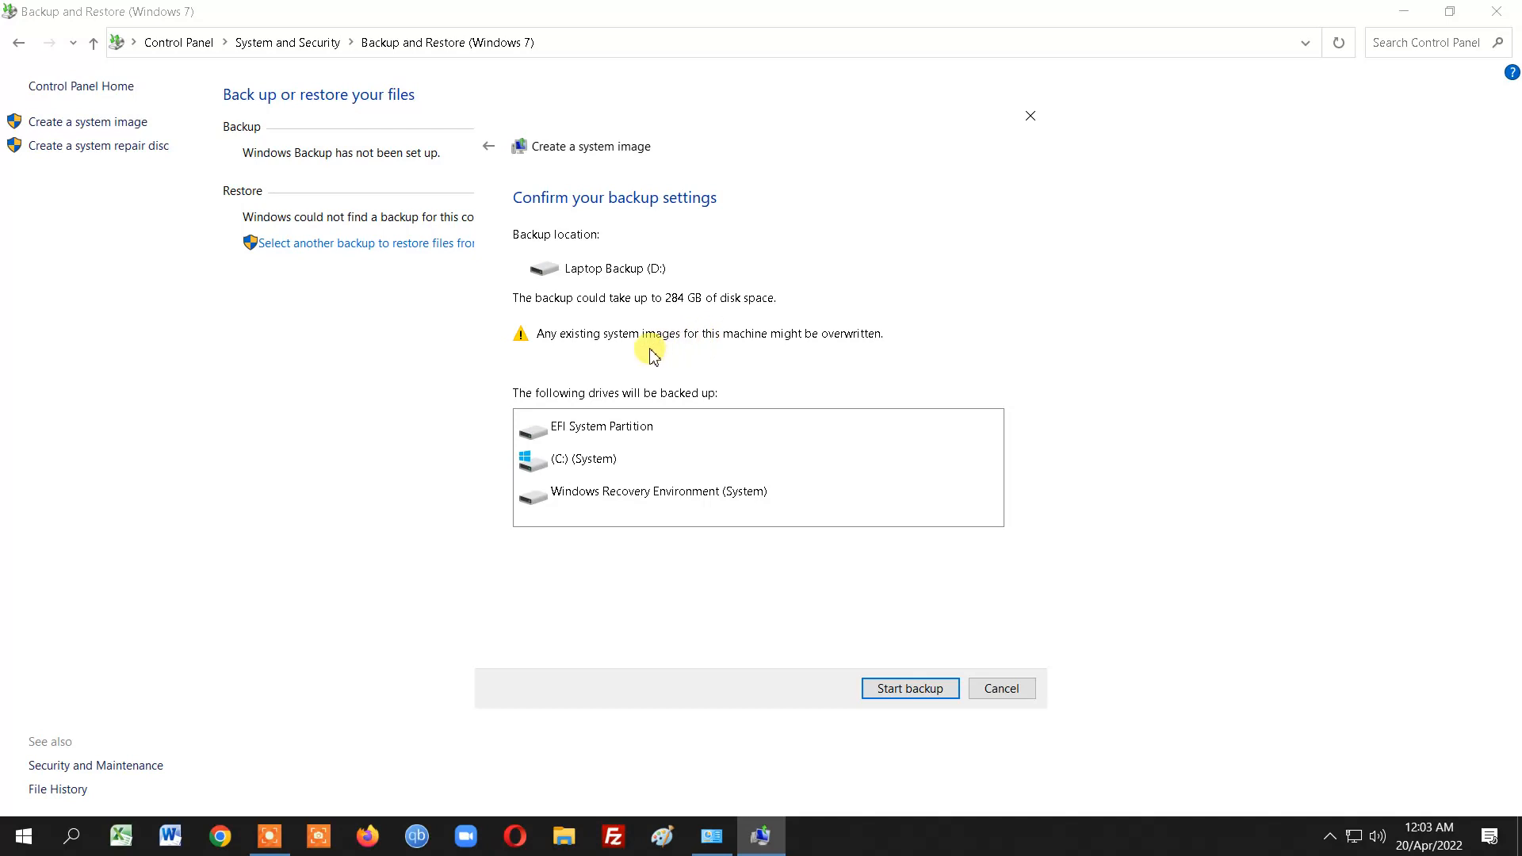
pyautogui.moveTo(711, 339)
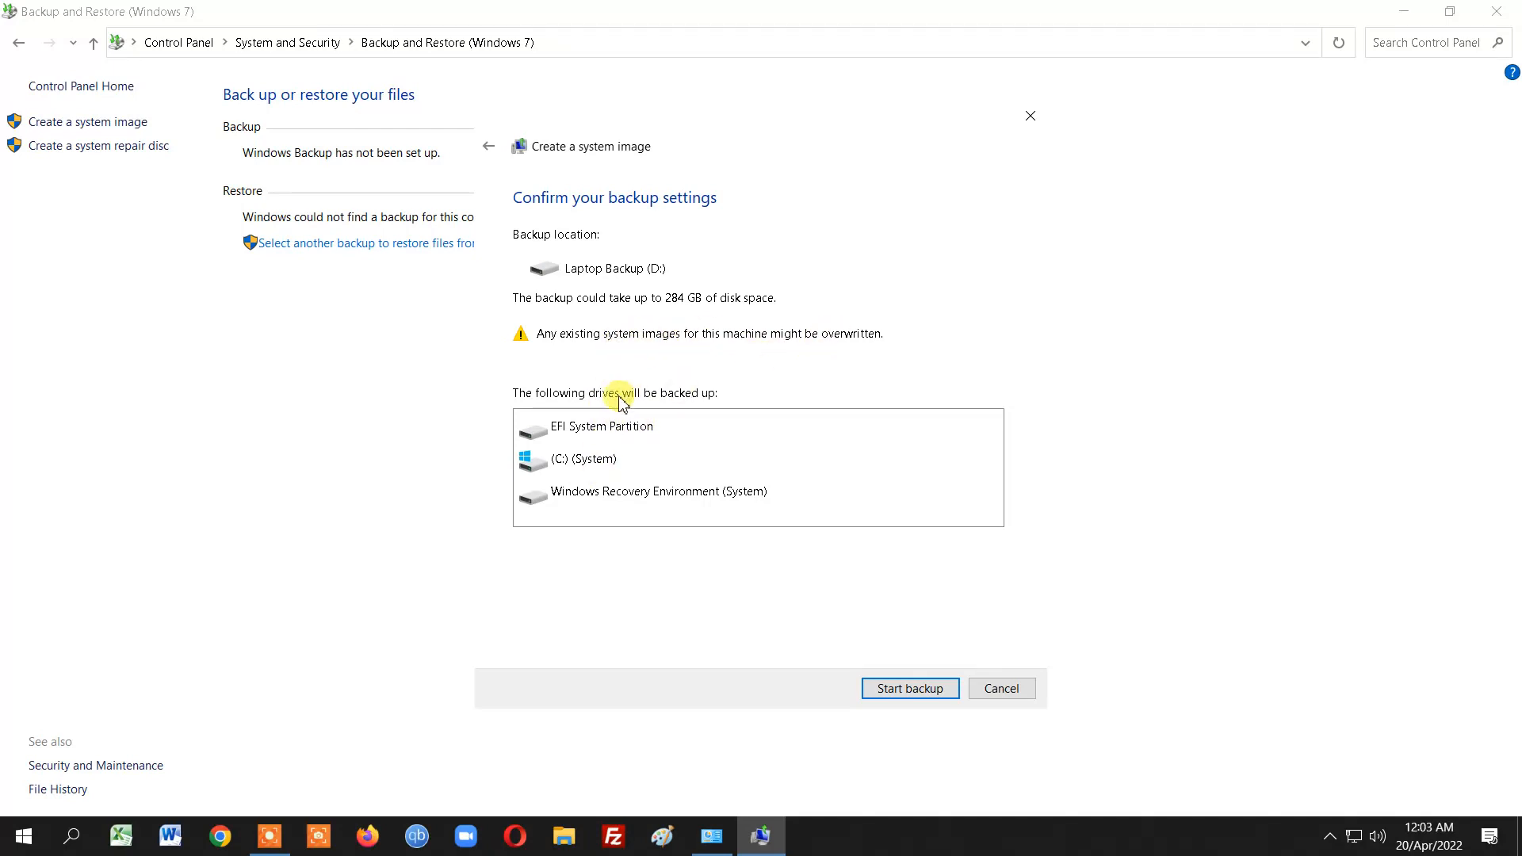
pyautogui.moveTo(735, 330)
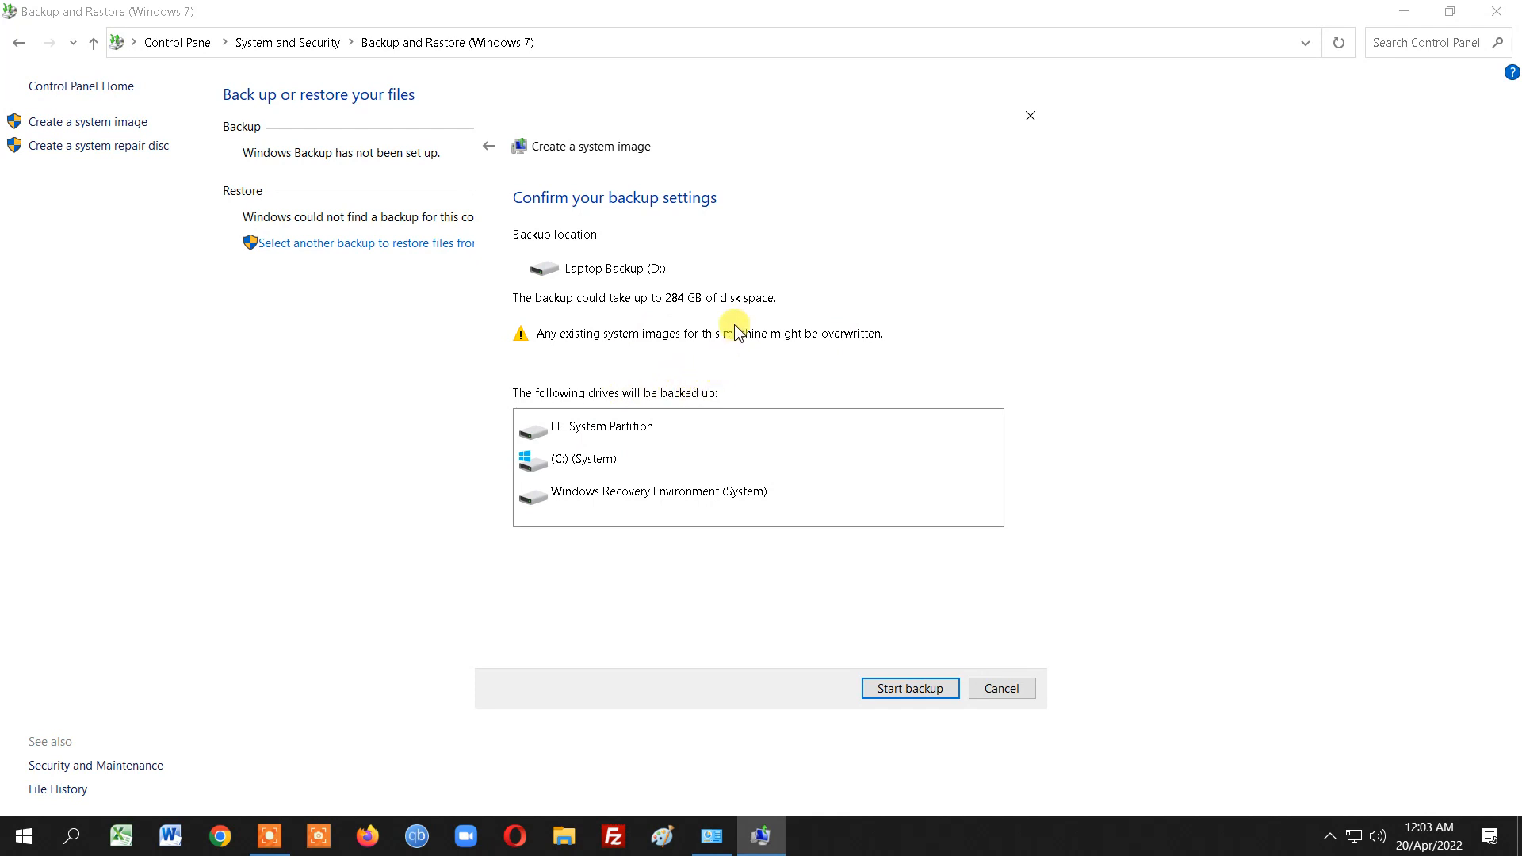
pyautogui.moveTo(942, 540)
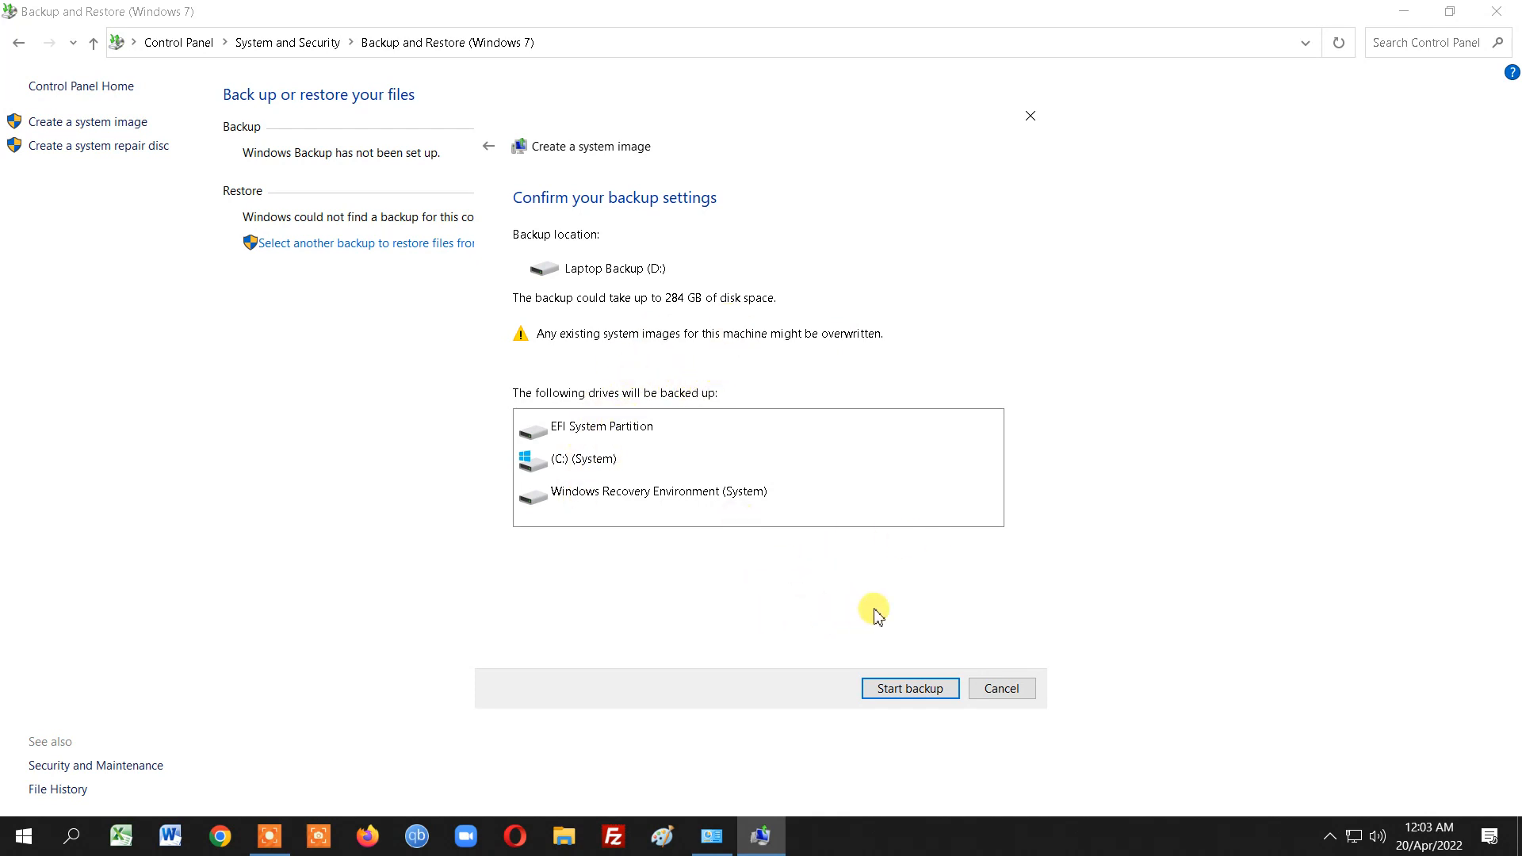
pyautogui.moveTo(853, 588)
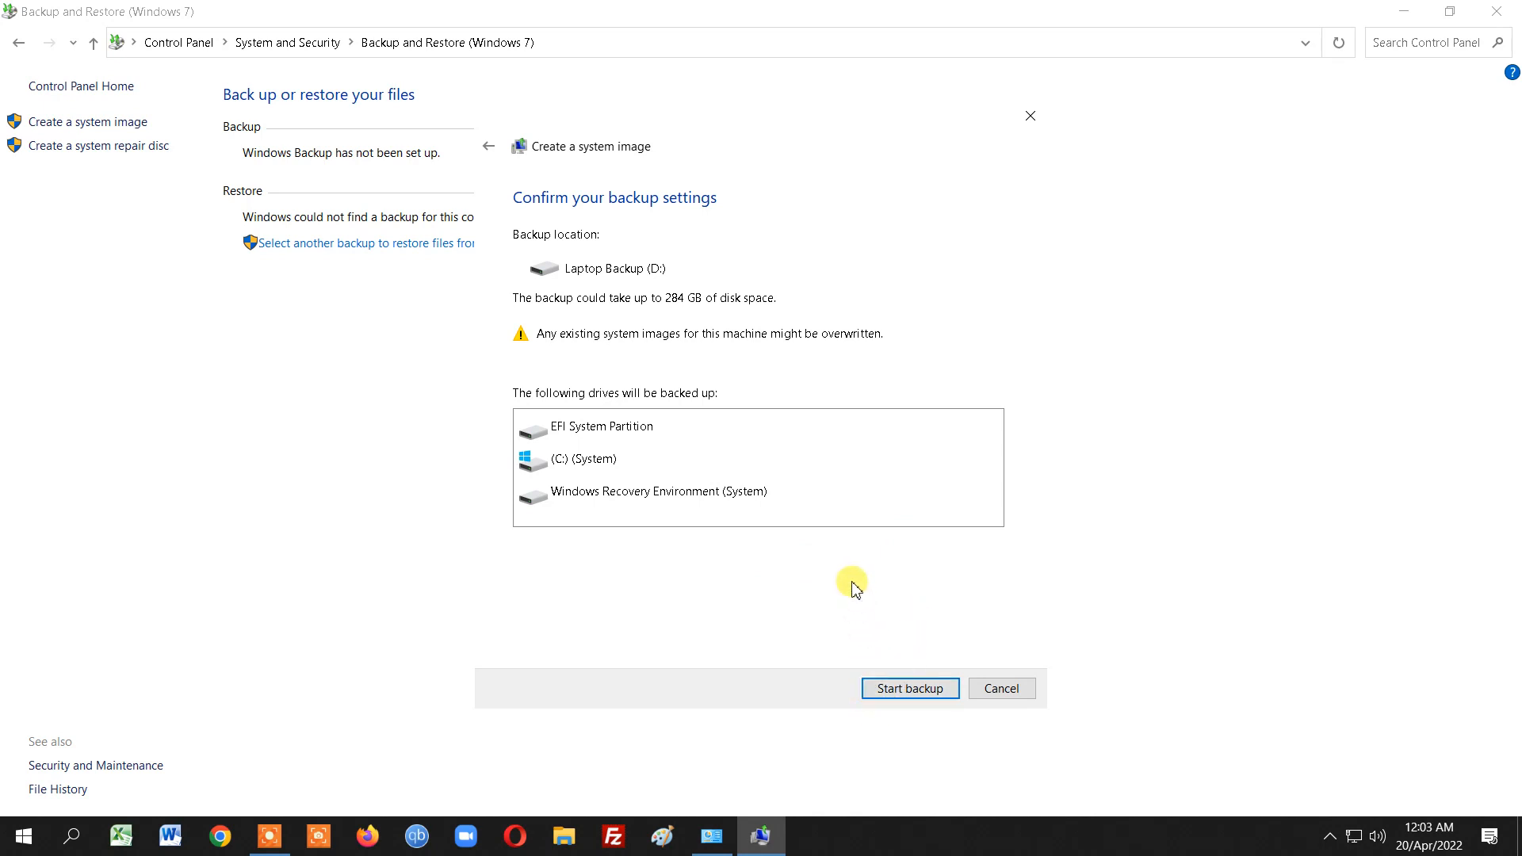
pyautogui.moveTo(674, 428)
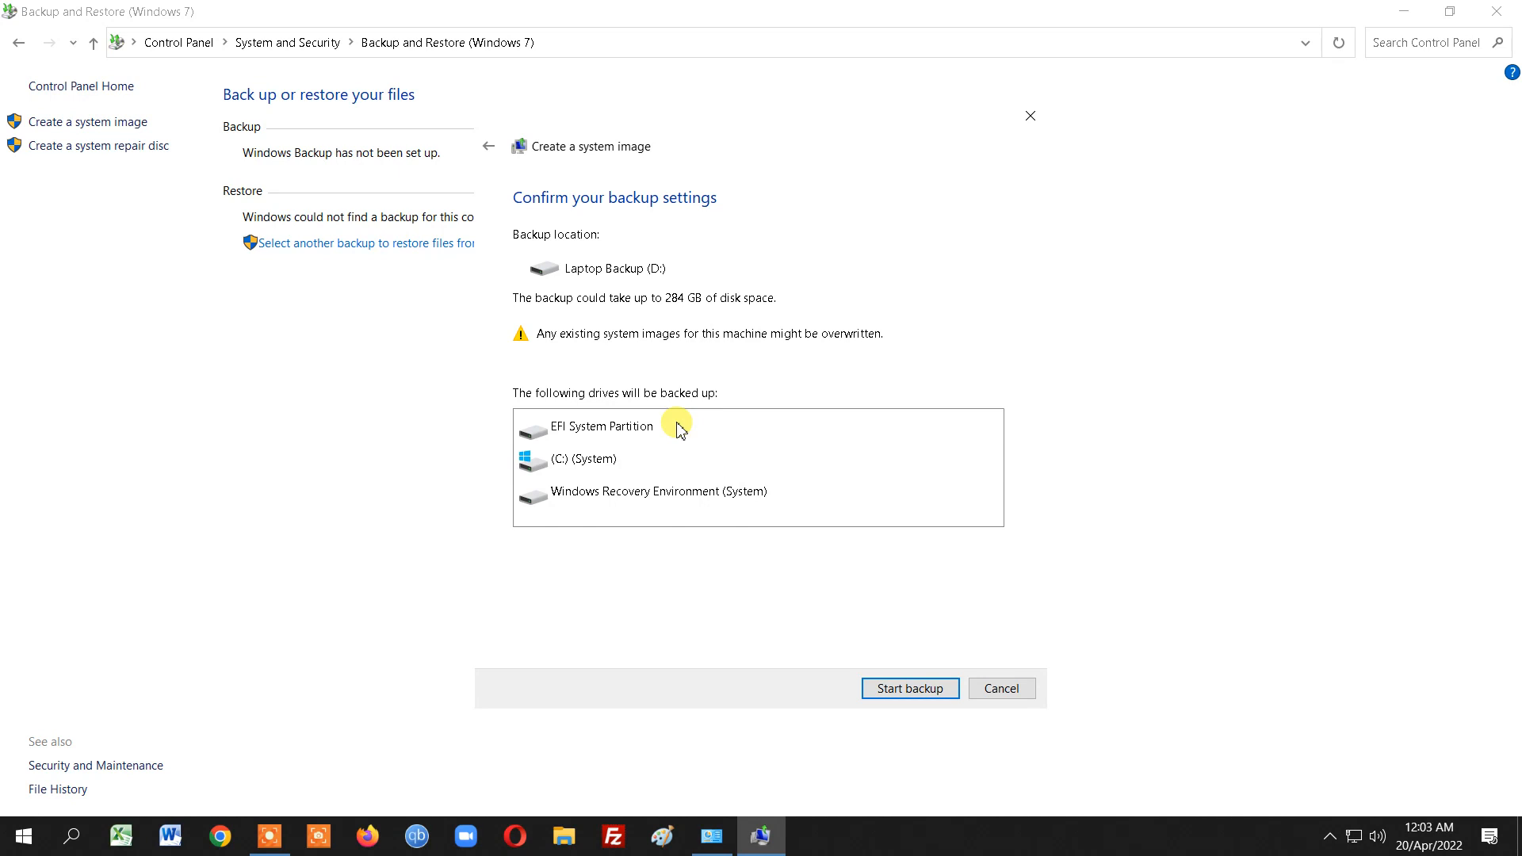
pyautogui.moveTo(1036, 580)
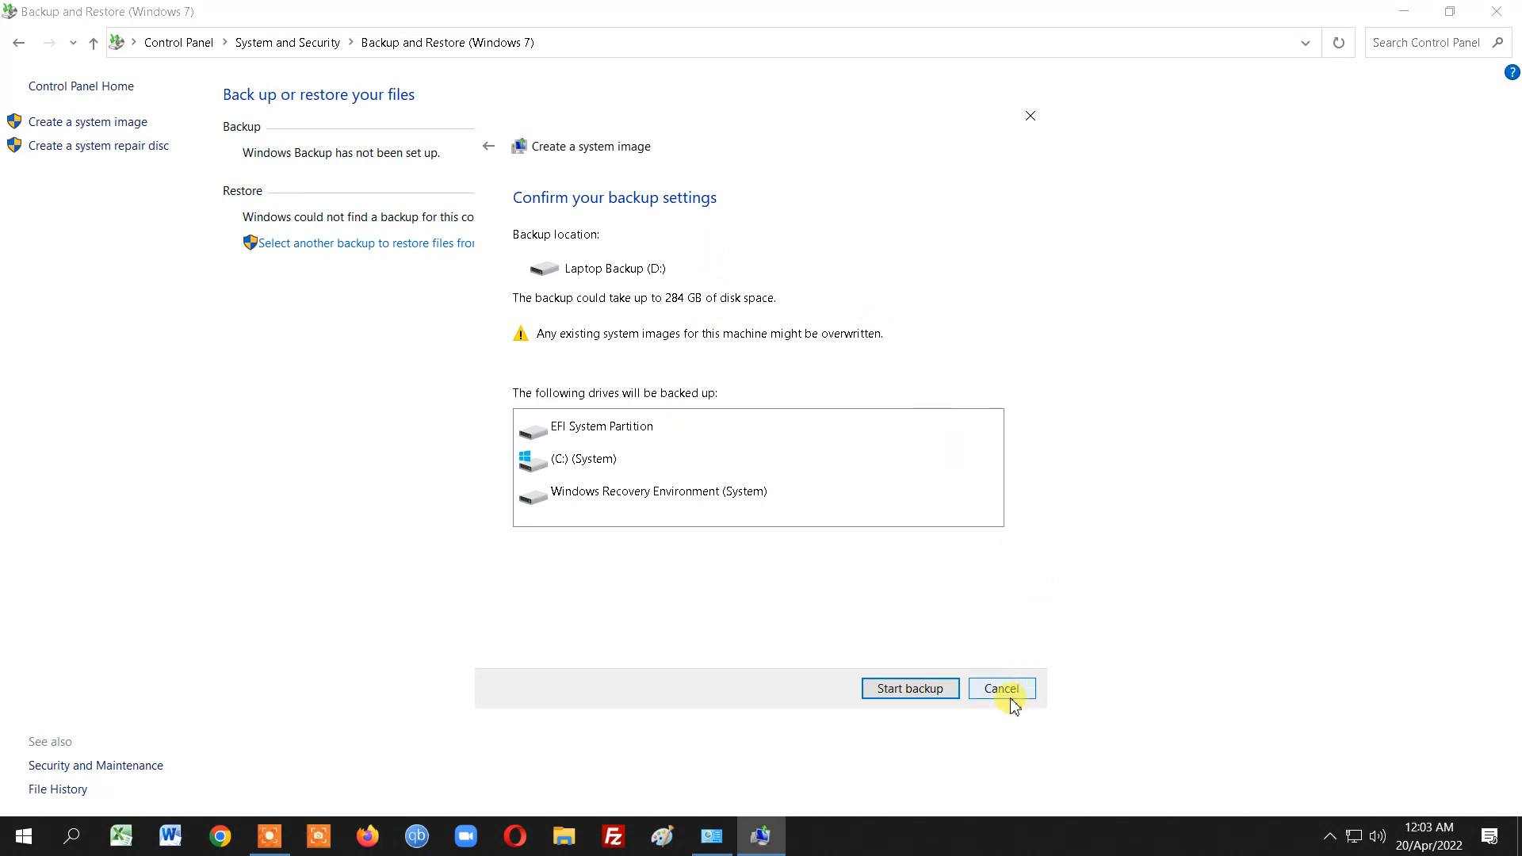
pyautogui.moveTo(1005, 697)
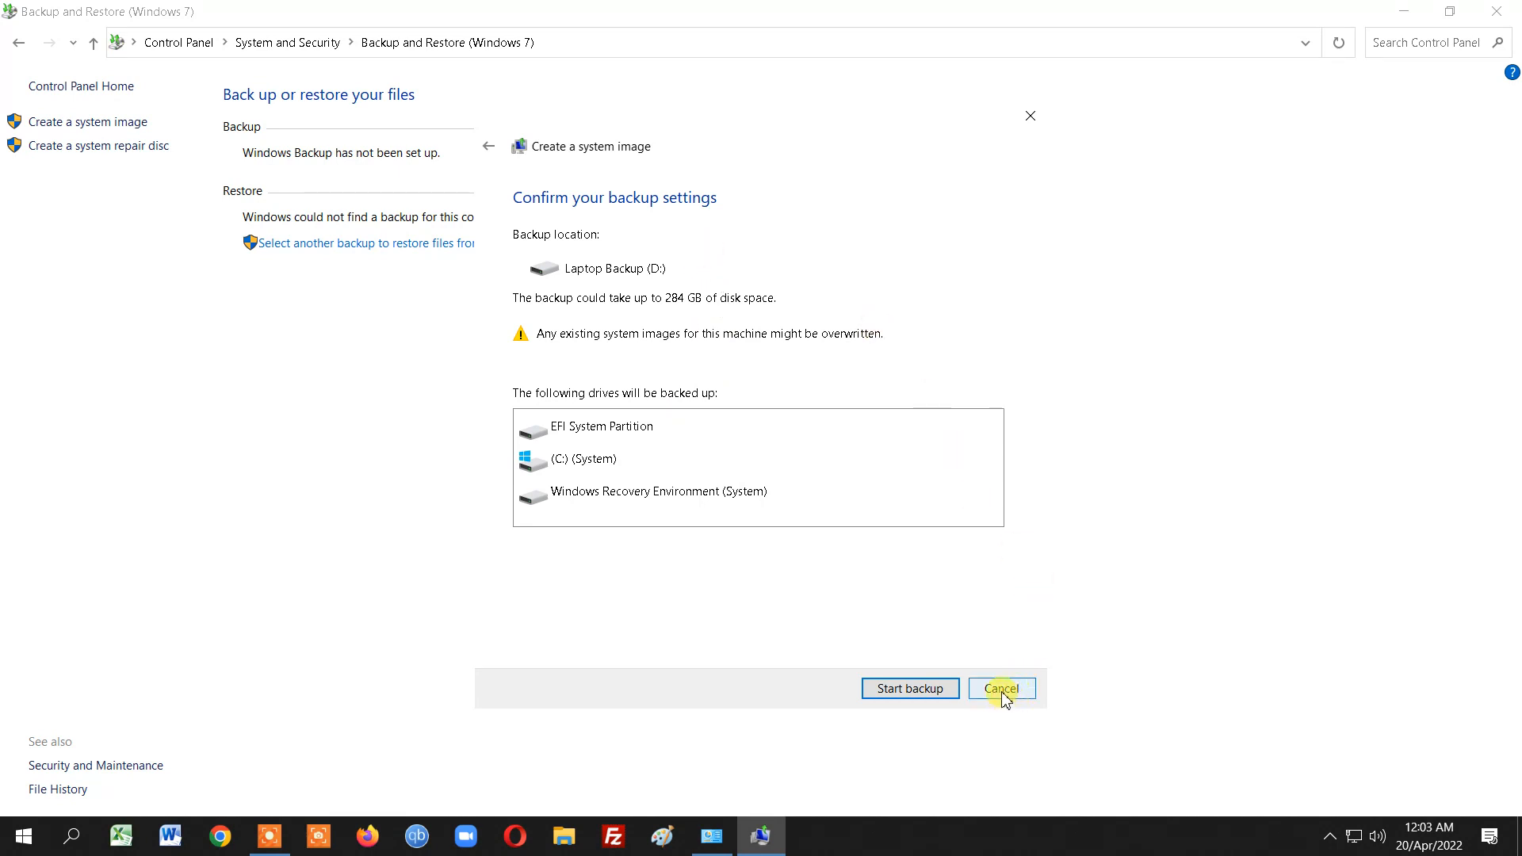
pyautogui.click(1001, 688)
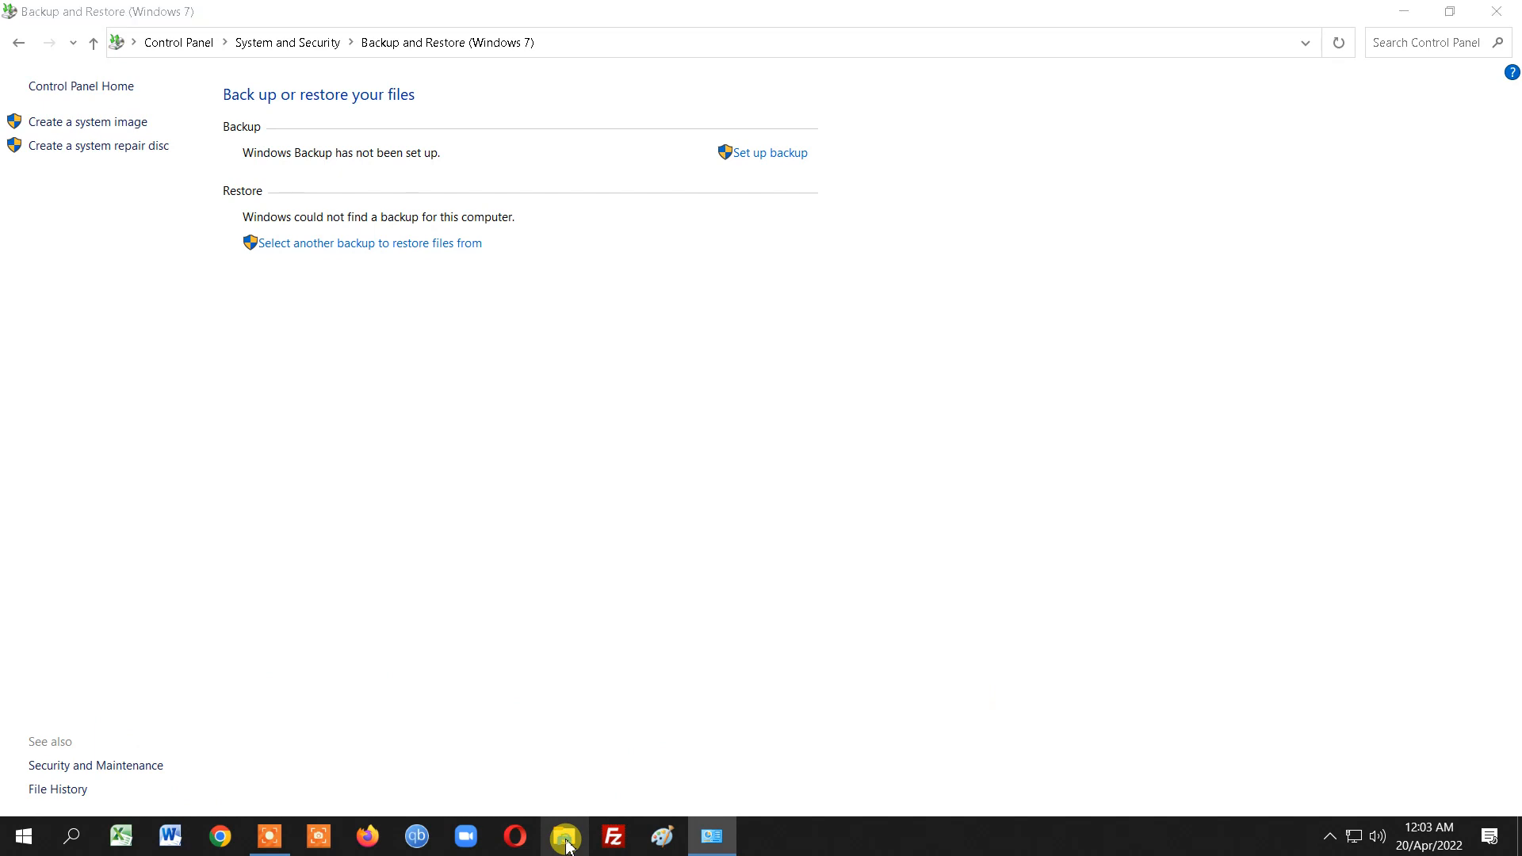
# Enter the WindowsImageBackup folder on Laptop Backup (D:), granting permanent access when prompted
pyautogui.click(562, 837)
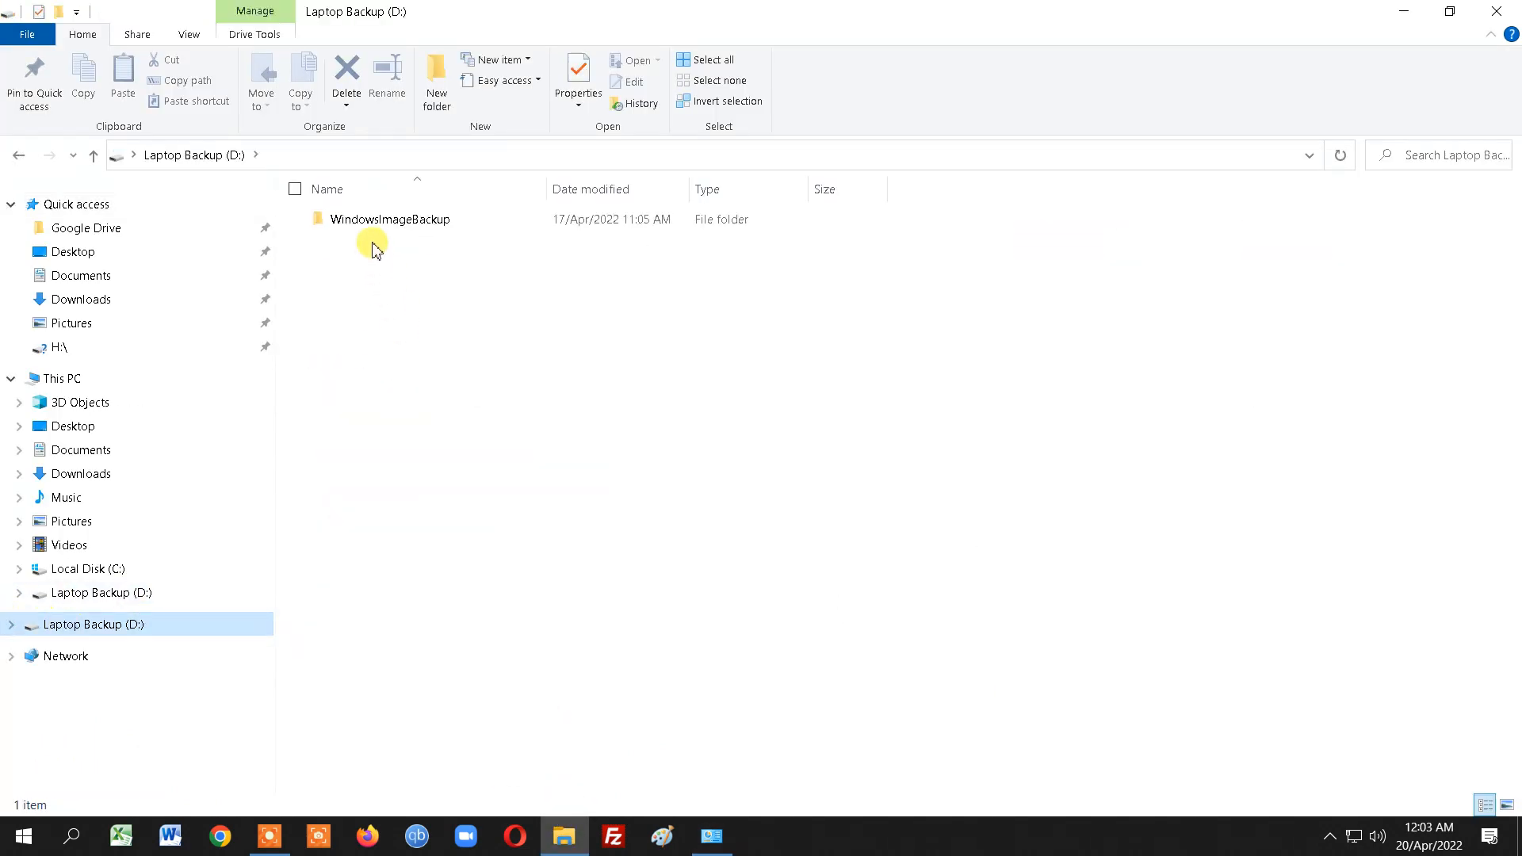
pyautogui.click(390, 218)
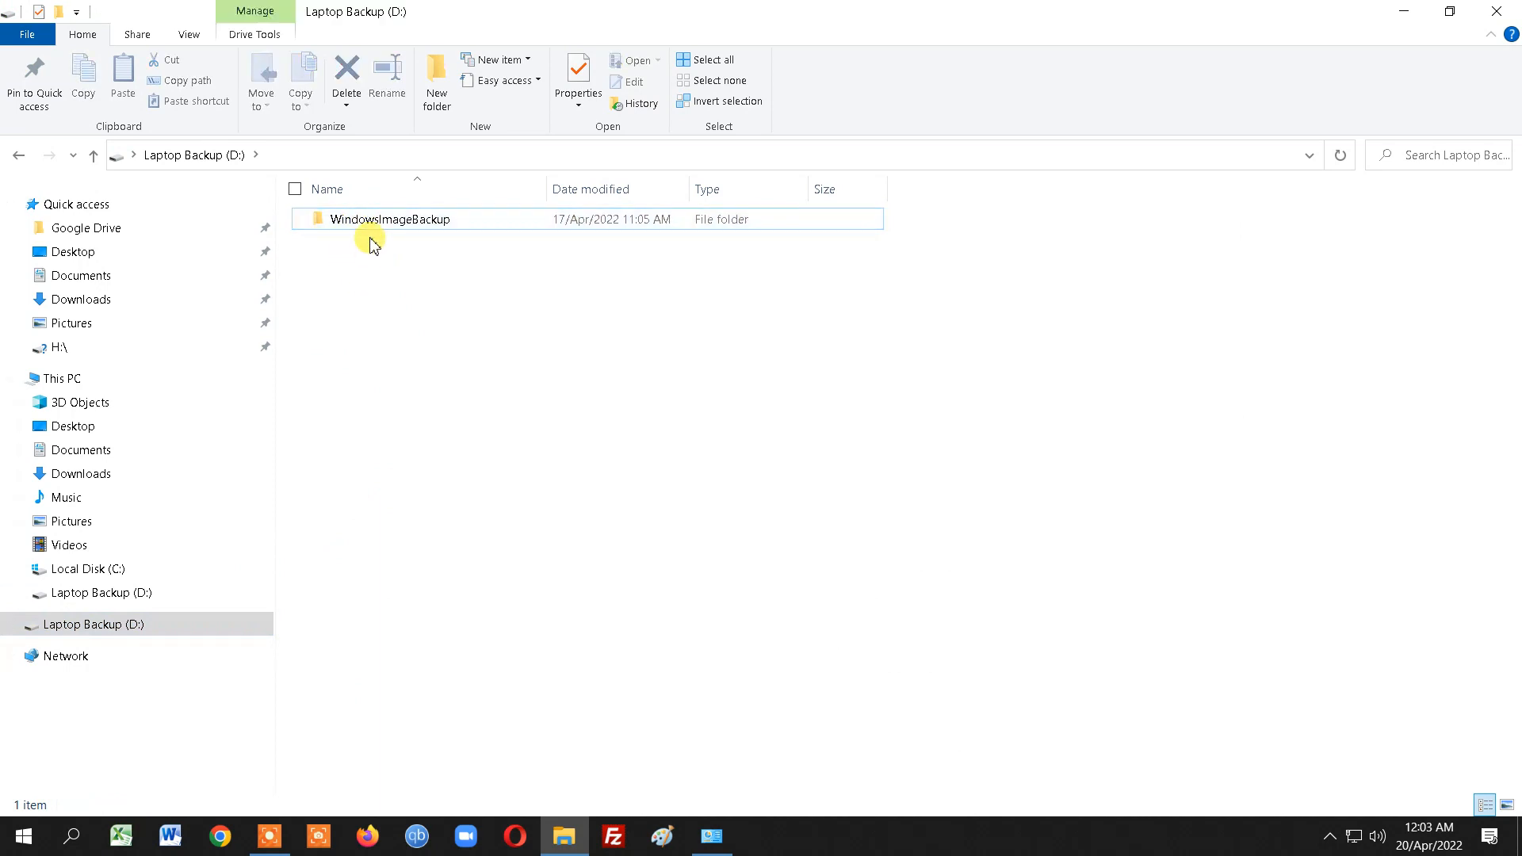
pyautogui.click(390, 219)
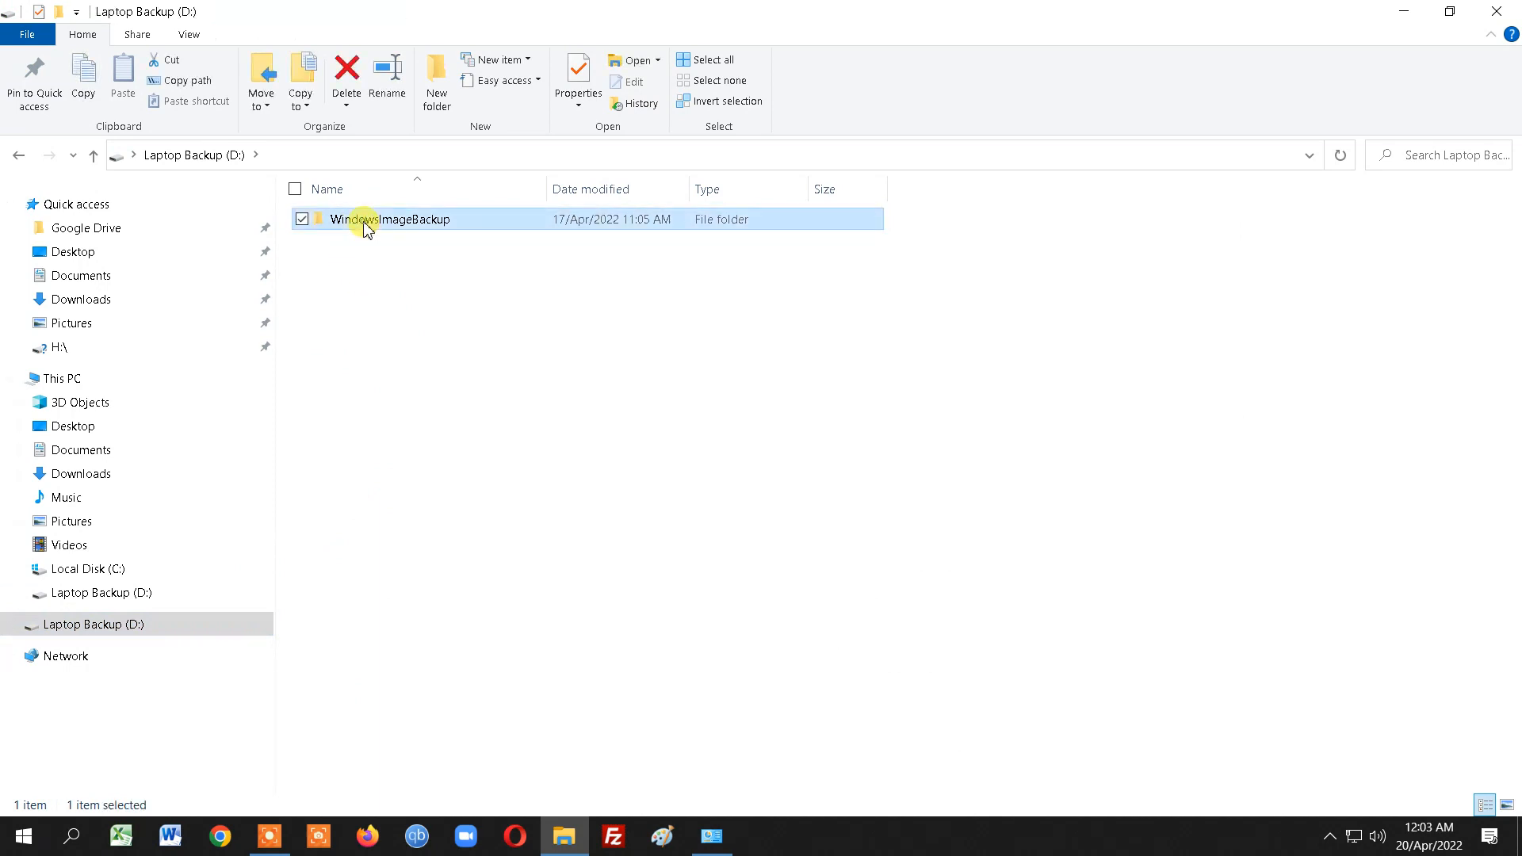
pyautogui.doubleClick(392, 219)
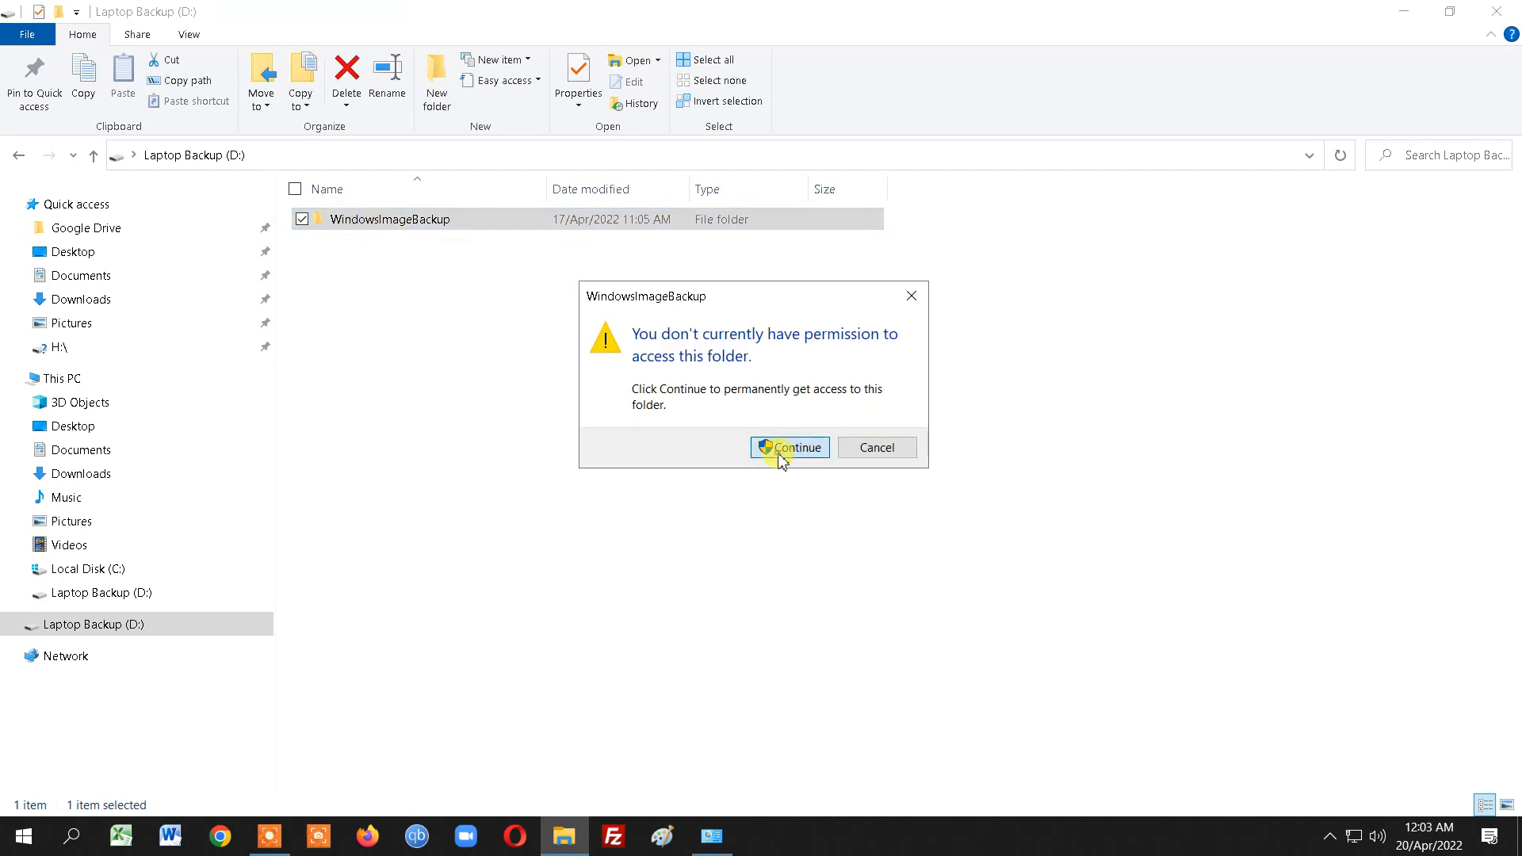
pyautogui.click(789, 447)
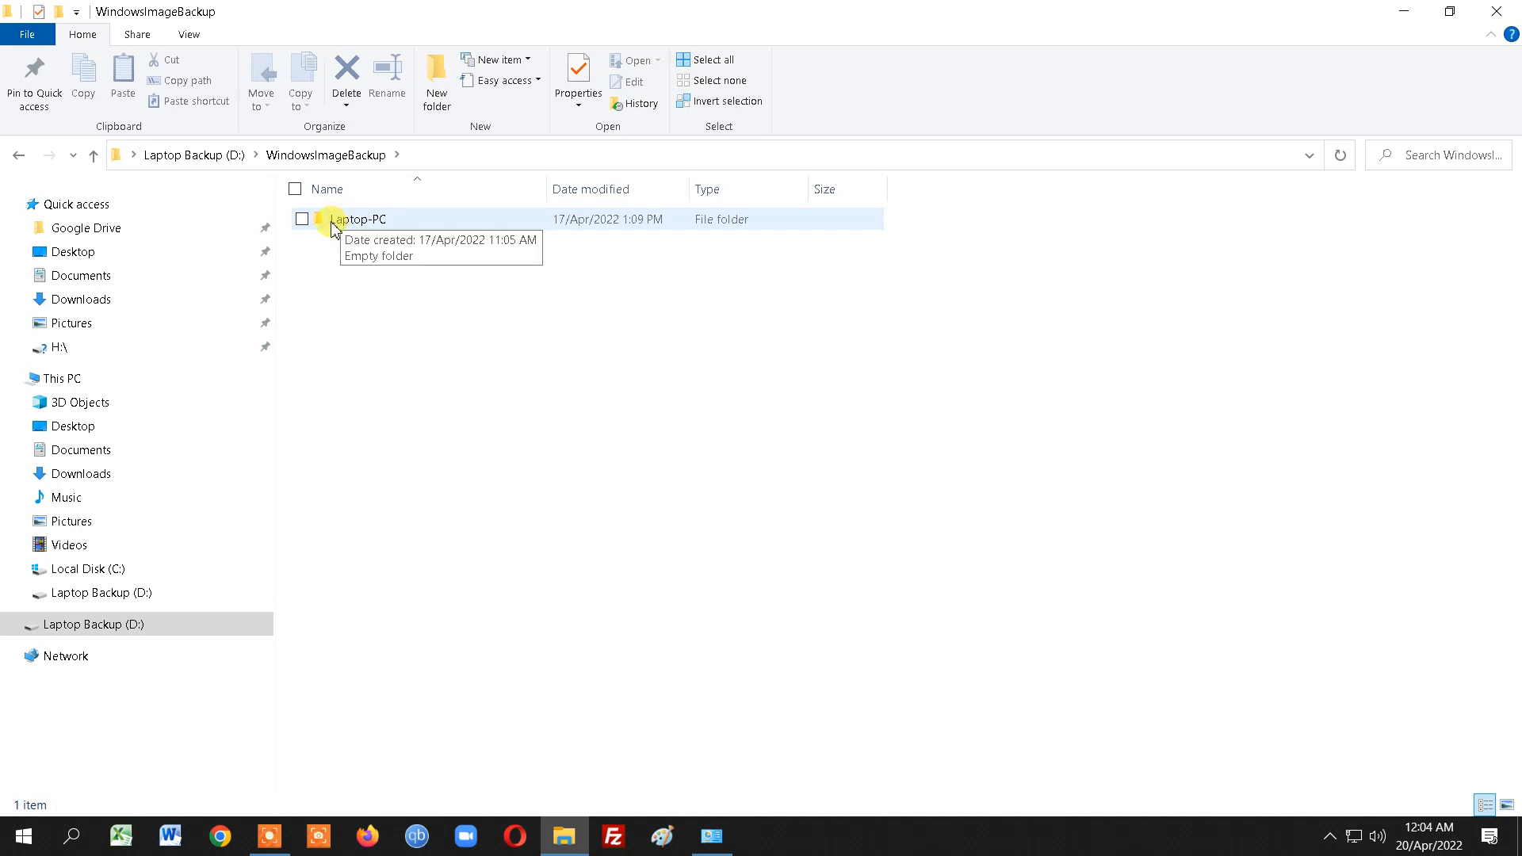
pyautogui.moveTo(565, 348)
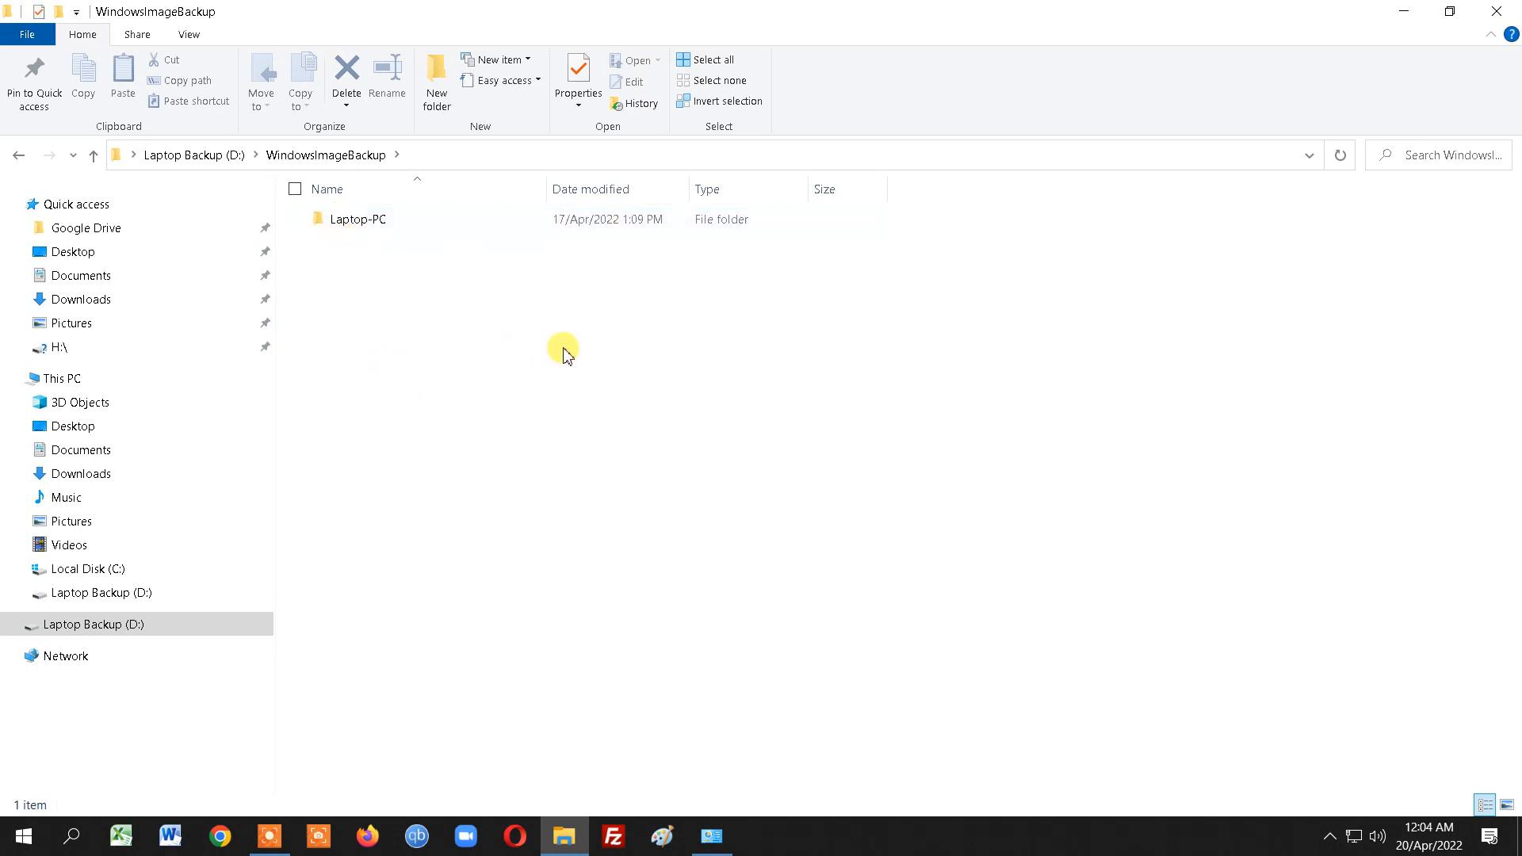
pyautogui.moveTo(493, 327)
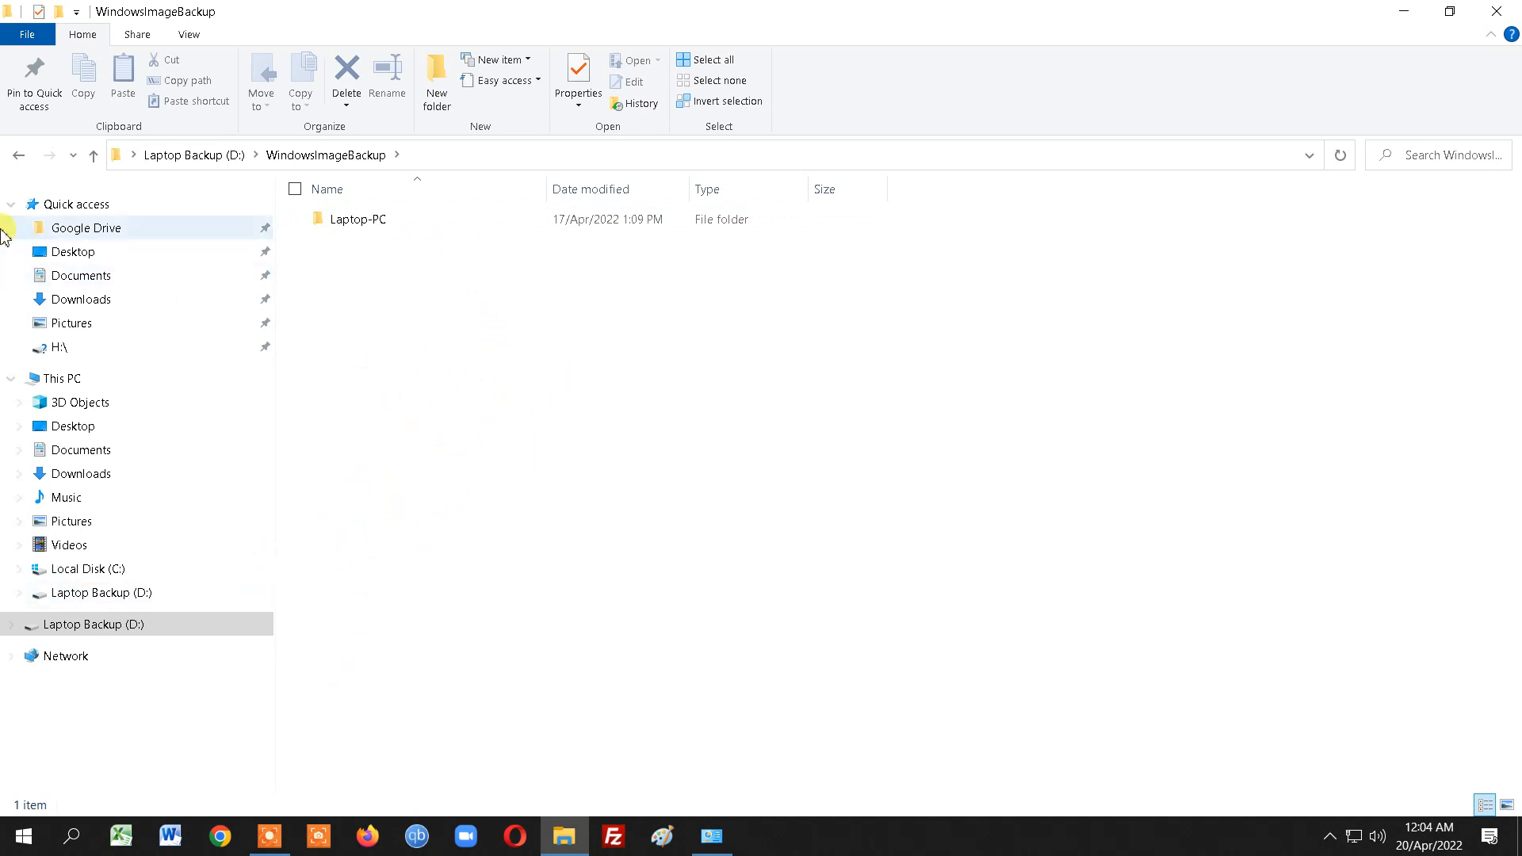
# Return to the root of Laptop Backup (D:) with no folder selected
pyautogui.click(18, 155)
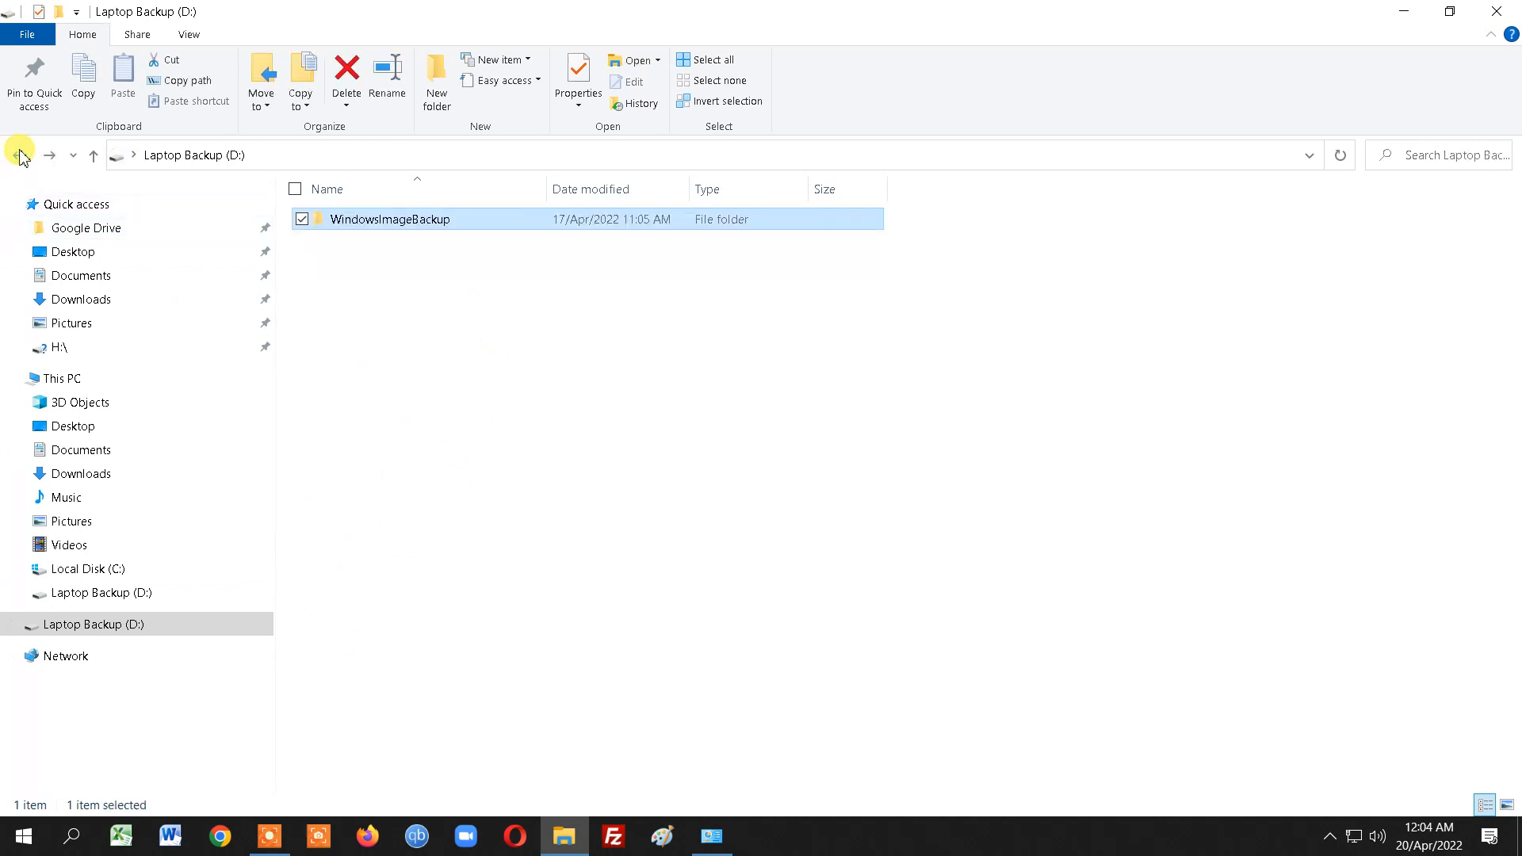
pyautogui.click(422, 587)
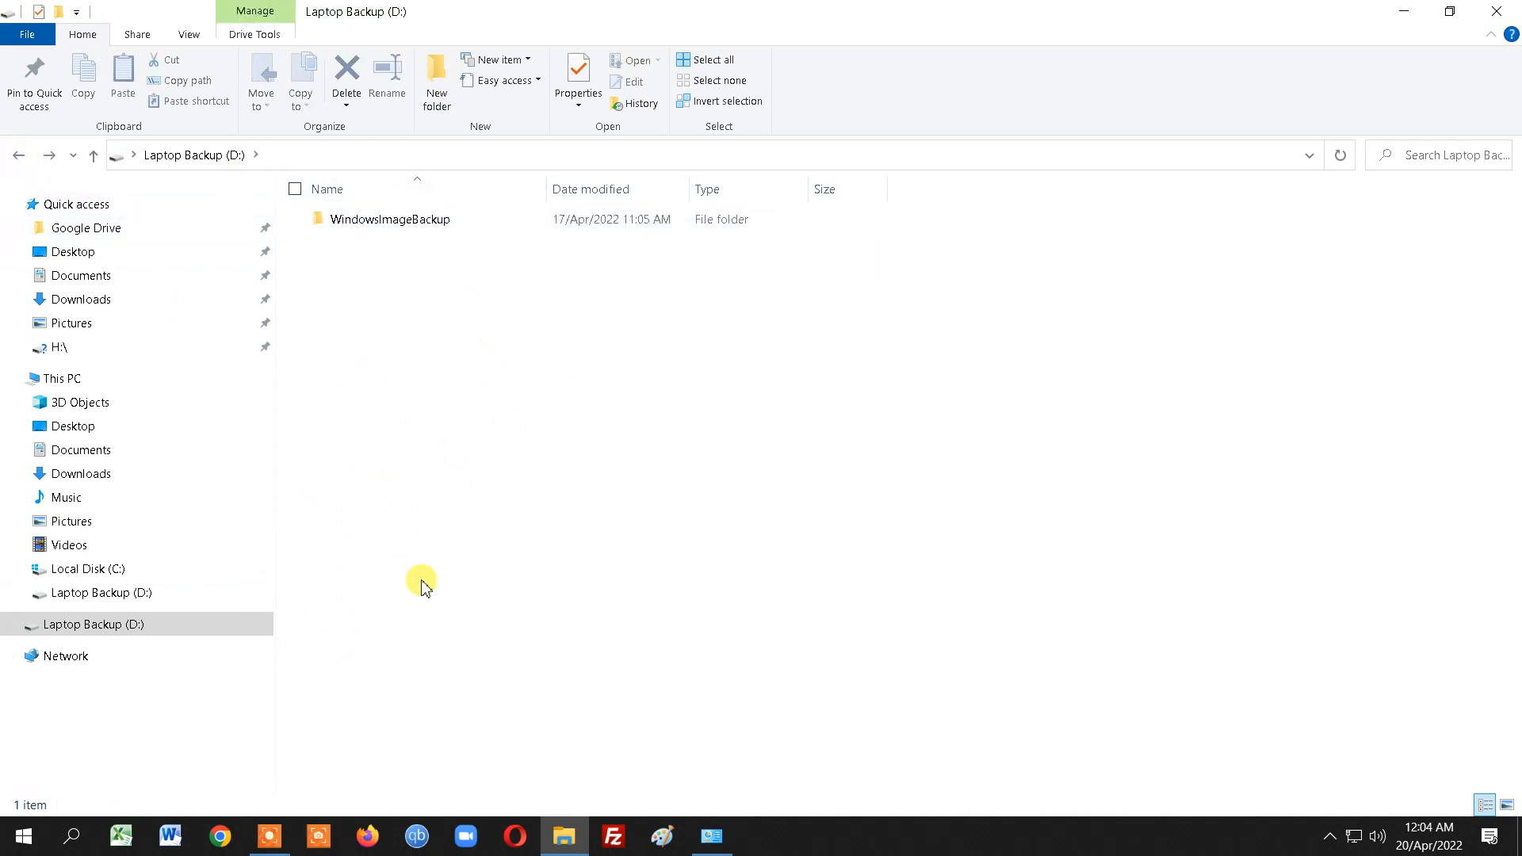
pyautogui.moveTo(553, 514)
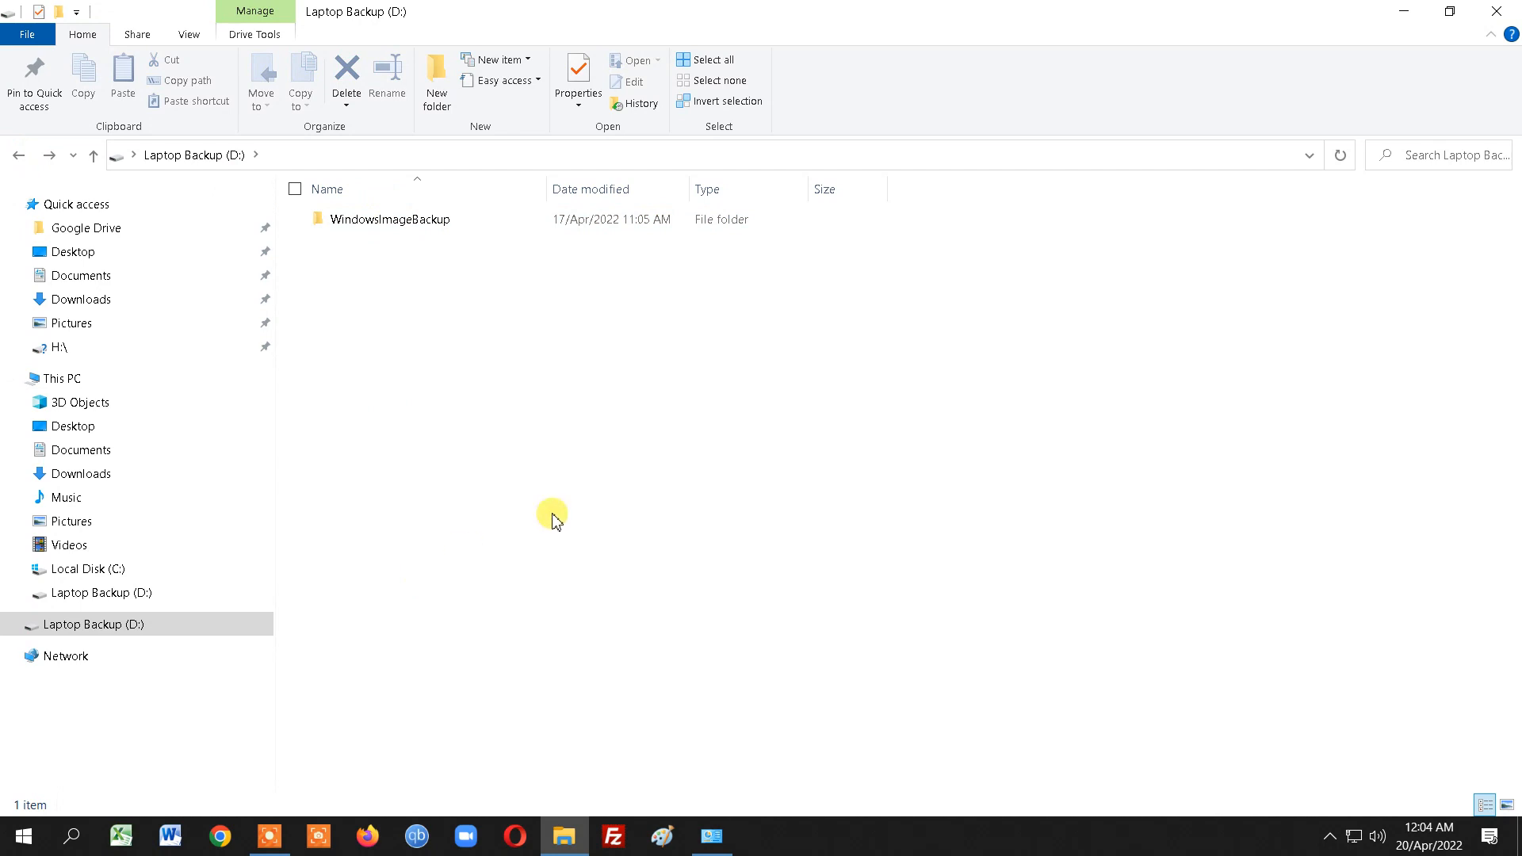
pyautogui.moveTo(739, 485)
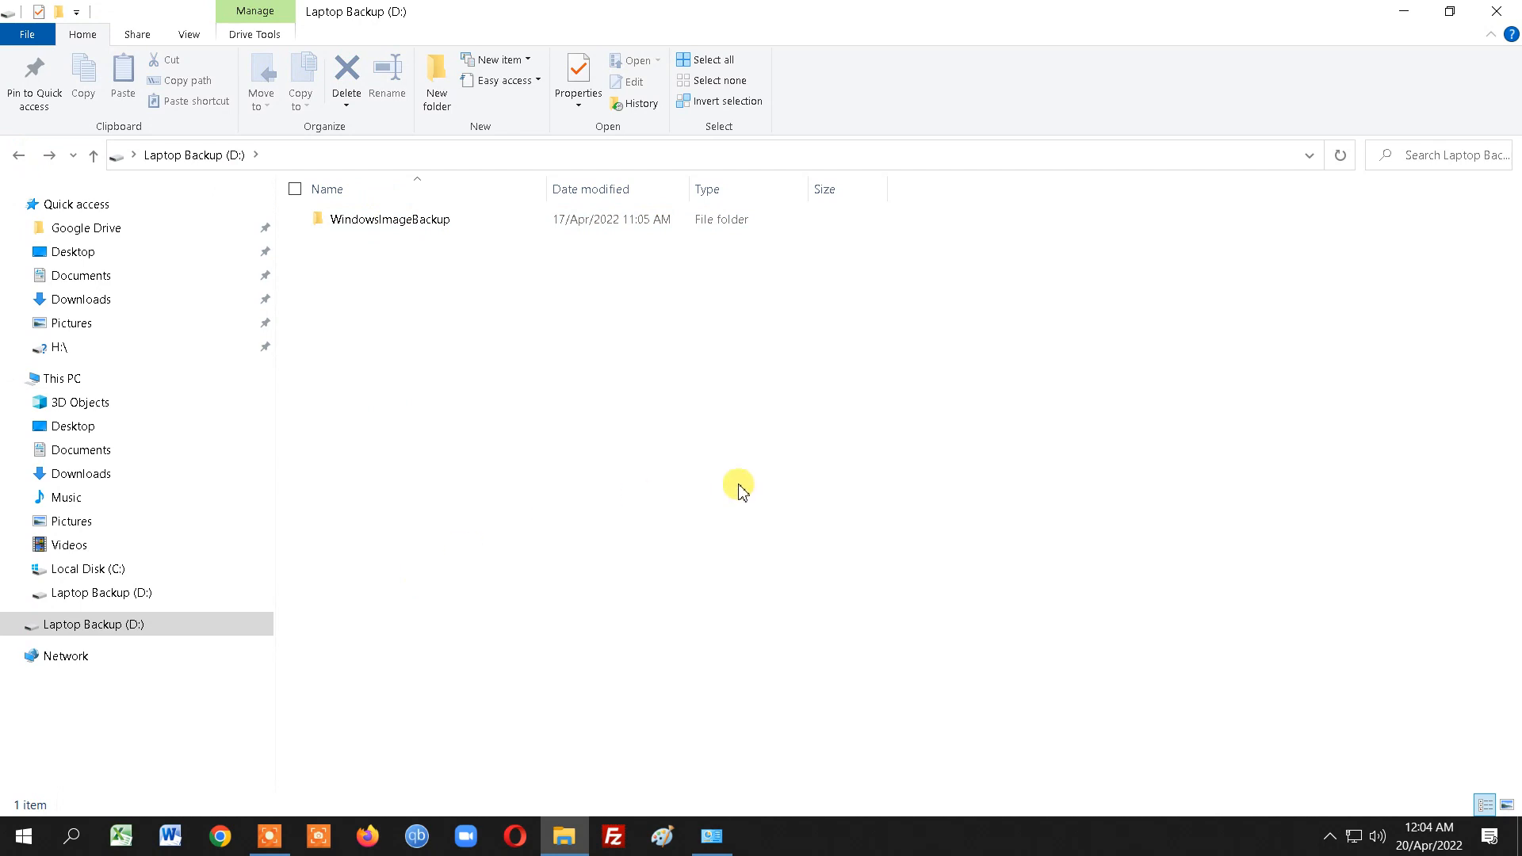
pyautogui.moveTo(1498, 11)
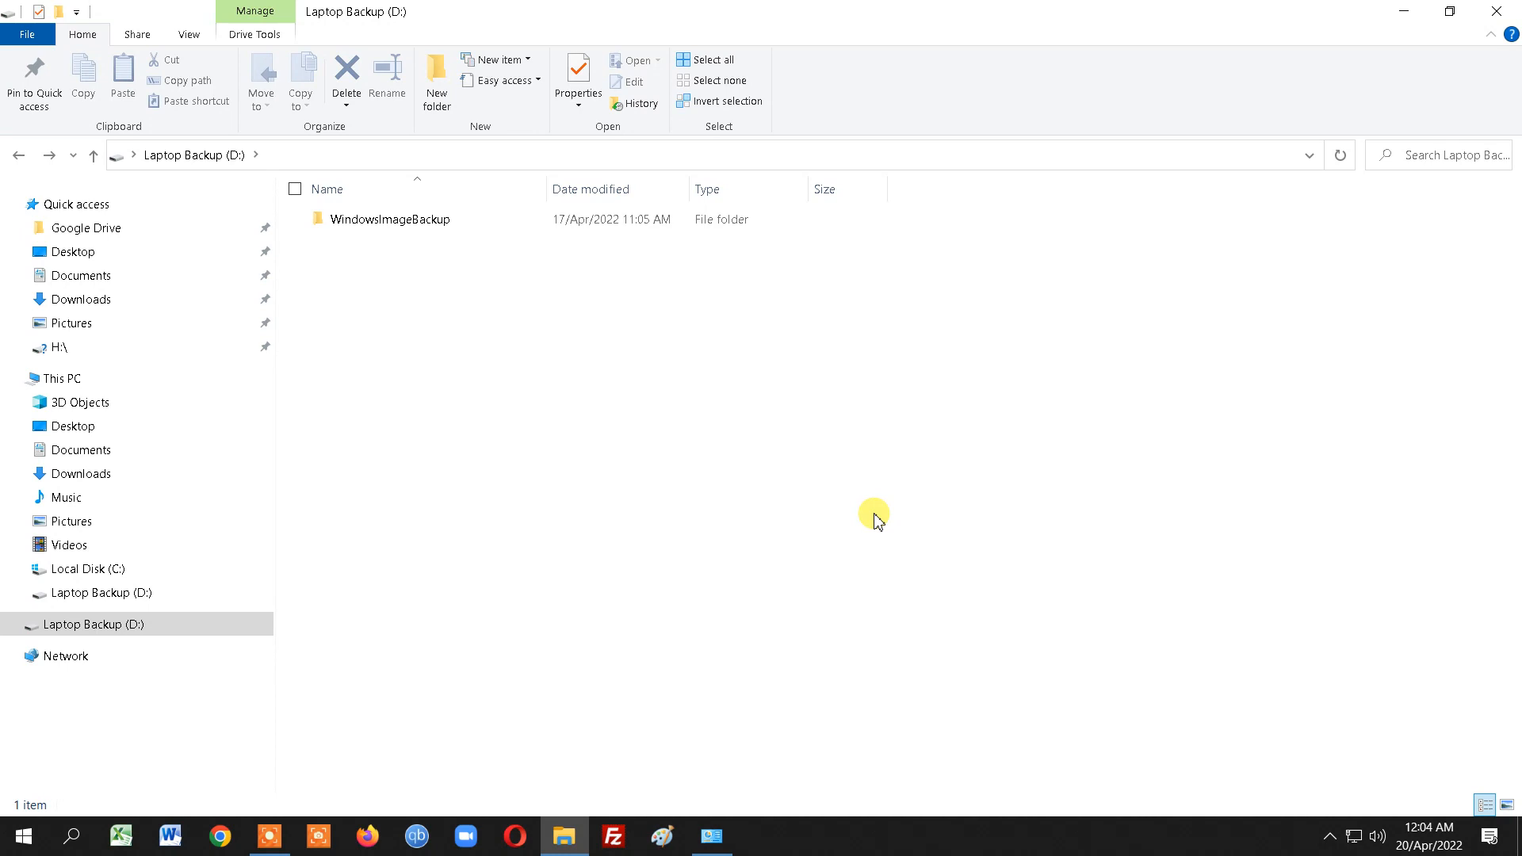
pyautogui.moveTo(1108, 396)
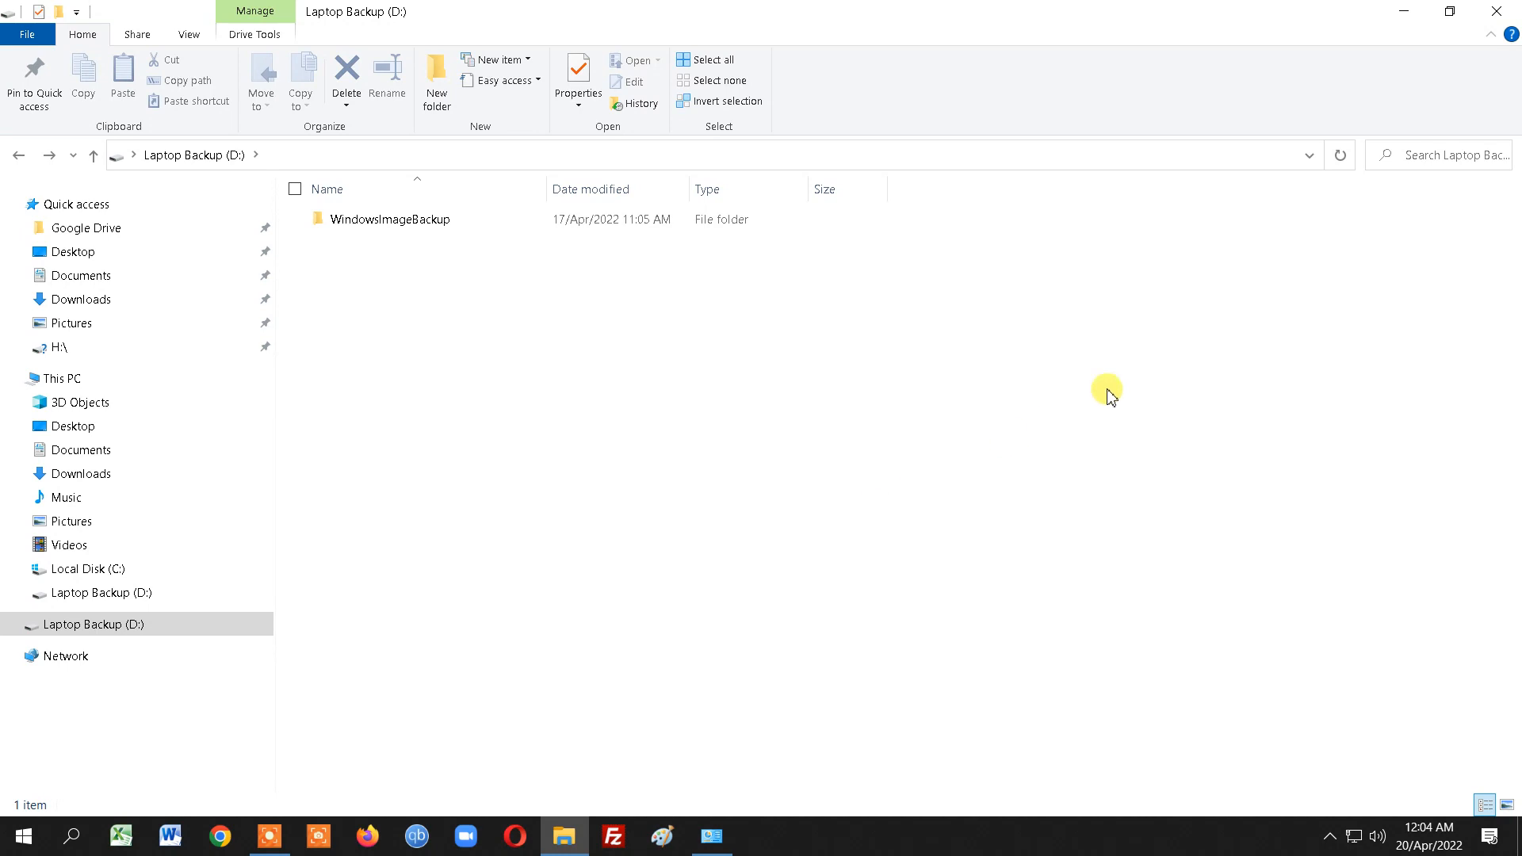
pyautogui.moveTo(1171, 347)
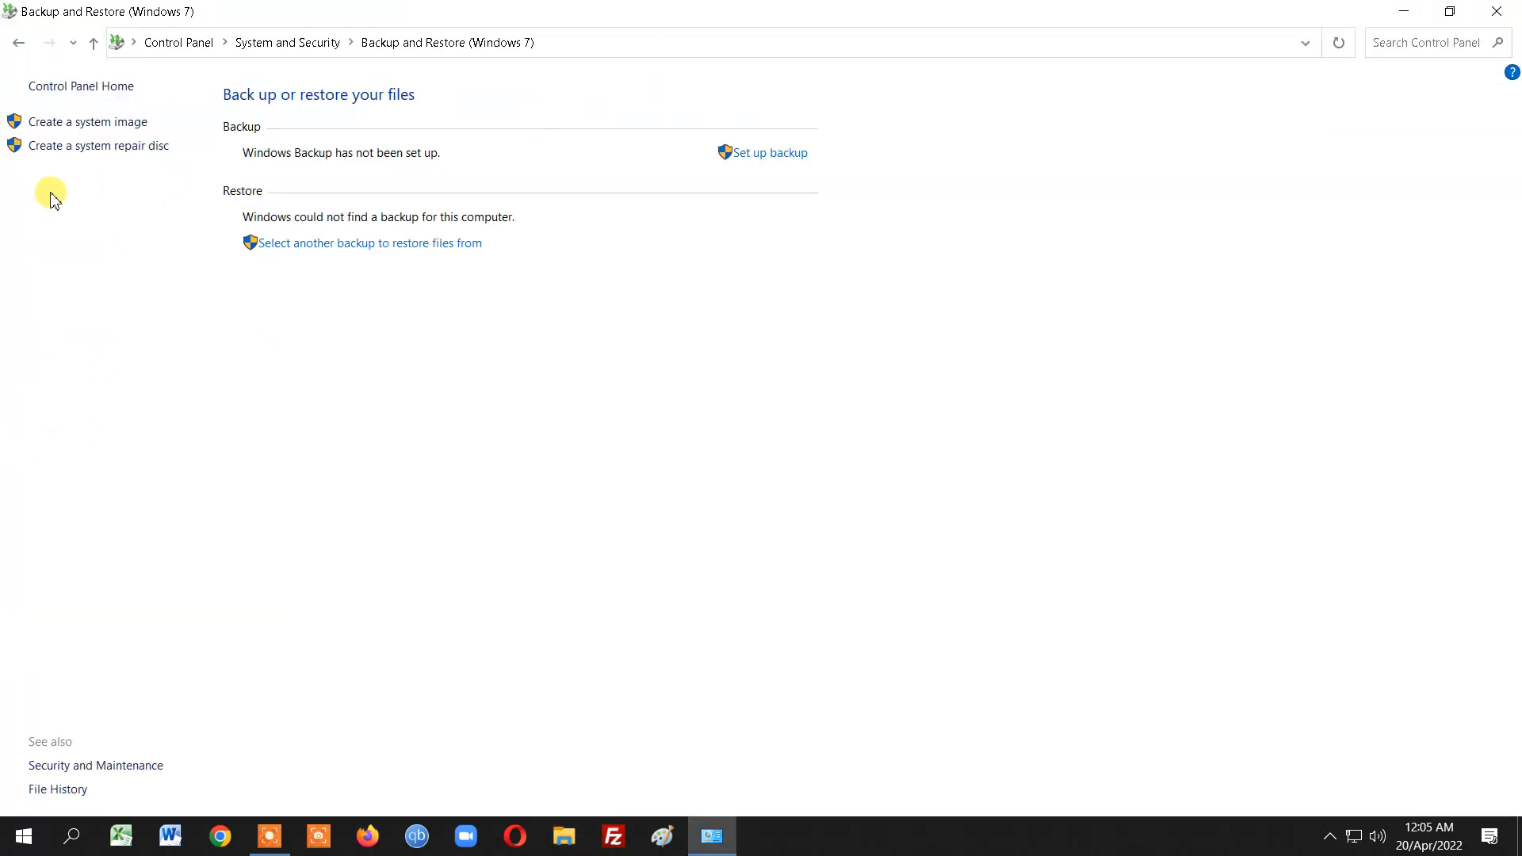
pyautogui.moveTo(68, 174)
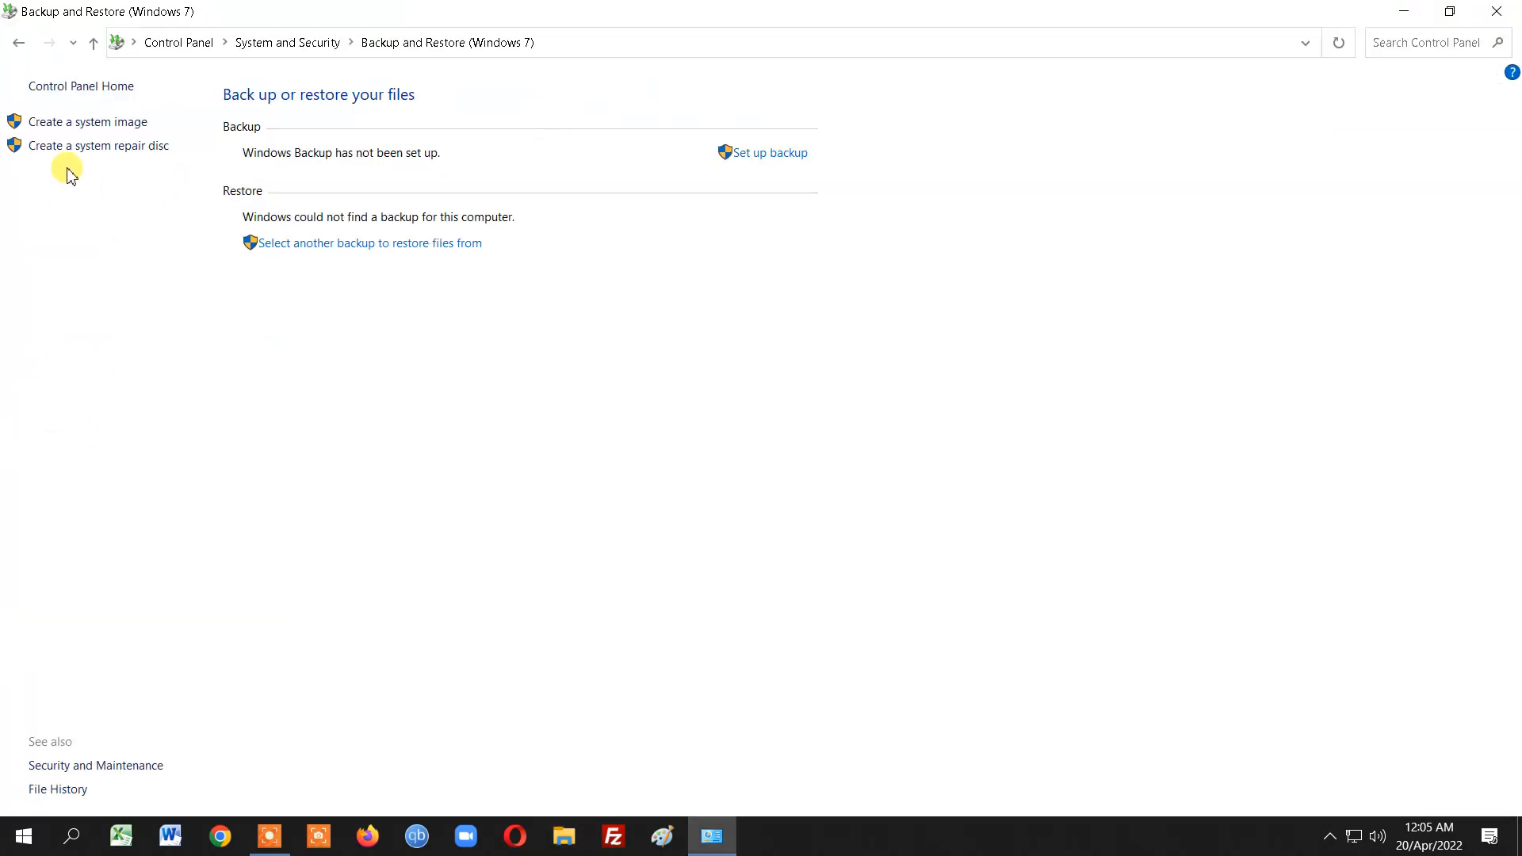
pyautogui.moveTo(62, 184)
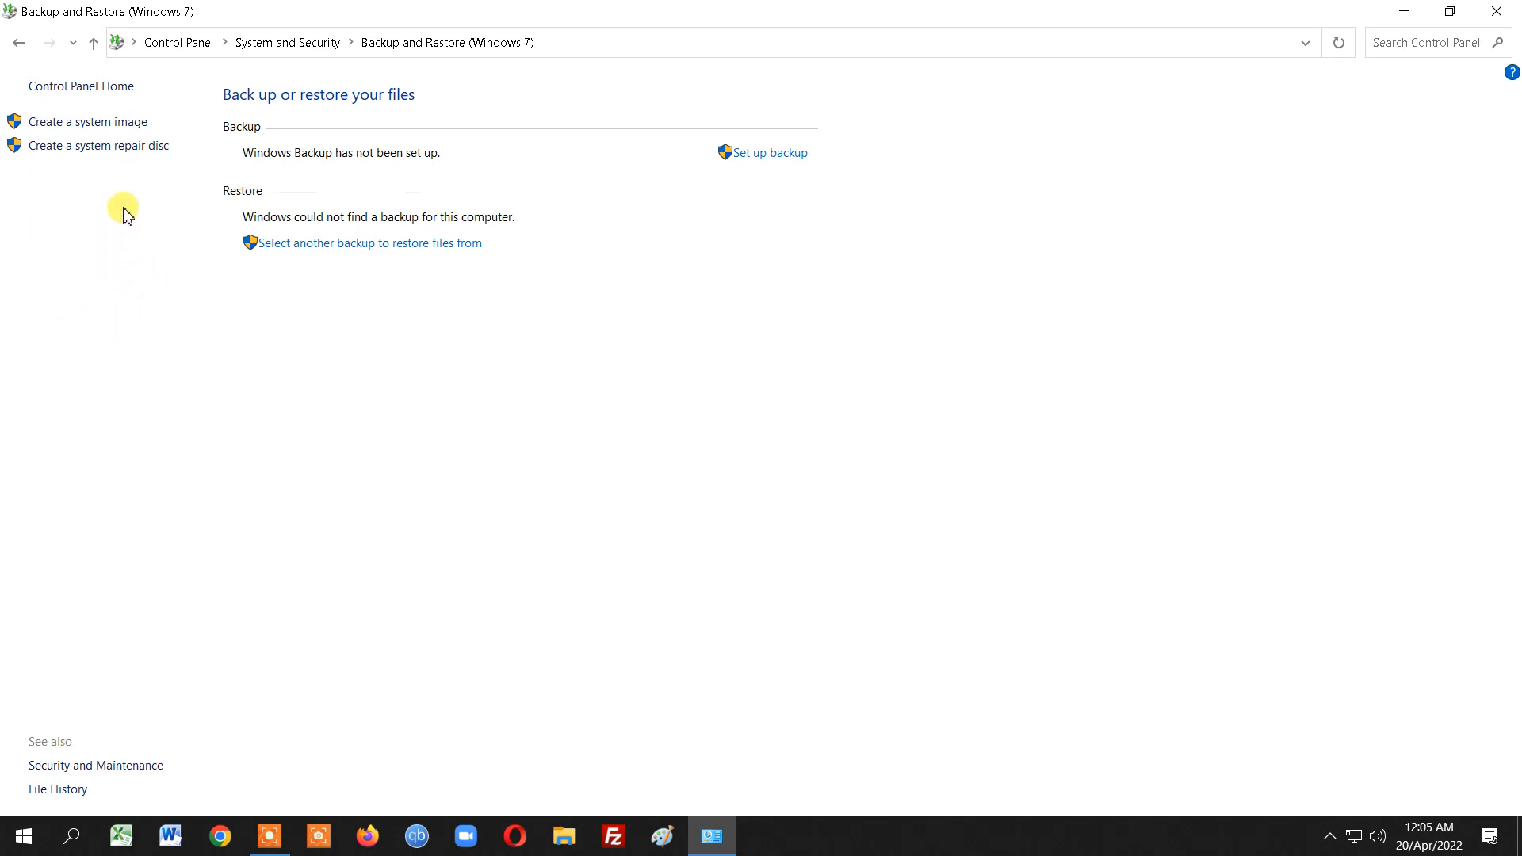
pyautogui.moveTo(150, 417)
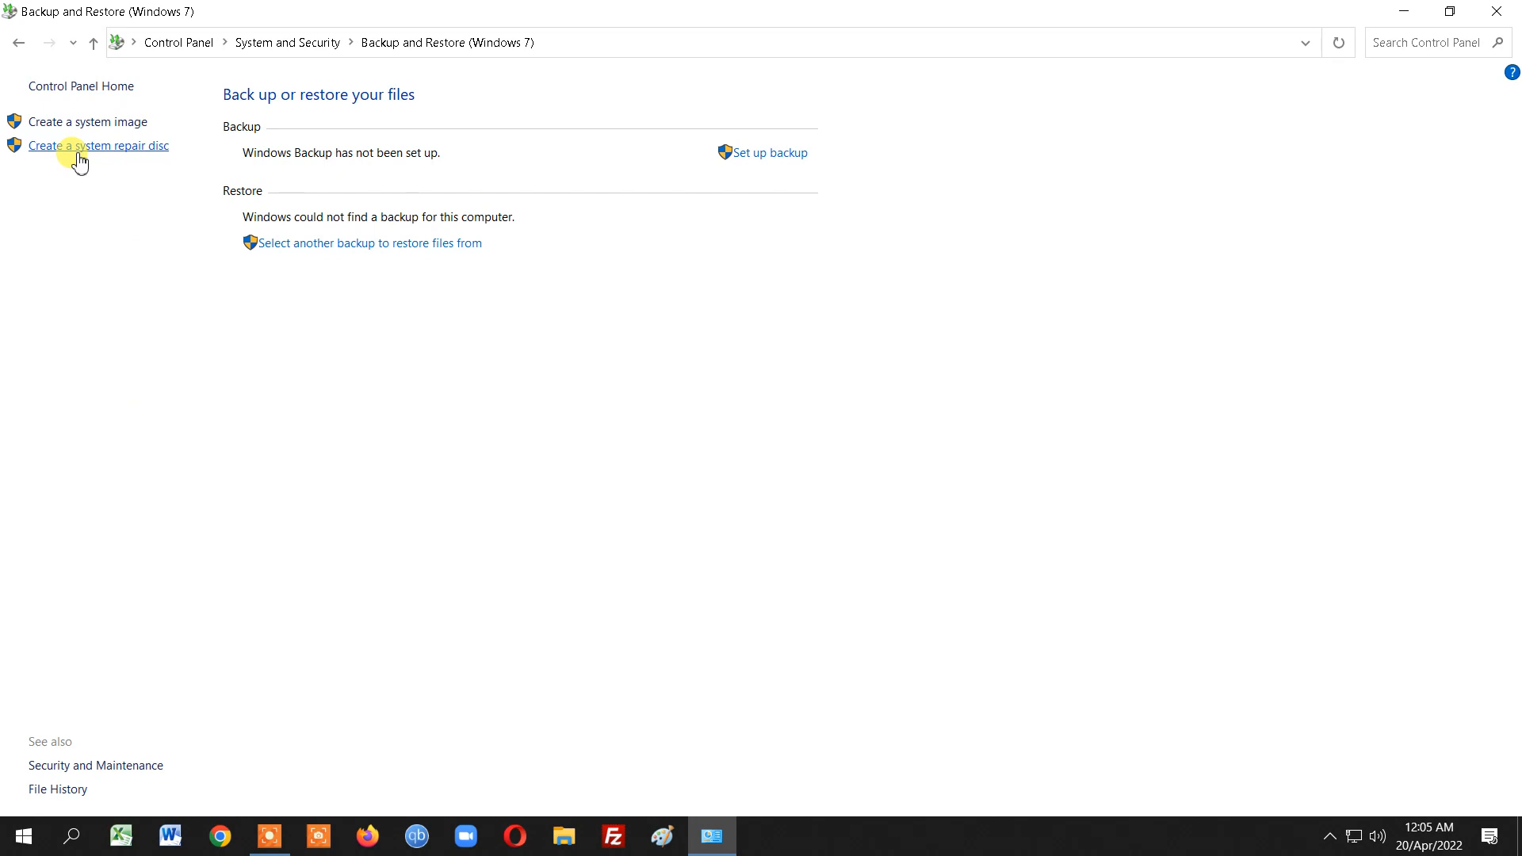
pyautogui.click(98, 144)
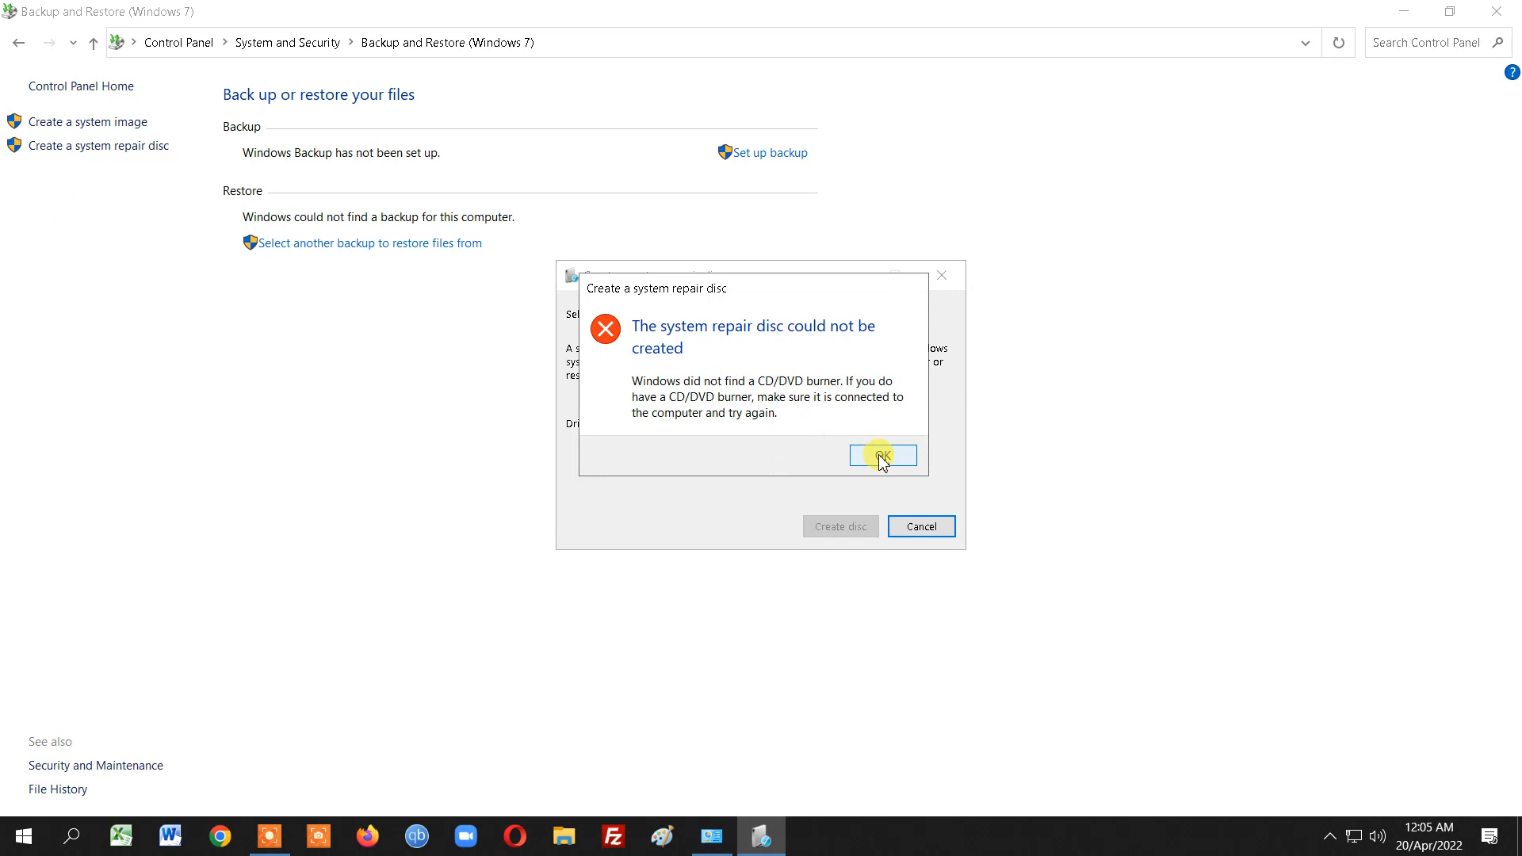
pyautogui.click(881, 455)
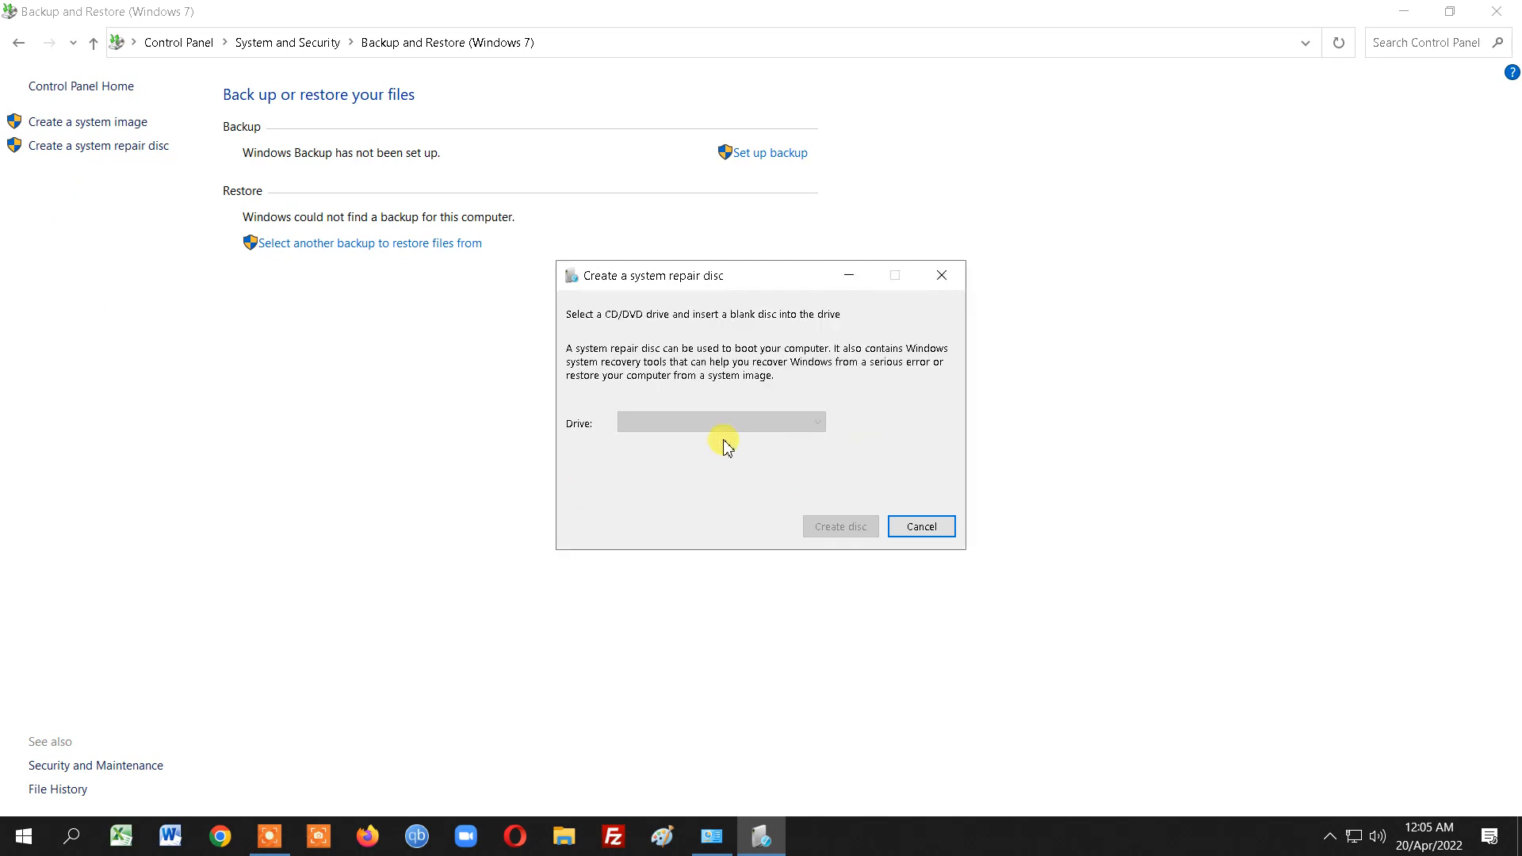
pyautogui.moveTo(740, 447)
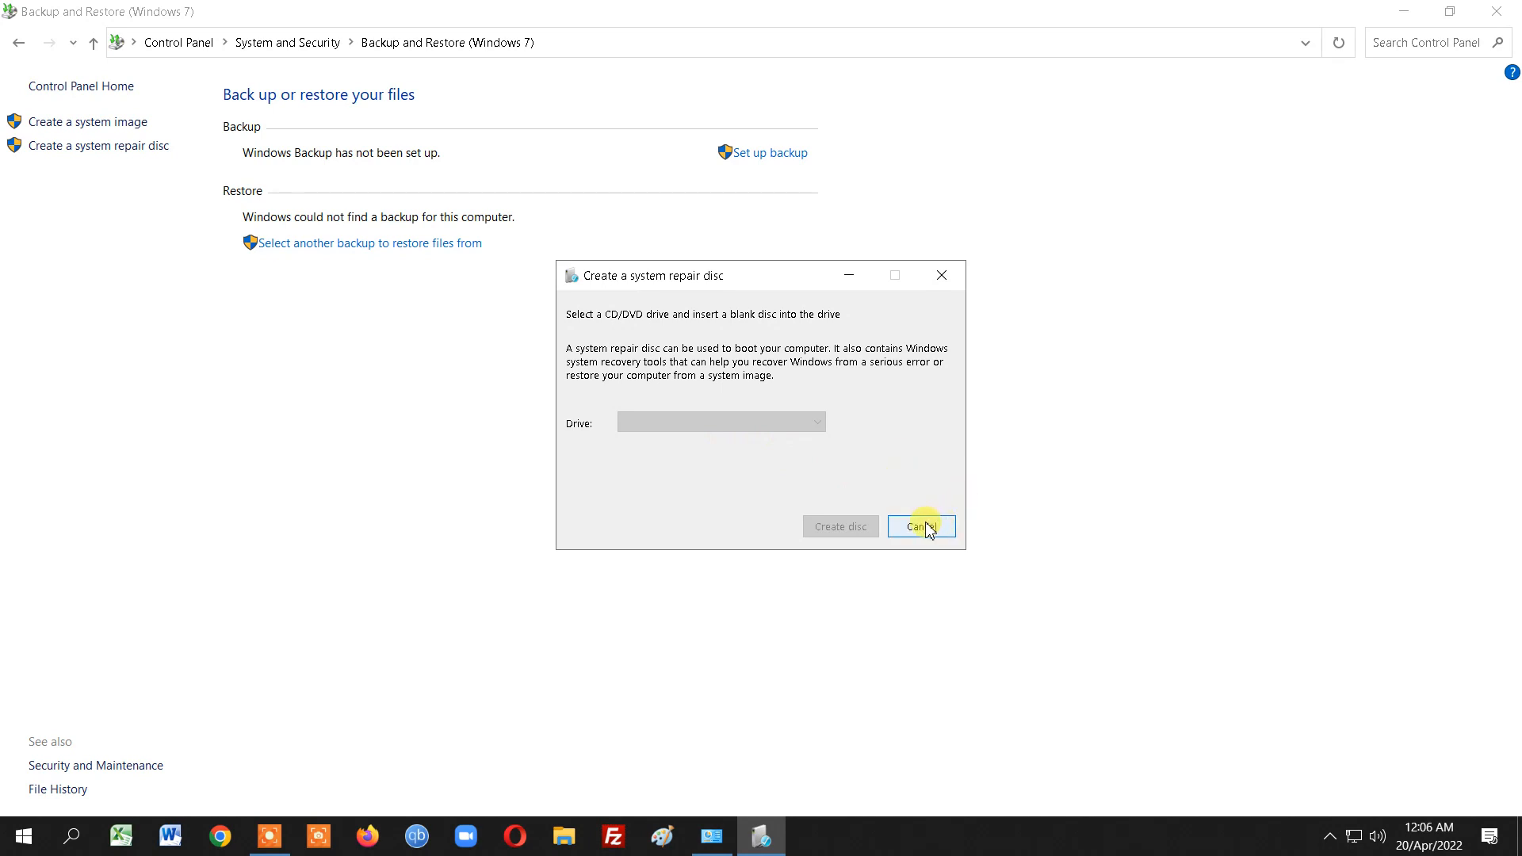
pyautogui.click(920, 526)
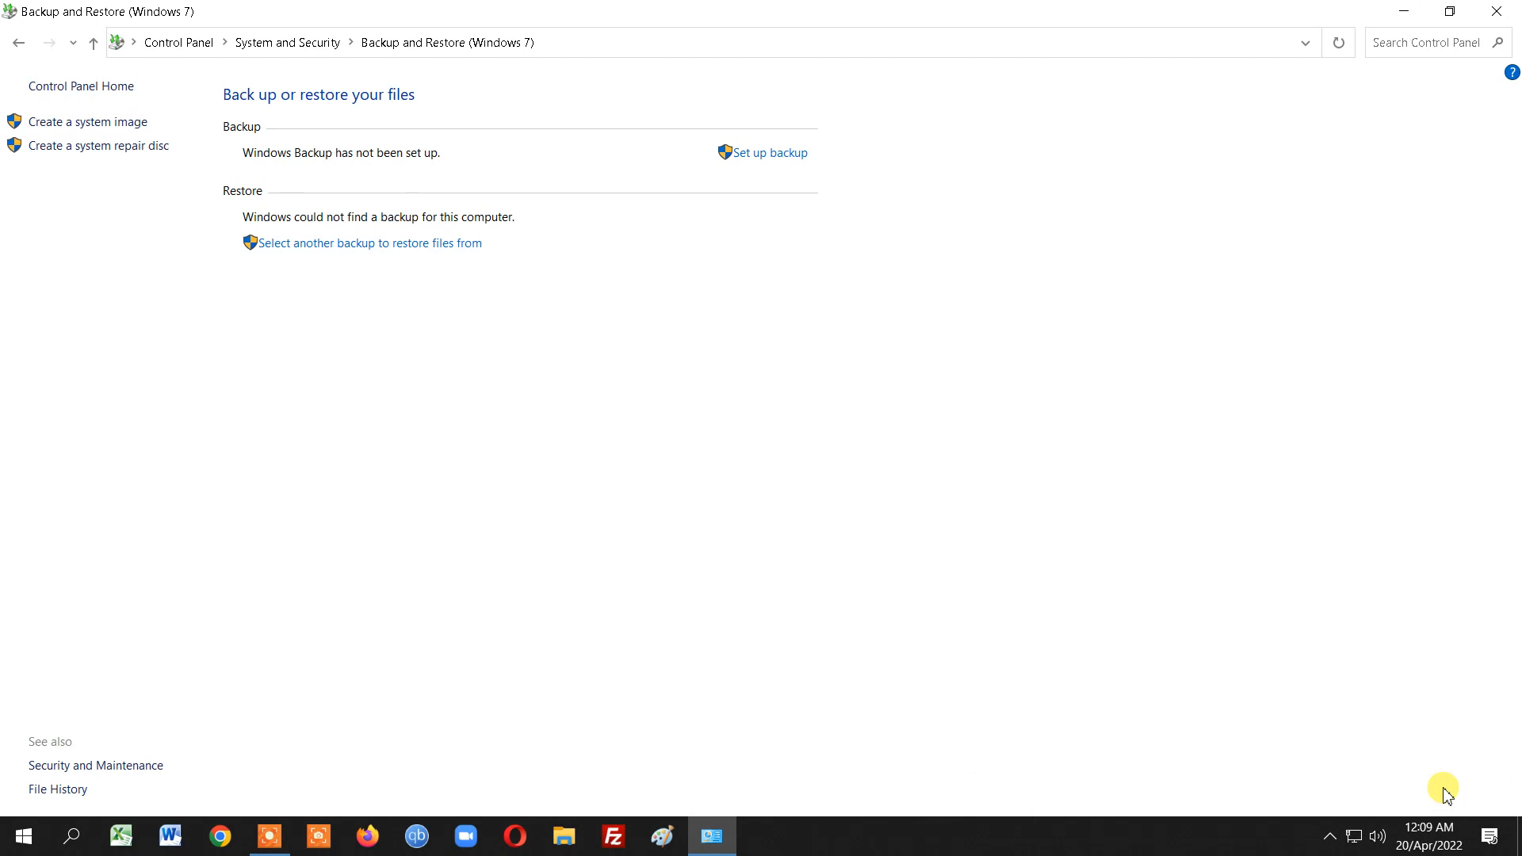
pyautogui.moveTo(301, 405)
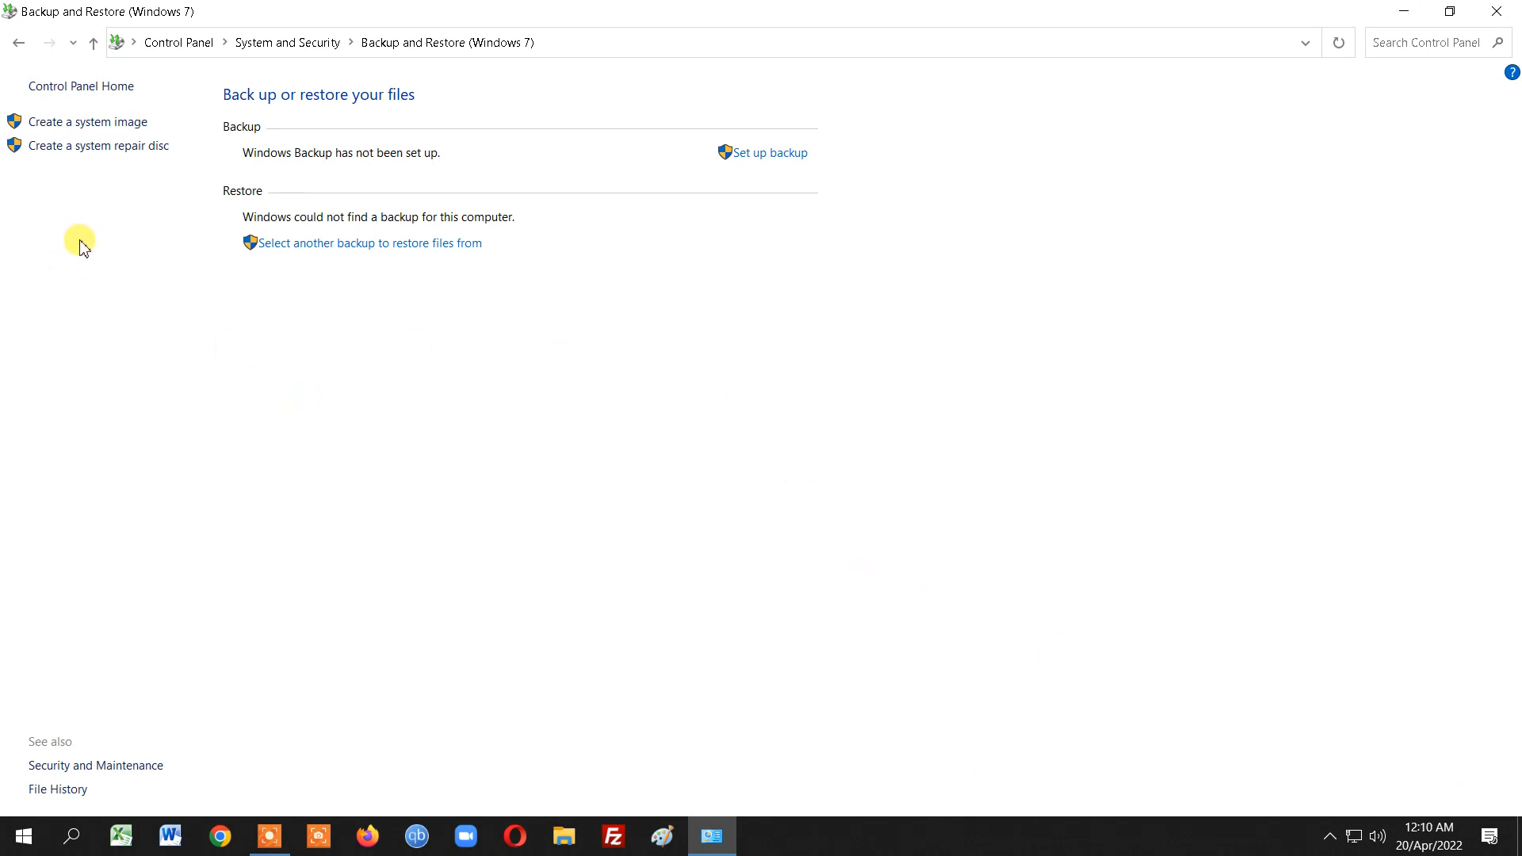
pyautogui.moveTo(141, 328)
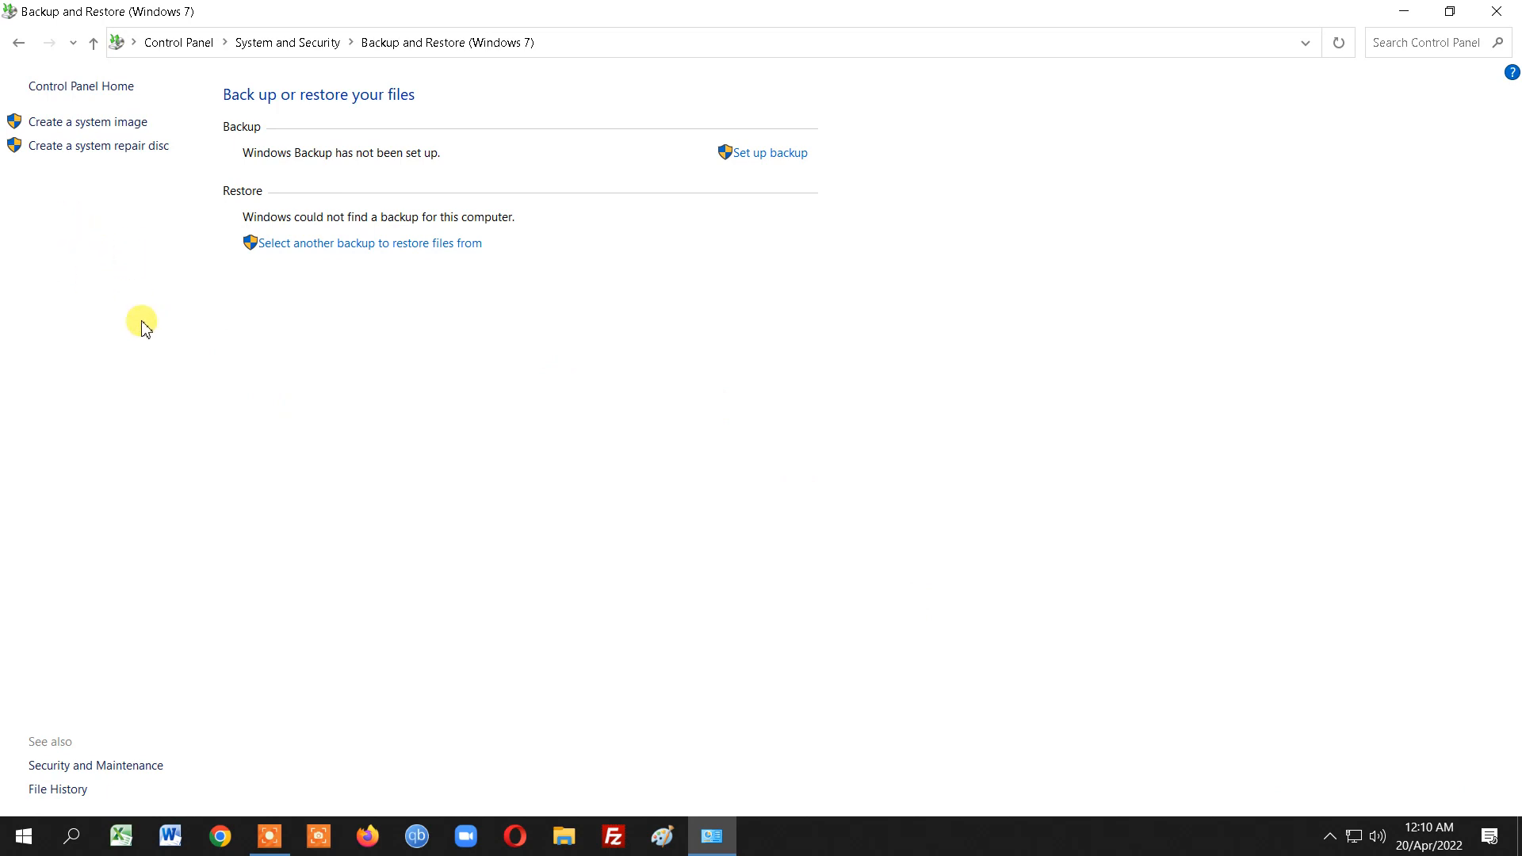
pyautogui.moveTo(132, 241)
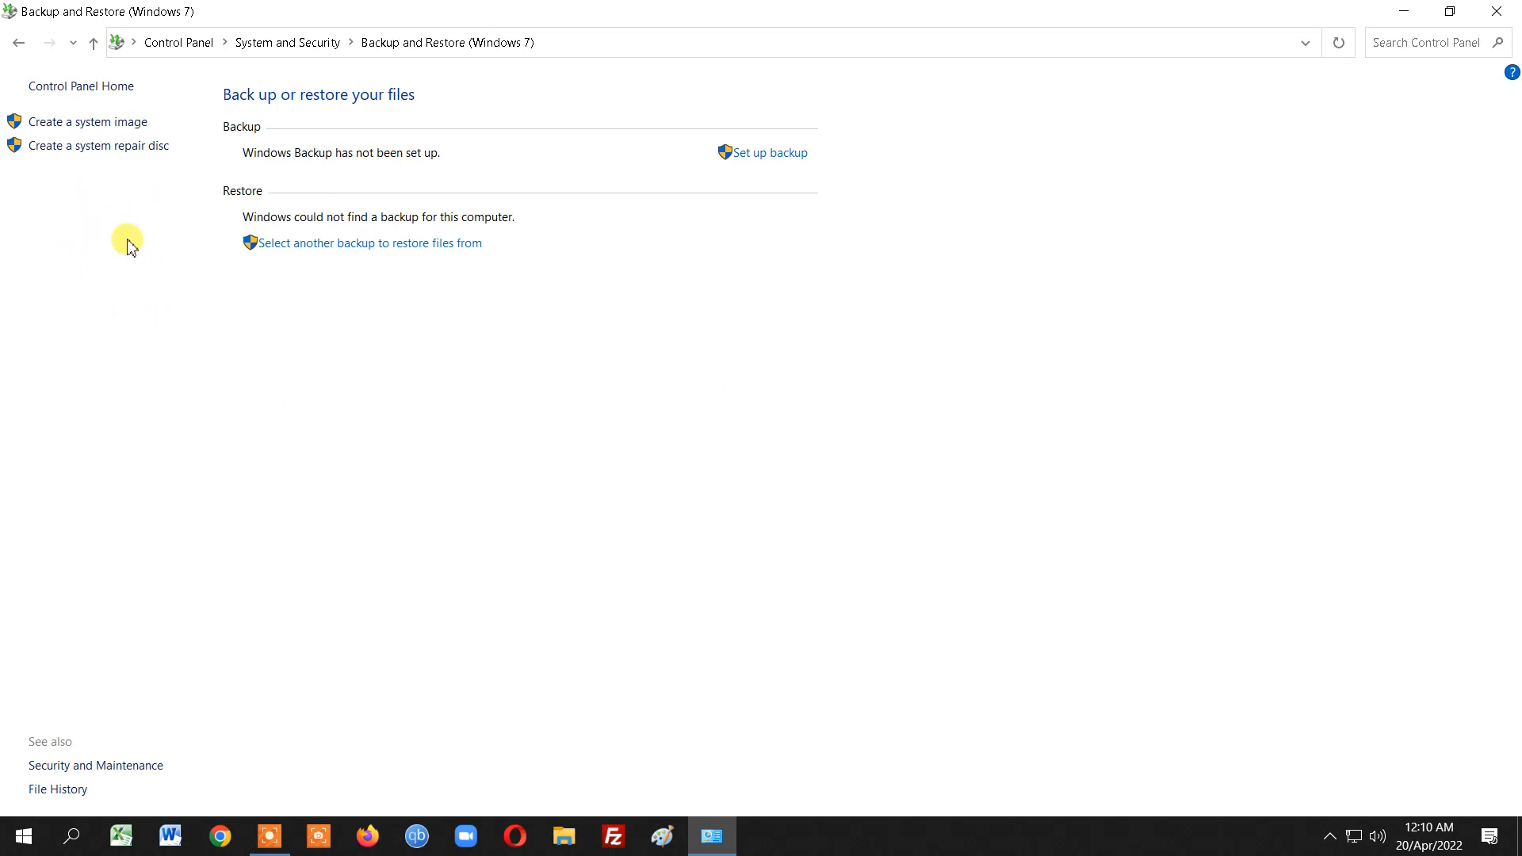
pyautogui.moveTo(124, 184)
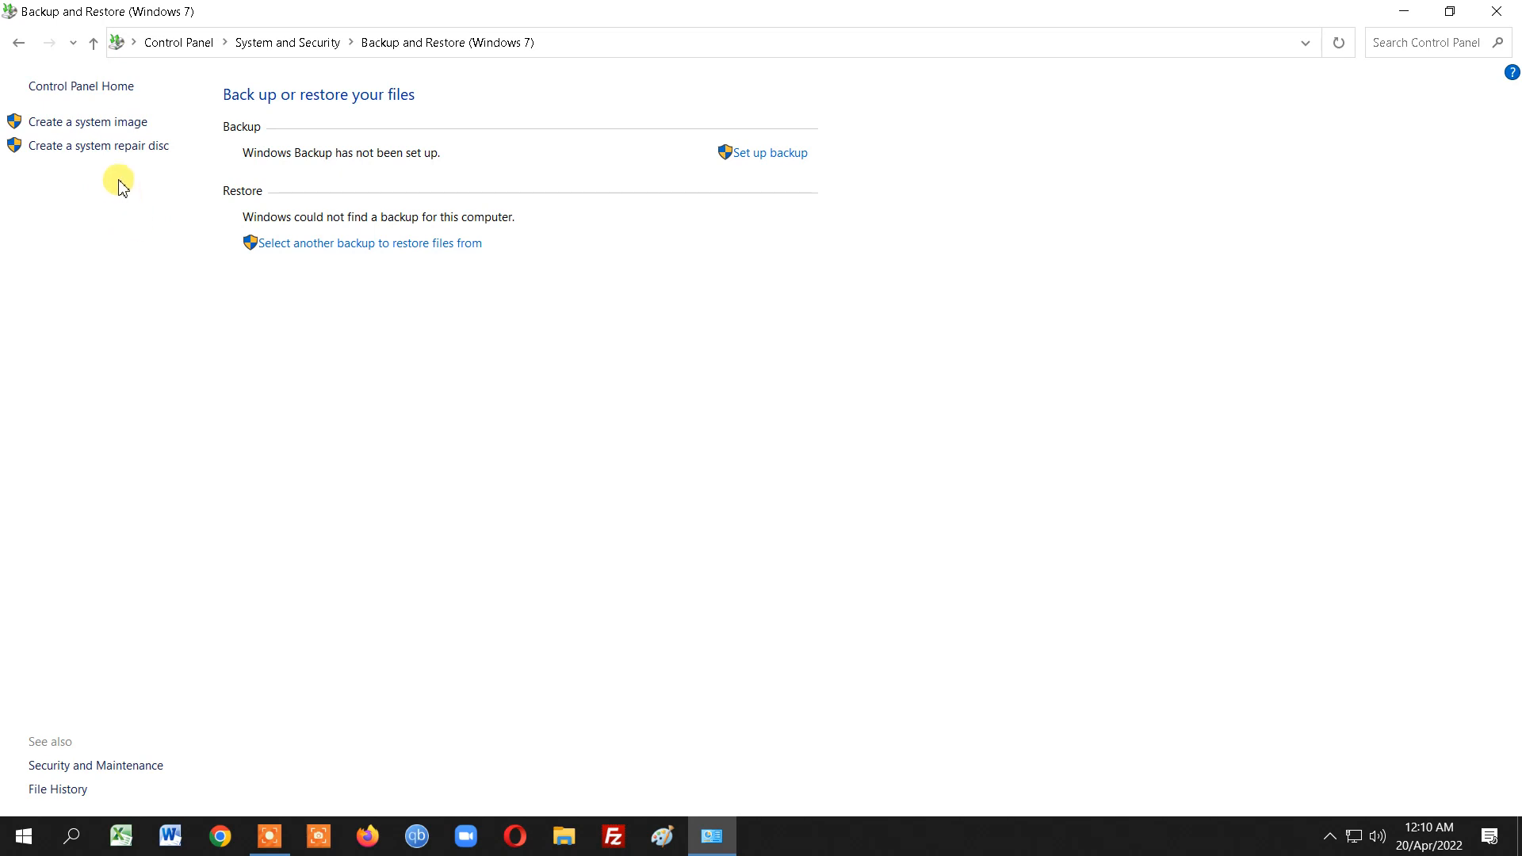
pyautogui.moveTo(57, 162)
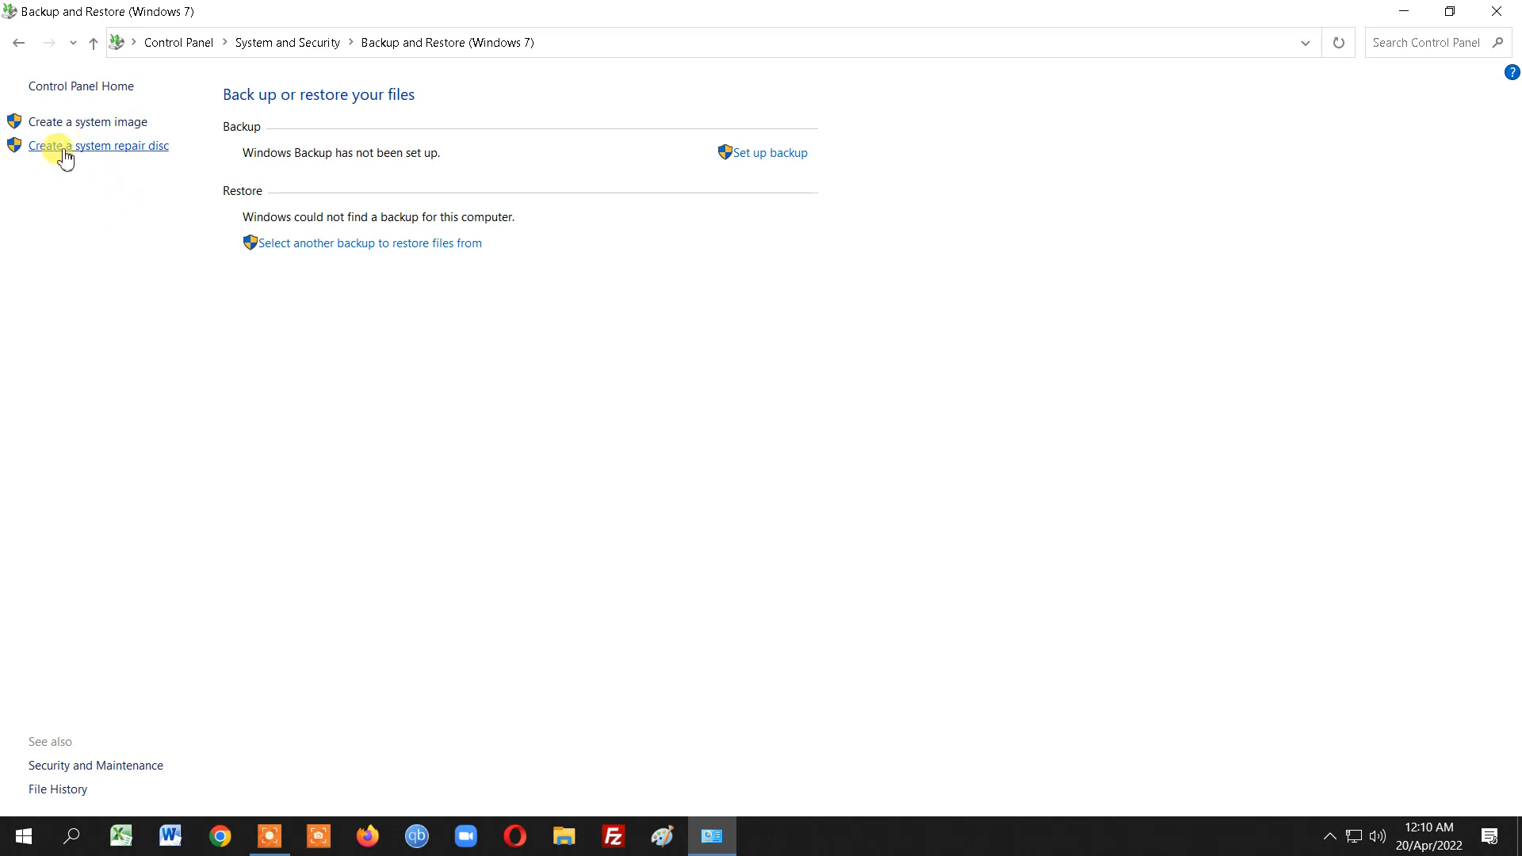
pyautogui.click(98, 144)
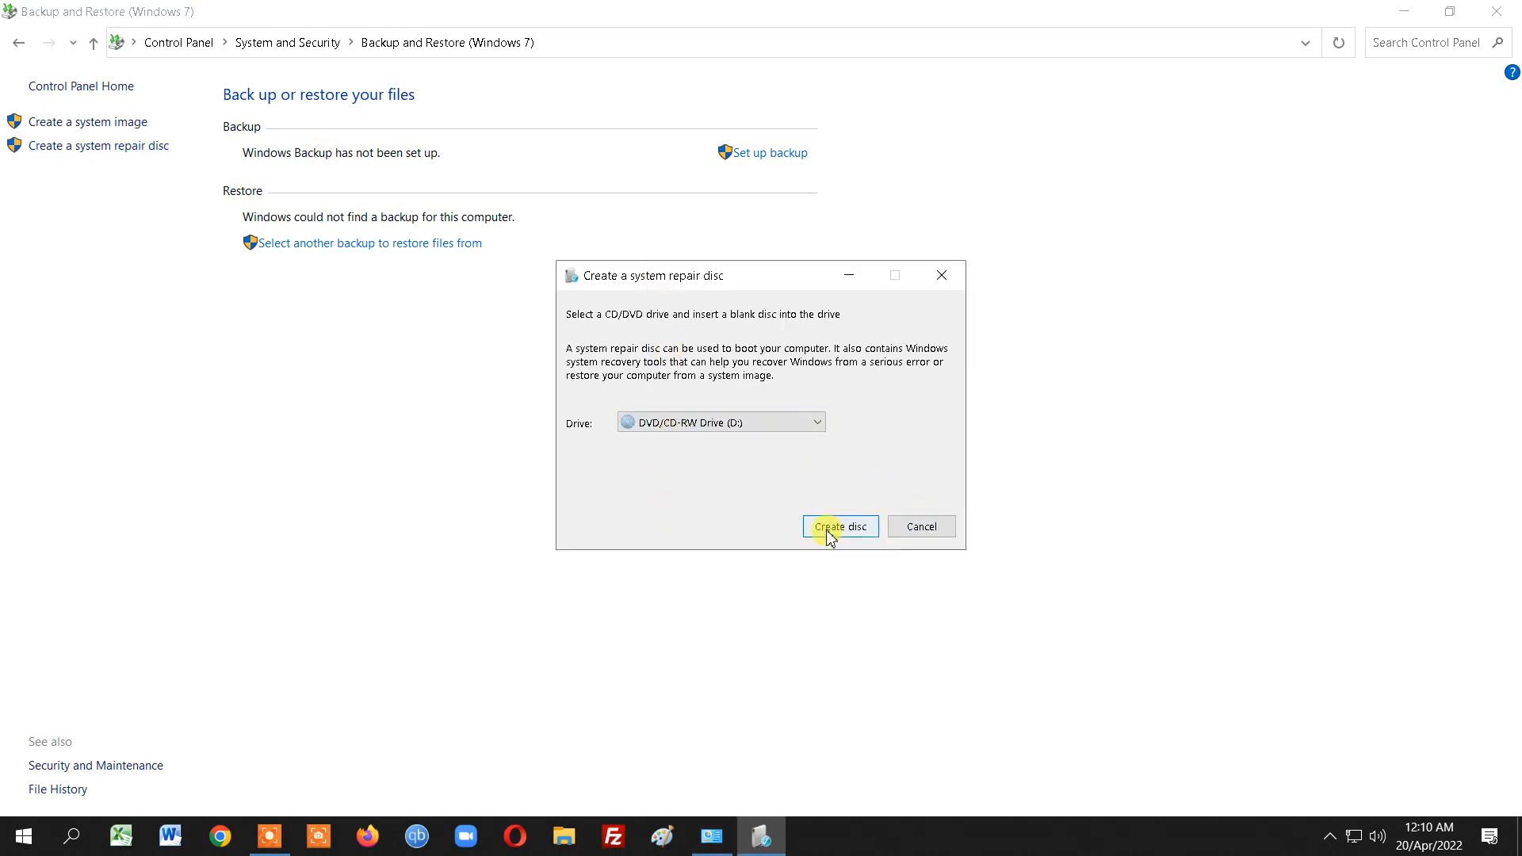
pyautogui.moveTo(936, 527)
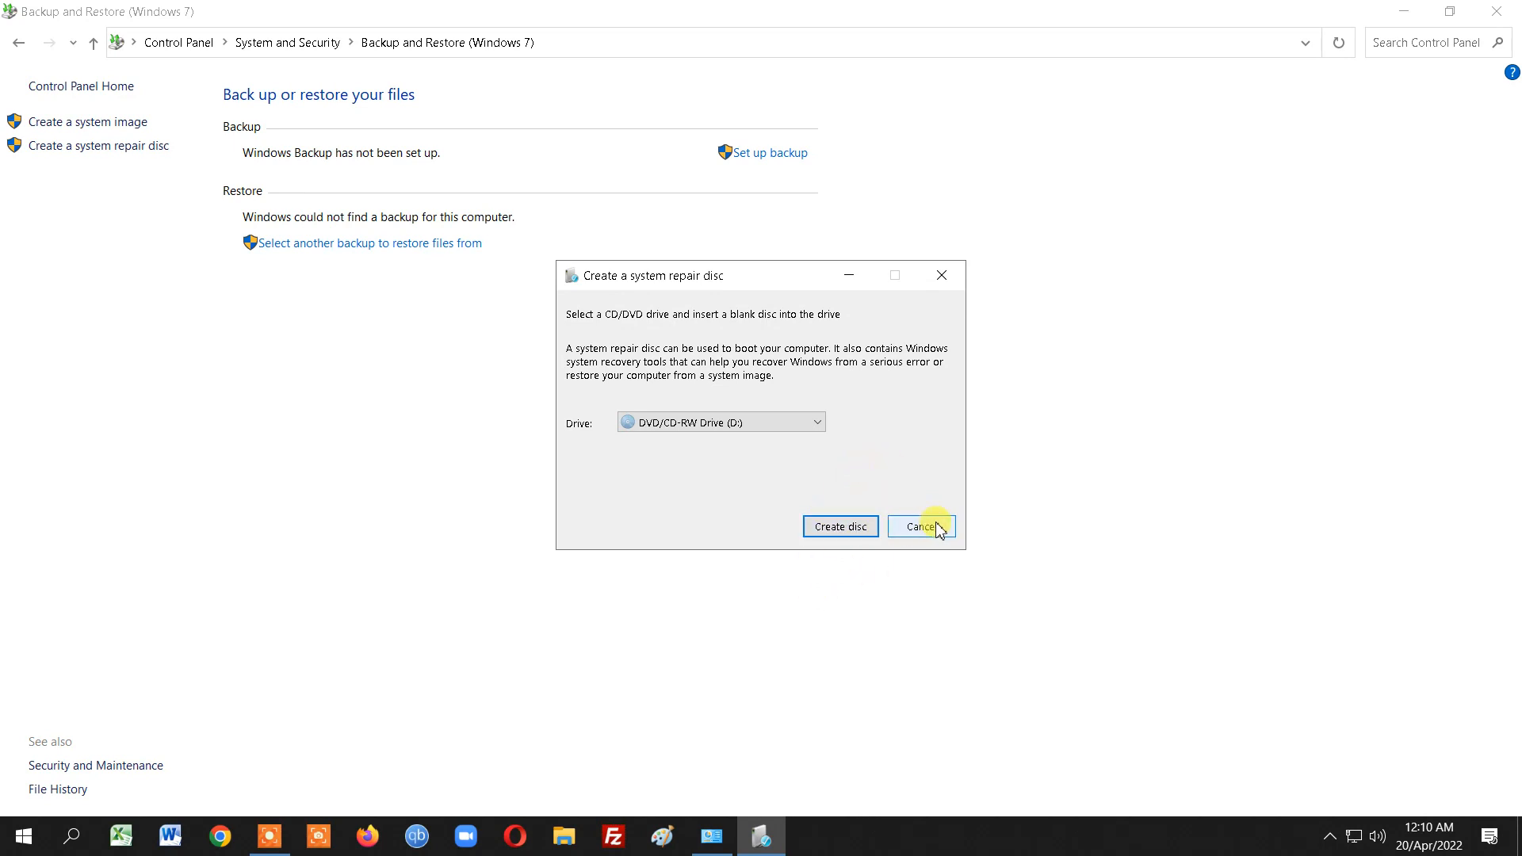
pyautogui.click(920, 526)
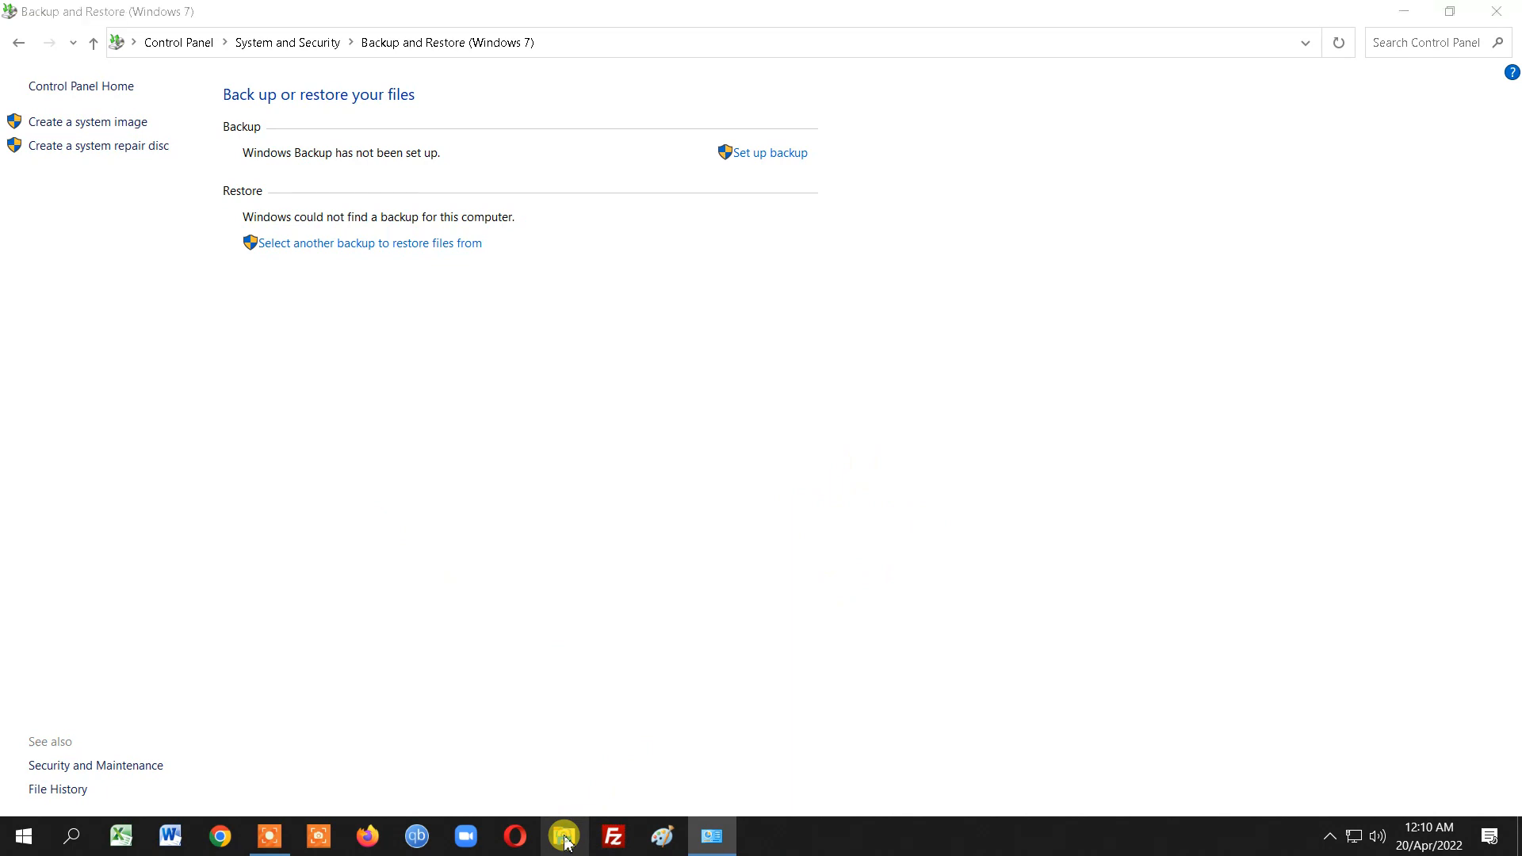
# View the repair disc in DVD/CD-RW Drive (D:) showing boot, sources and bootmgr
pyautogui.click(562, 836)
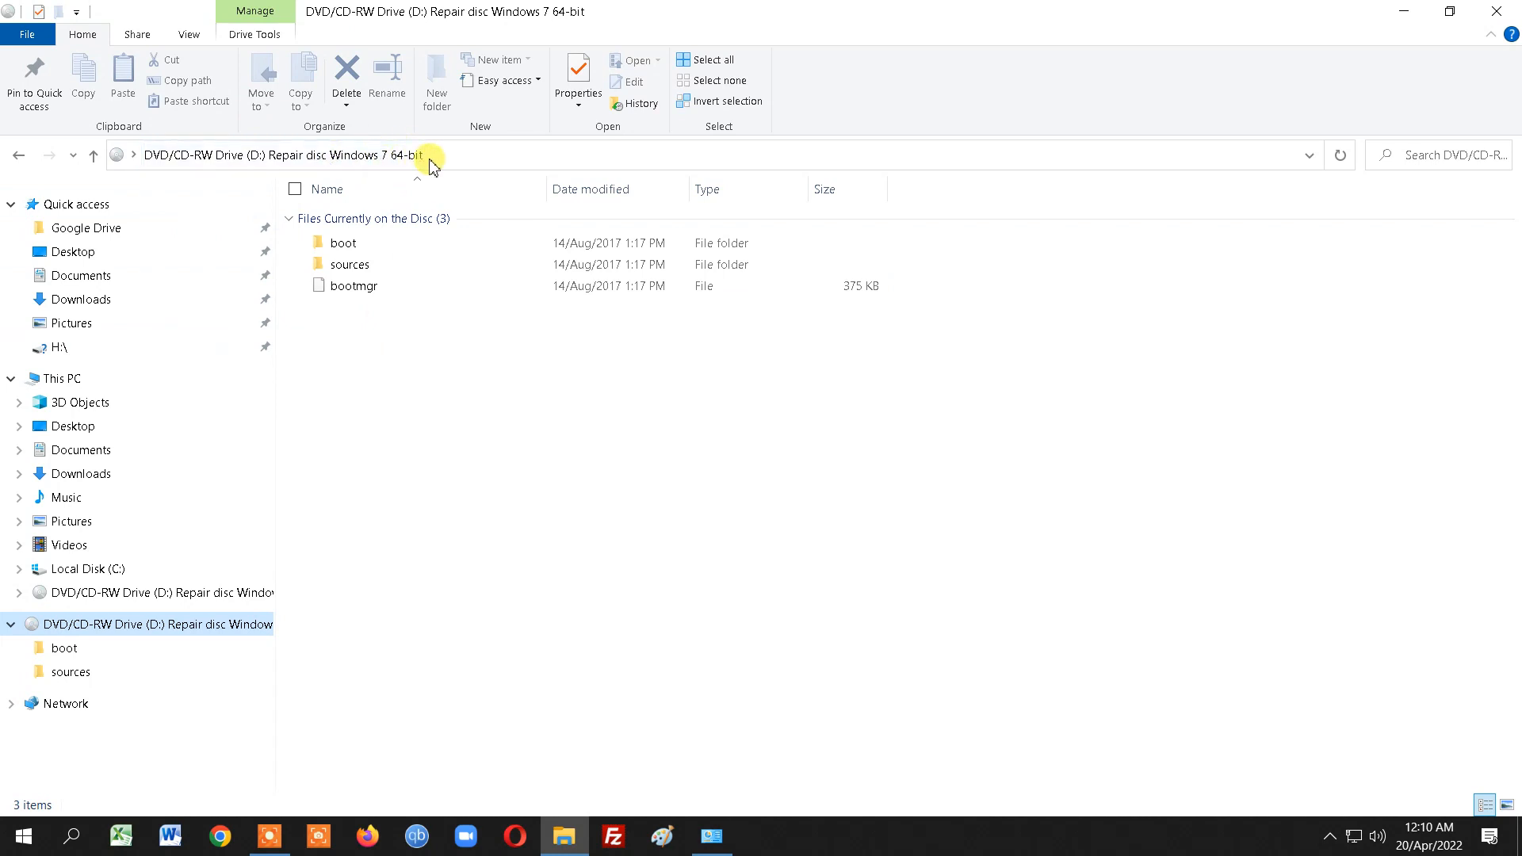
pyautogui.moveTo(470, 374)
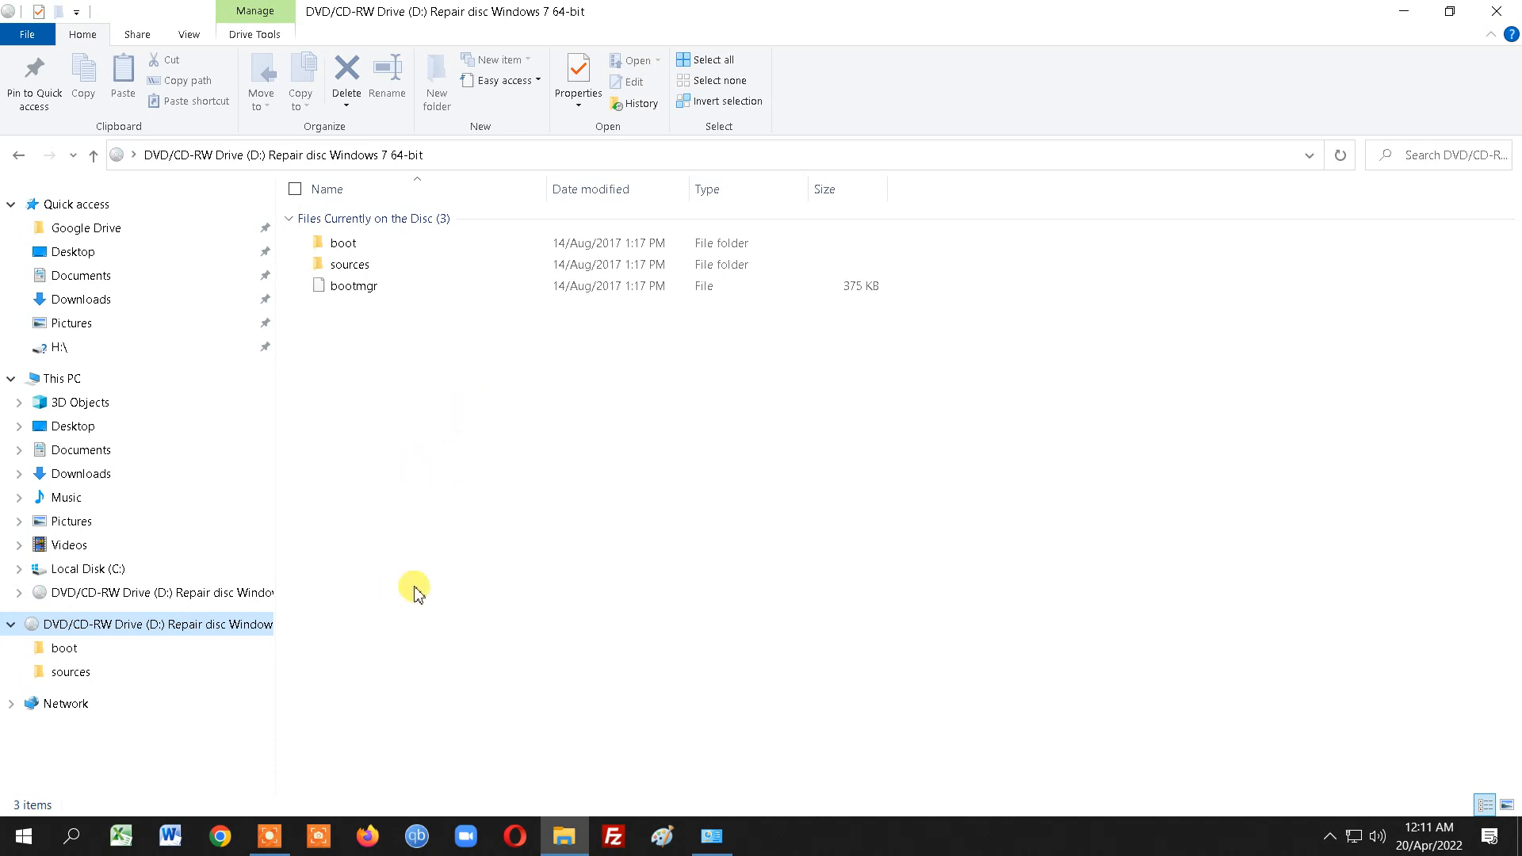
pyautogui.moveTo(431, 612)
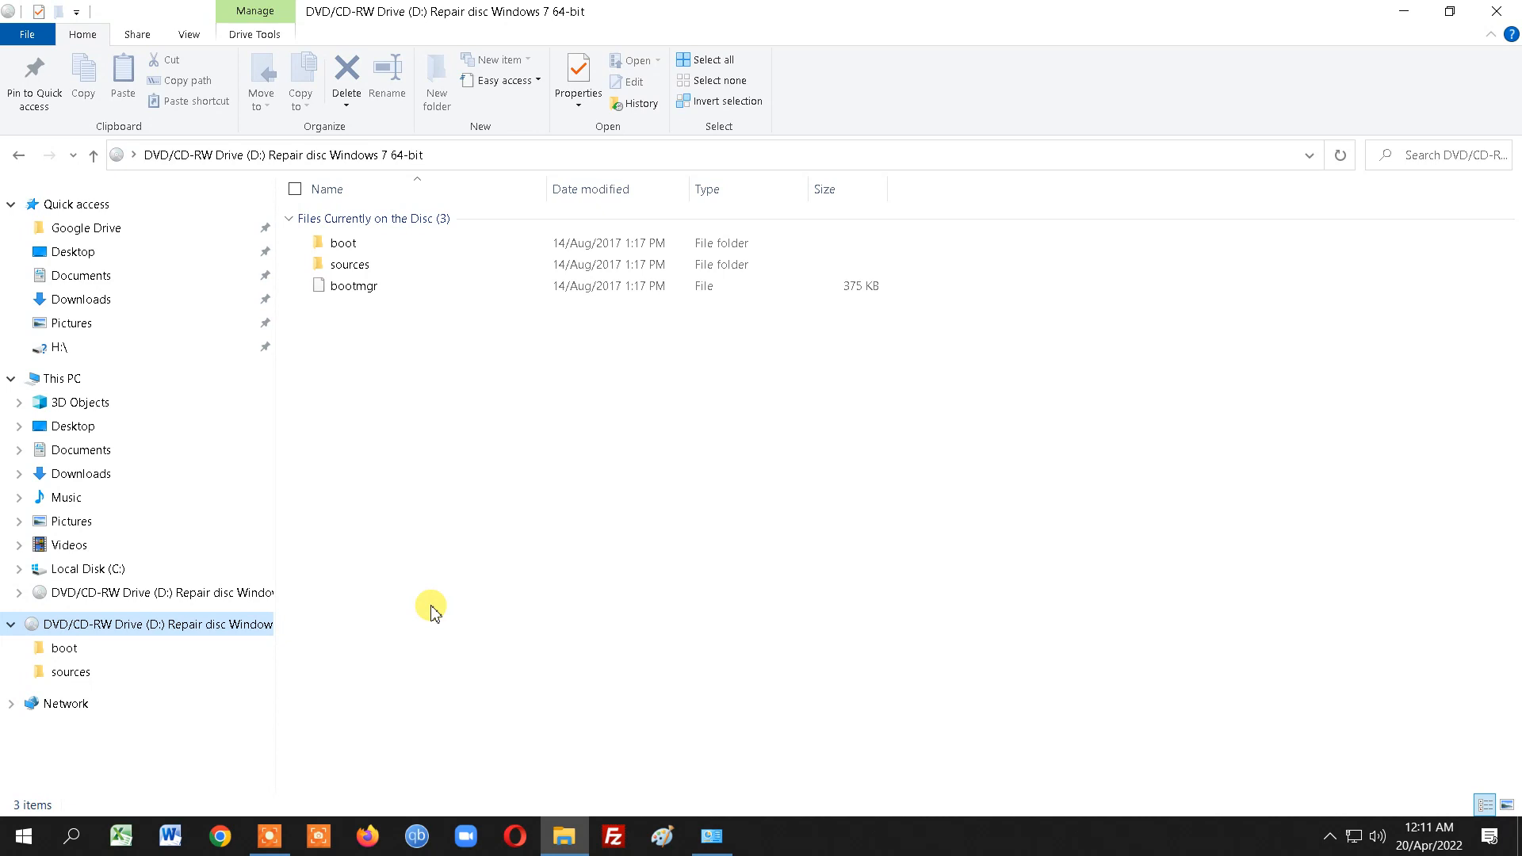
pyautogui.moveTo(712, 767)
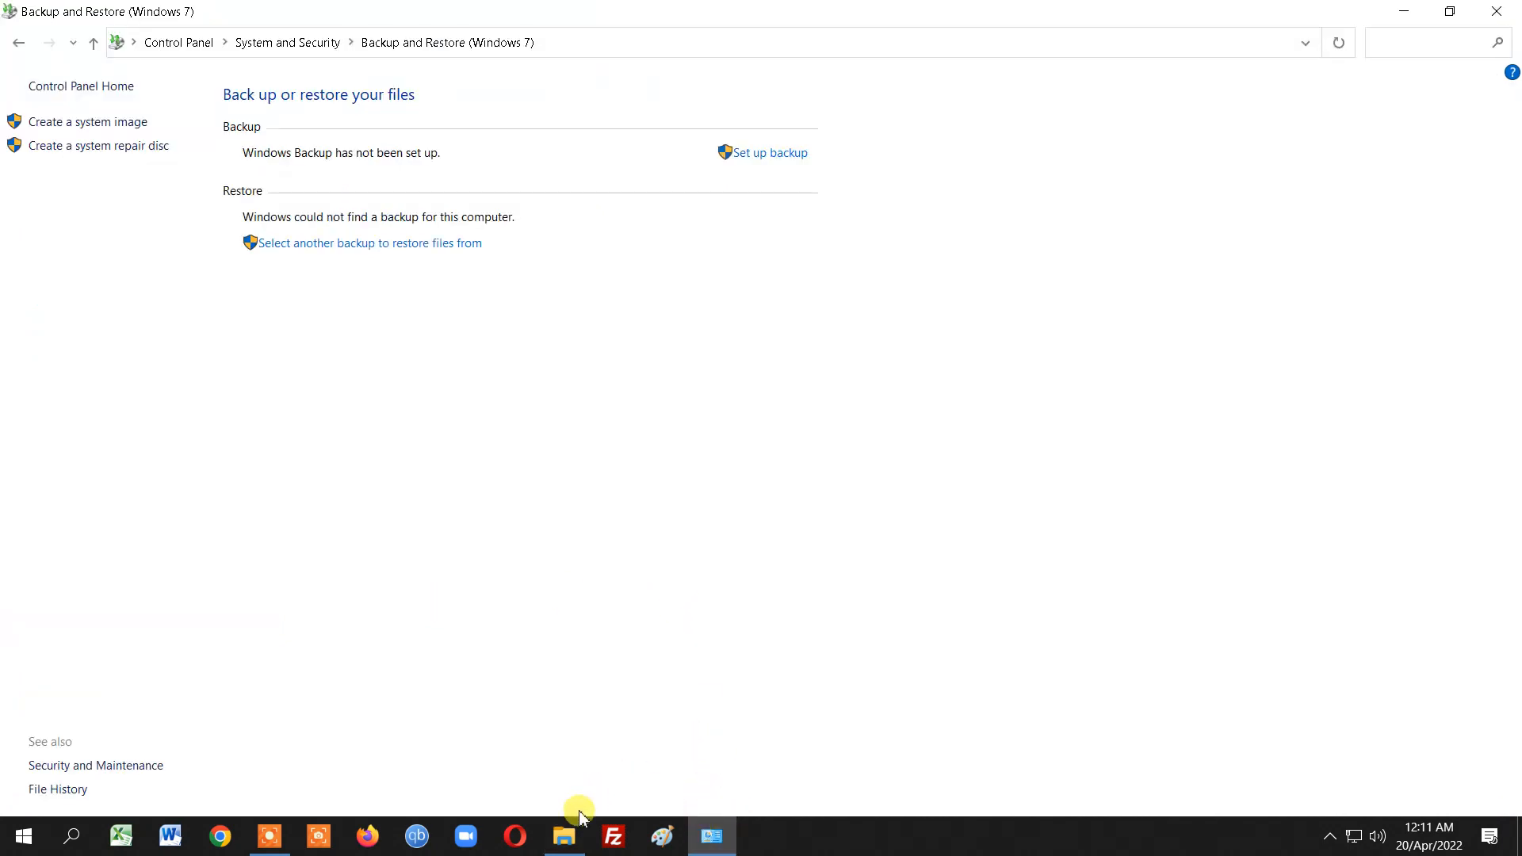
pyautogui.click(563, 842)
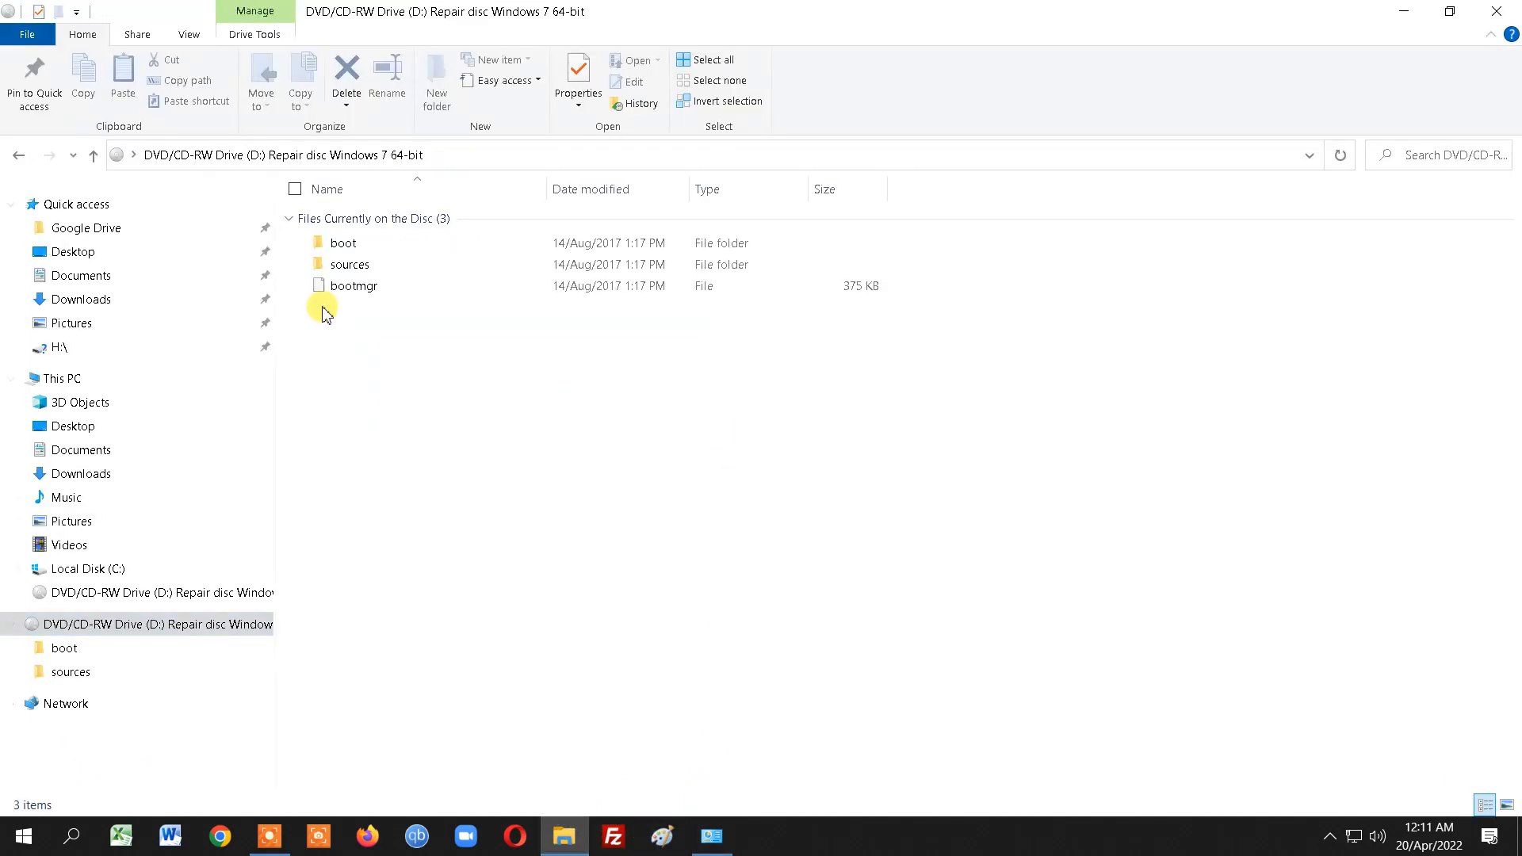
pyautogui.moveTo(429, 542)
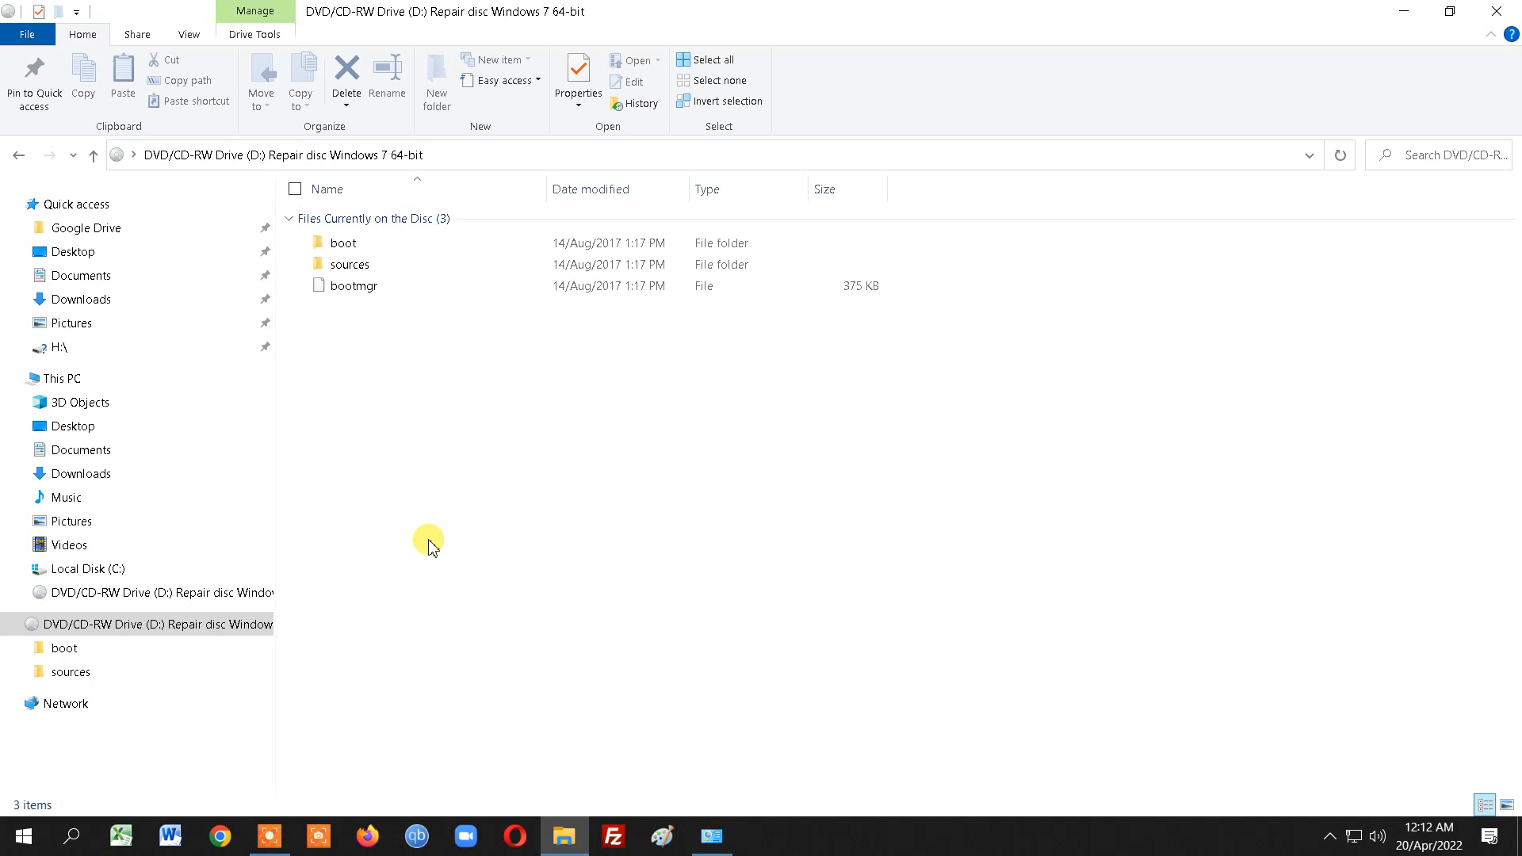
pyautogui.moveTo(1446, 12)
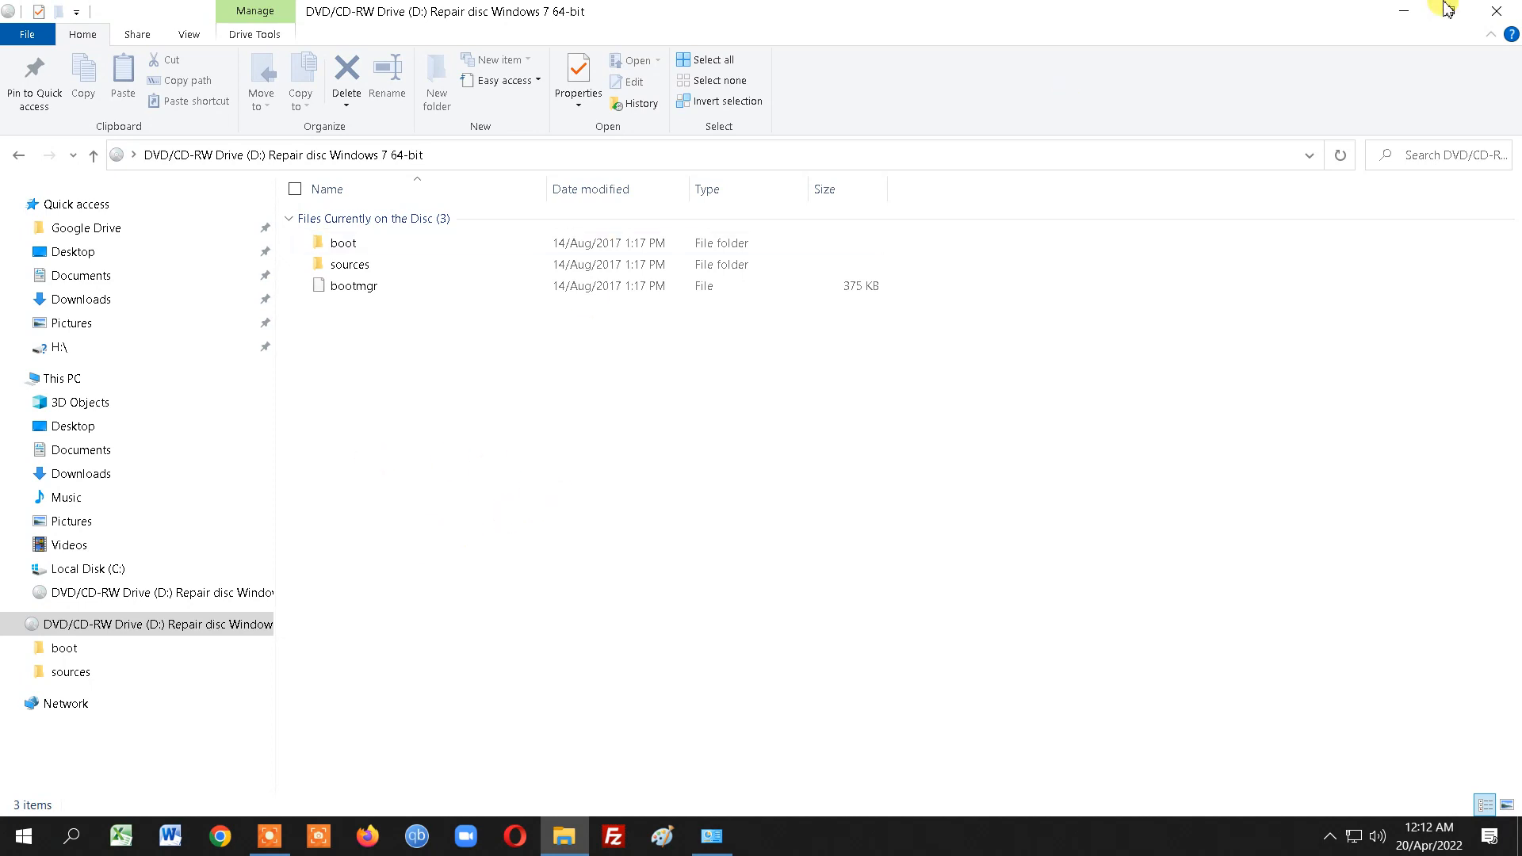
pyautogui.moveTo(1498, 12)
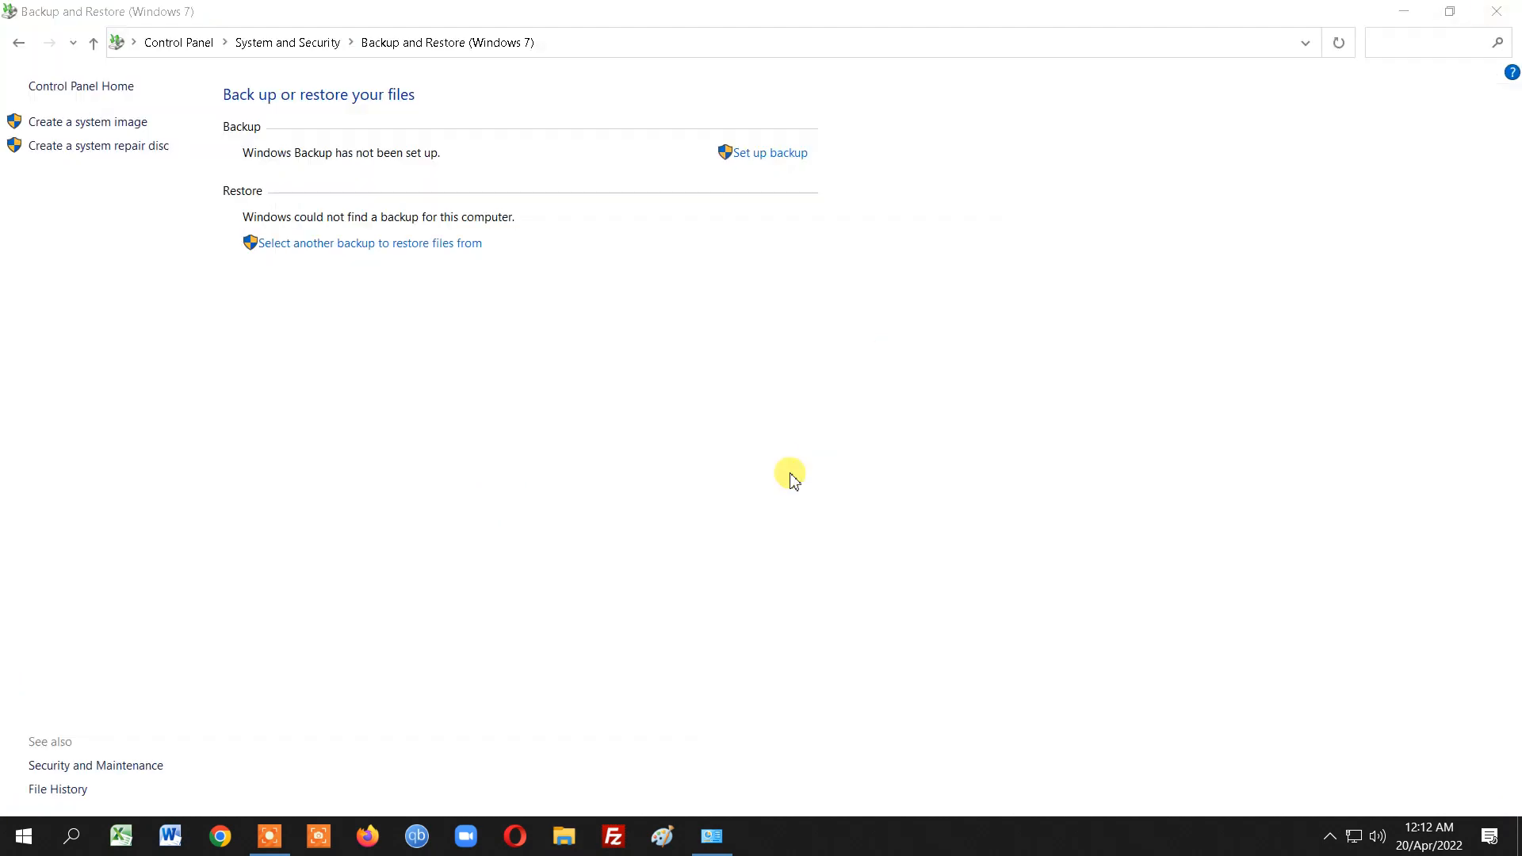
pyautogui.moveTo(761, 580)
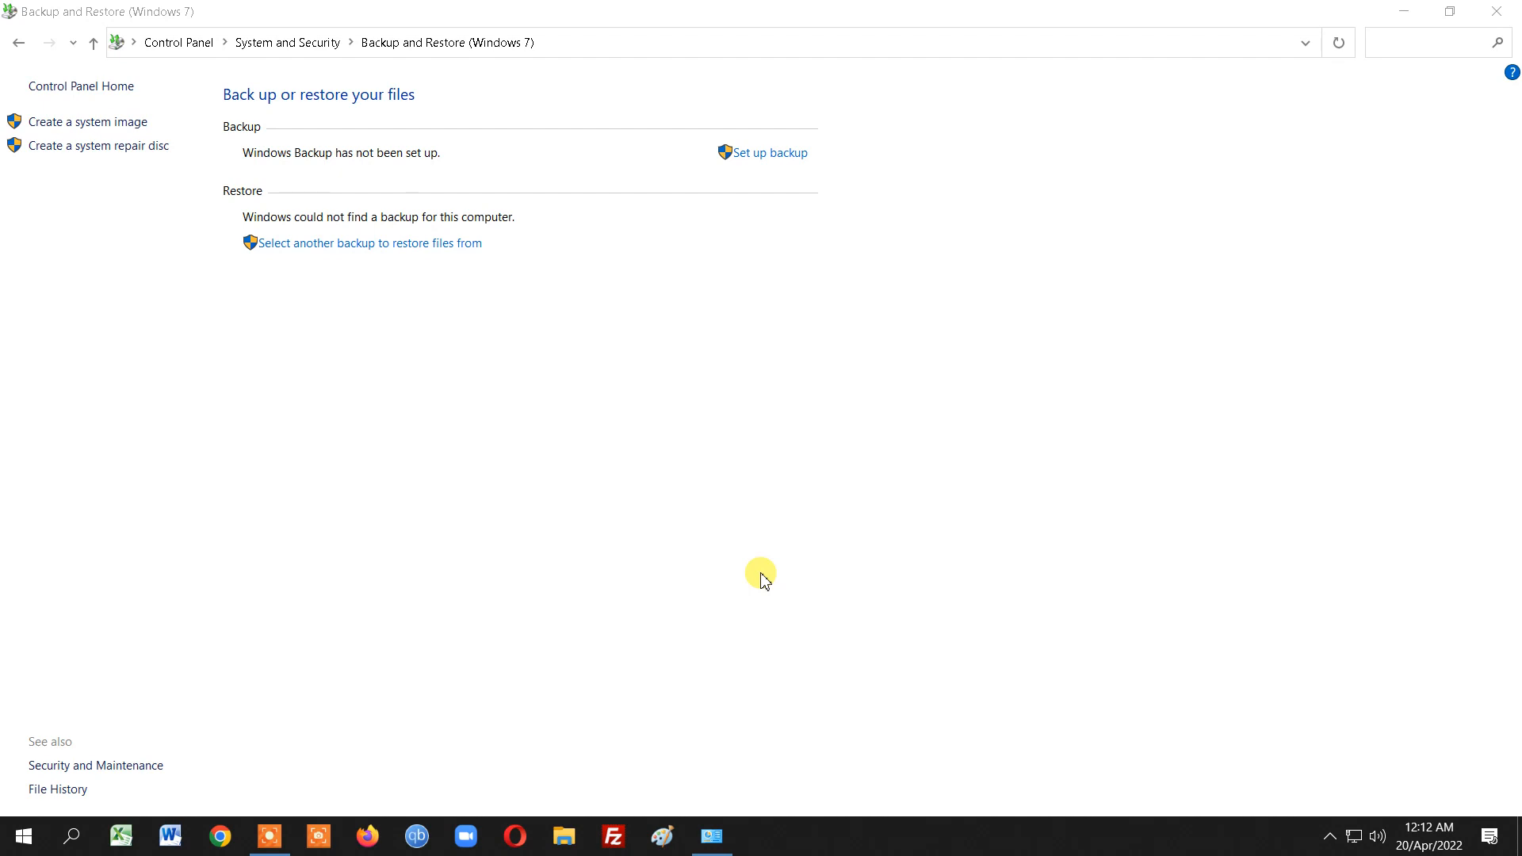
pyautogui.moveTo(192, 76)
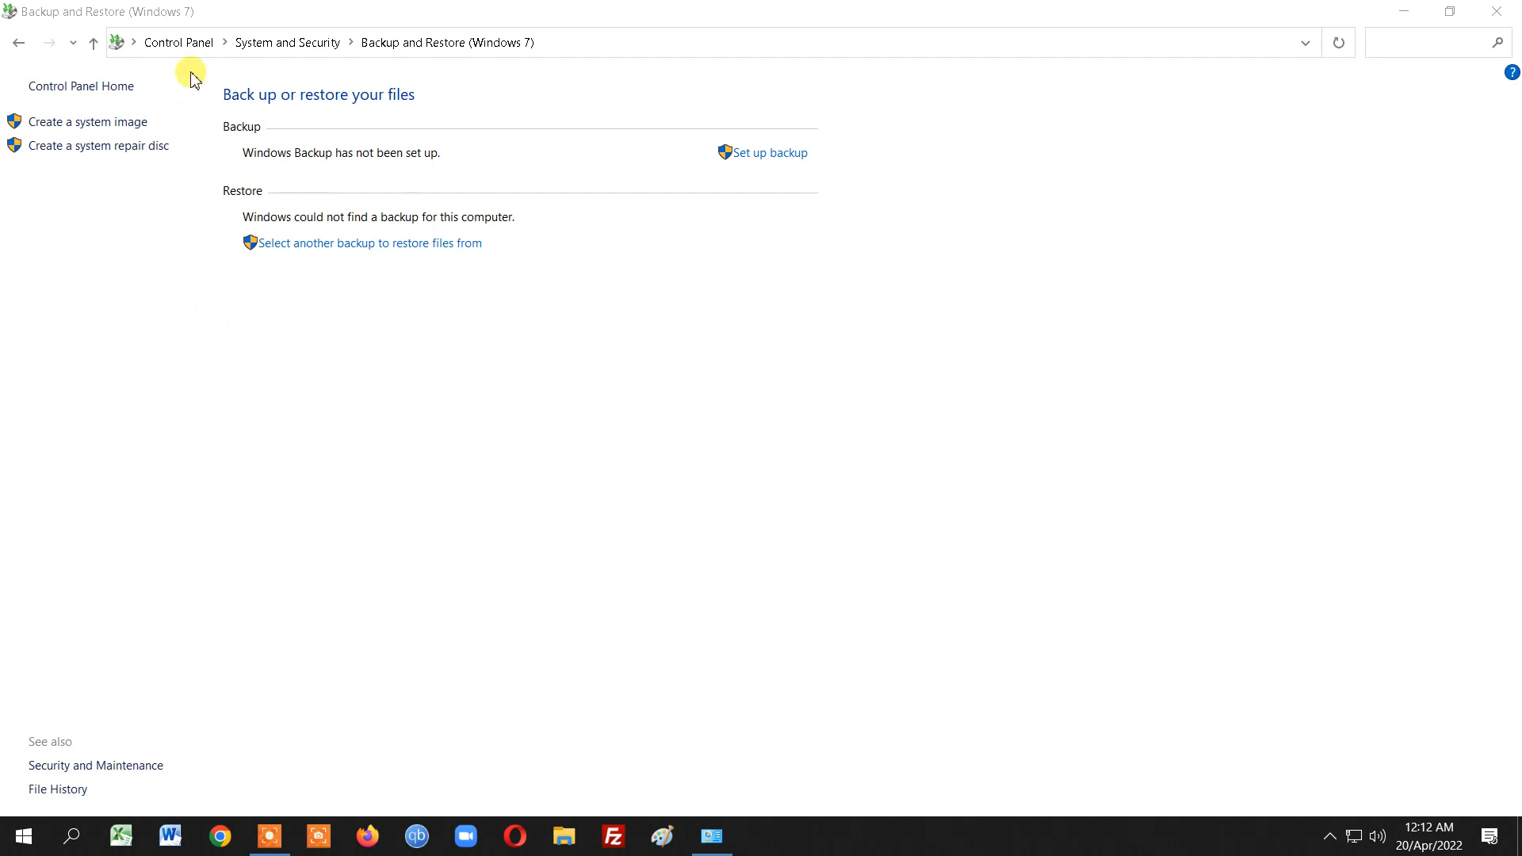
pyautogui.moveTo(547, 300)
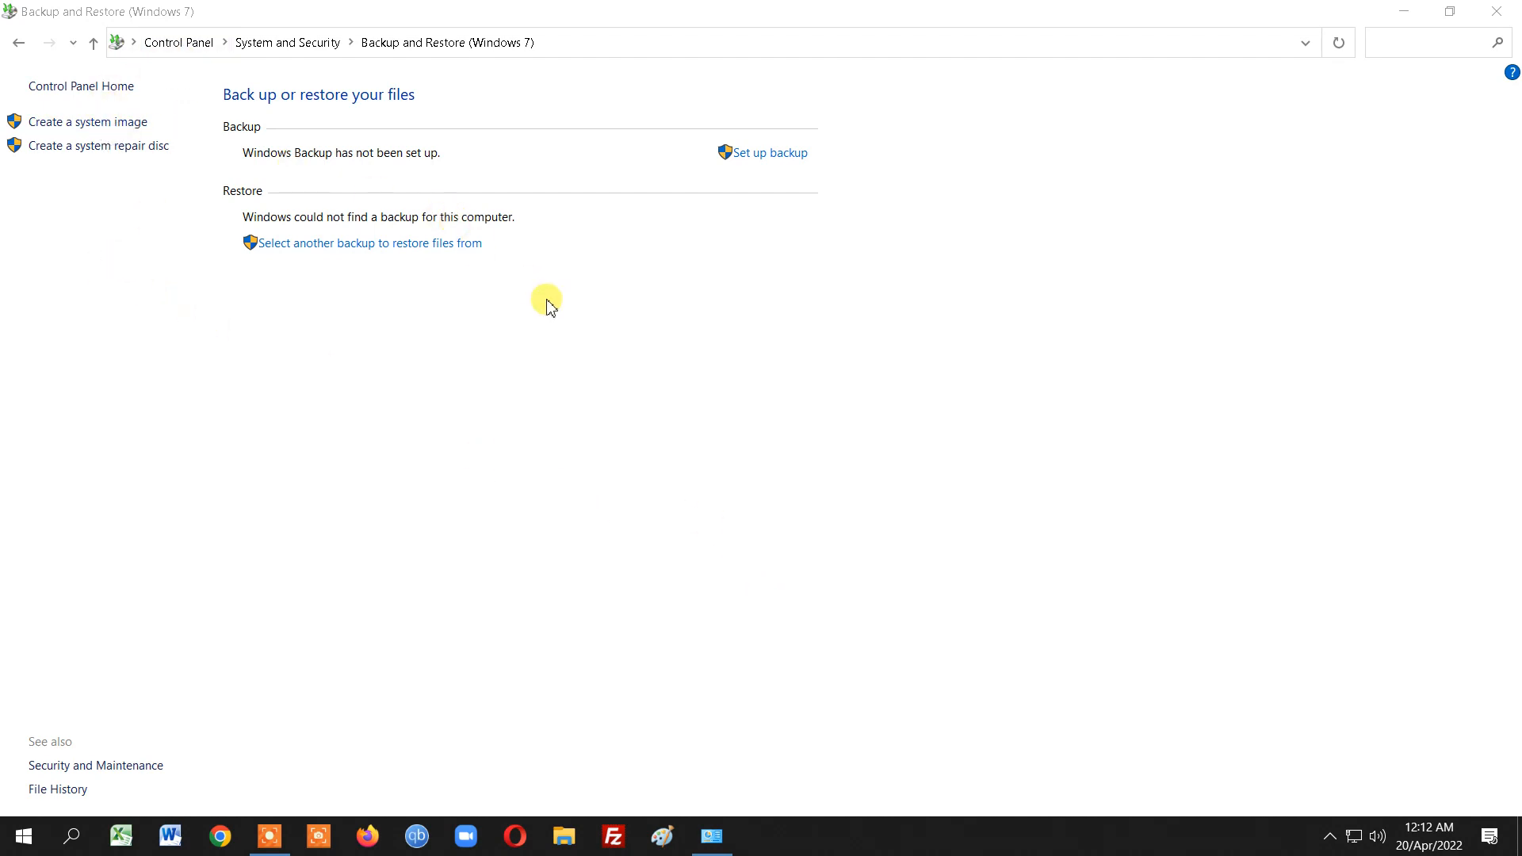
pyautogui.moveTo(521, 490)
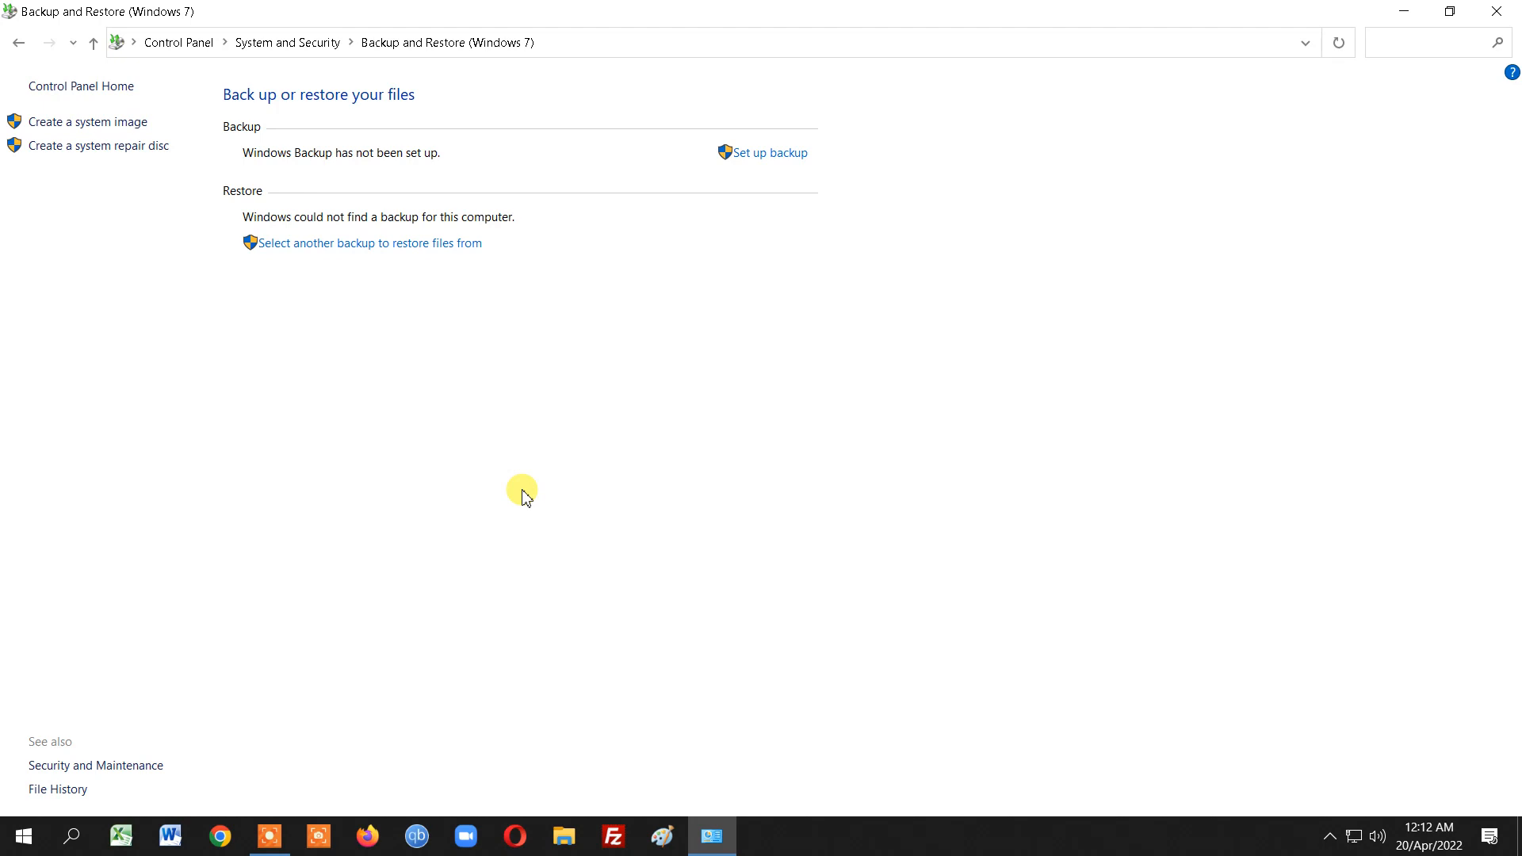
pyautogui.moveTo(203, 352)
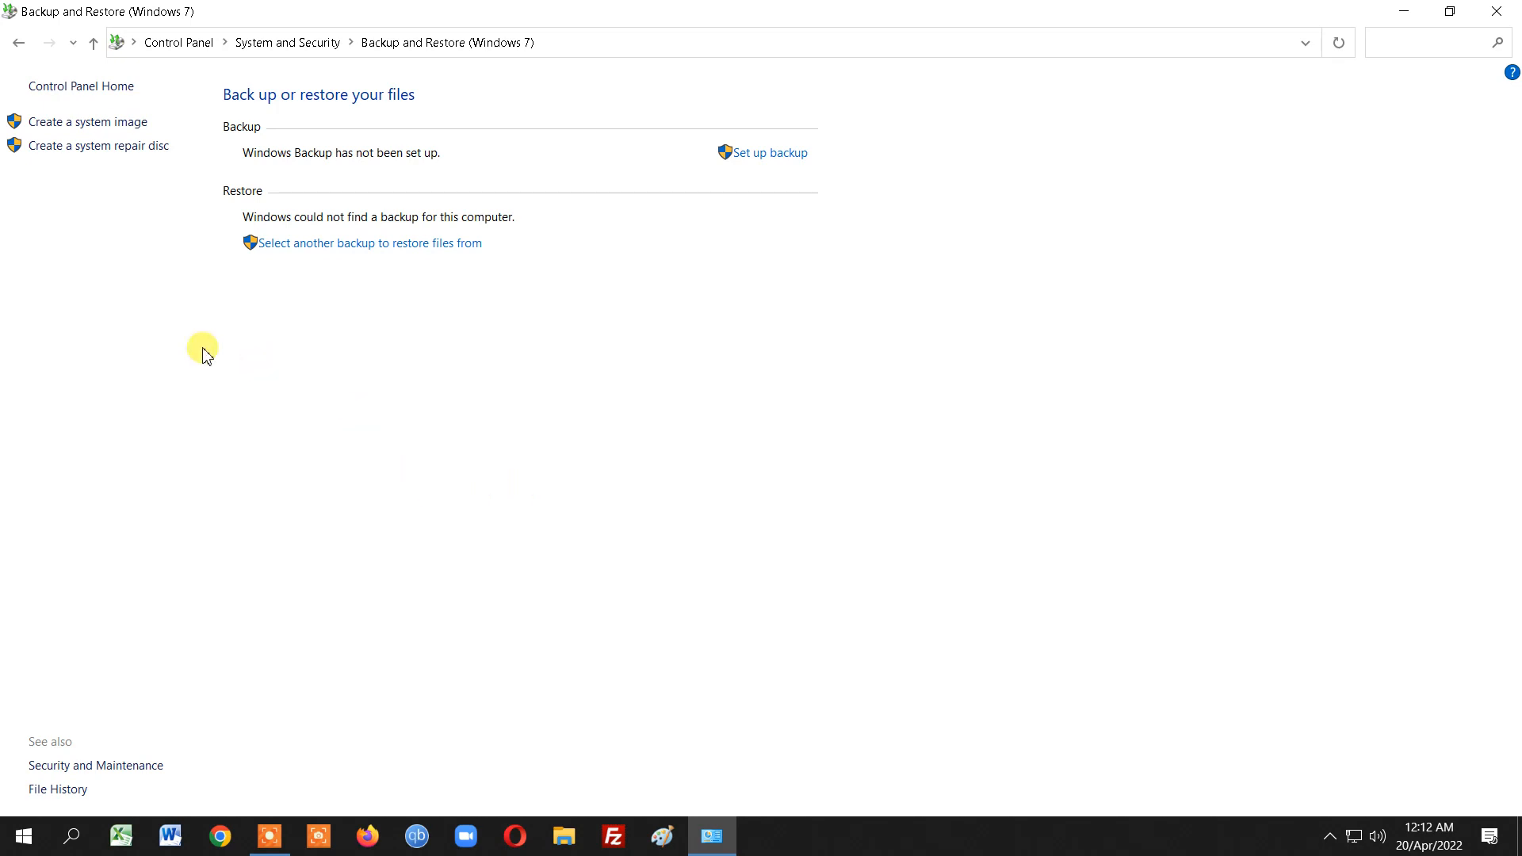
pyautogui.moveTo(171, 315)
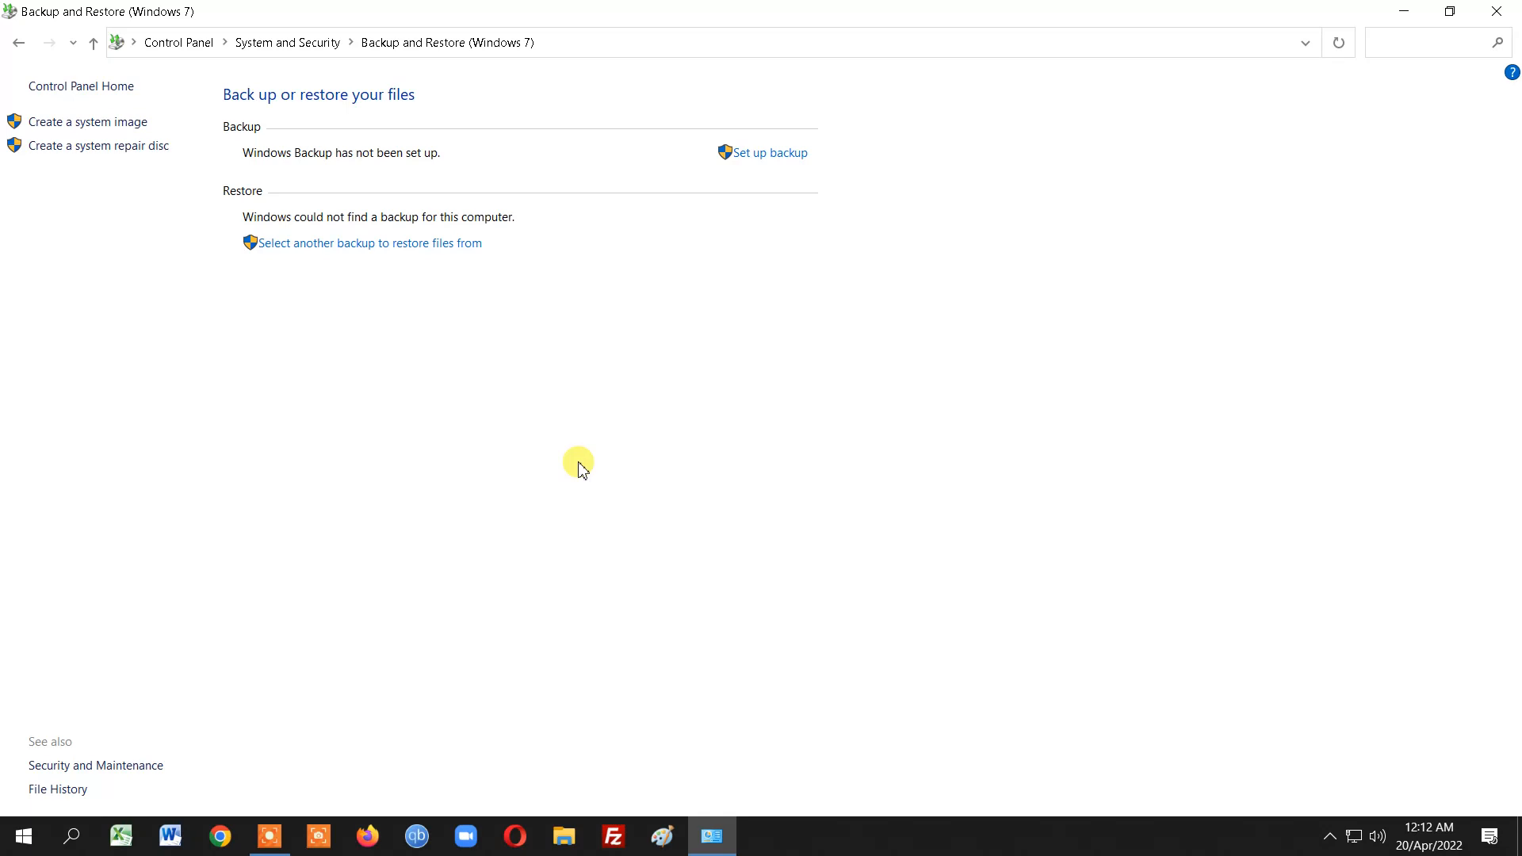
pyautogui.moveTo(401, 515)
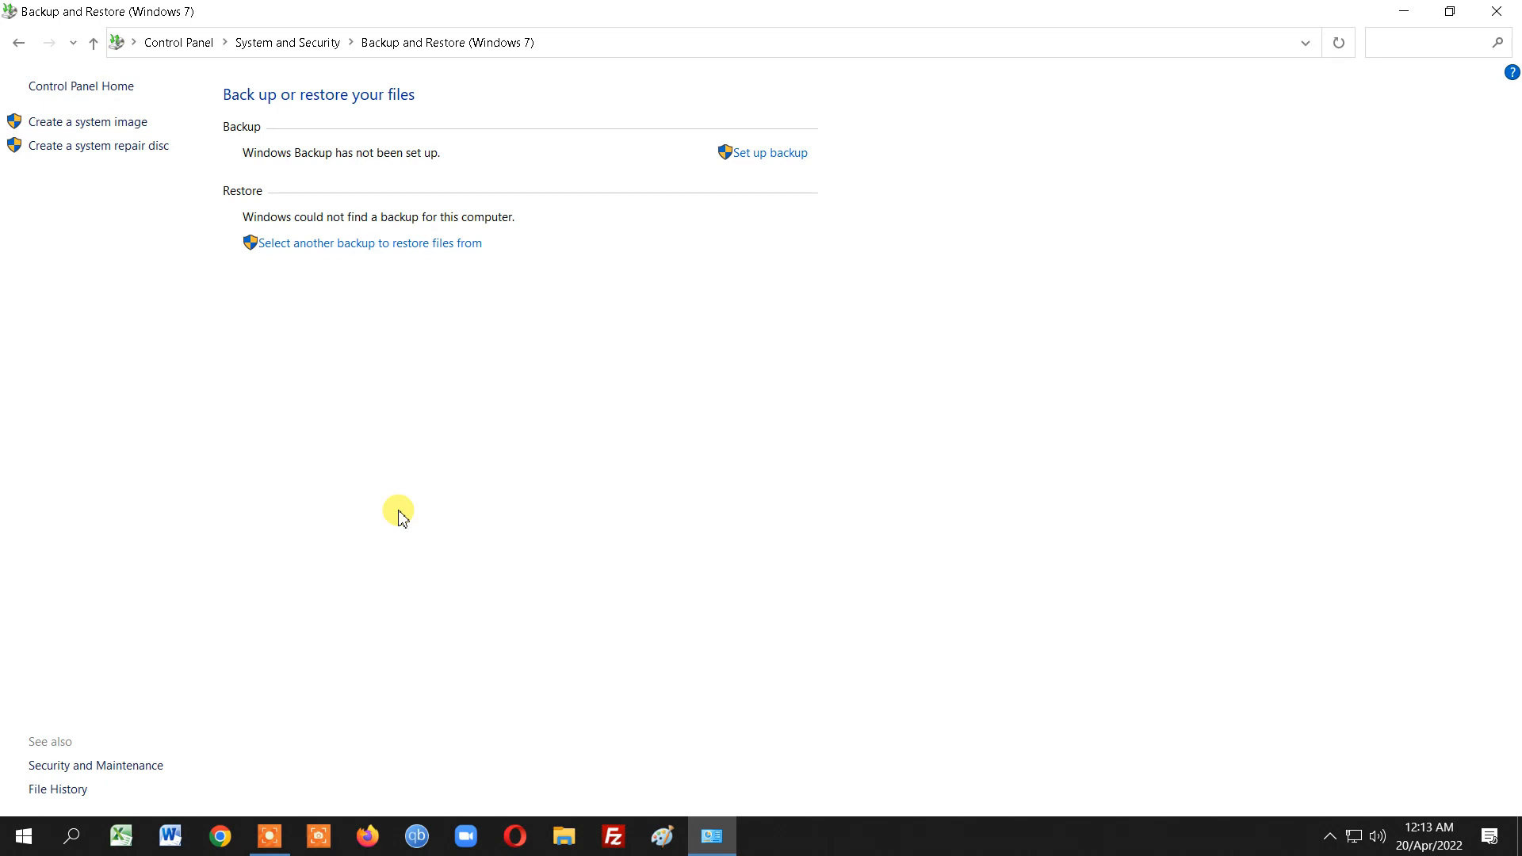
pyautogui.moveTo(418, 485)
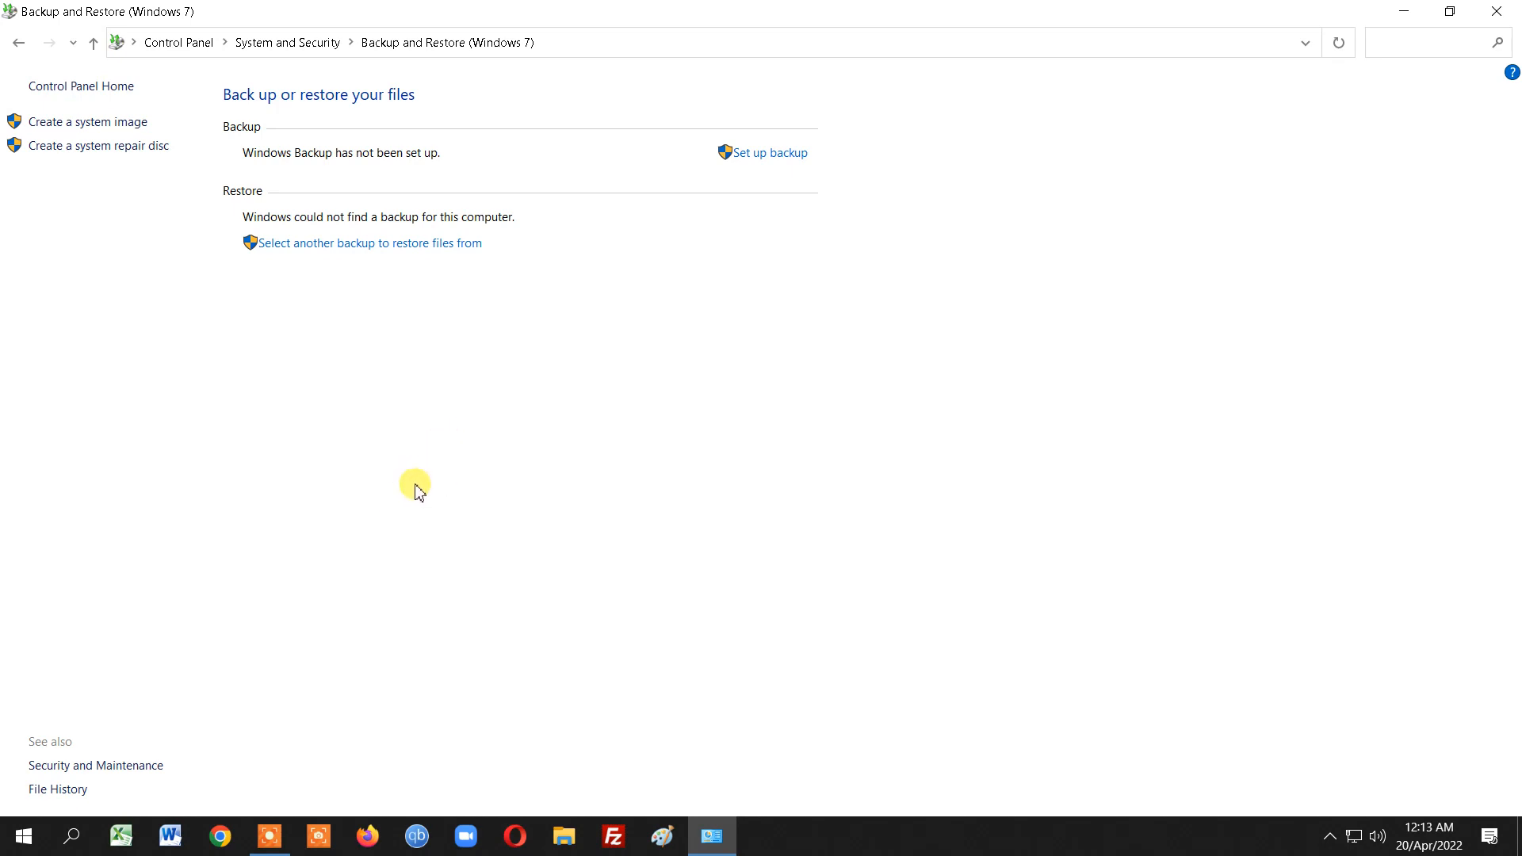
pyautogui.moveTo(380, 485)
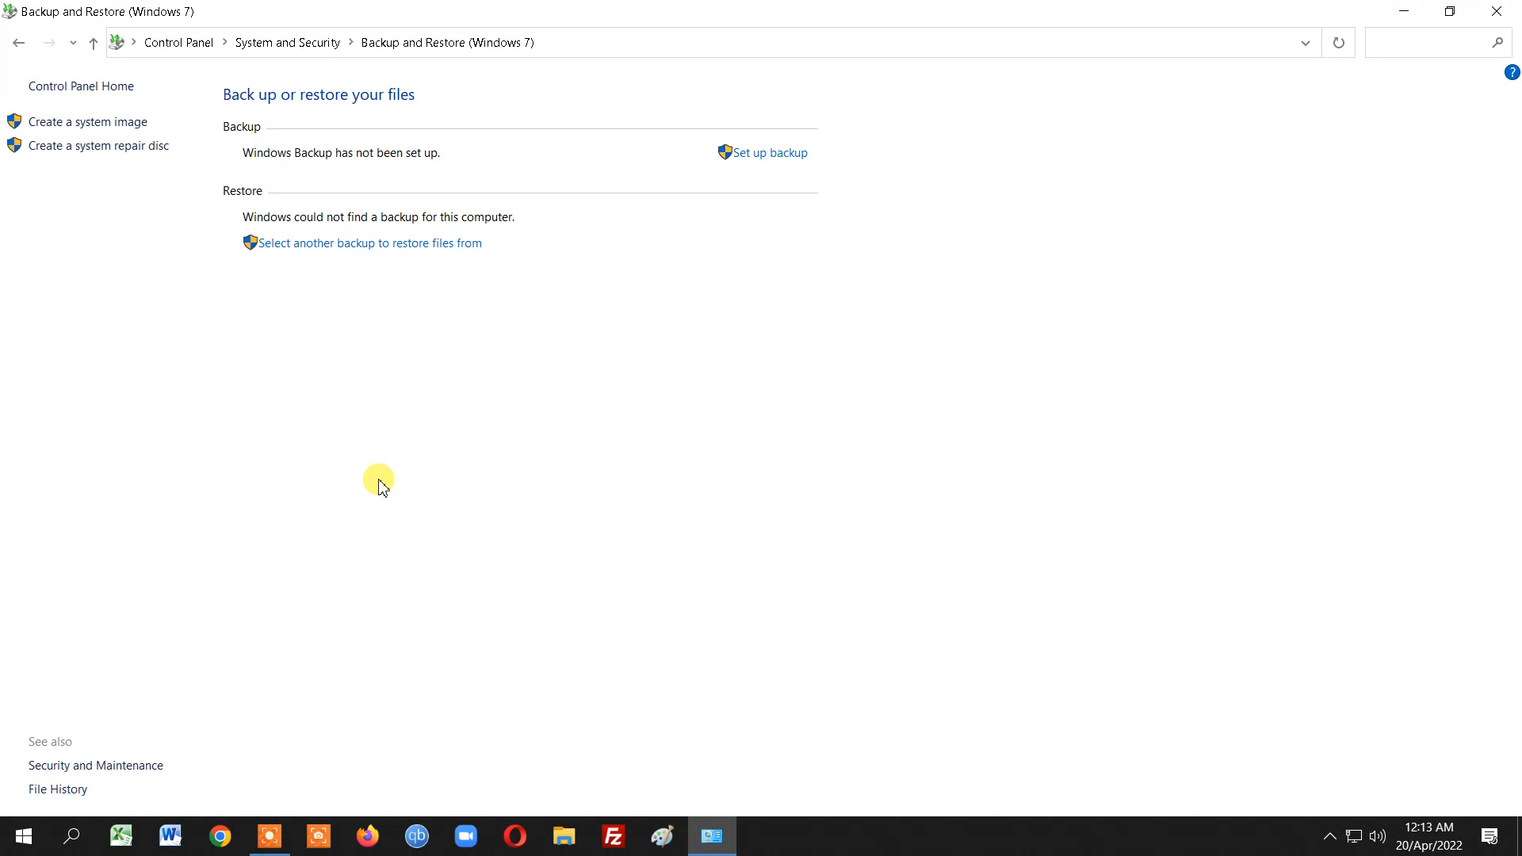
pyautogui.moveTo(413, 521)
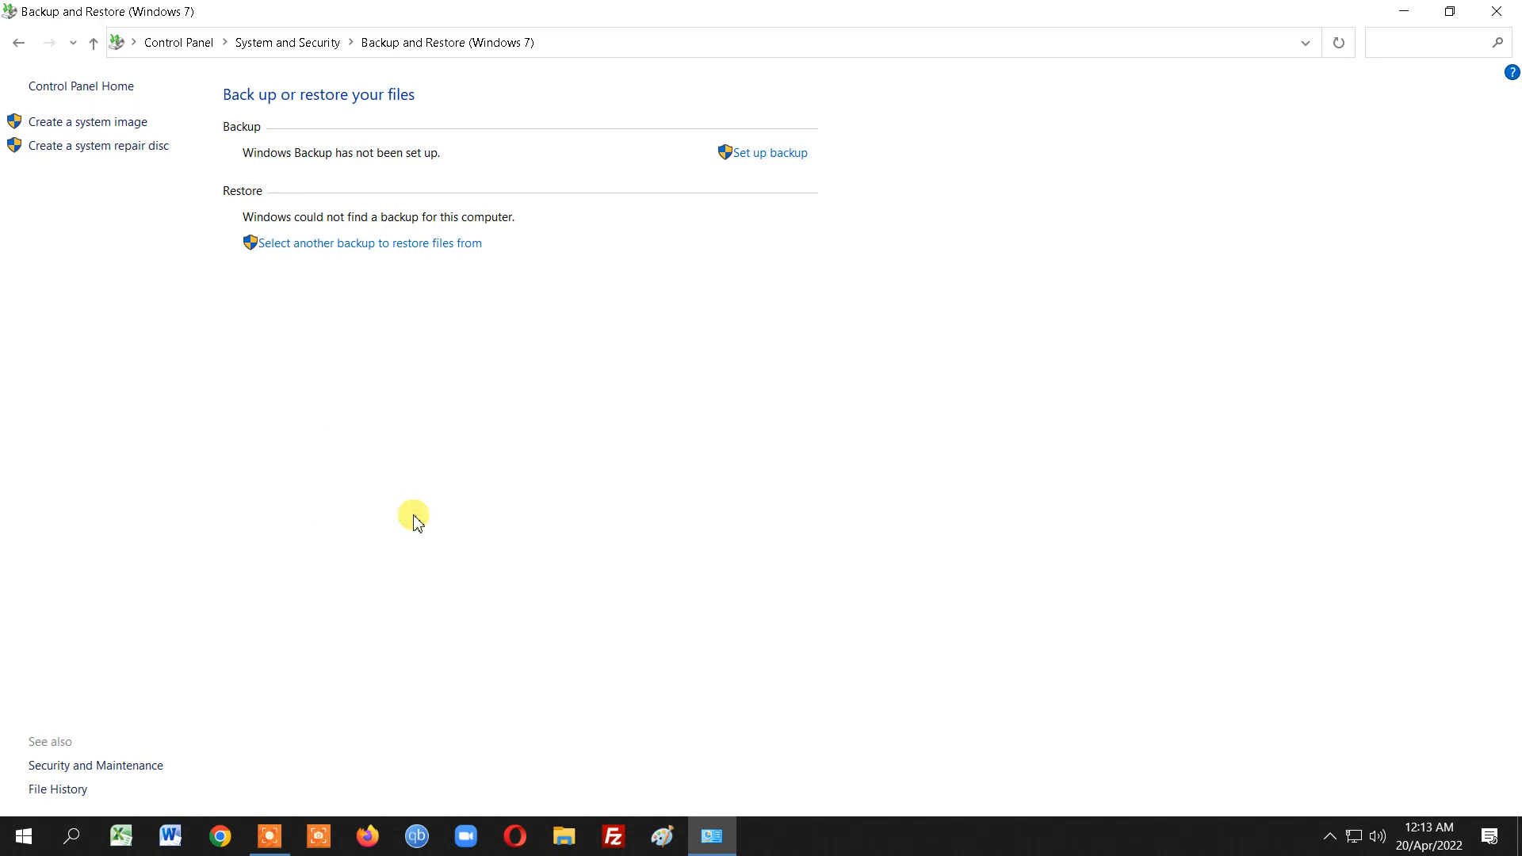
pyautogui.moveTo(781, 560)
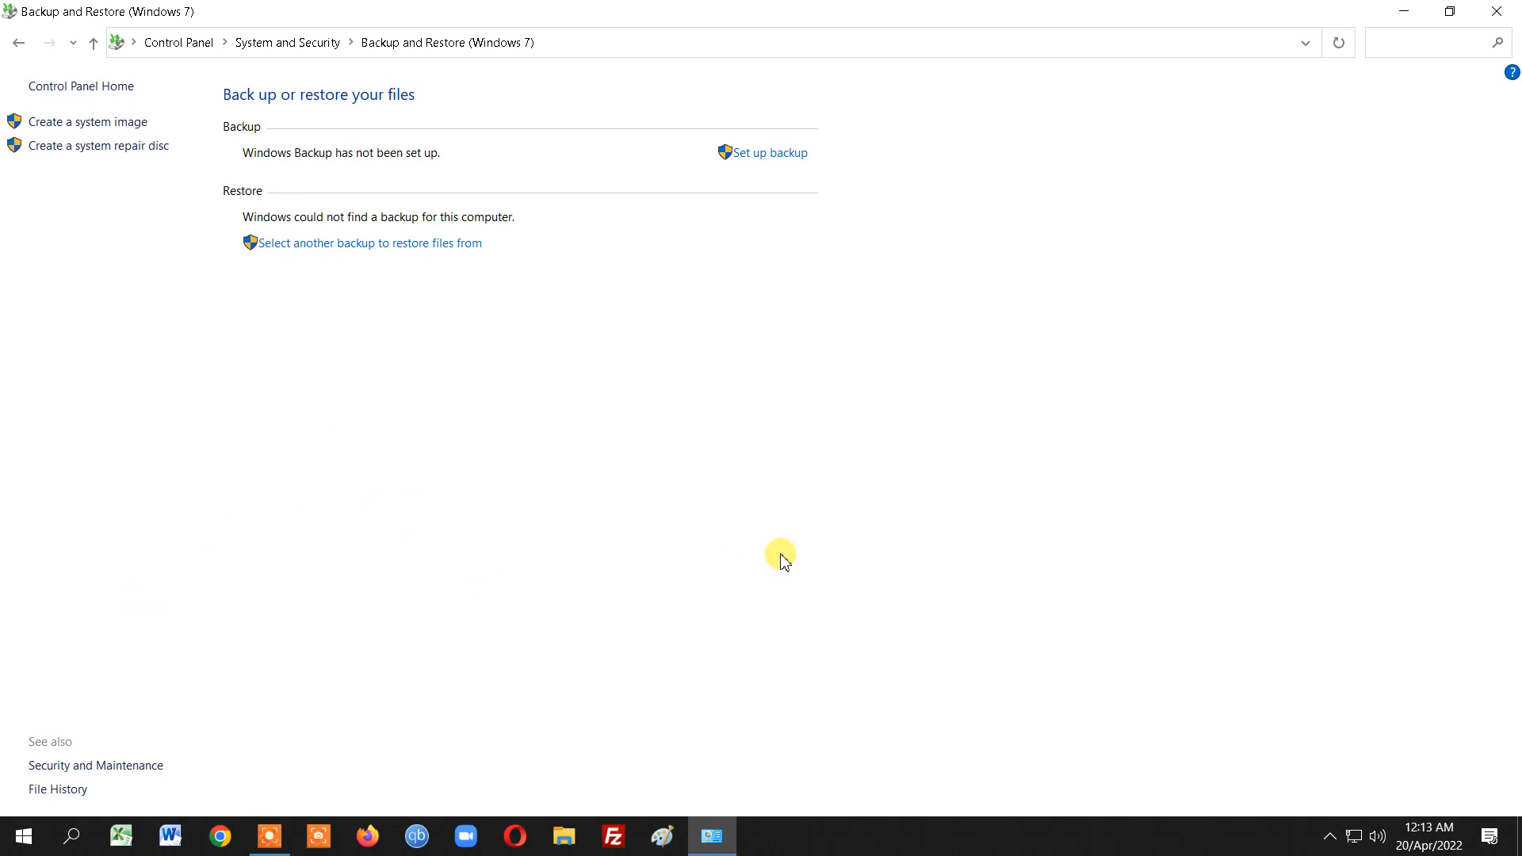
pyautogui.moveTo(781, 560)
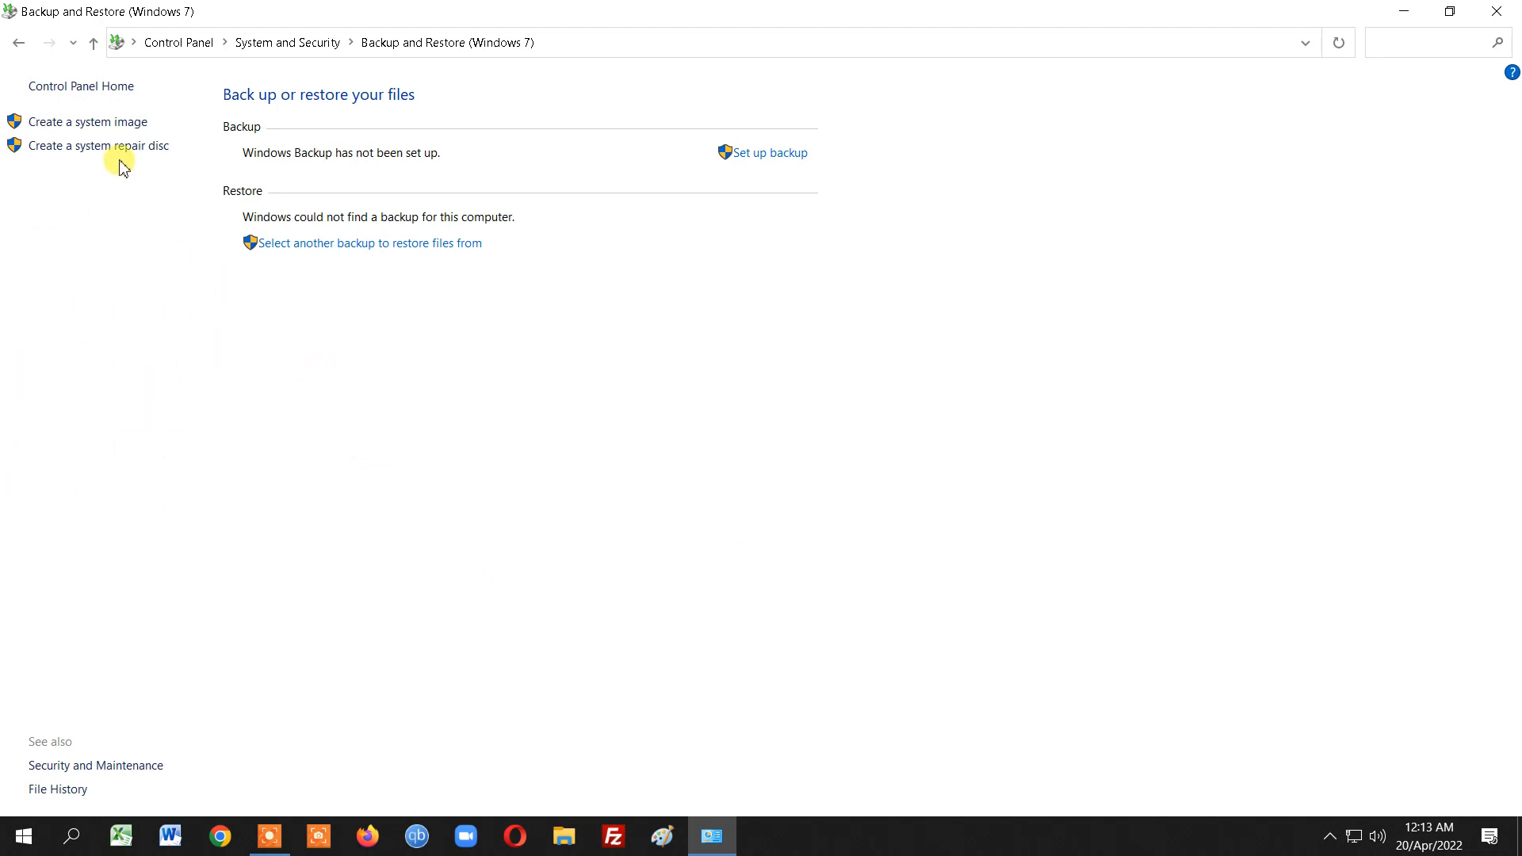
pyautogui.moveTo(266, 244)
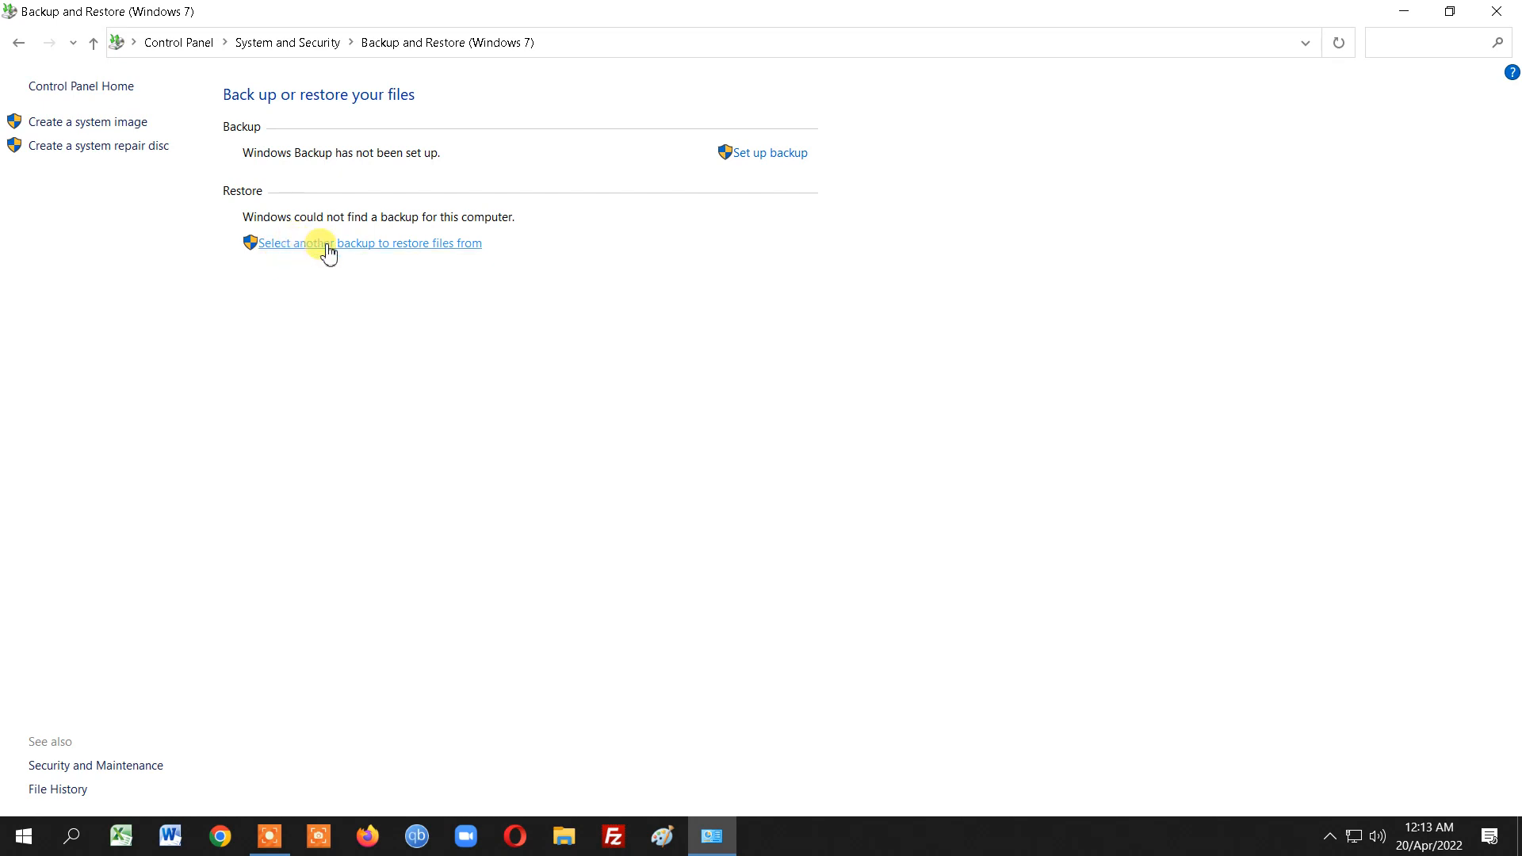
pyautogui.click(366, 243)
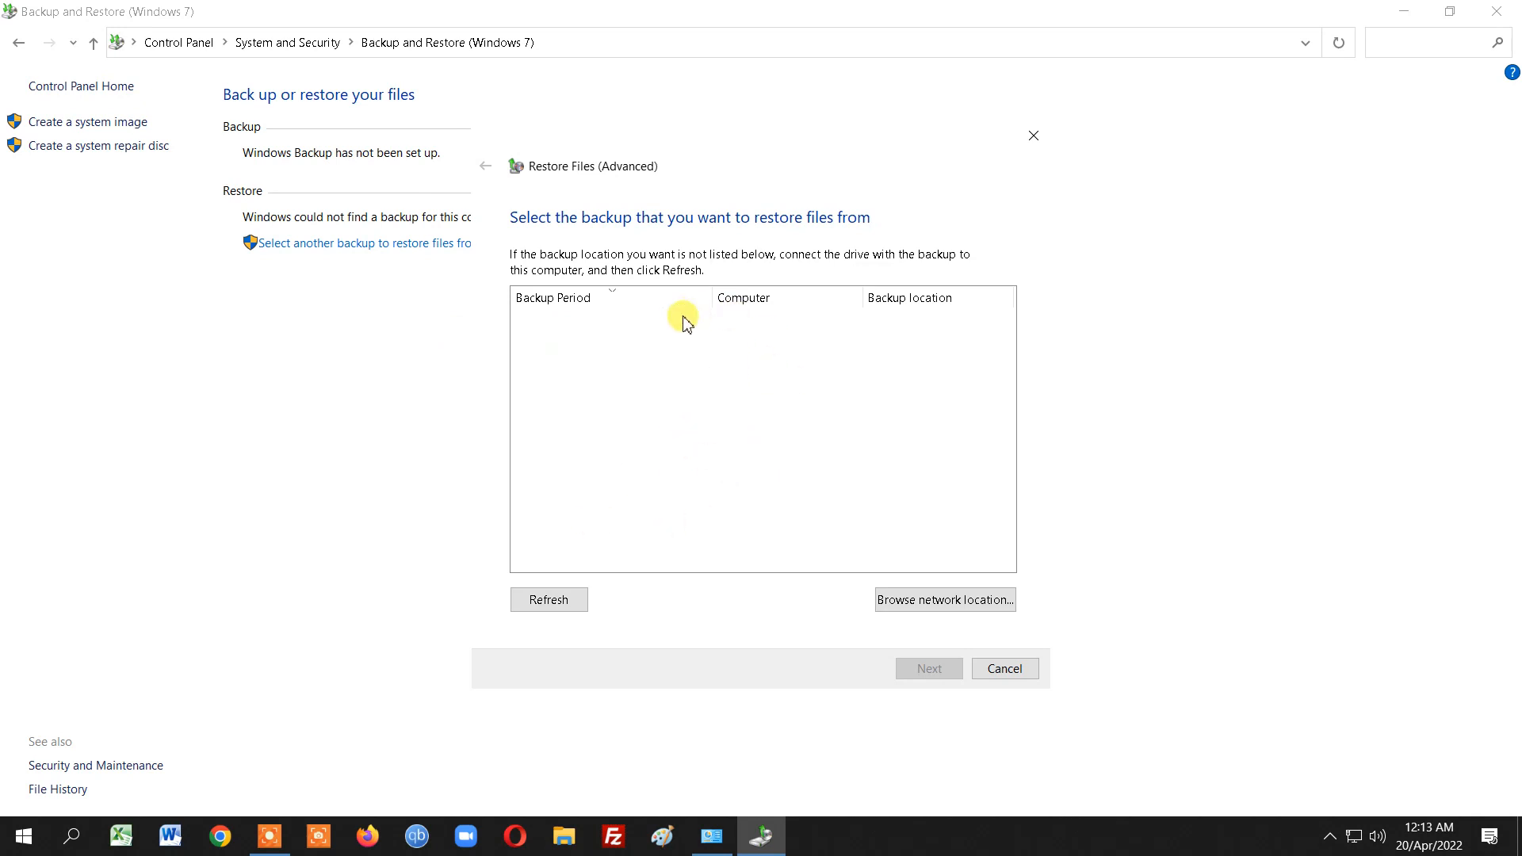
pyautogui.moveTo(1052, 600)
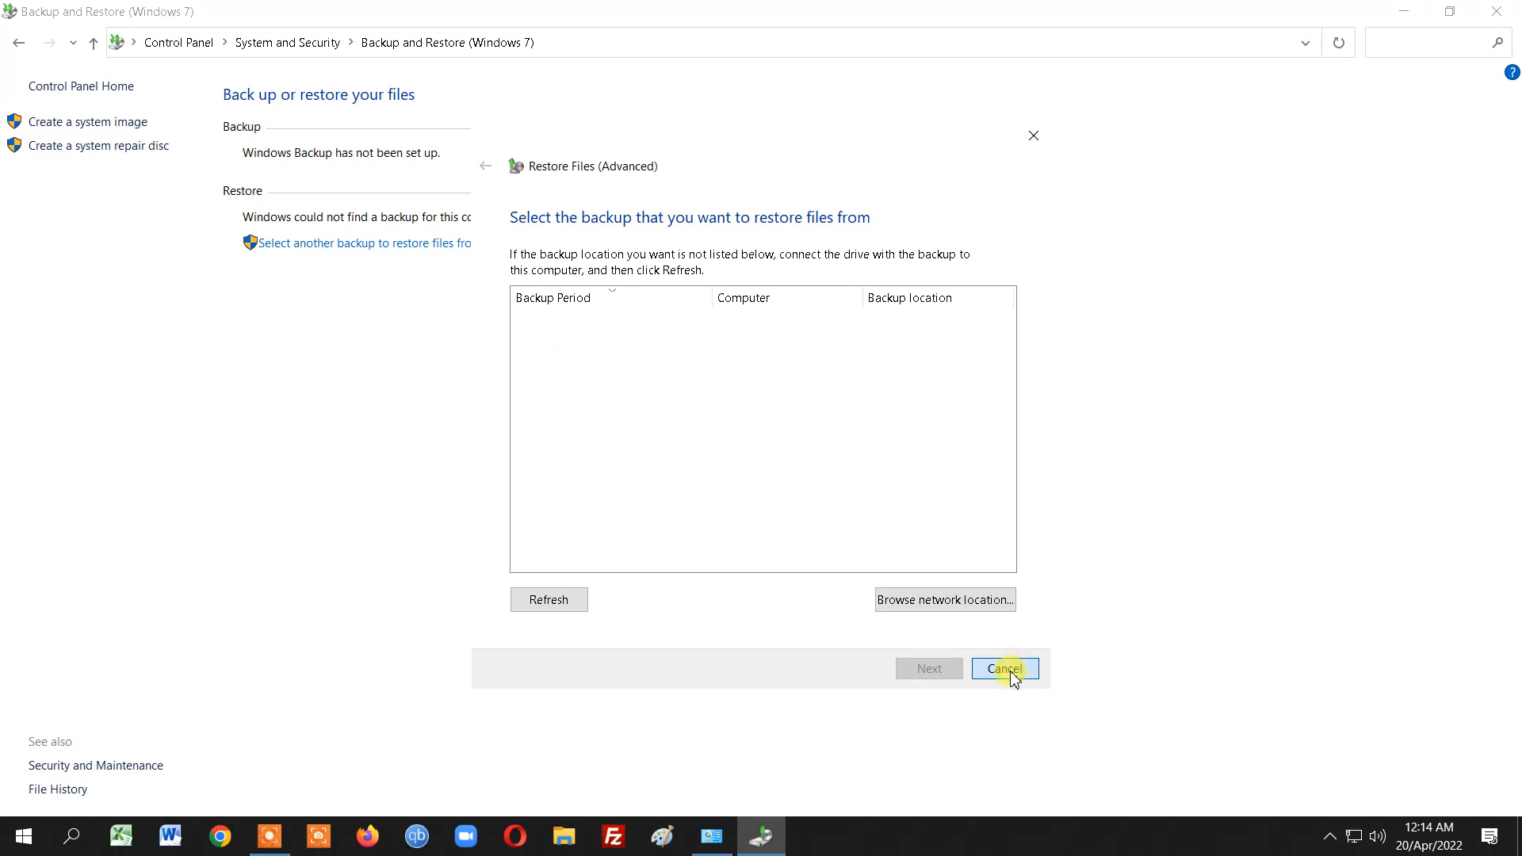
pyautogui.click(1003, 667)
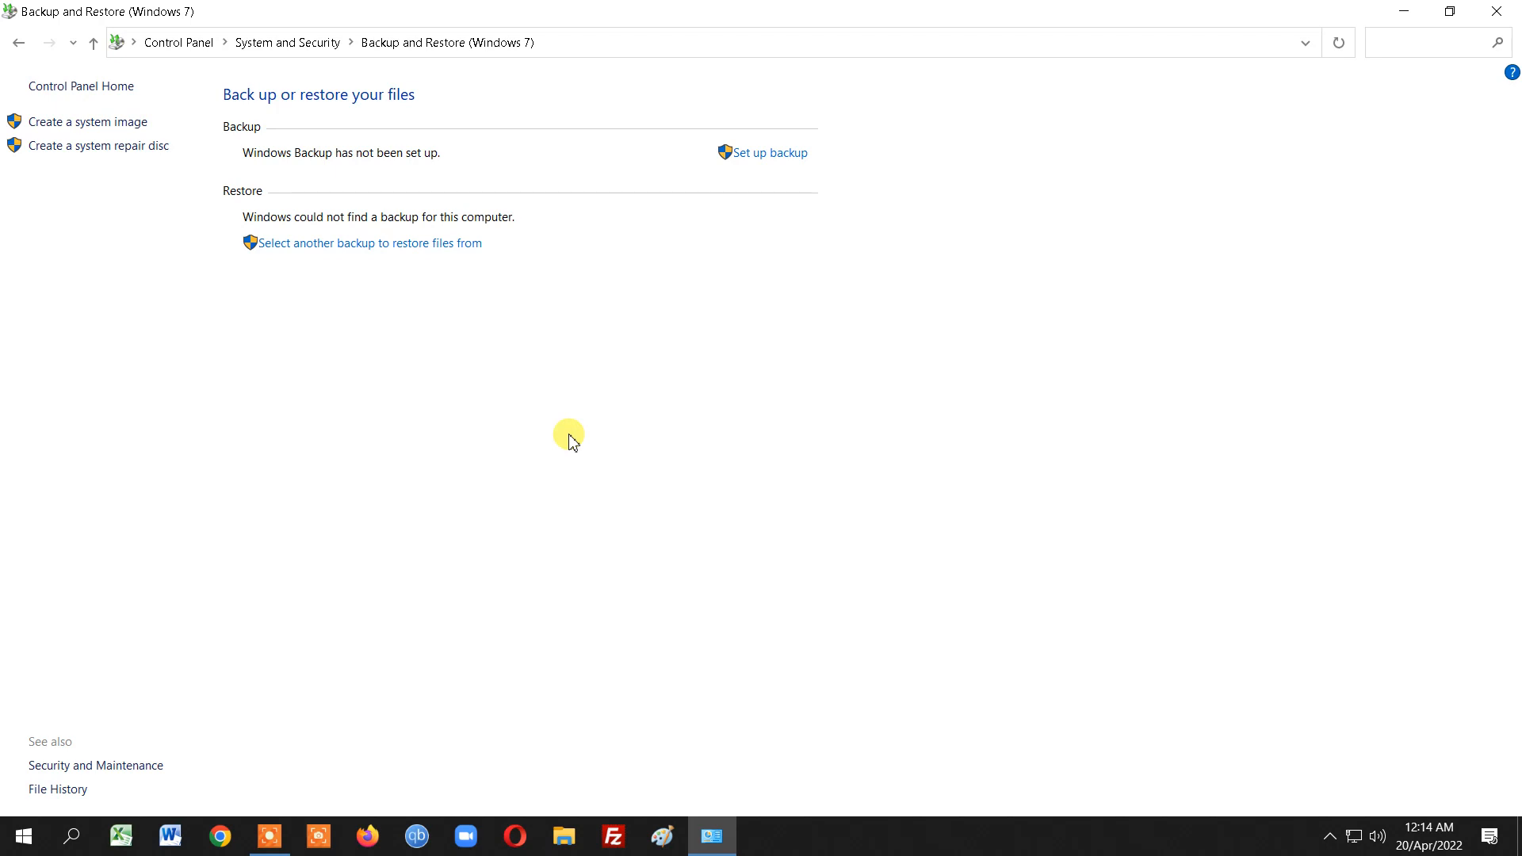
pyautogui.moveTo(818, 521)
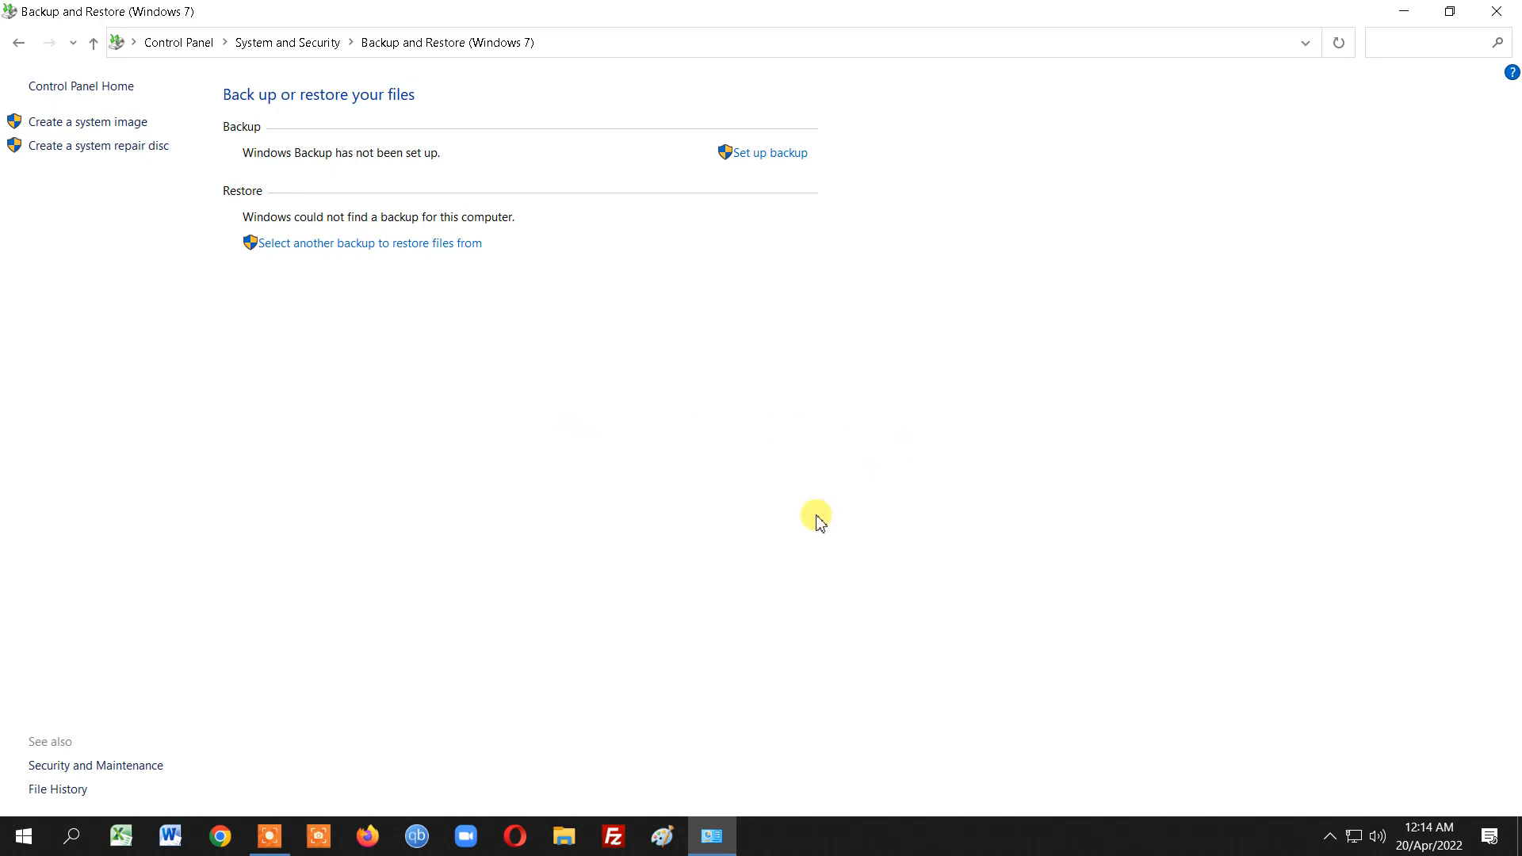
pyautogui.moveTo(8, 11)
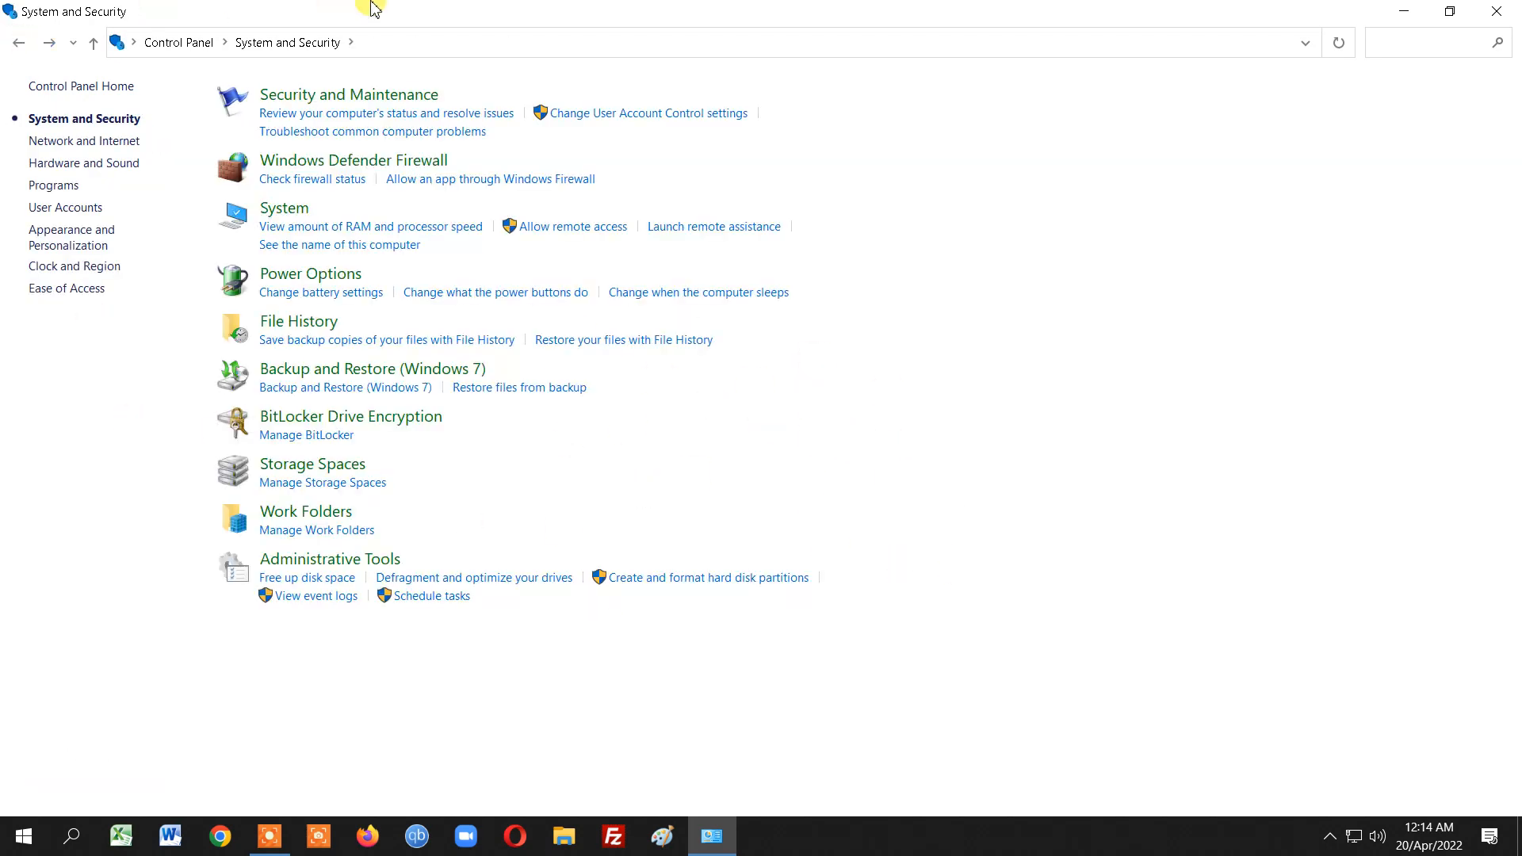
pyautogui.moveTo(517, 467)
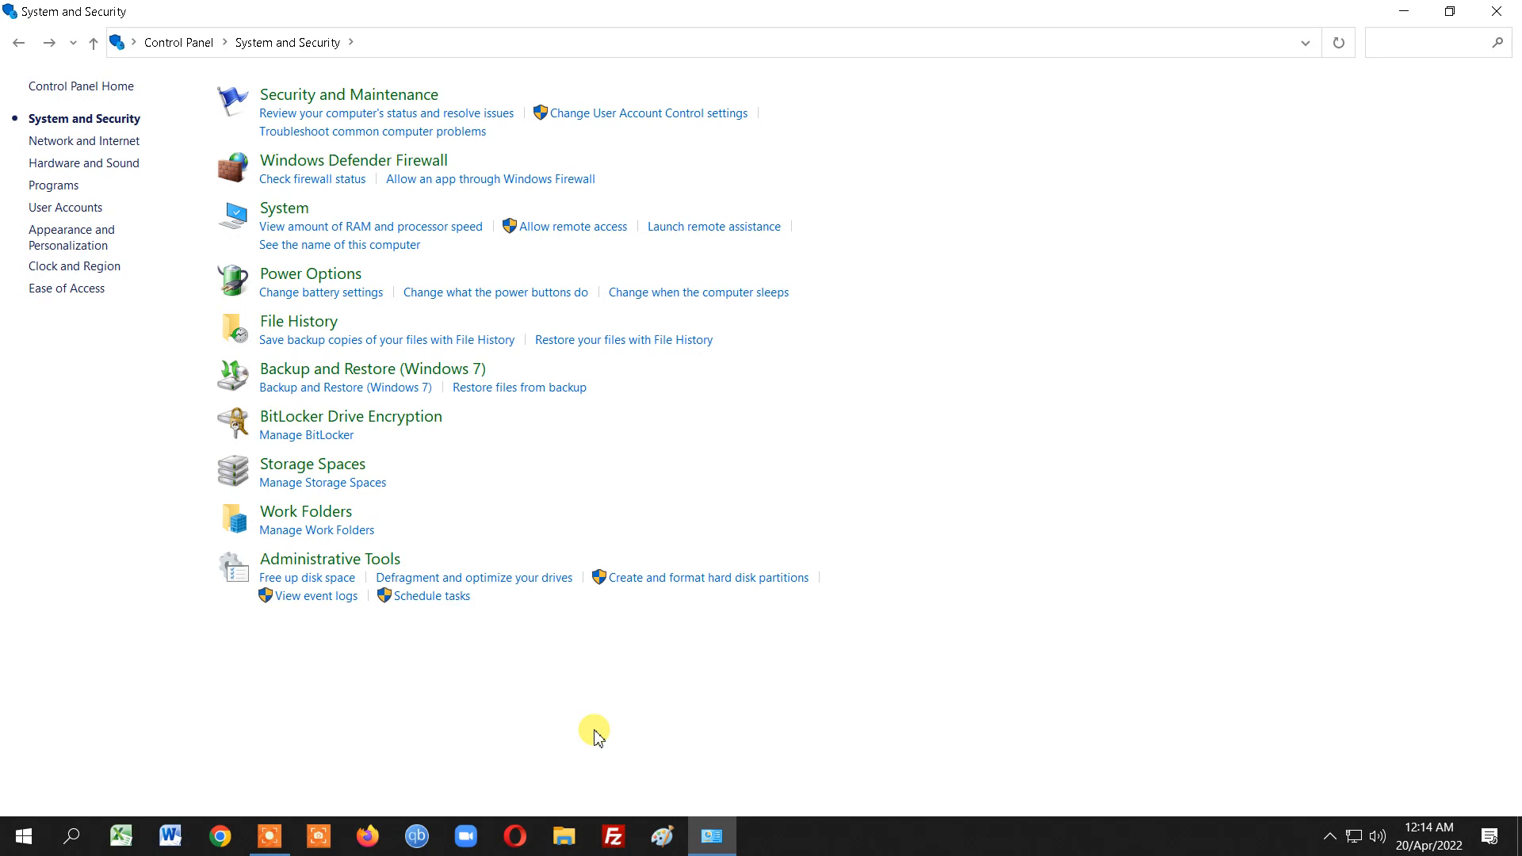
pyautogui.moveTo(479, 283)
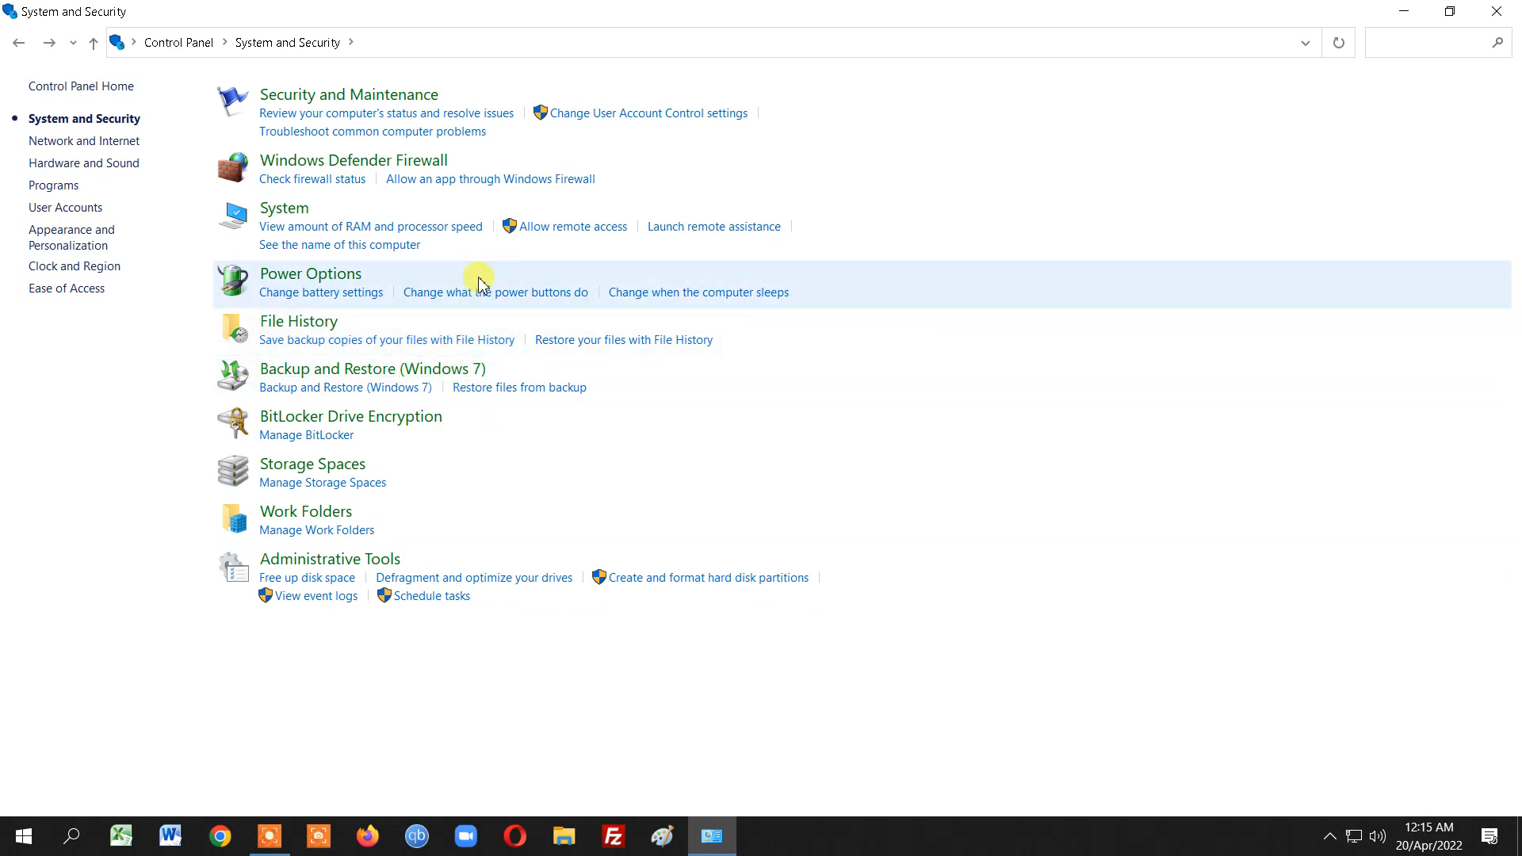
pyautogui.moveTo(527, 402)
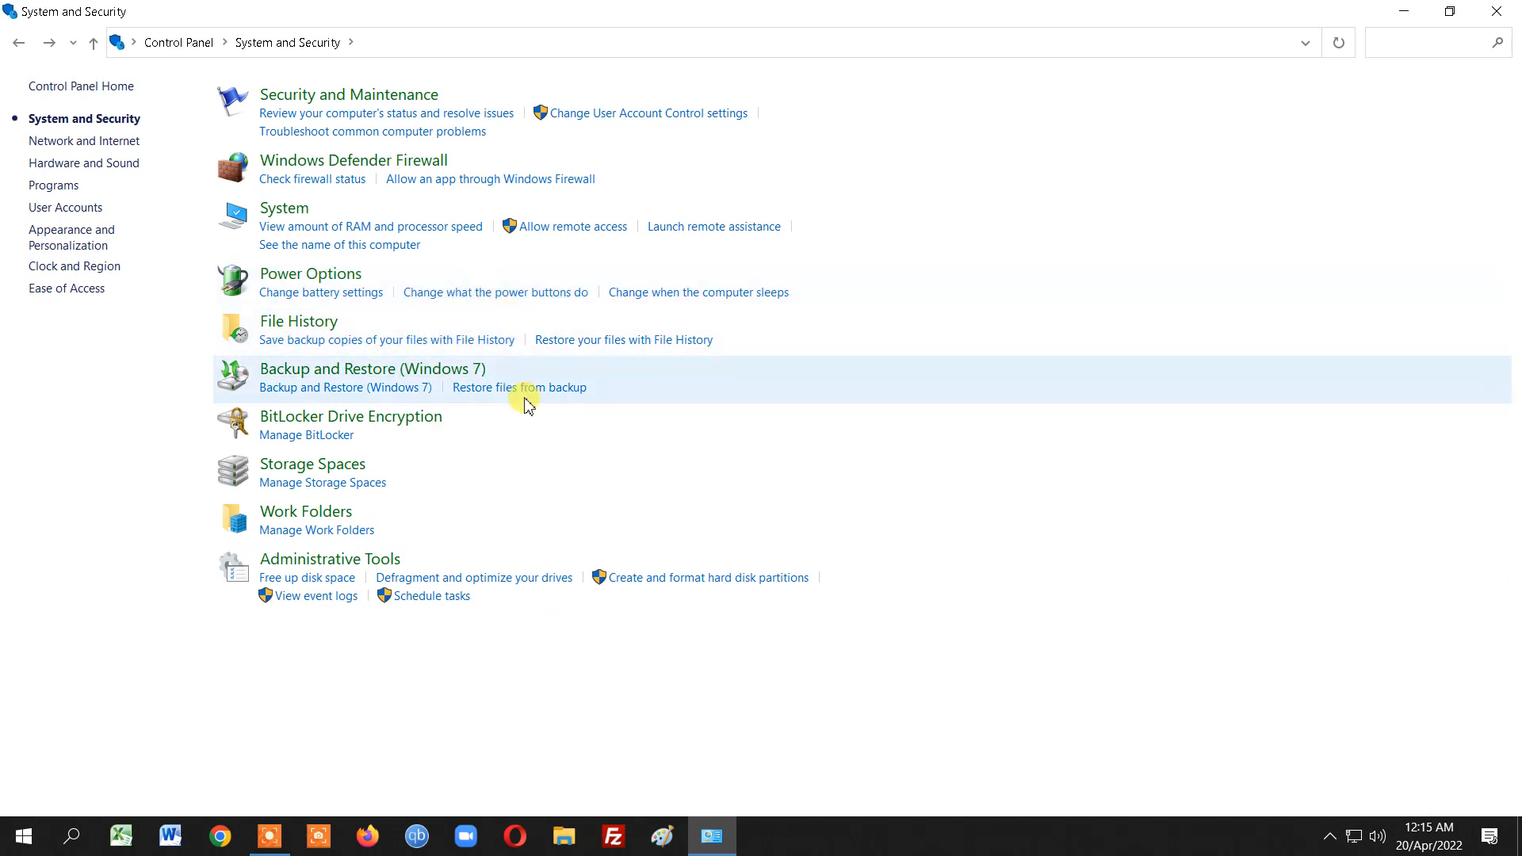
pyautogui.moveTo(622, 458)
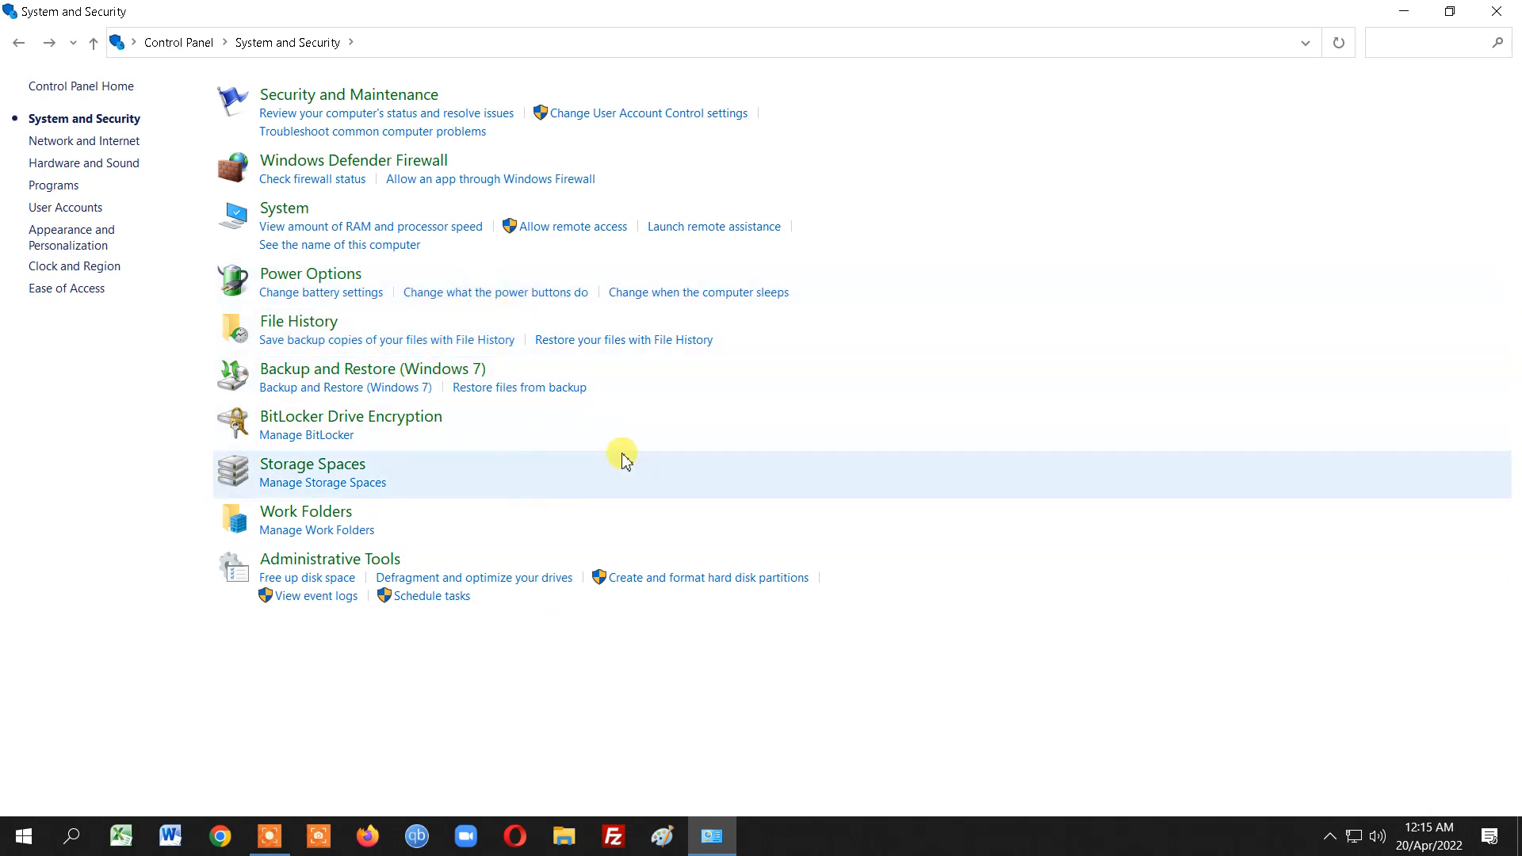